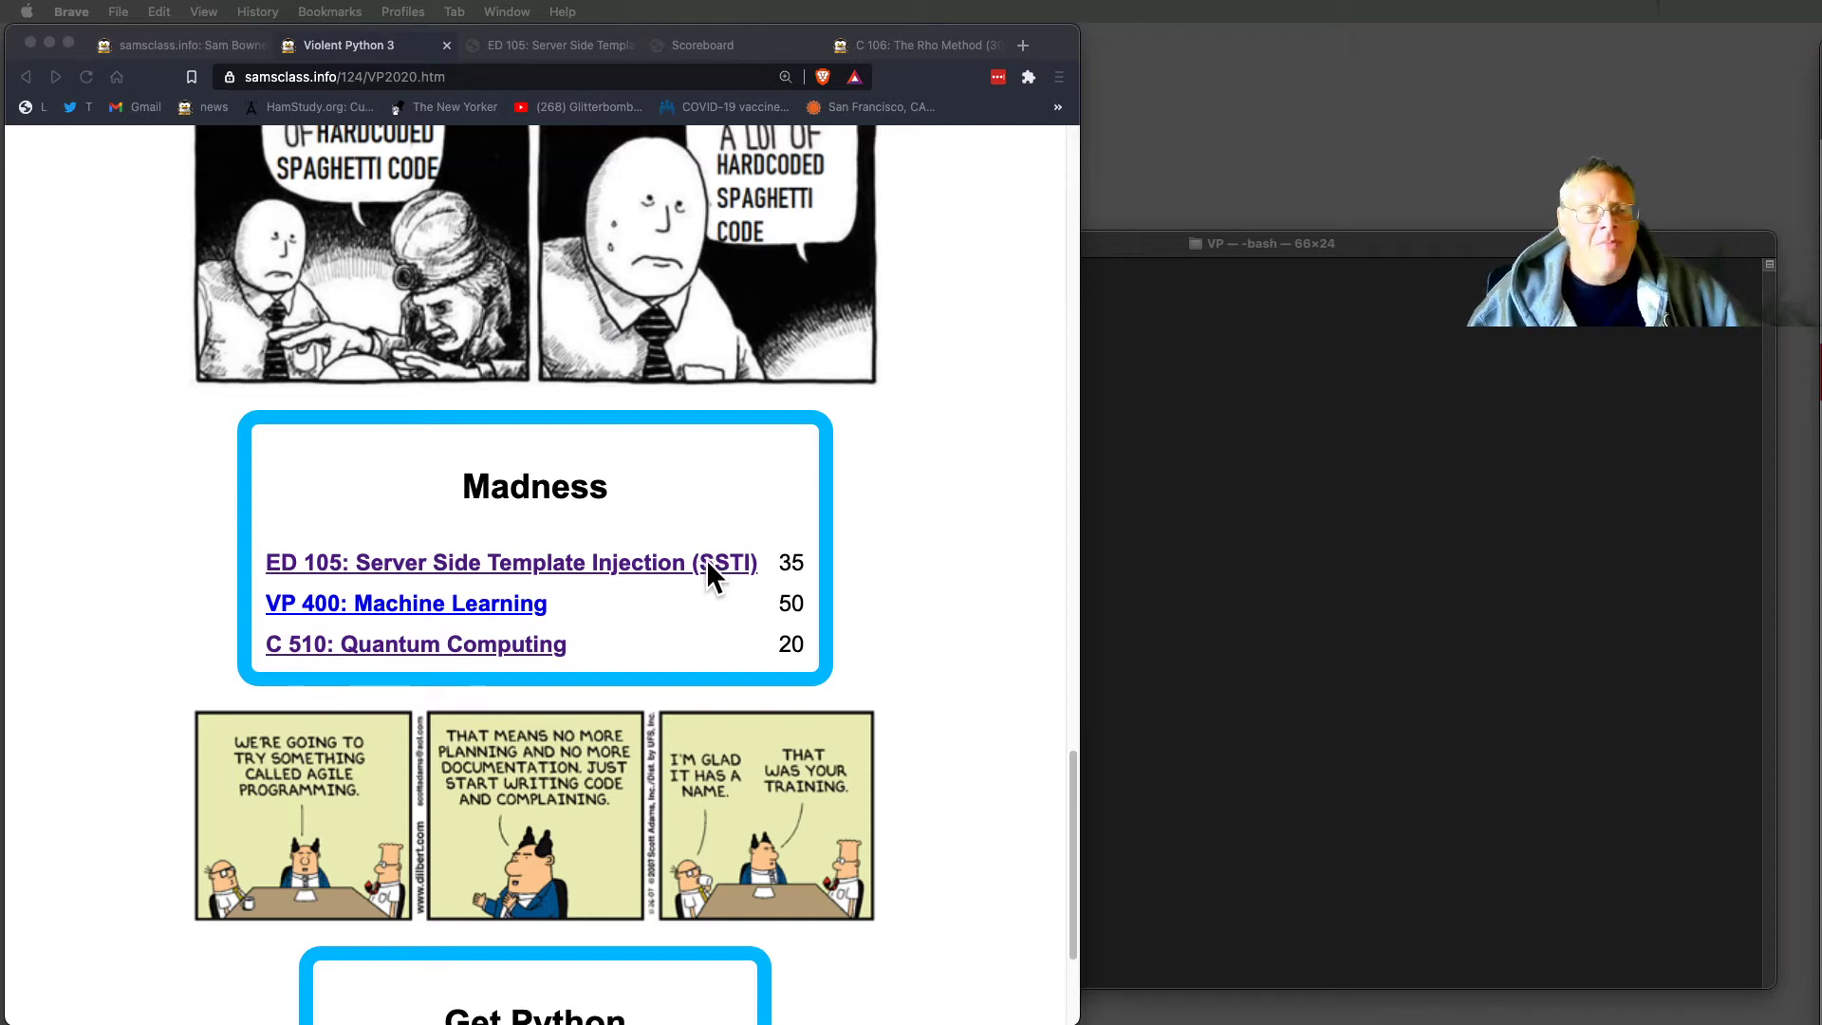
pyautogui.moveTo(782, 581)
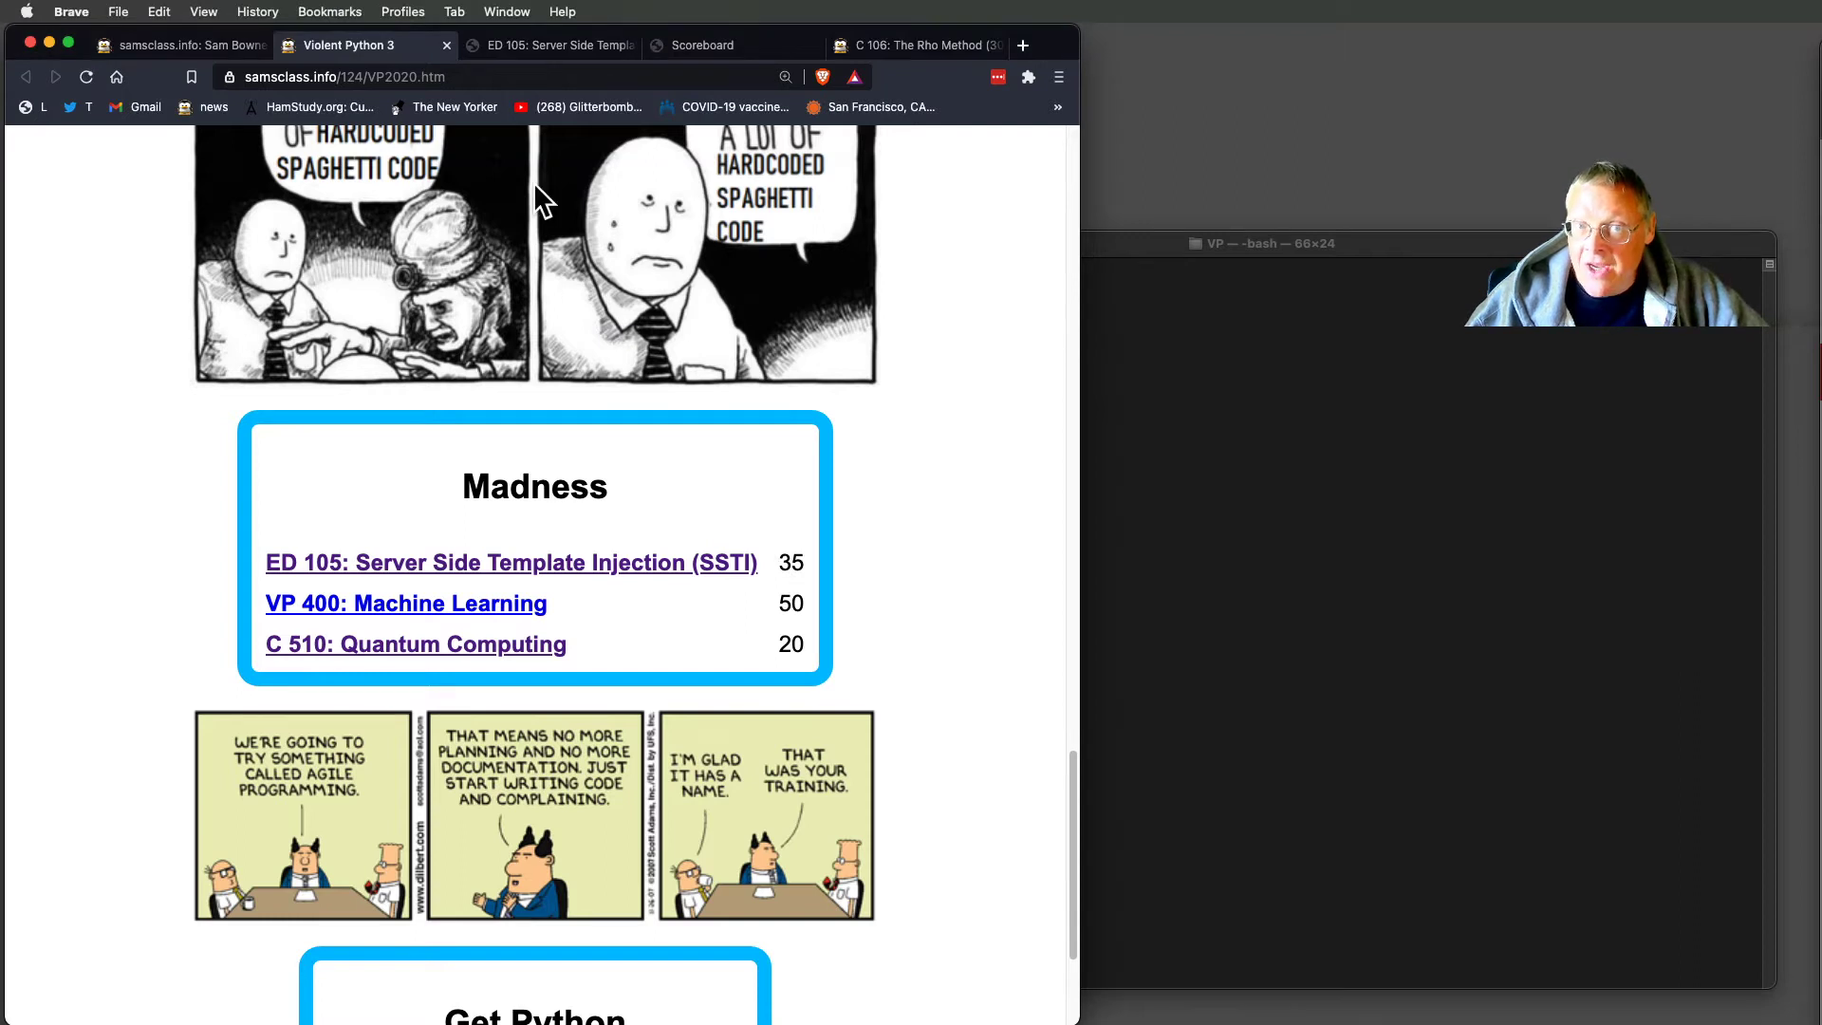
pyautogui.moveTo(568, 124)
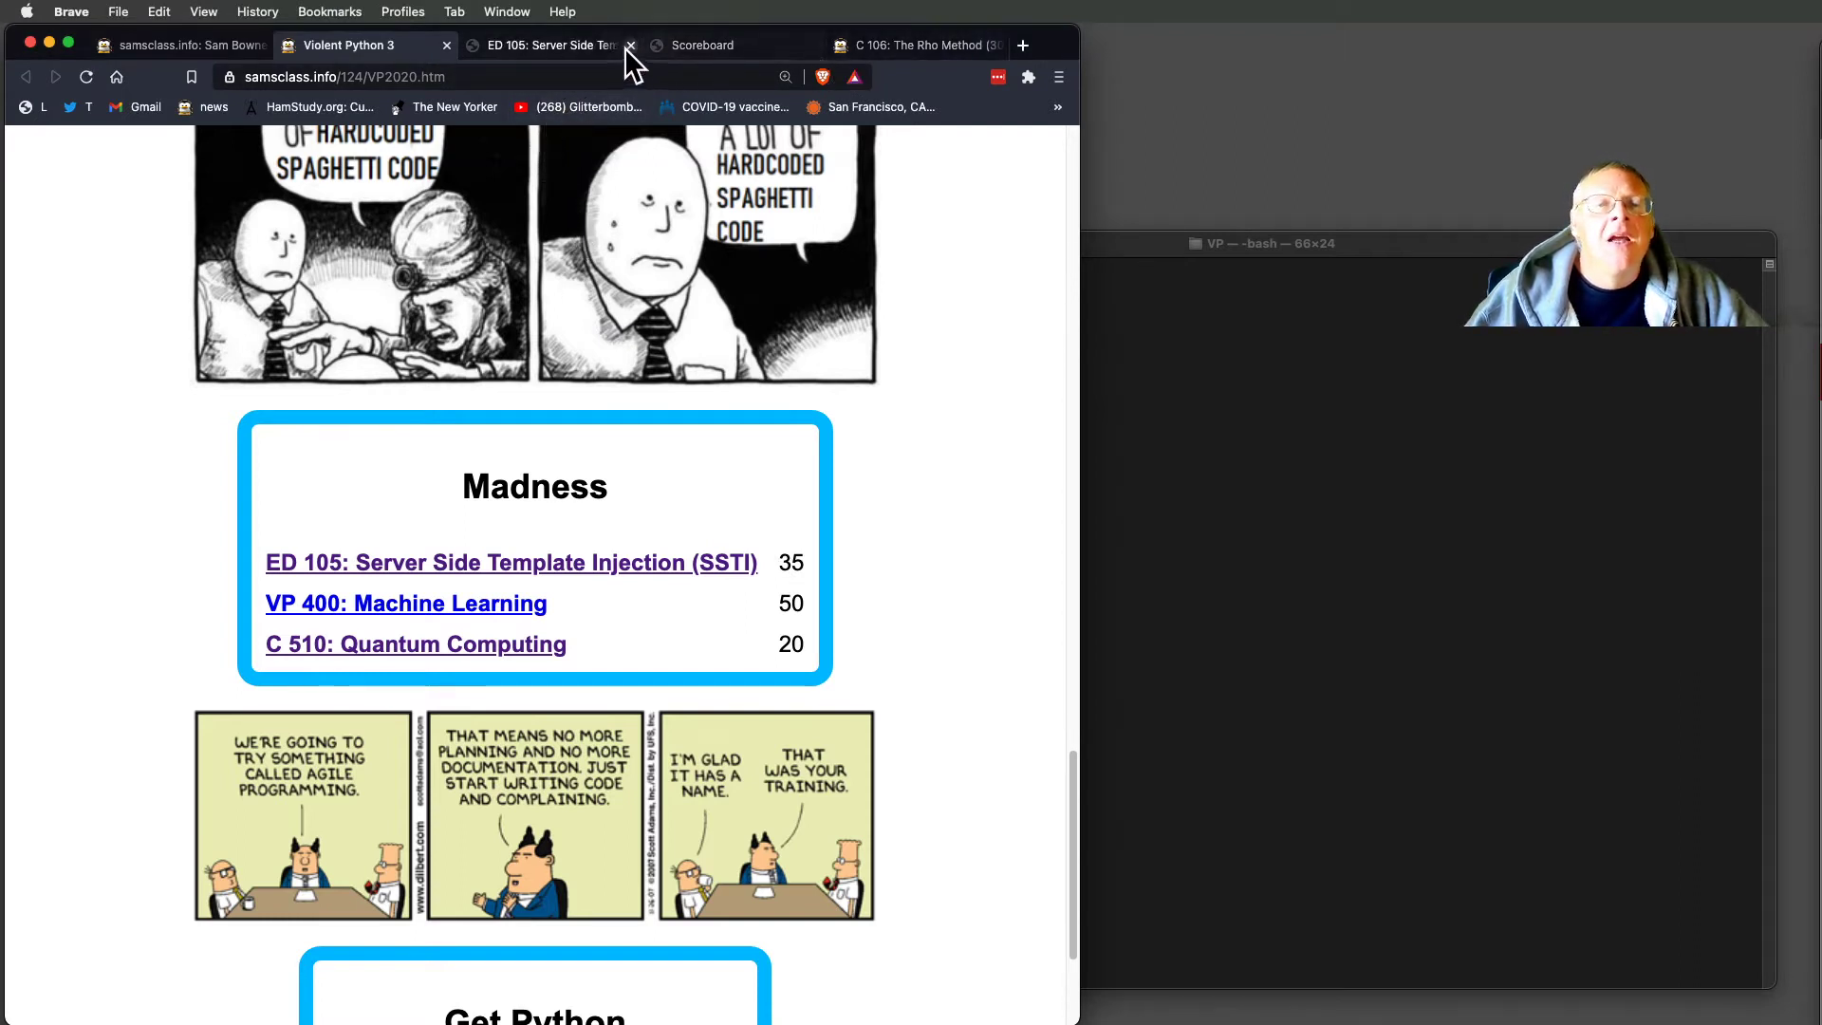
# Open the Flag ED 105.5 vulnerable server link from the ED 105 page in a new tab.
pyautogui.click(543, 46)
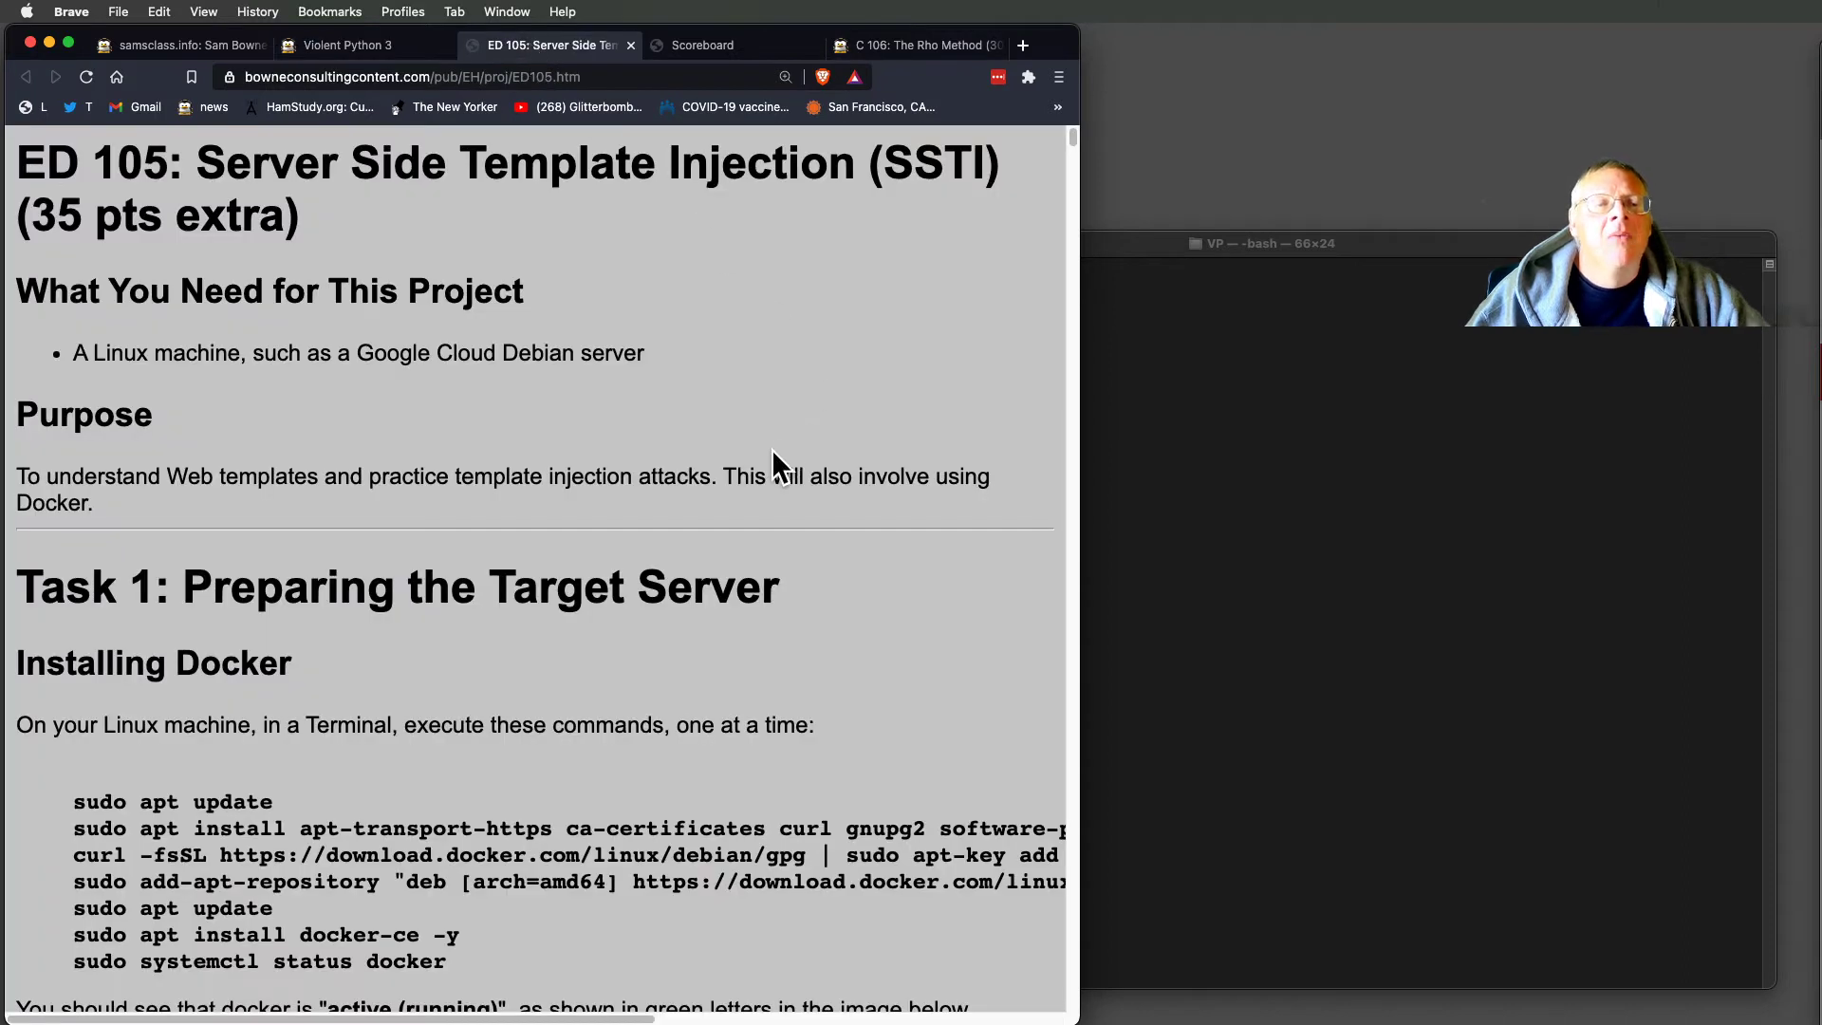
pyautogui.moveTo(1075, 139)
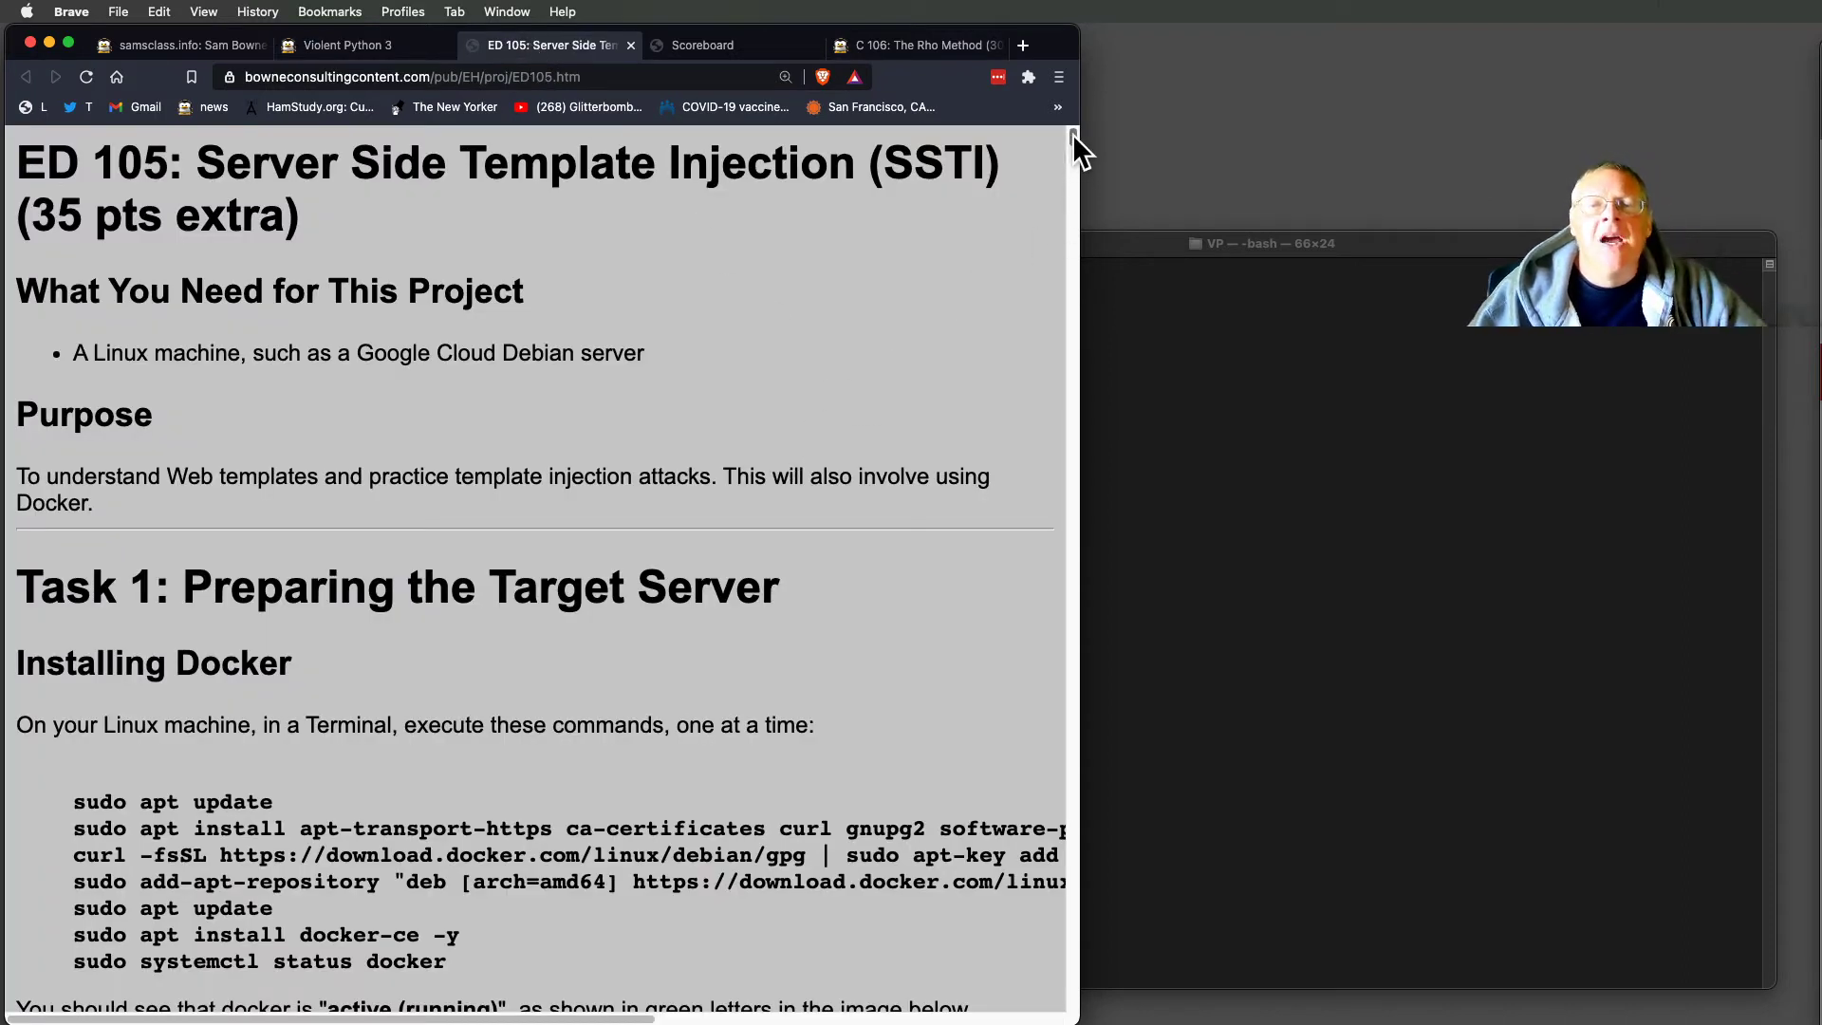
pyautogui.scroll(-3)
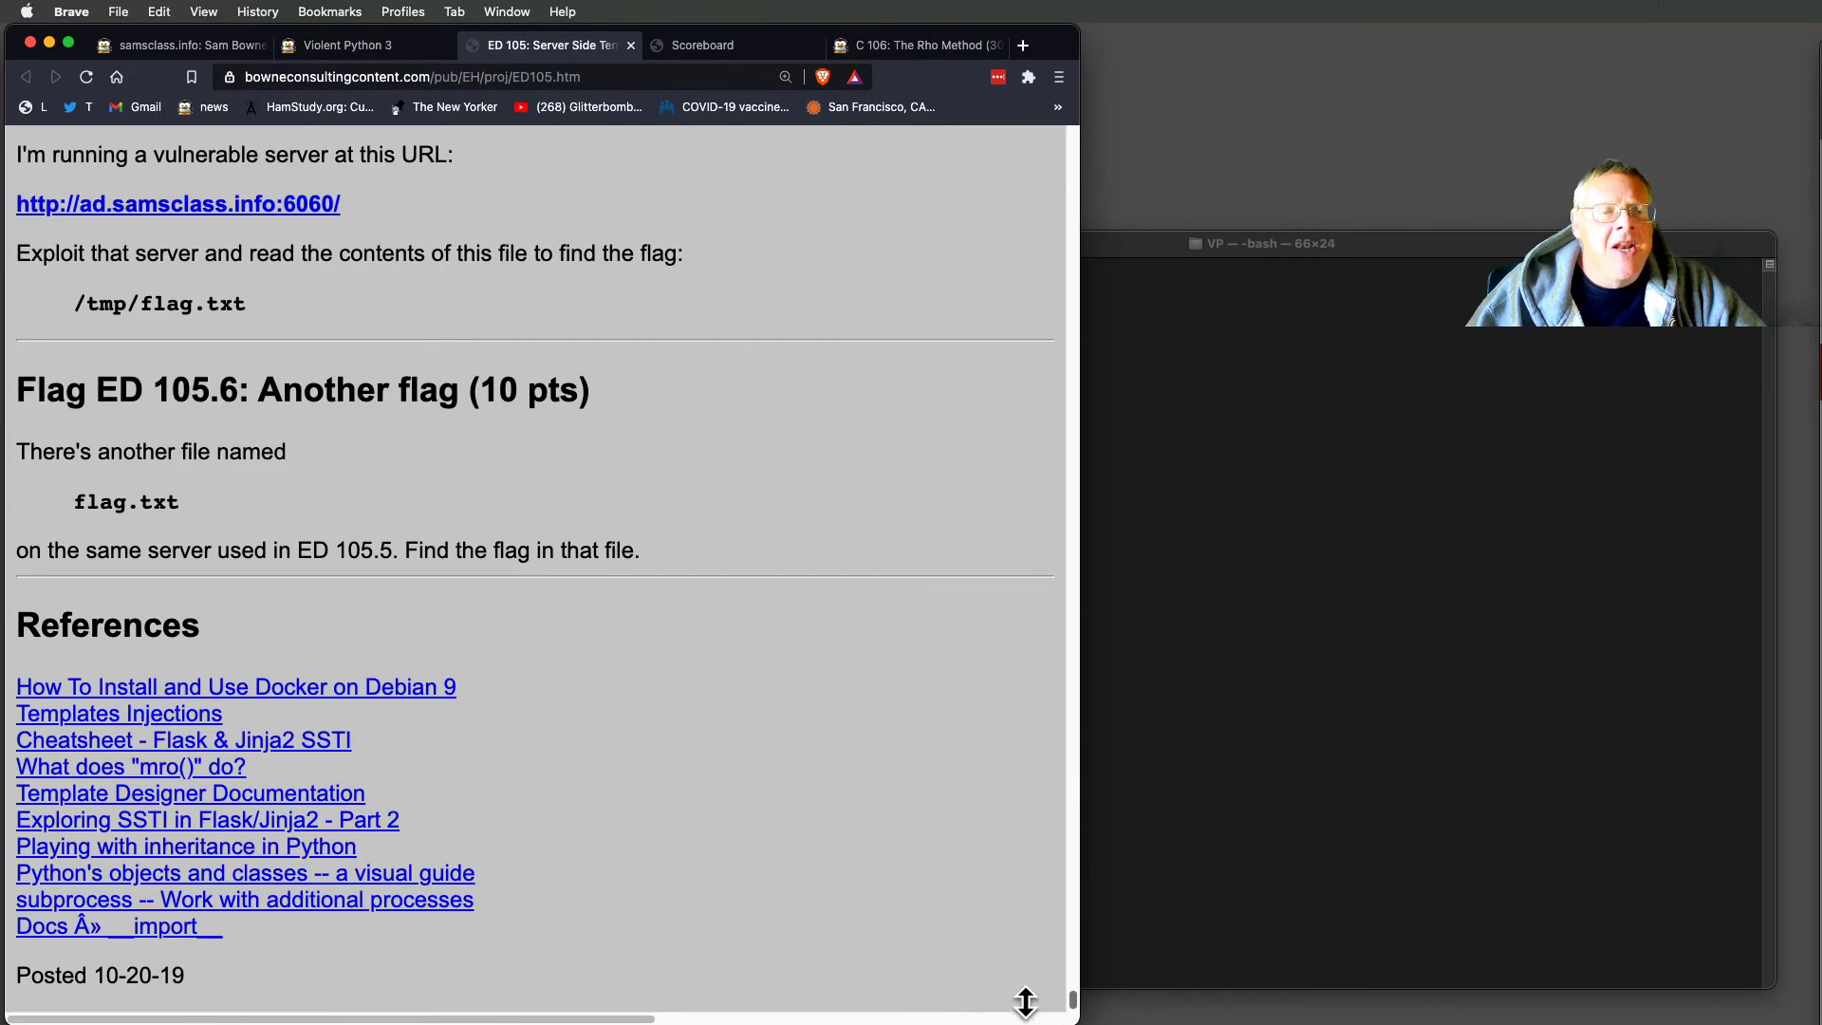
pyautogui.rightClick(178, 234)
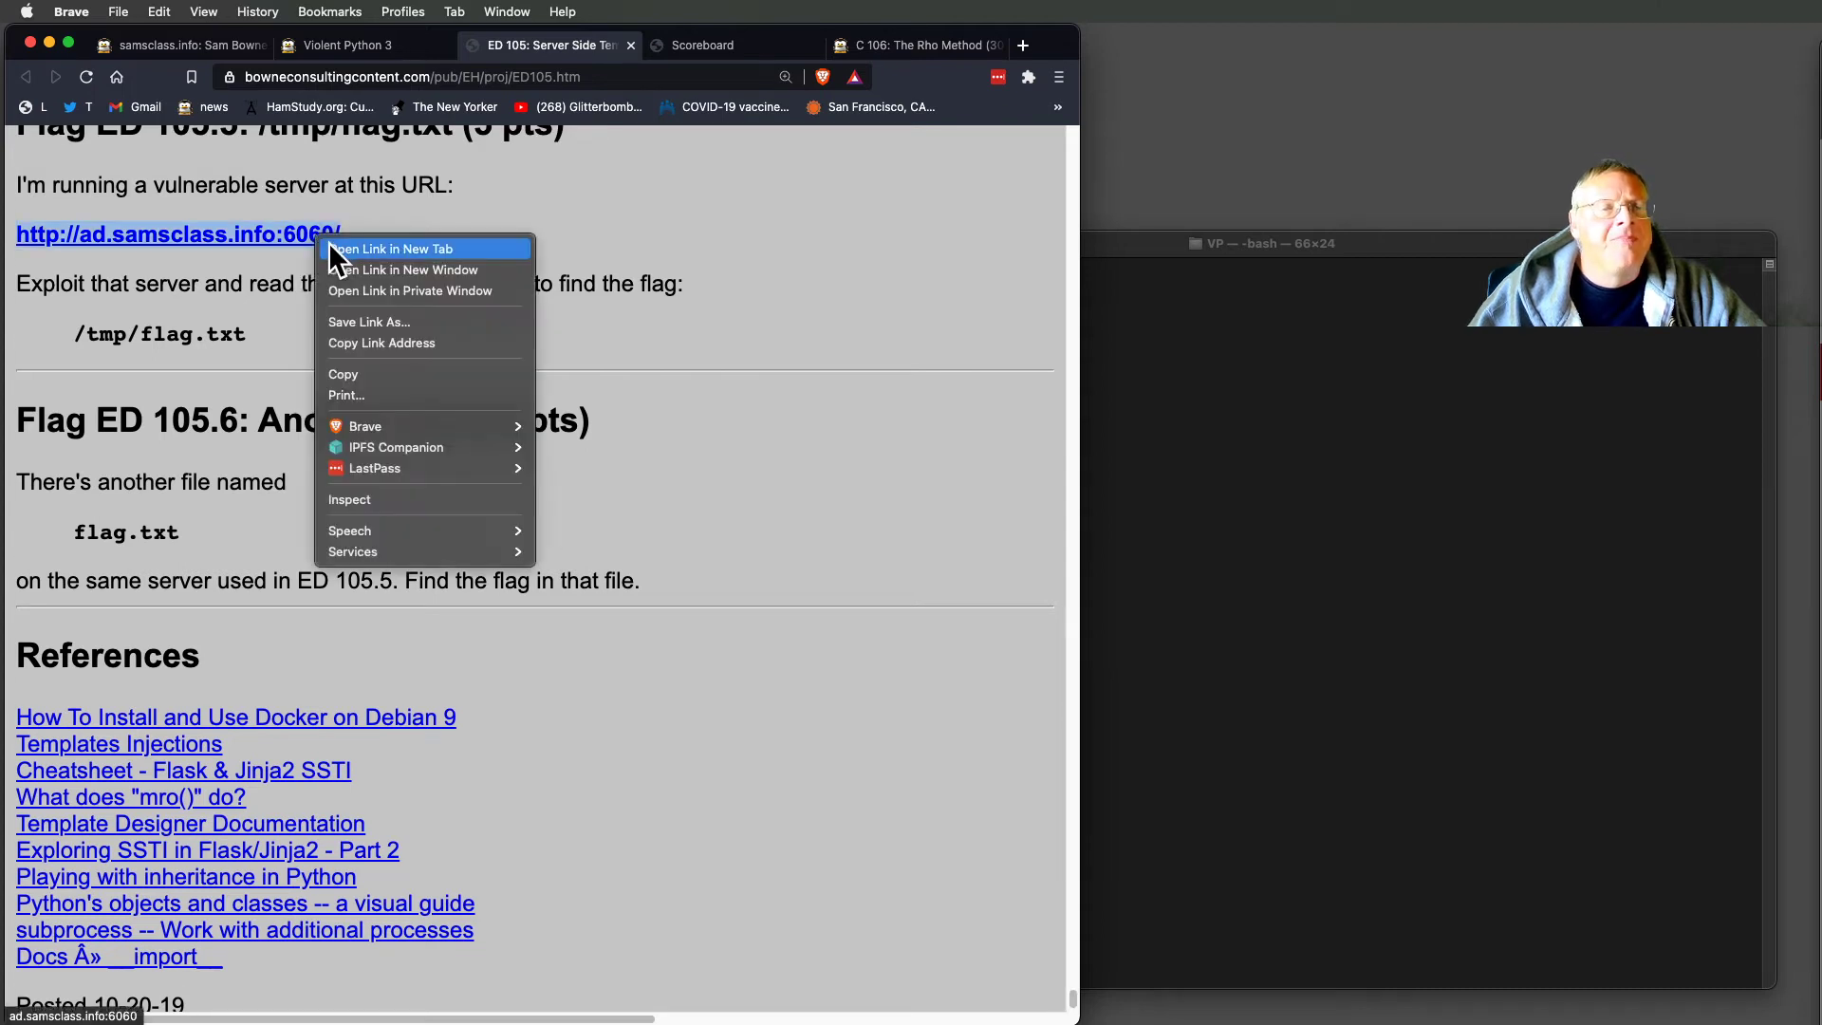
pyautogui.click(393, 249)
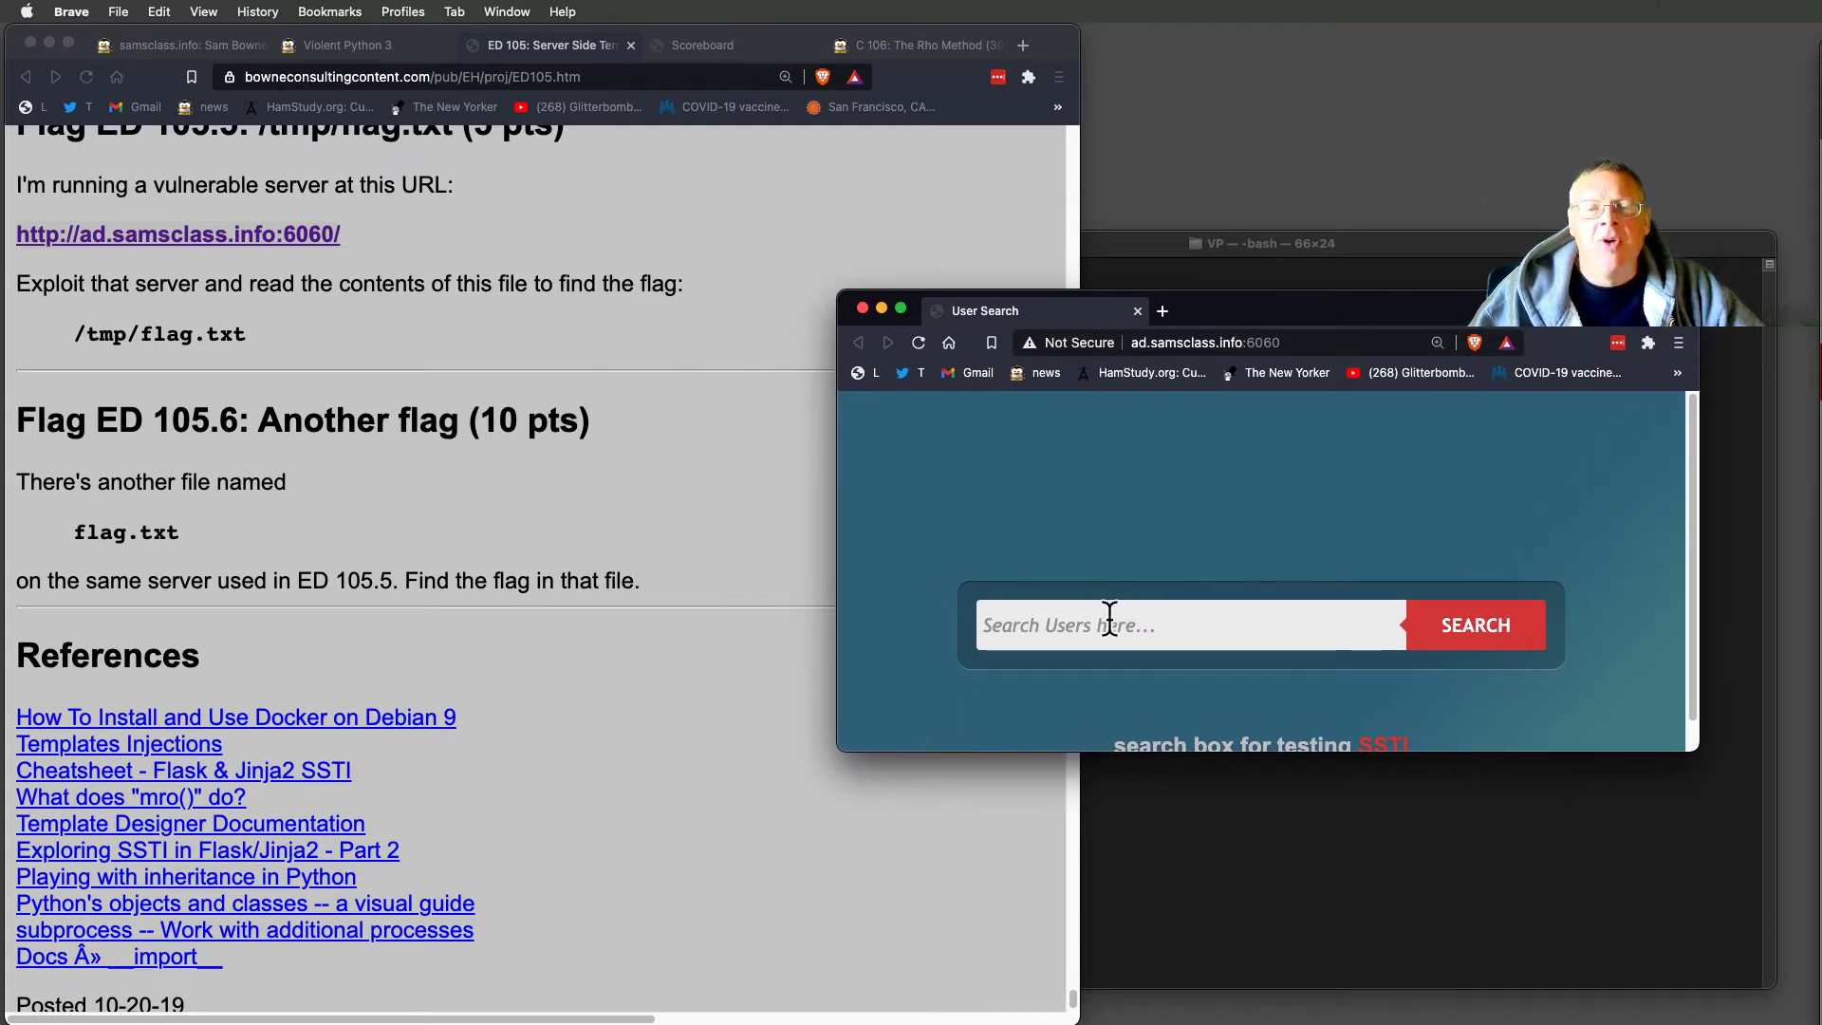
# Search for 'aa', then scroll the lab page down to the Simple Injection section.
pyautogui.write('aa')
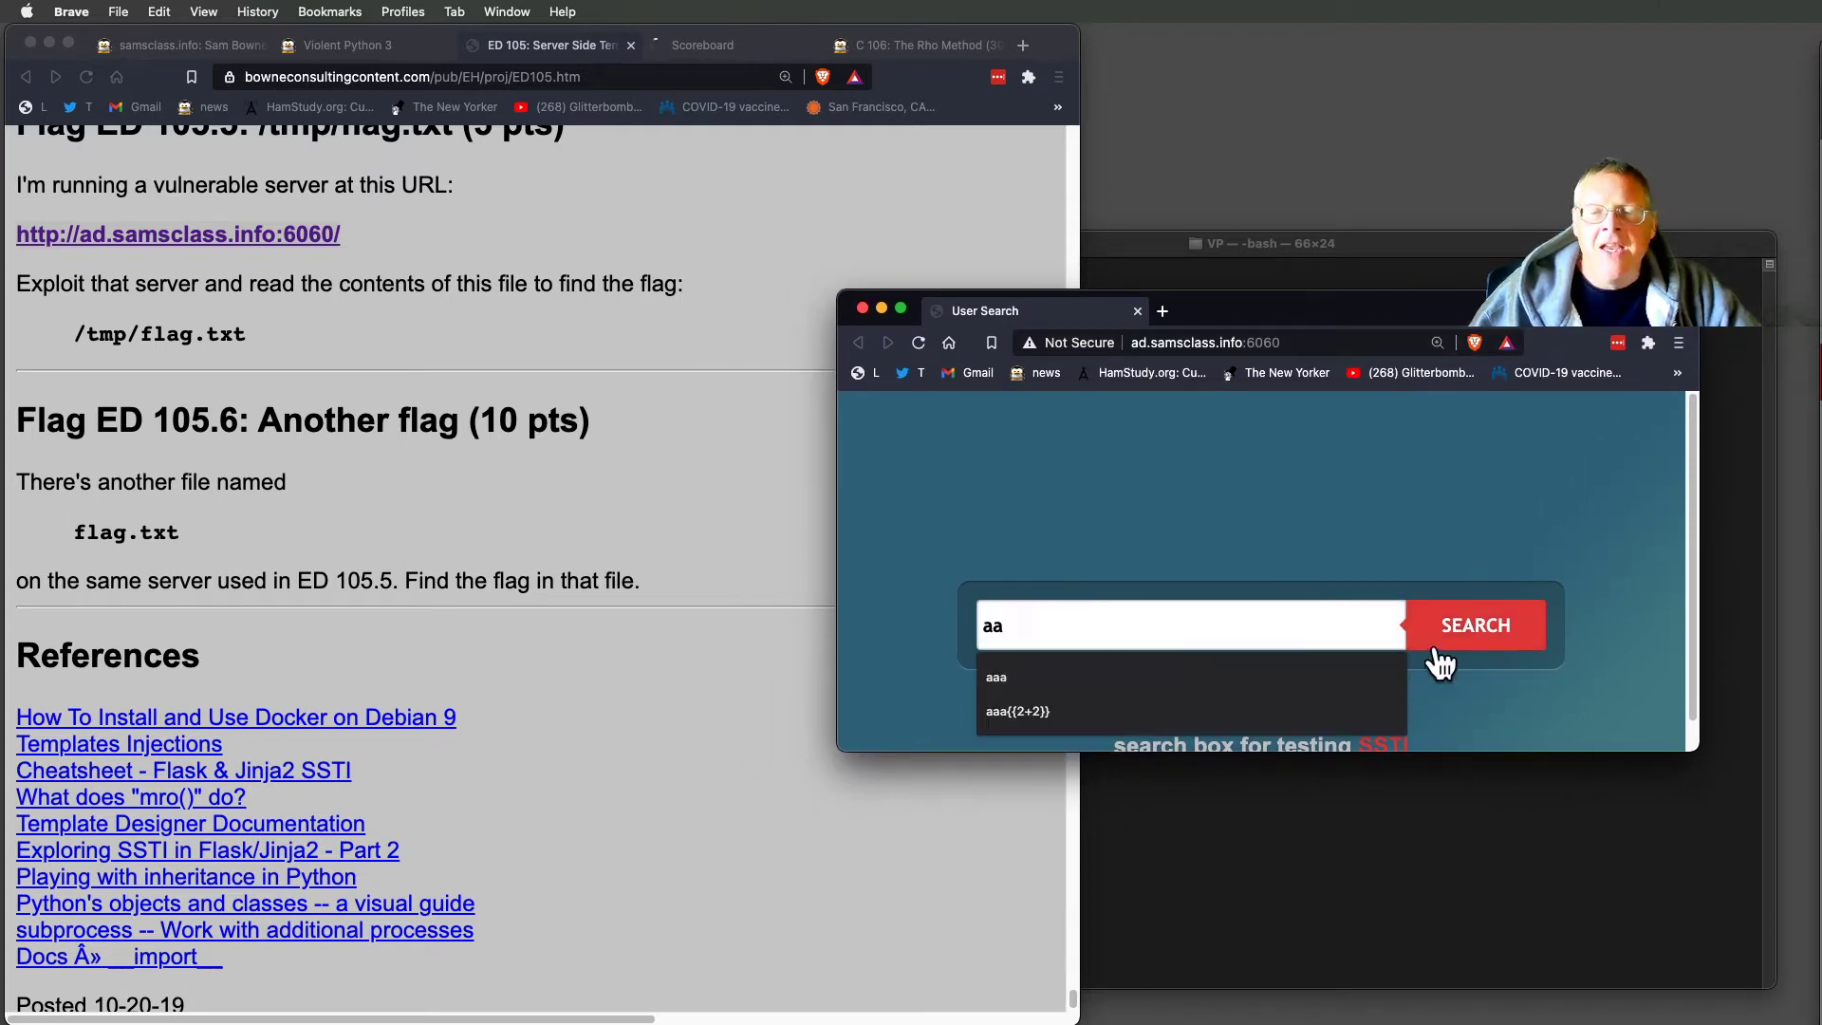
pyautogui.click(1475, 625)
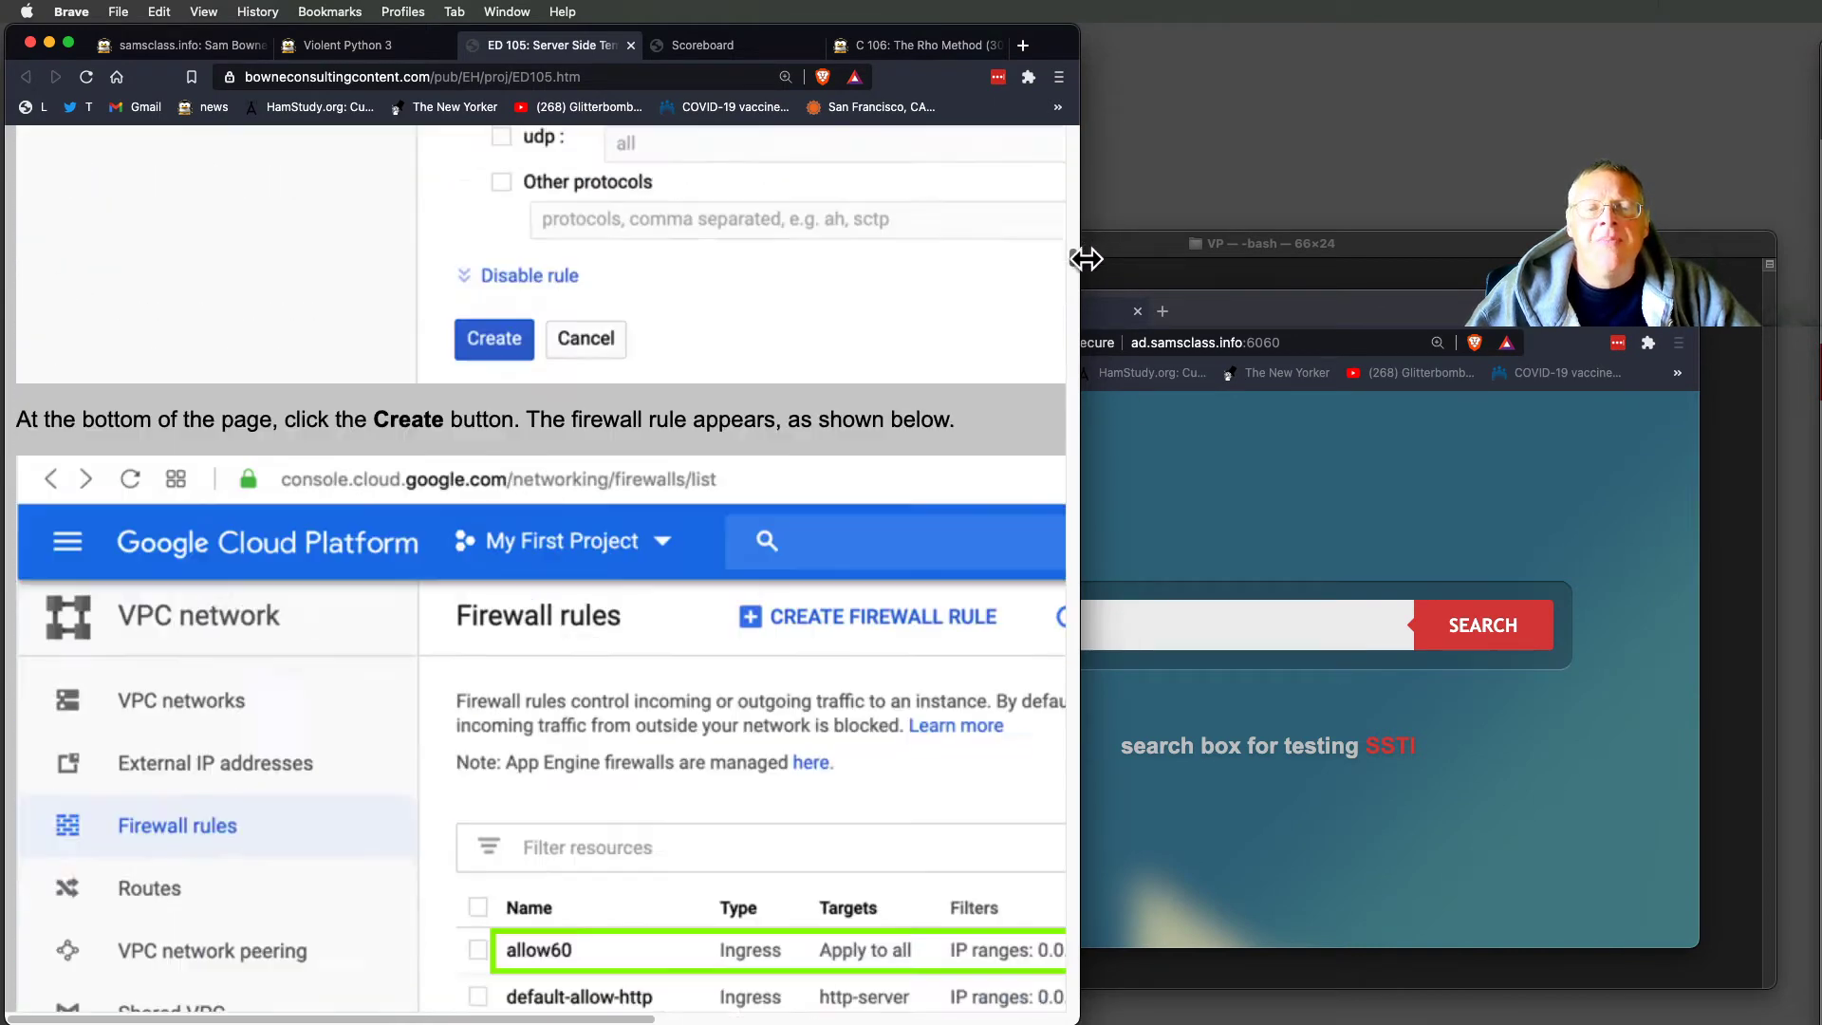
pyautogui.scroll(-3)
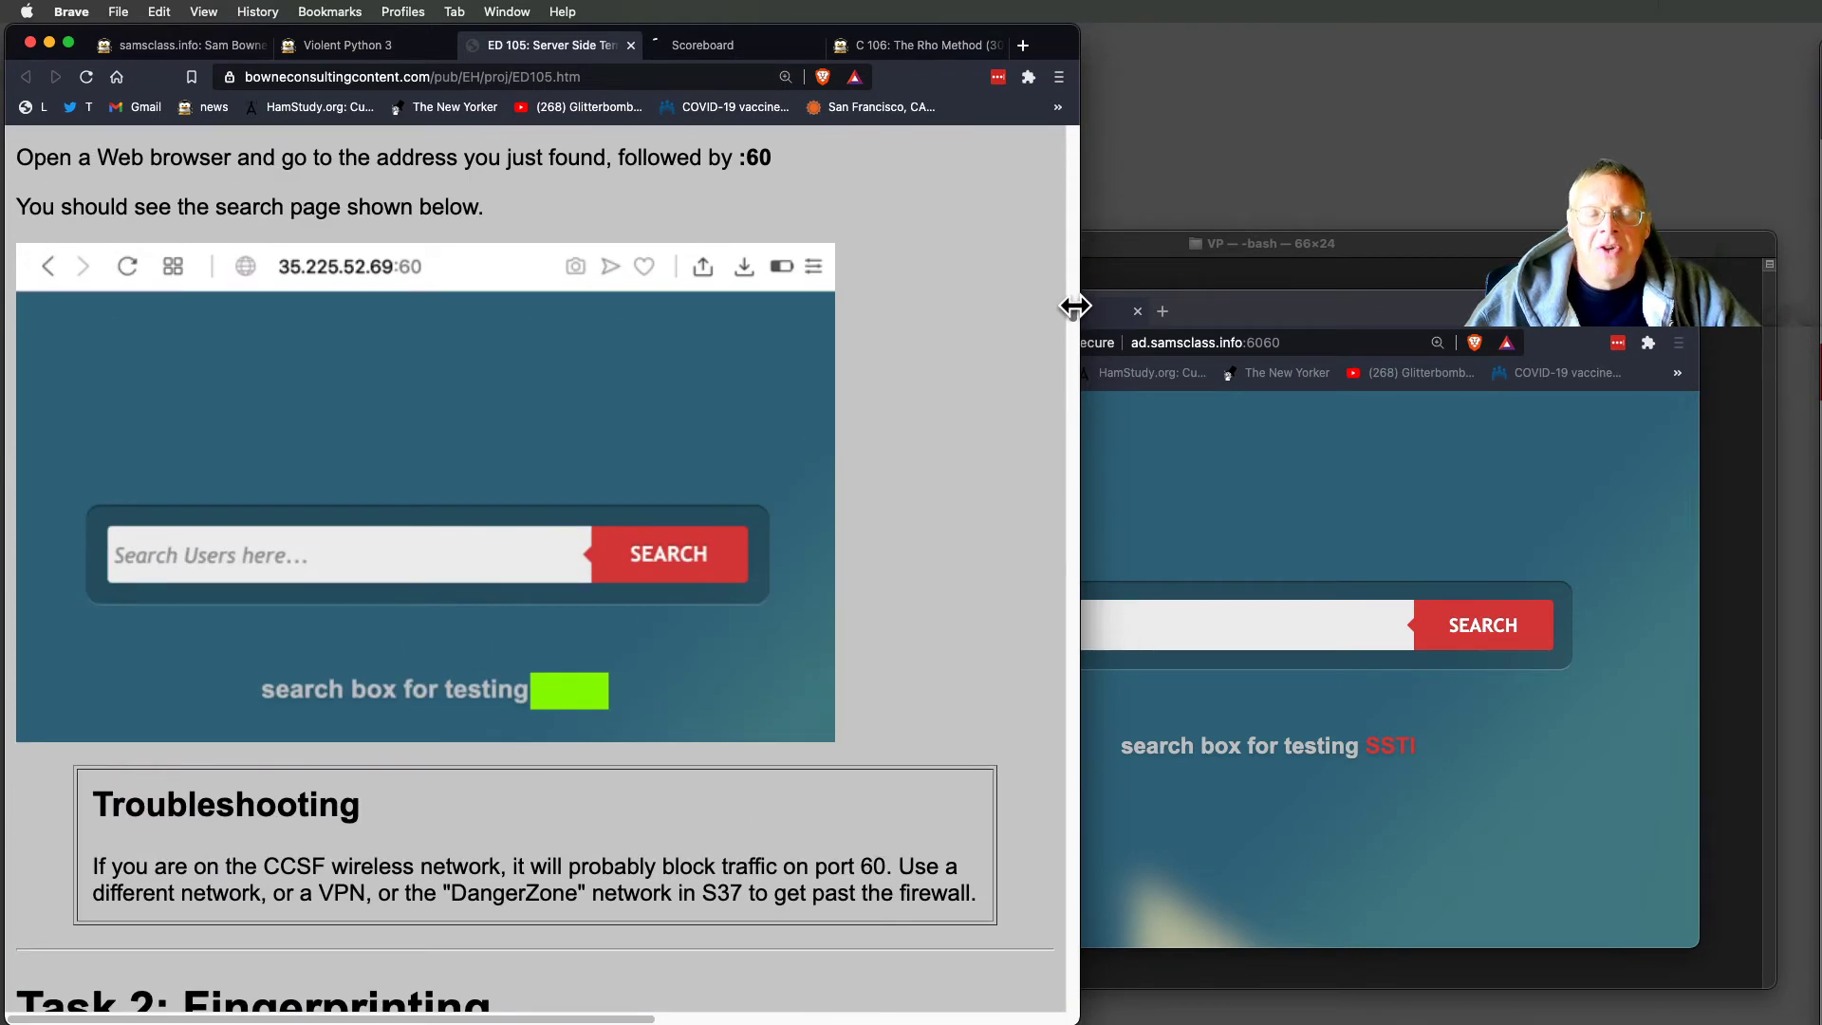
pyautogui.scroll(-3)
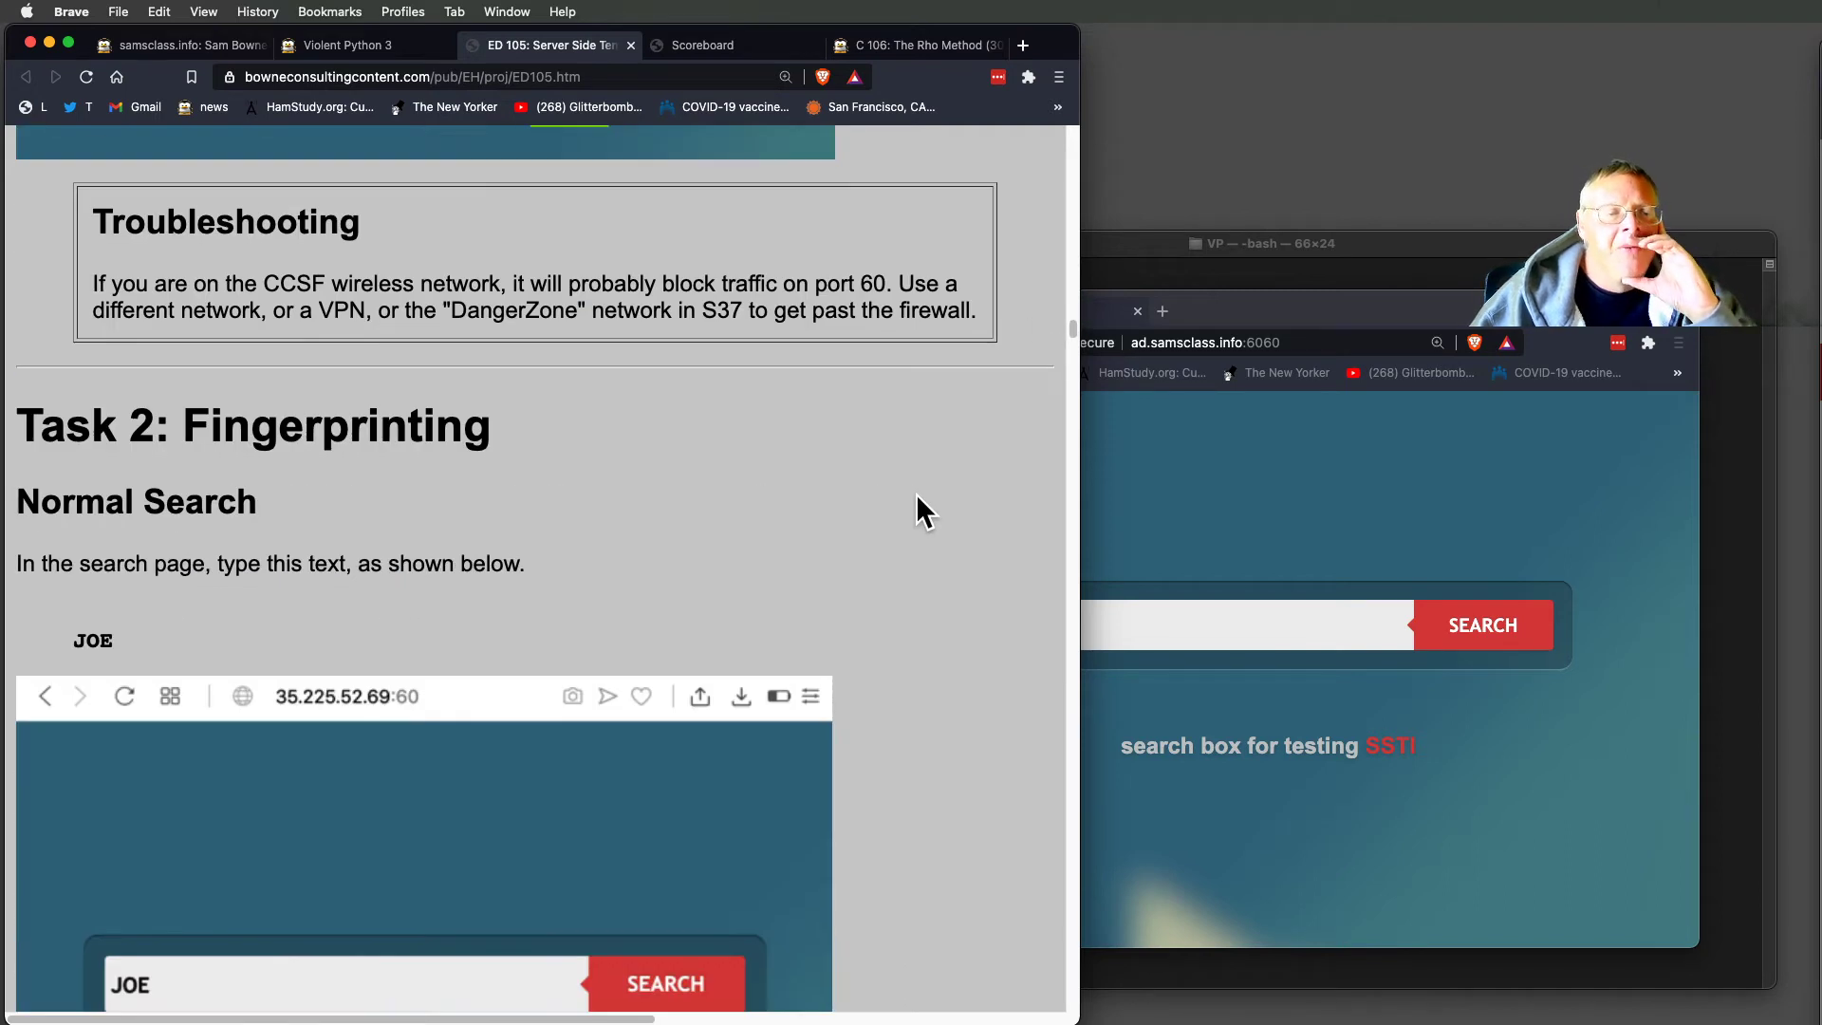
pyautogui.moveTo(837, 622)
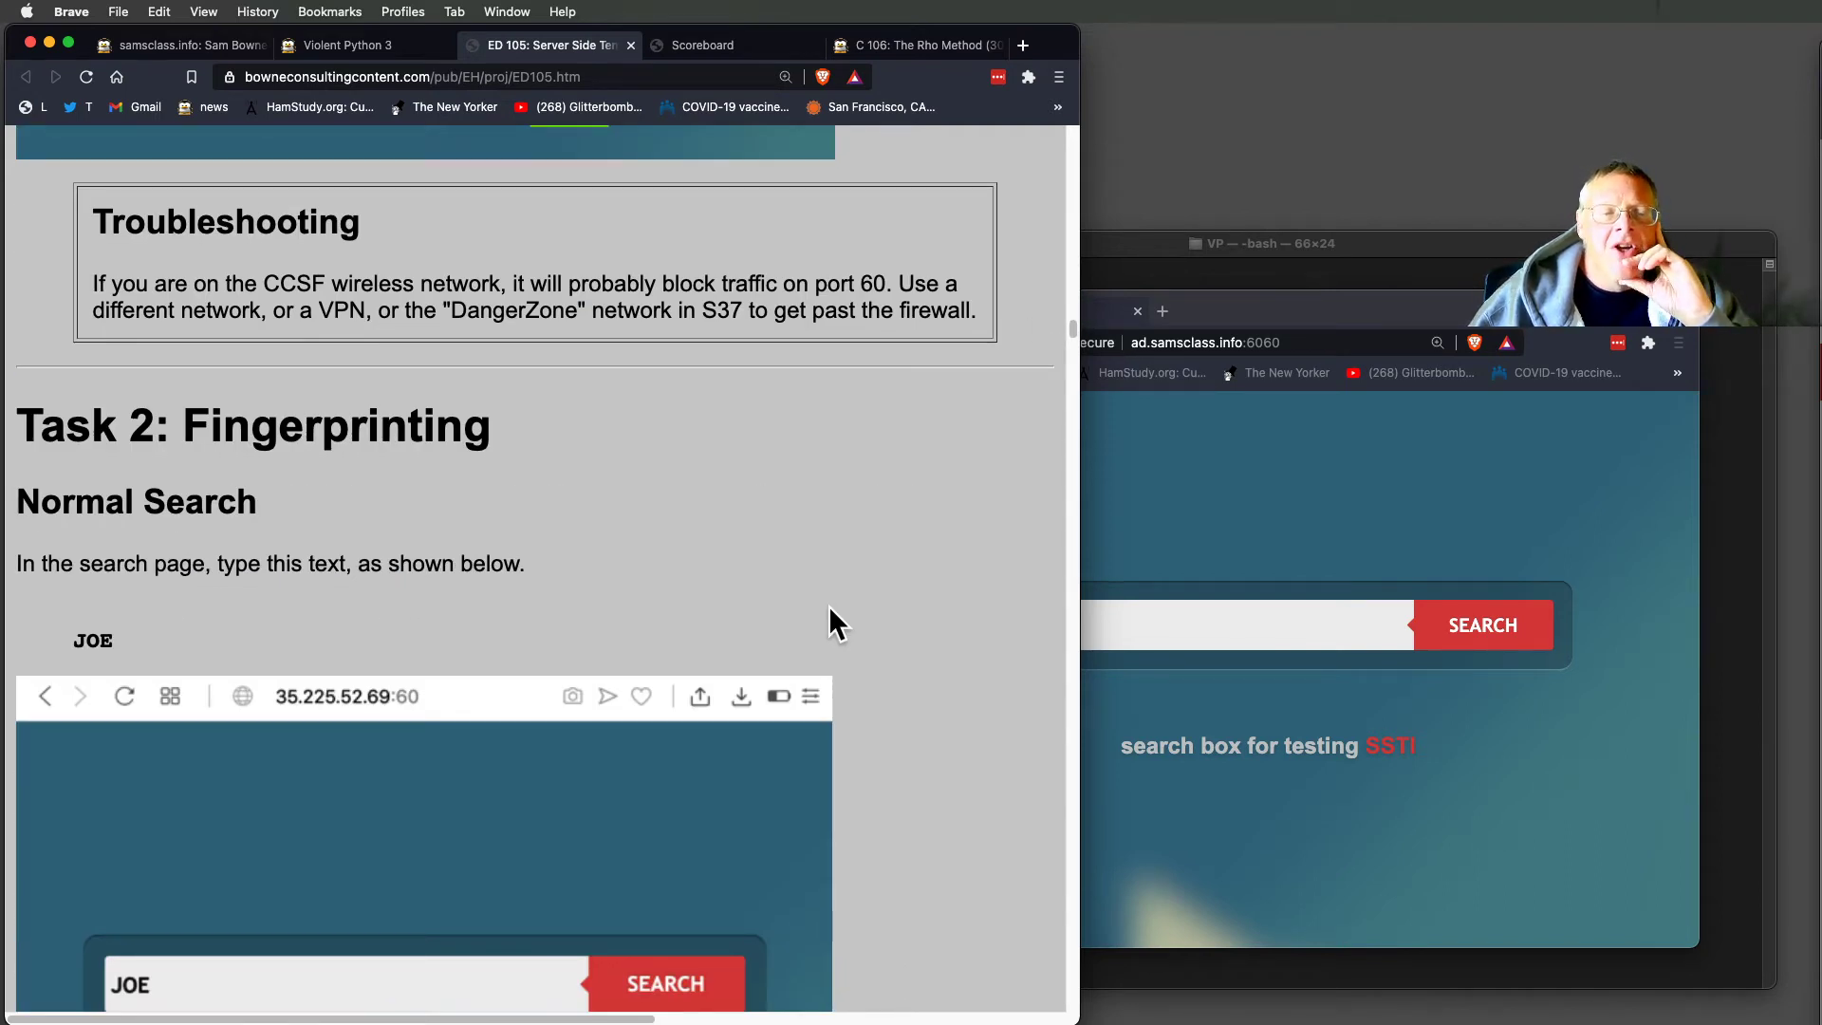
pyautogui.scroll(-3)
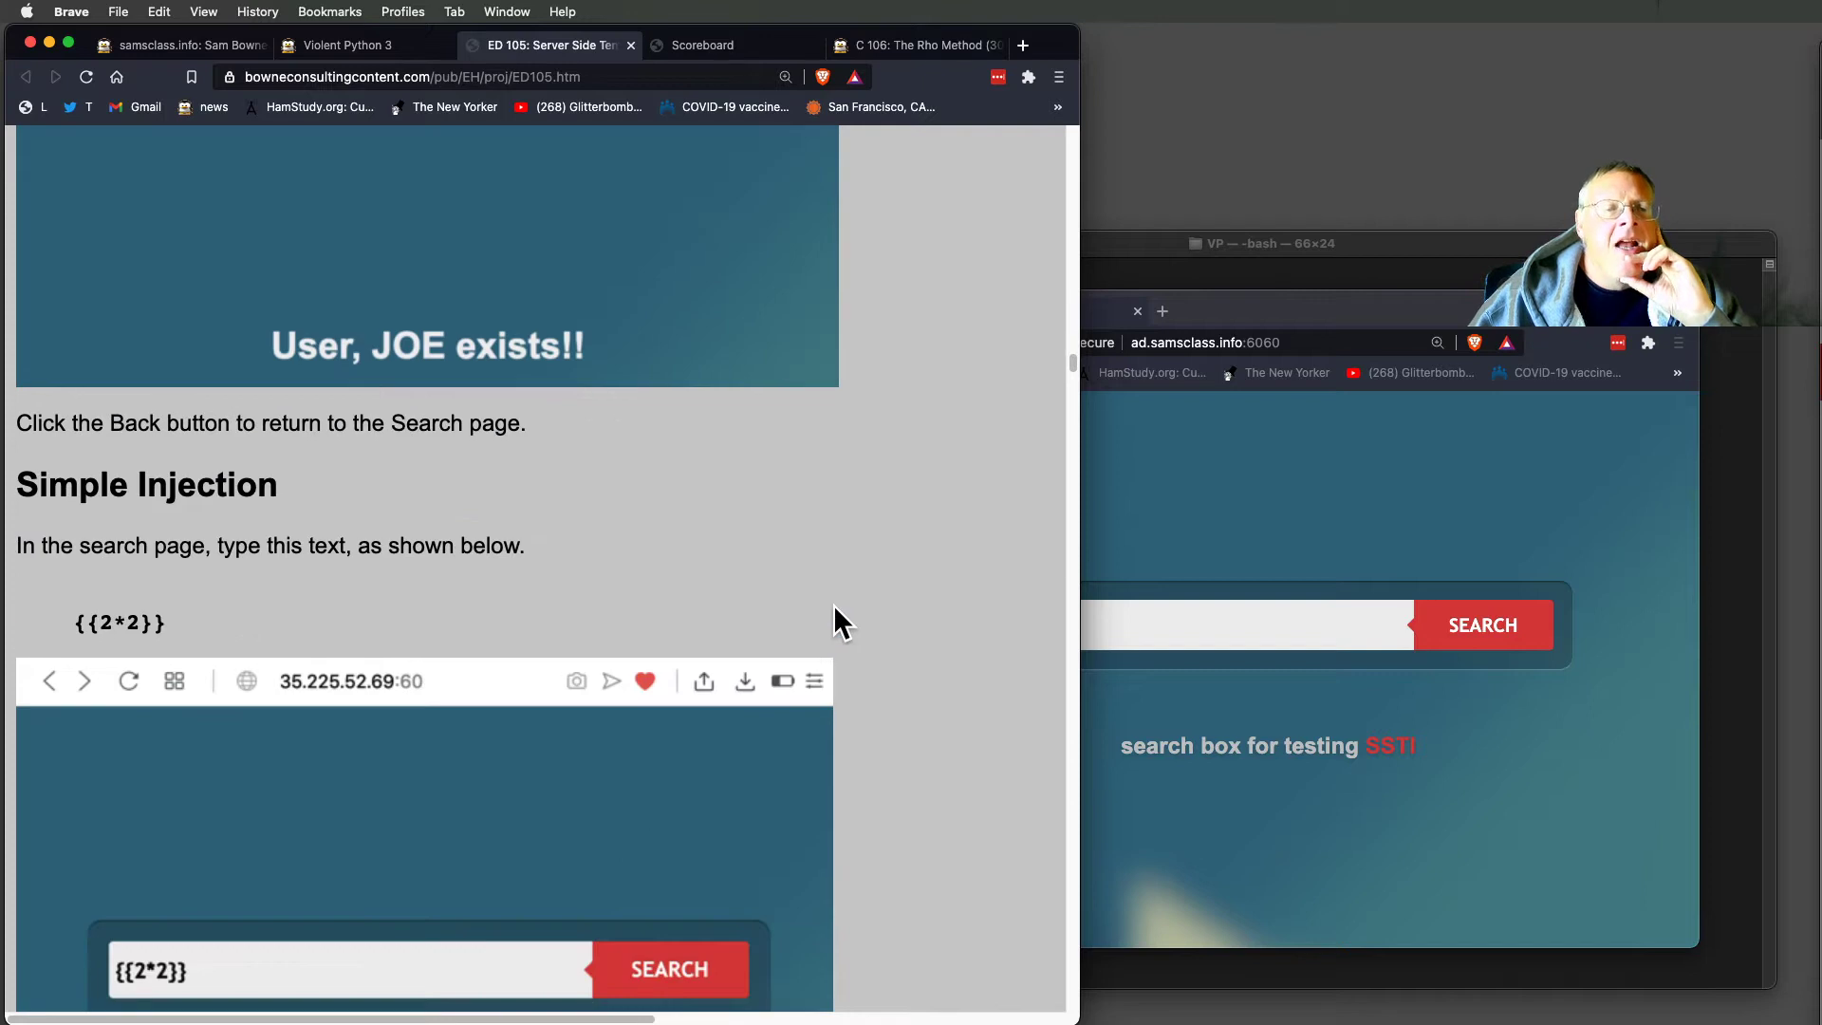
pyautogui.scroll(-3)
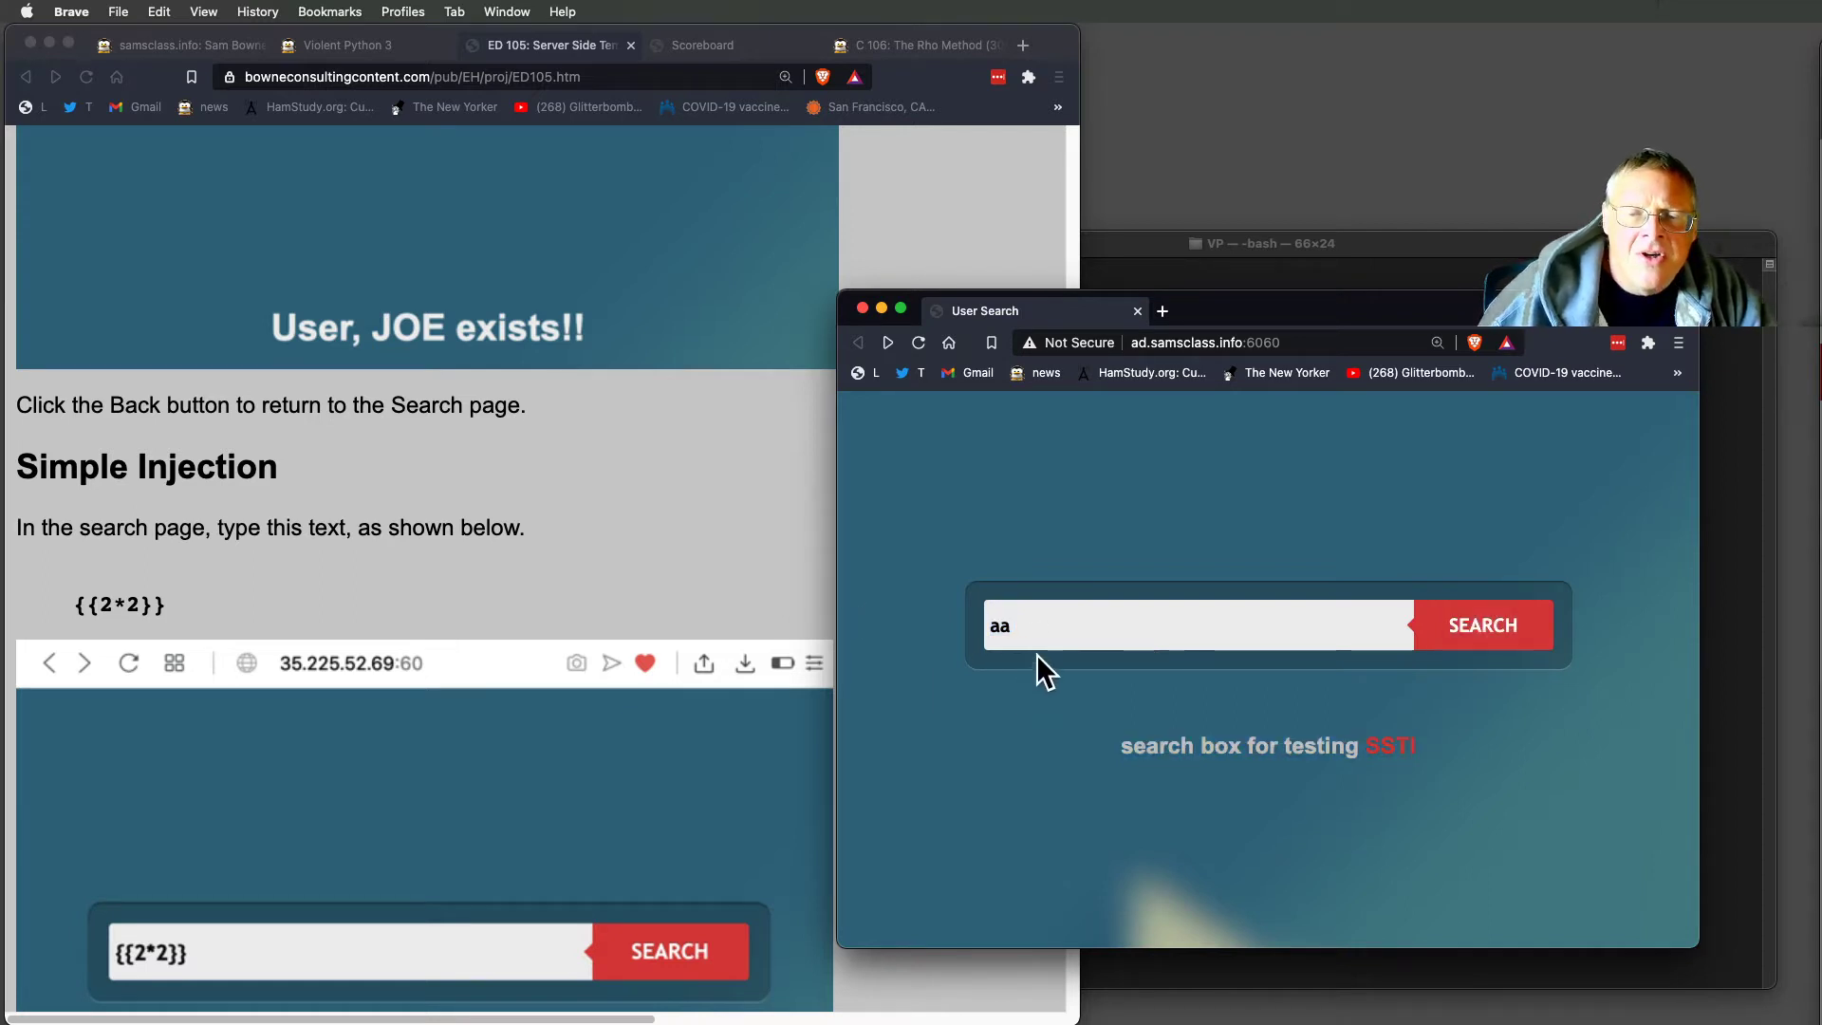
# Search for {{2+2}}, see 'User, 4 exists!!', and go back to the search page.
pyautogui.click(1197, 625)
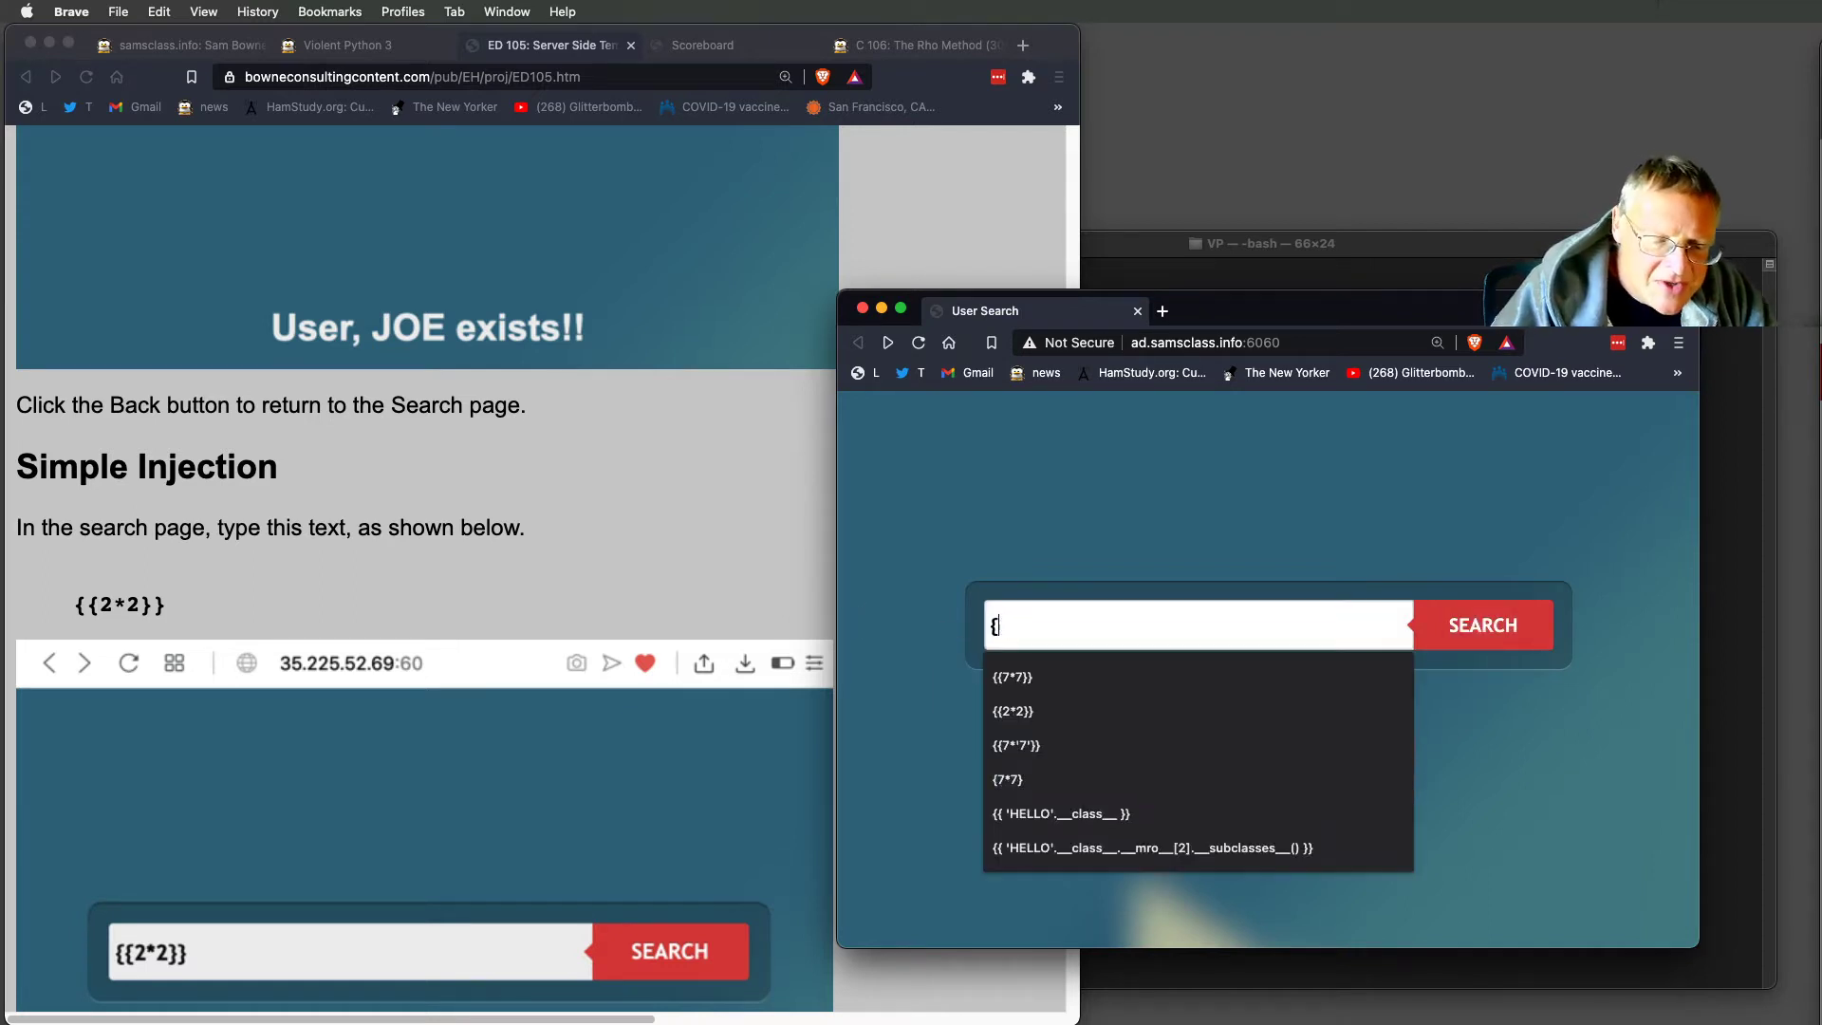
pyautogui.write('{2+2}}')
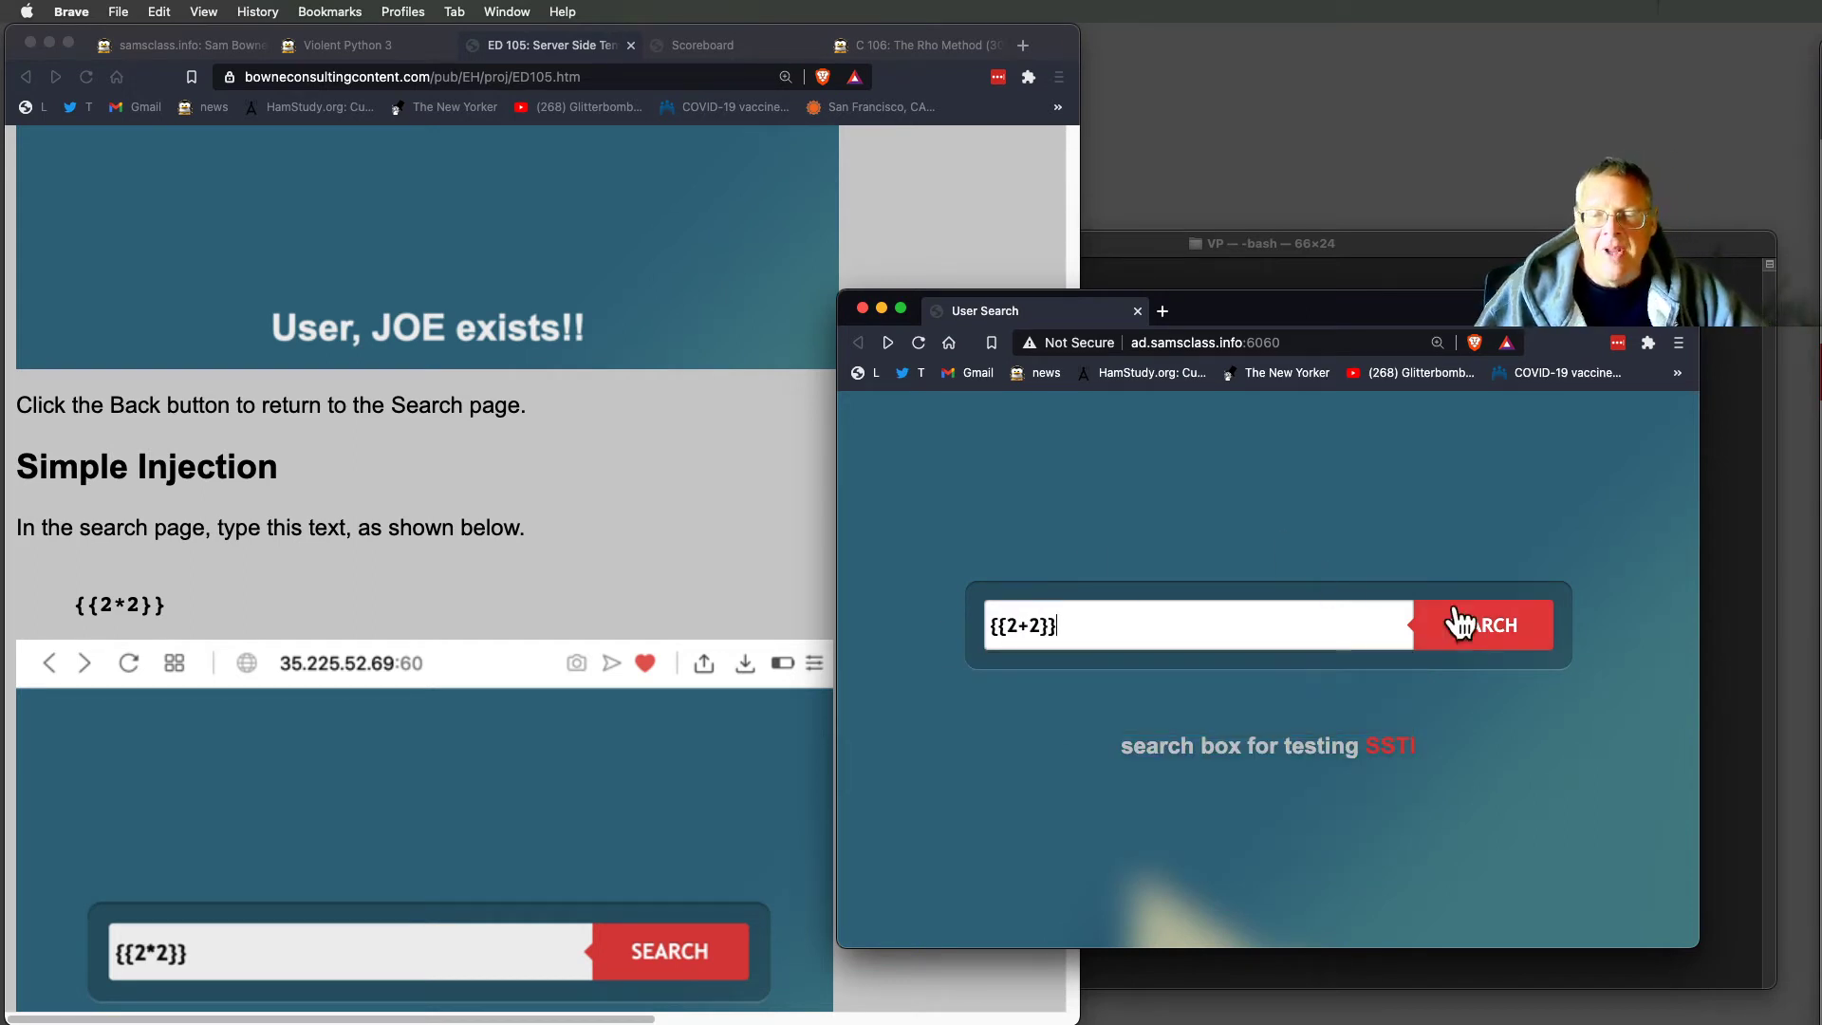
pyautogui.click(1482, 625)
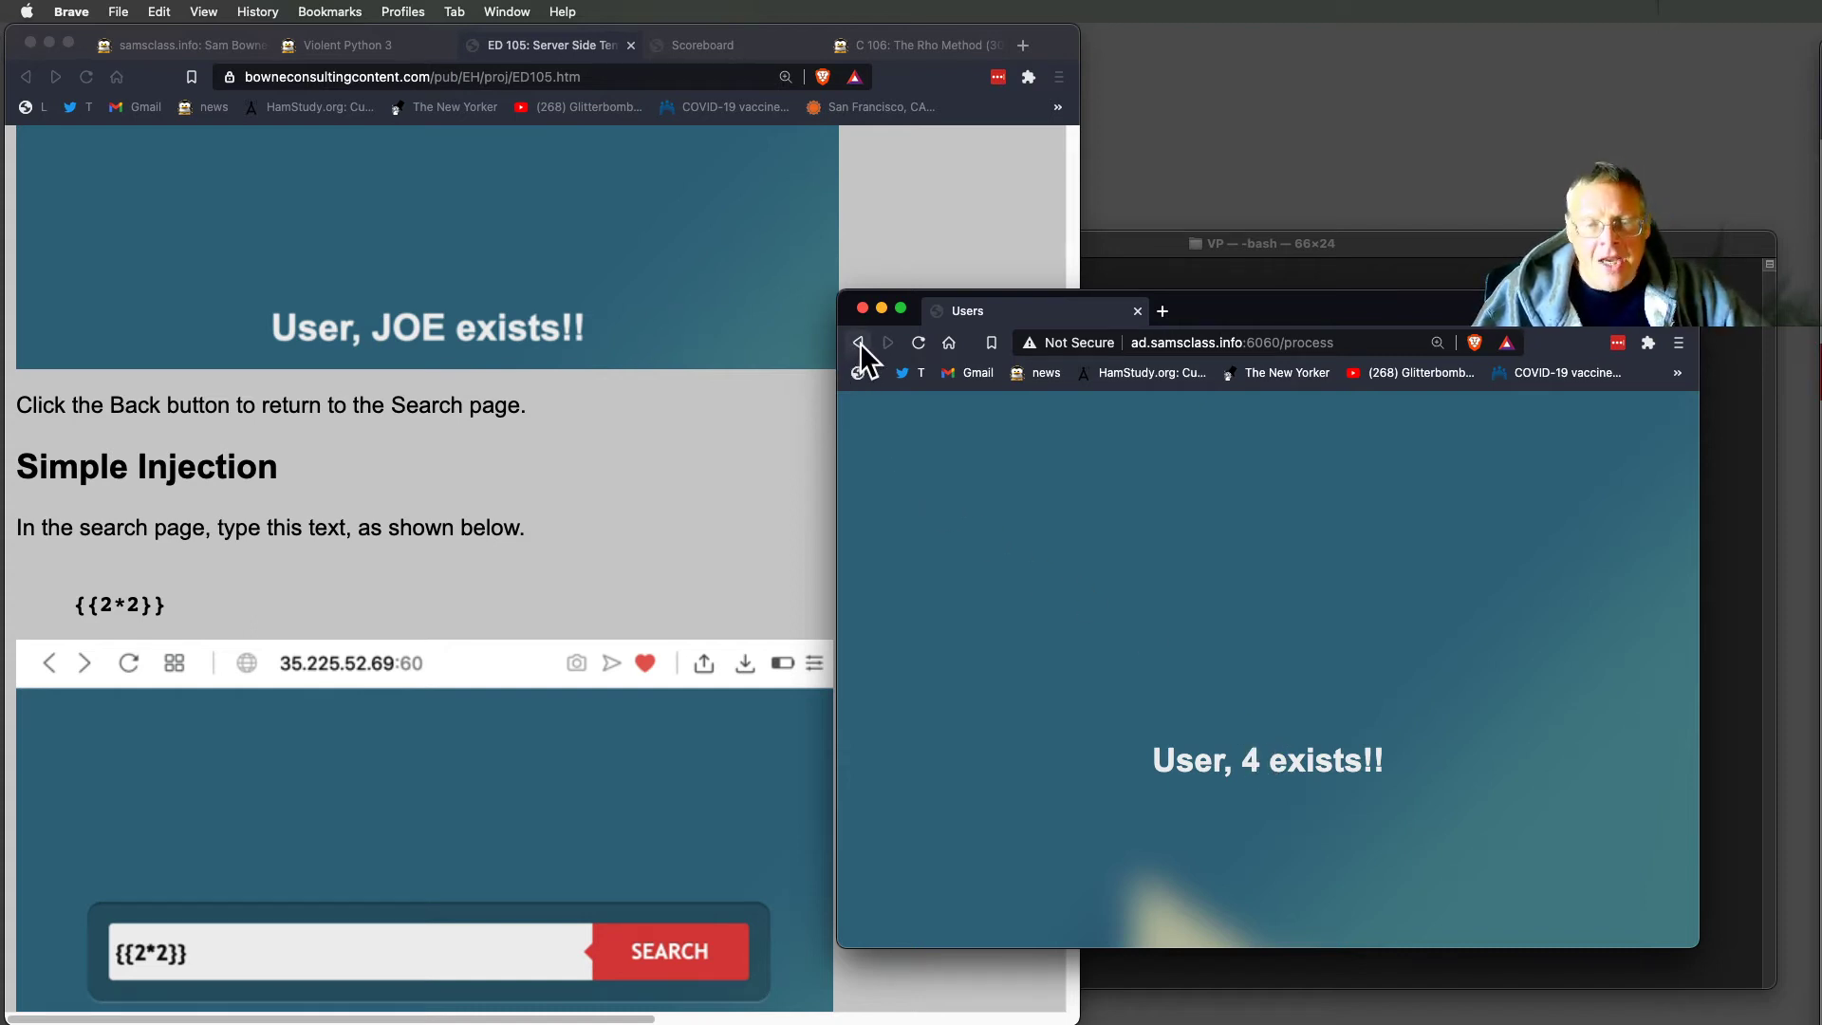
pyautogui.click(859, 342)
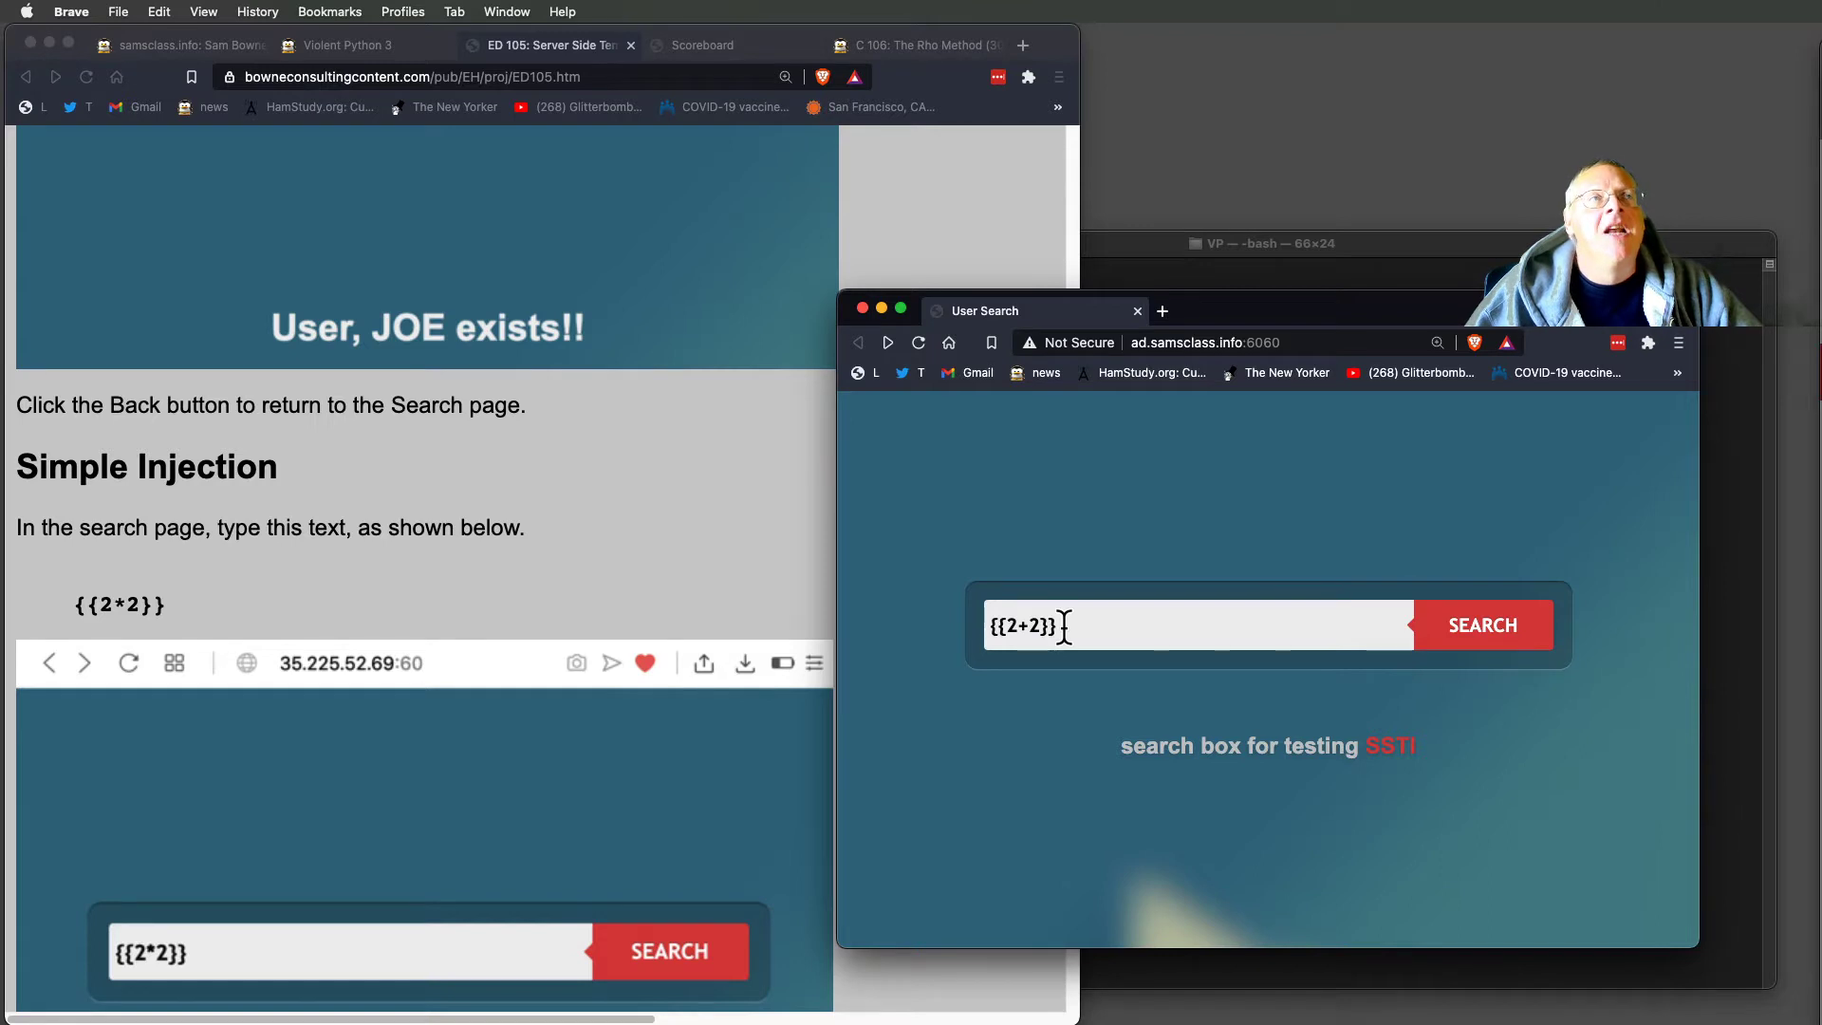
# Select the {{2+2}} query in the search box while viewing the injection flowchart.
pyautogui.doubleClick(1023, 625)
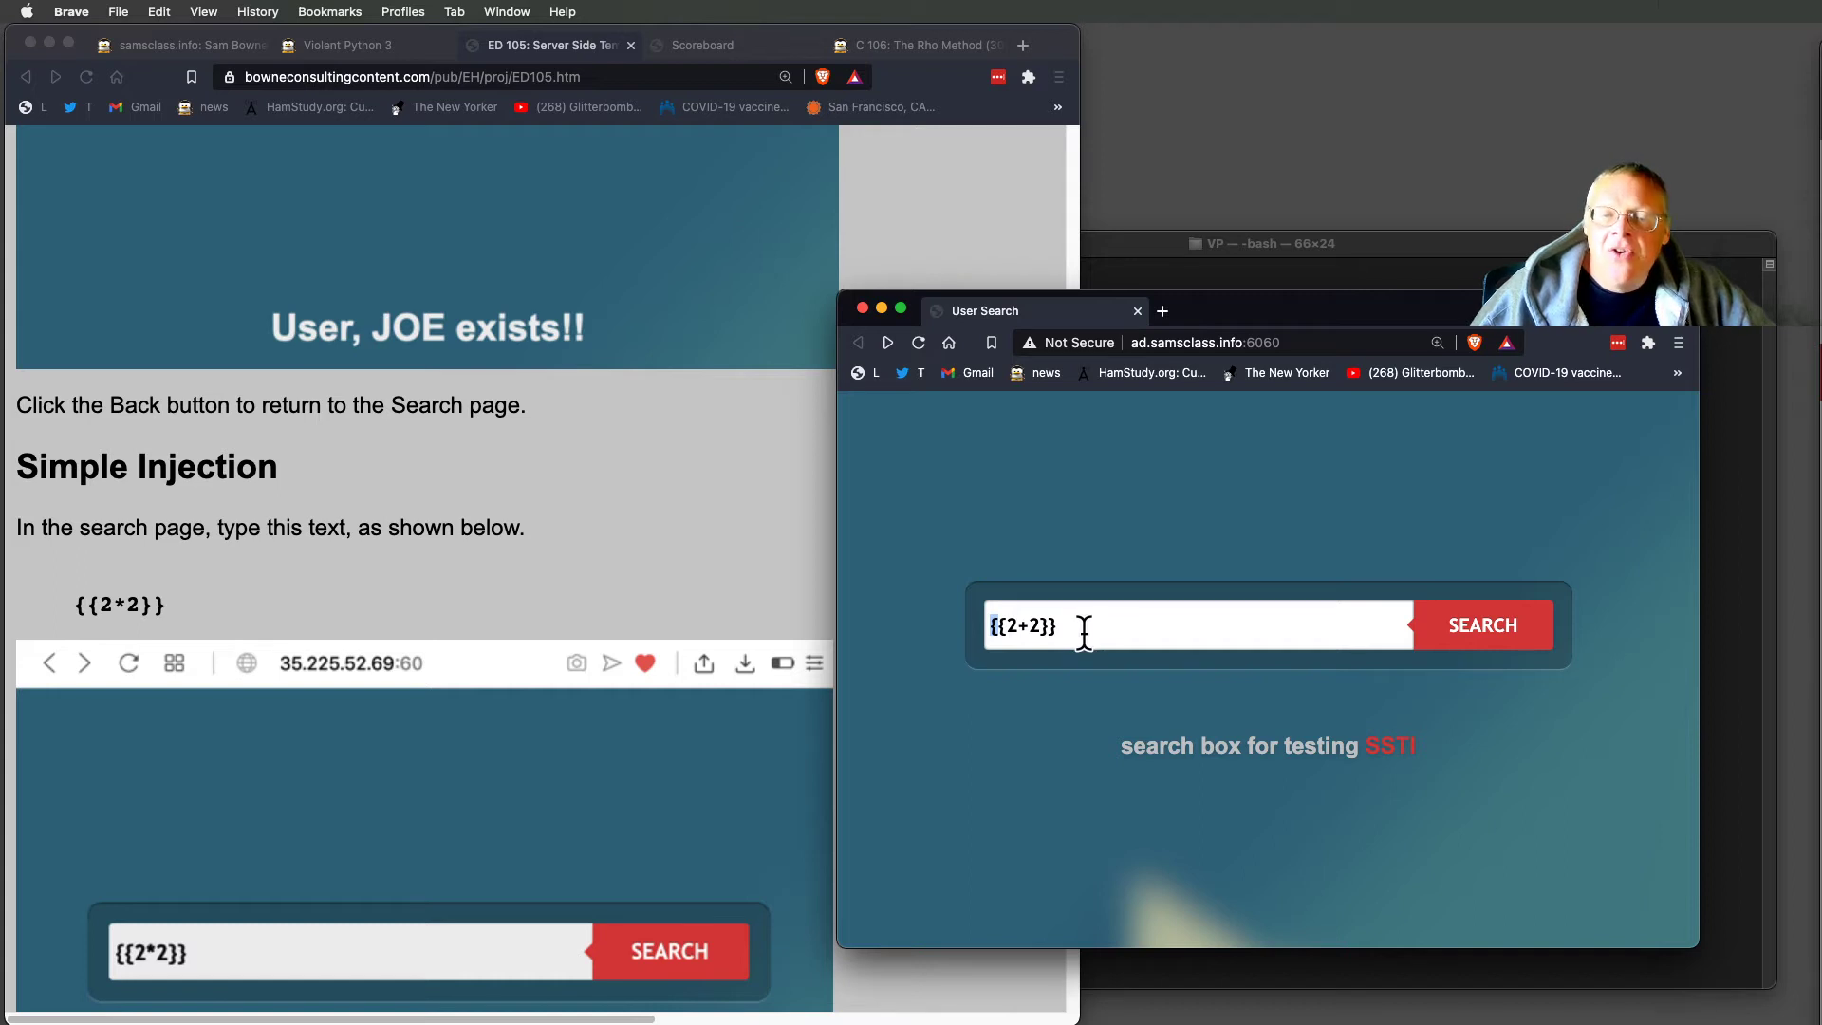
pyautogui.moveTo(1079, 637)
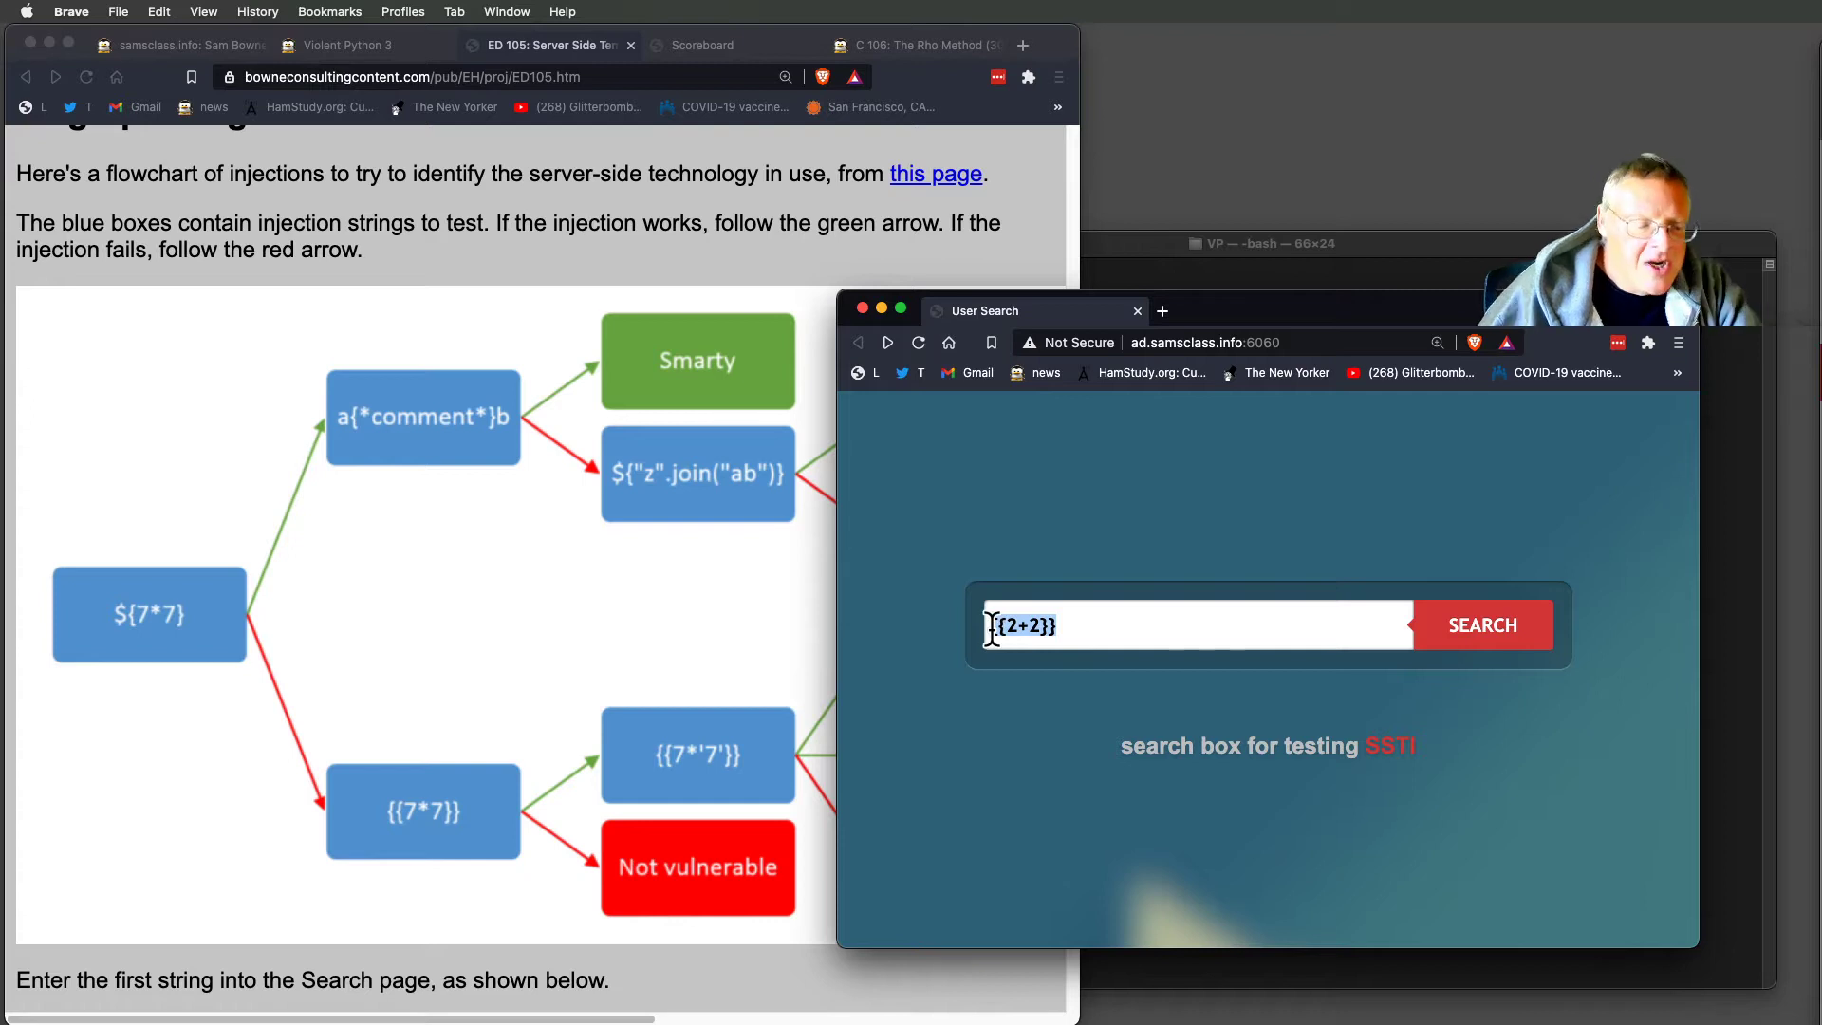
# Search for ${7*7} and see it returned unevaluated.
pyautogui.write('${')
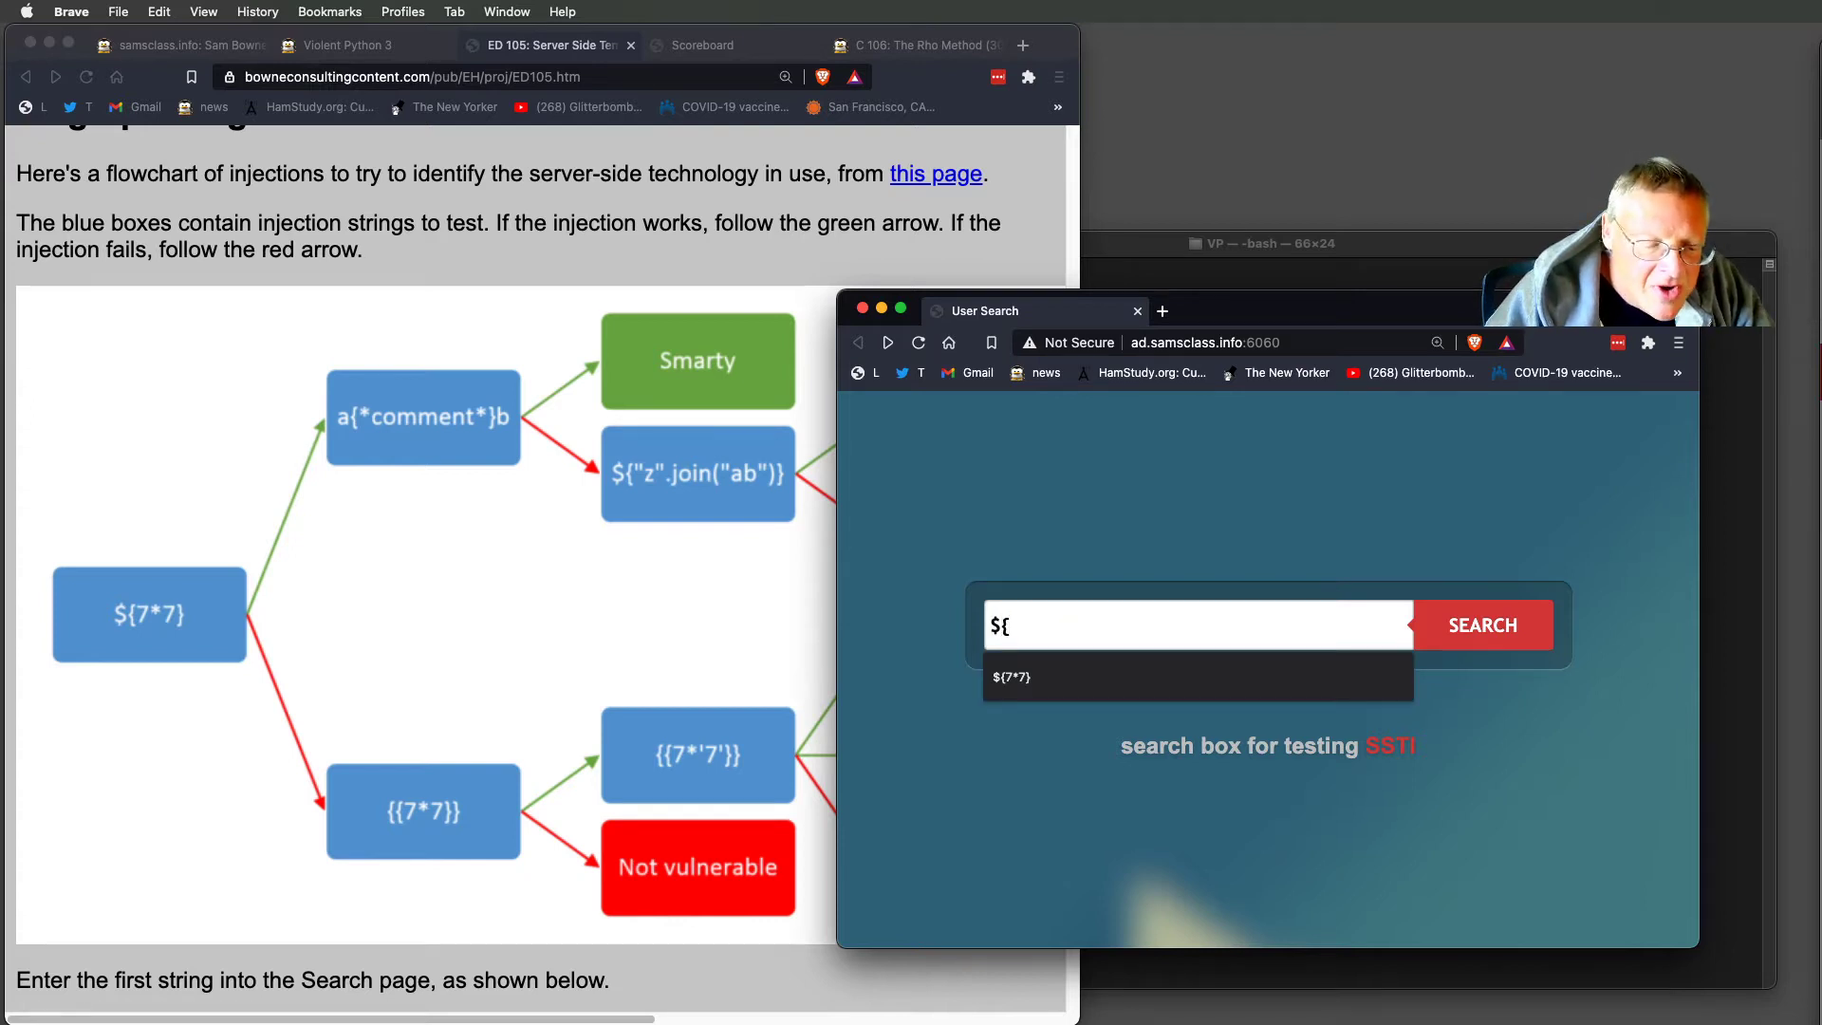
pyautogui.write('7*7')
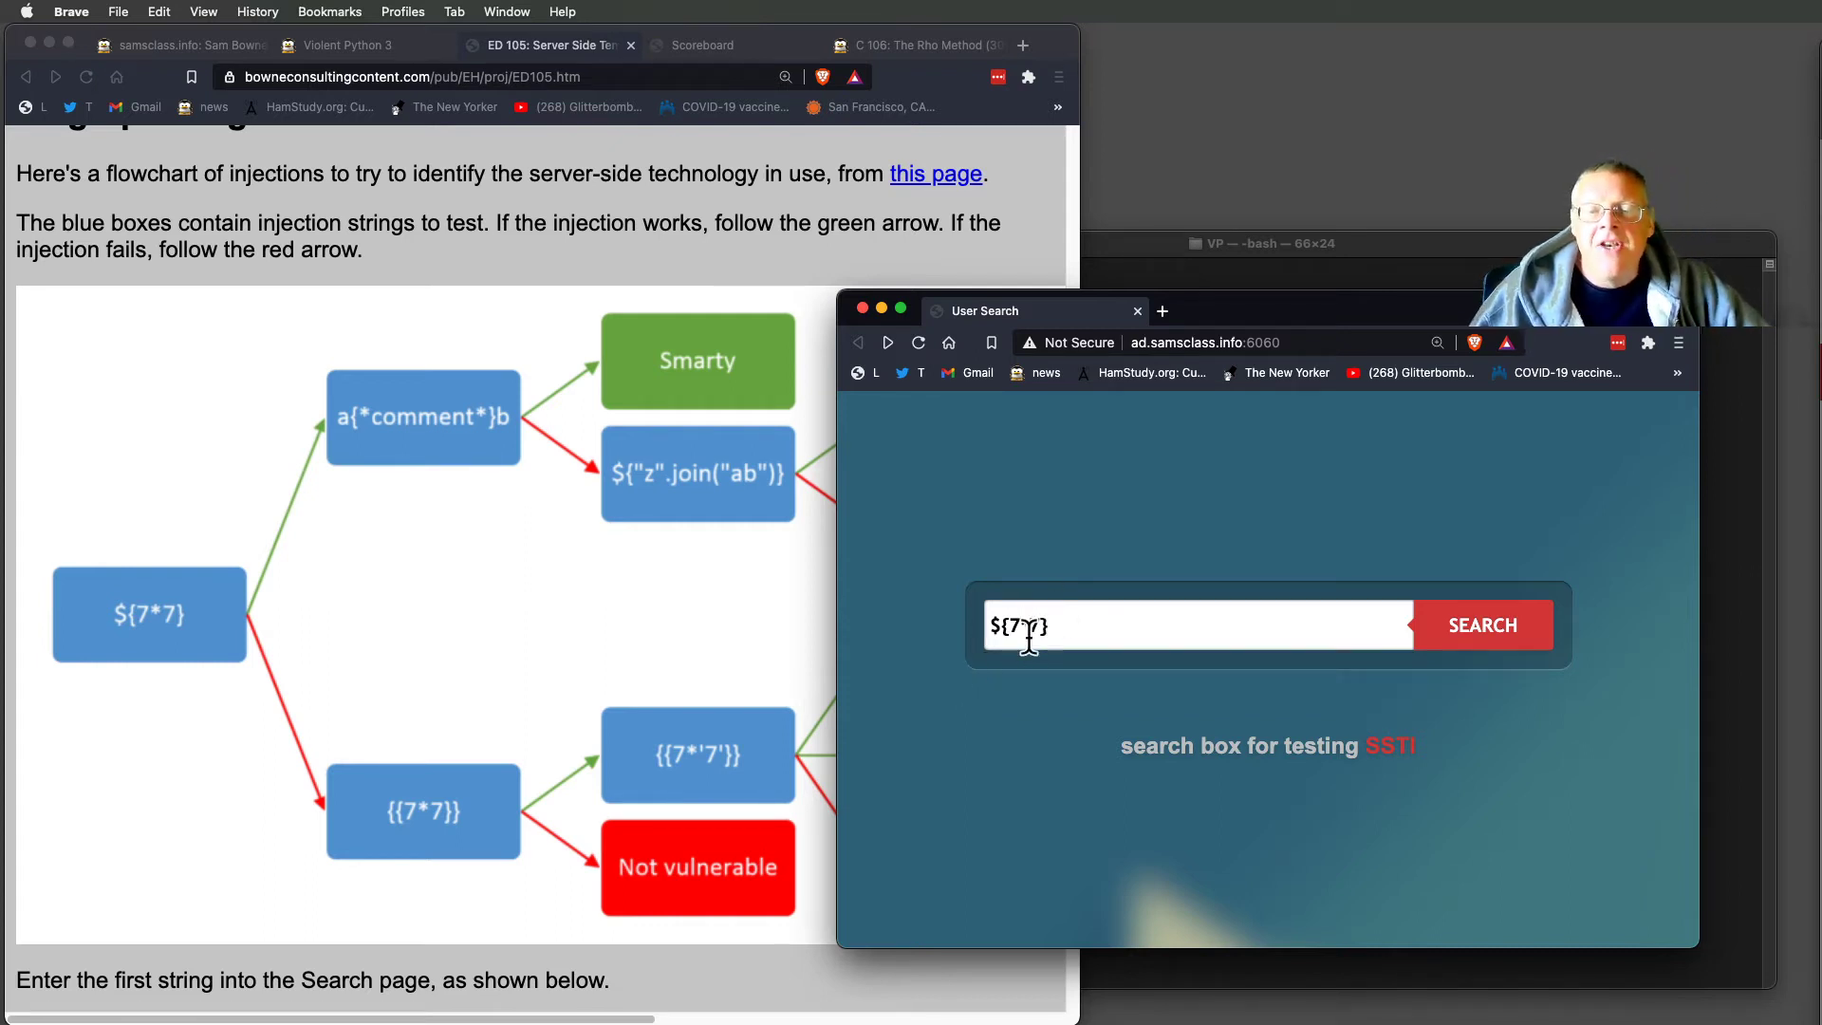
pyautogui.click(1481, 625)
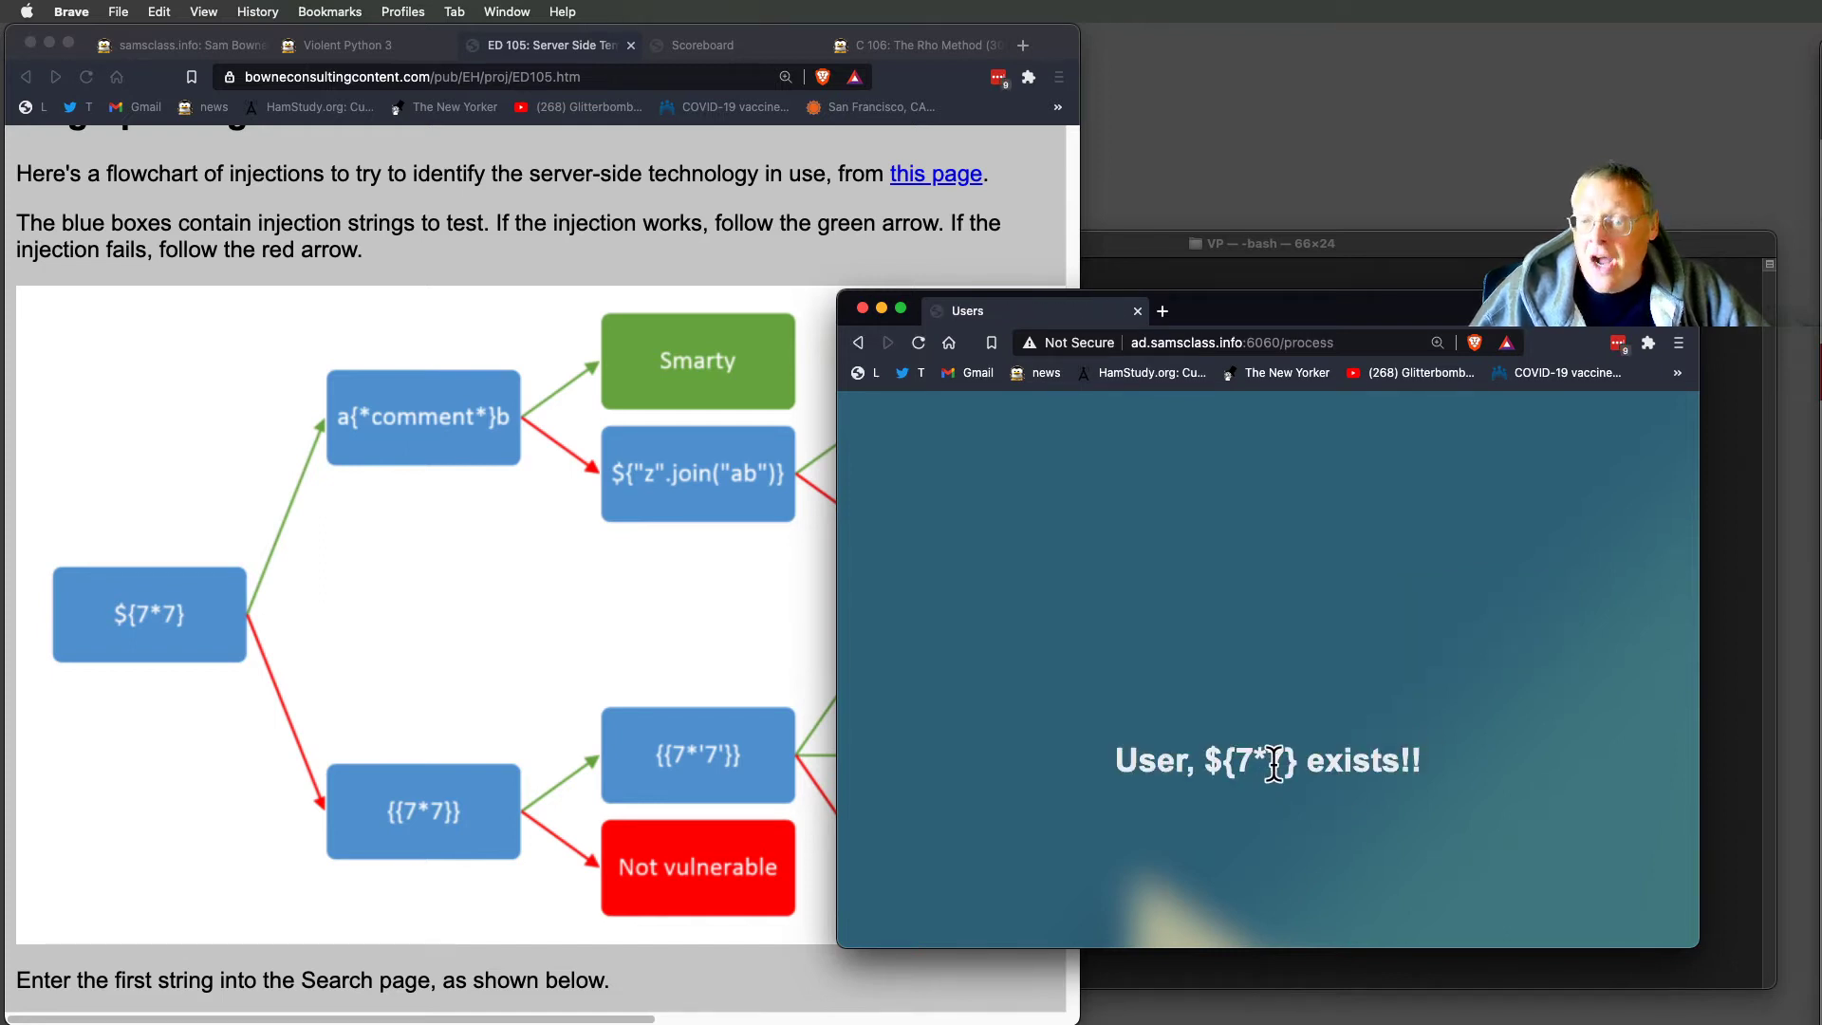
pyautogui.moveTo(389, 843)
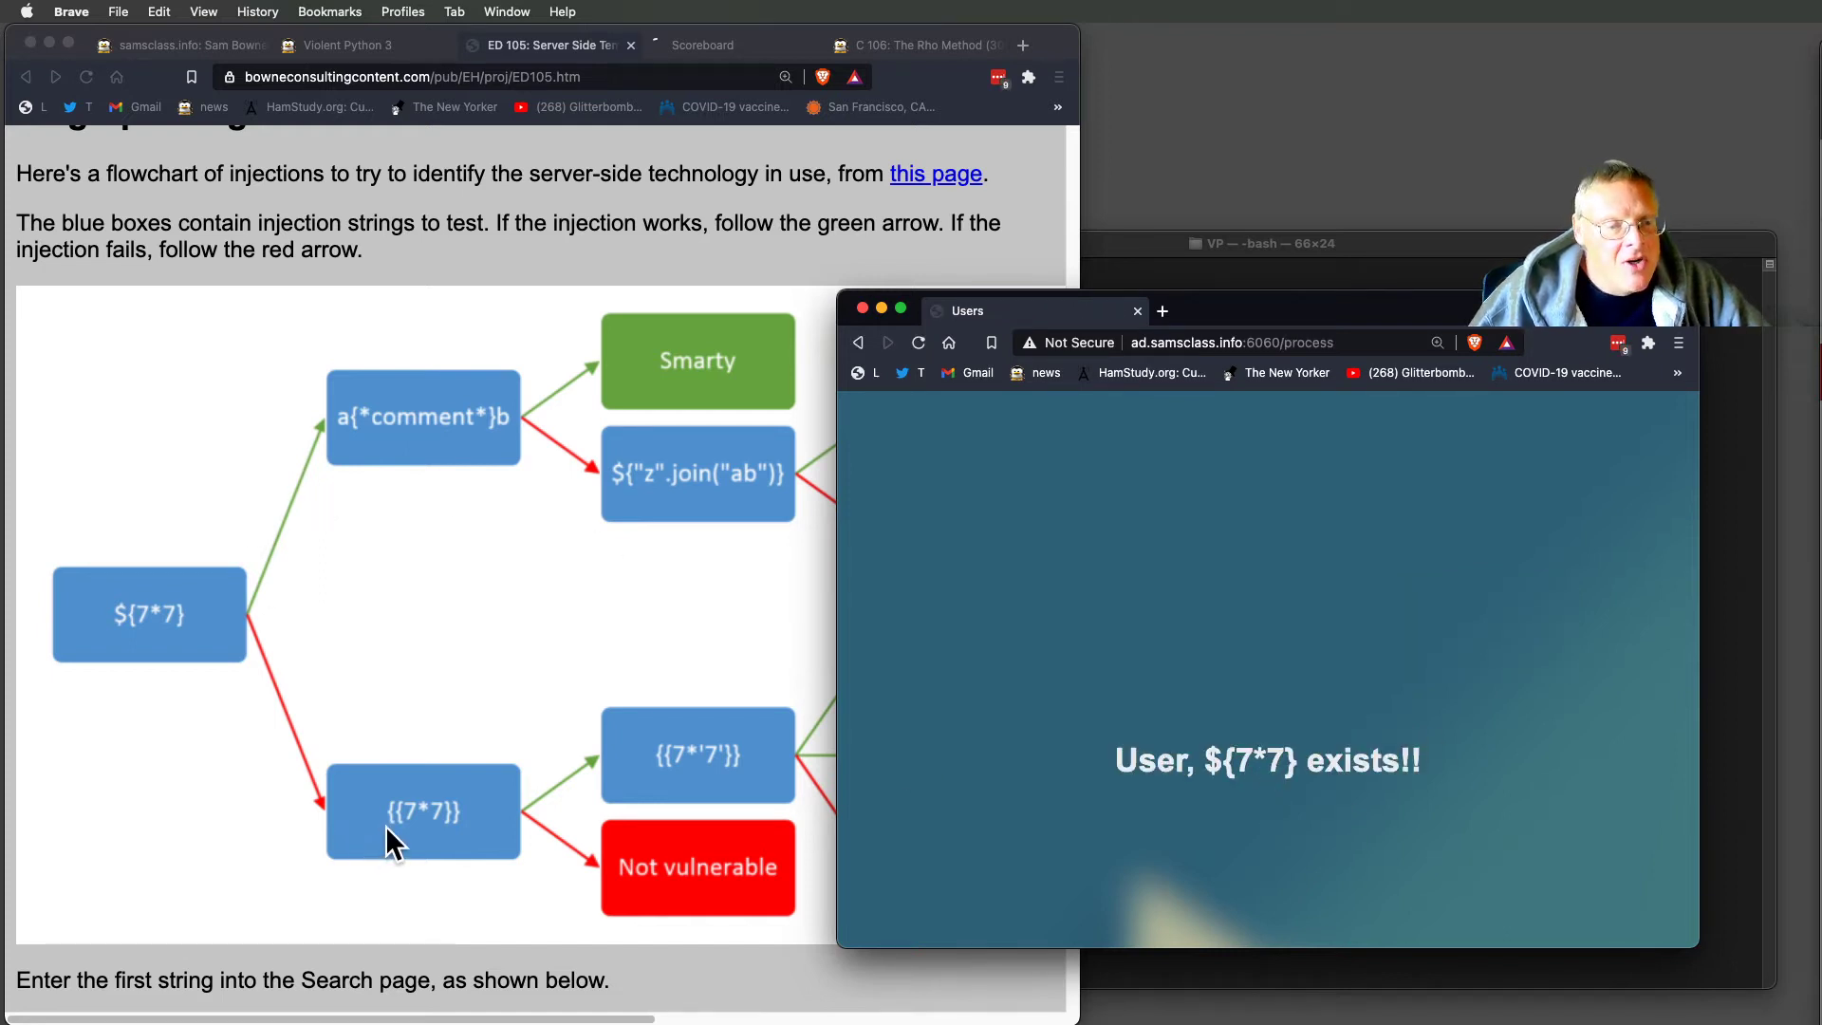
# Go back and search {{7*7}}, getting 'User, 49 exists!!'.
pyautogui.click(857, 341)
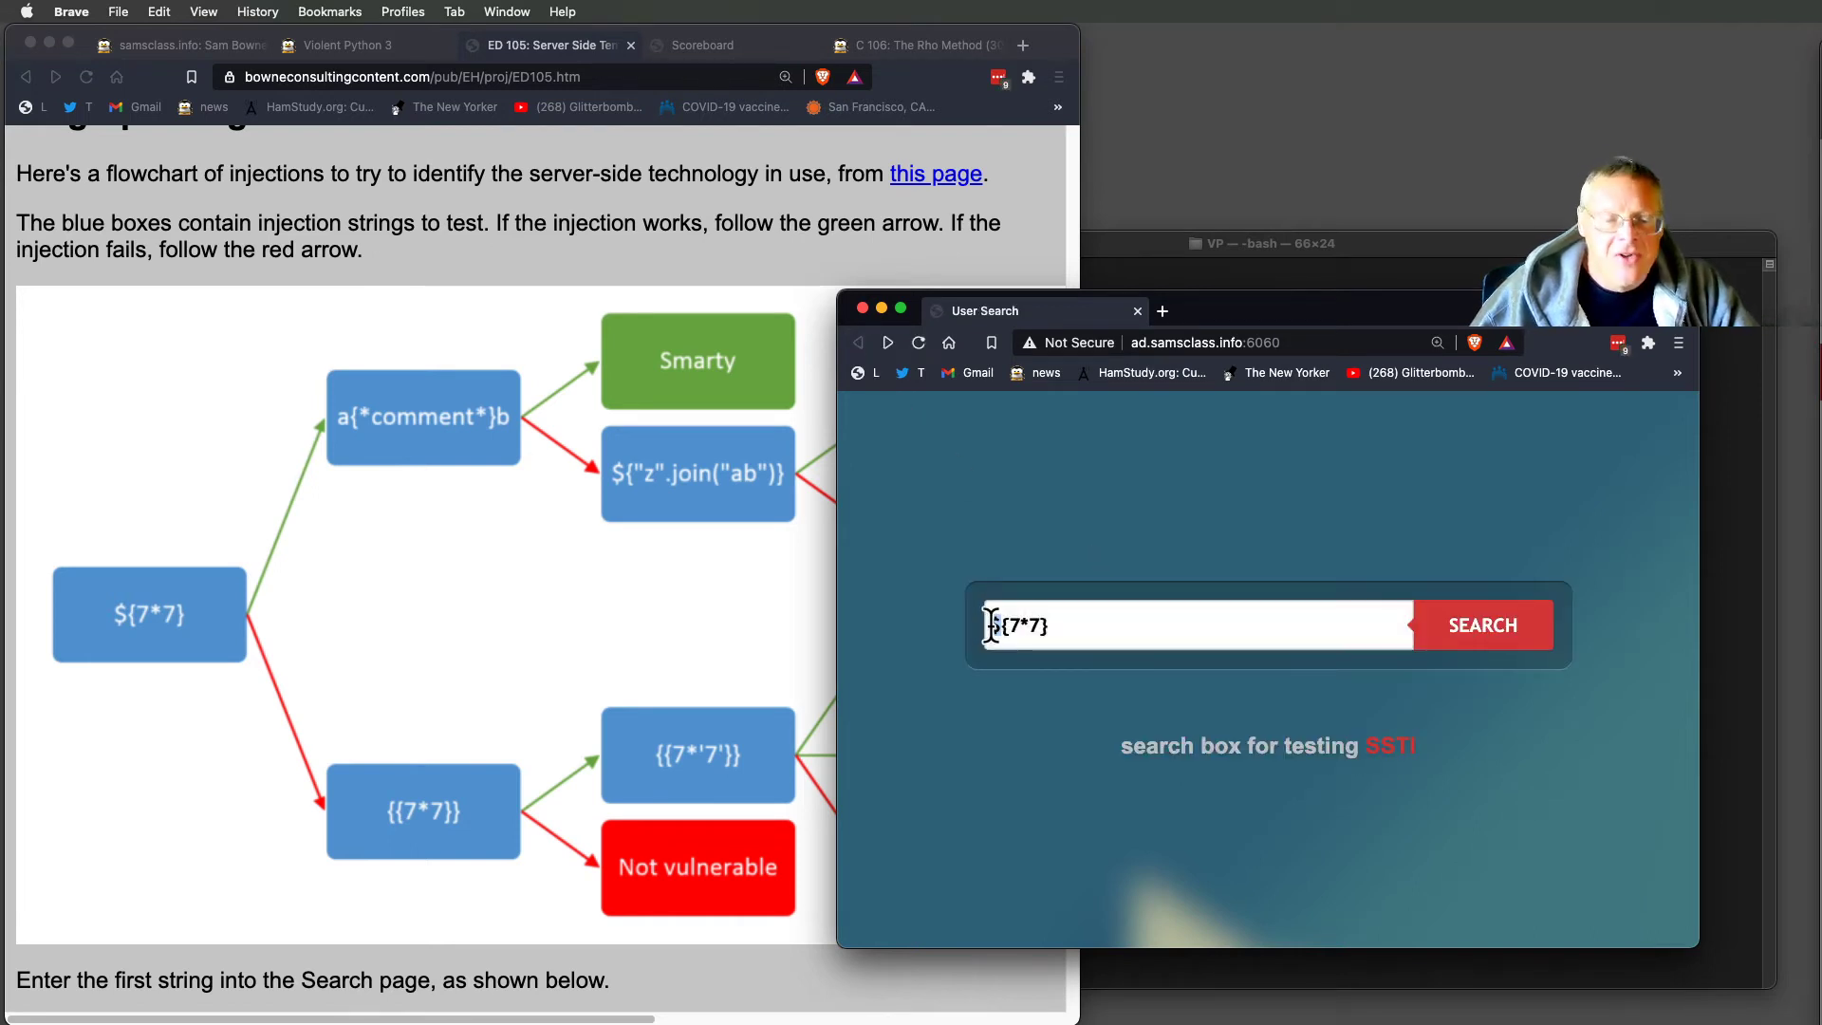
pyautogui.write('{{7*7}')
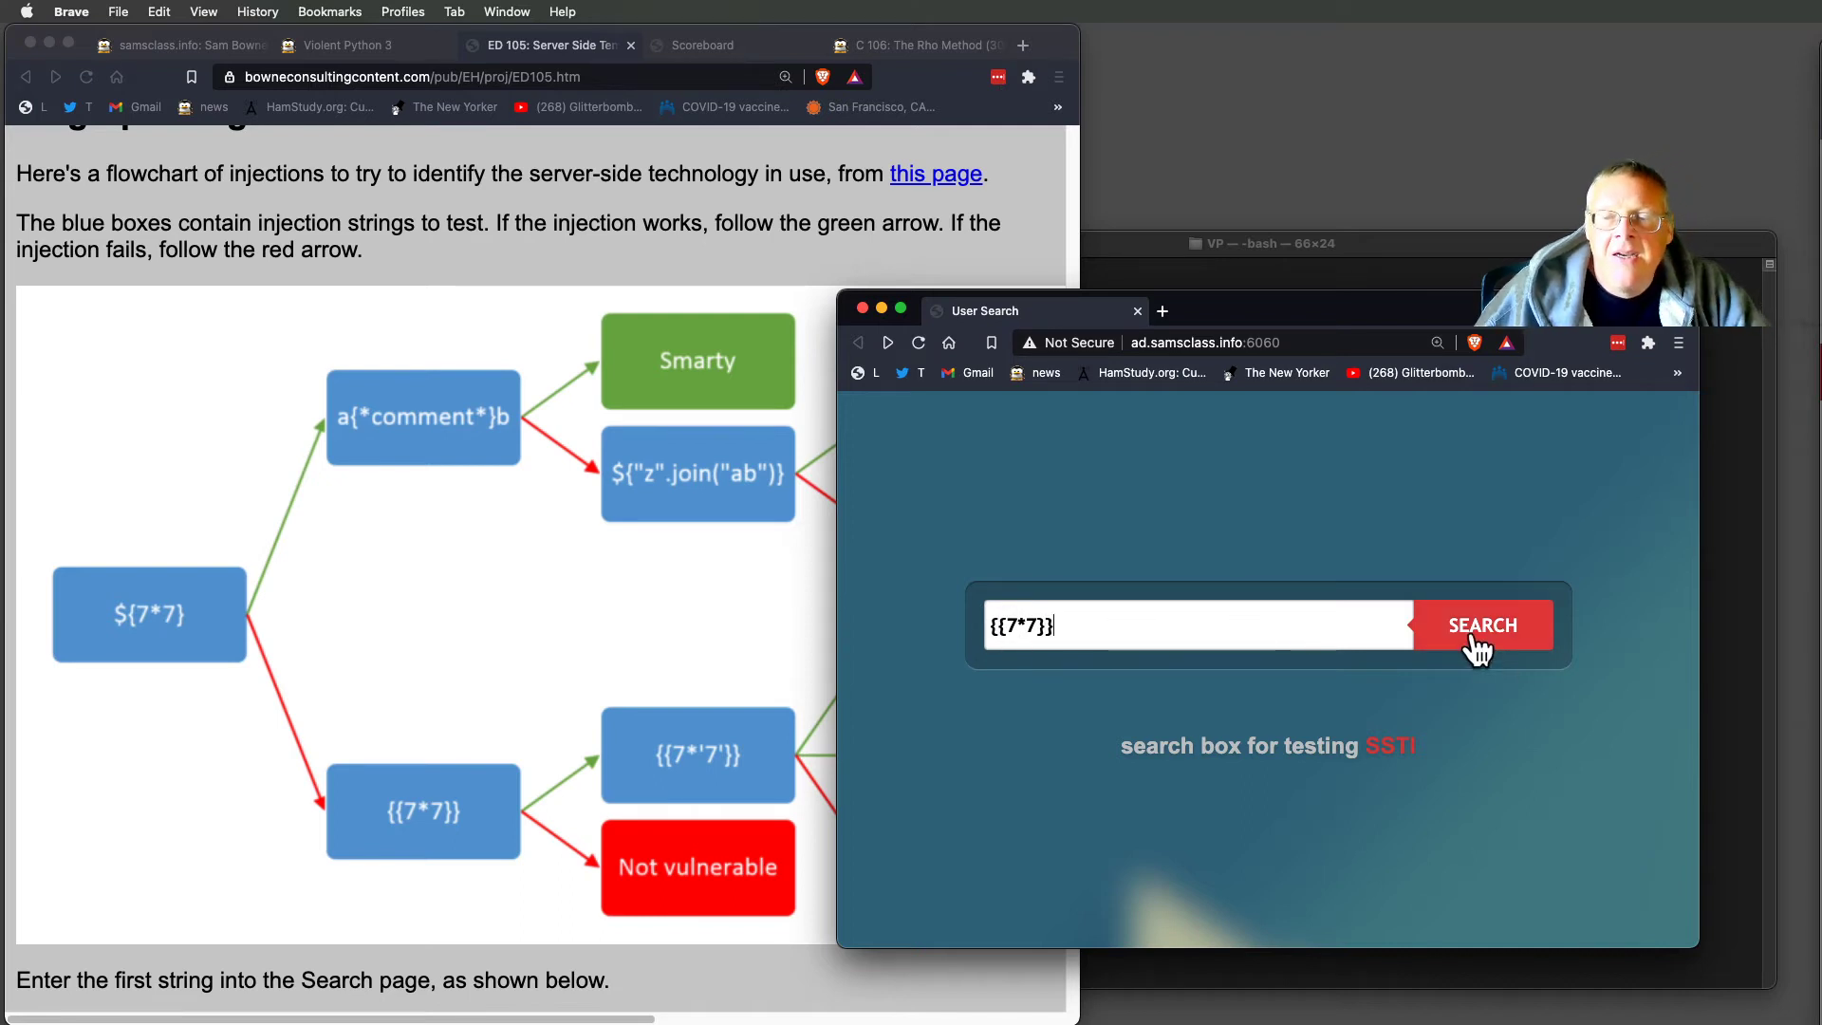
pyautogui.click(1481, 625)
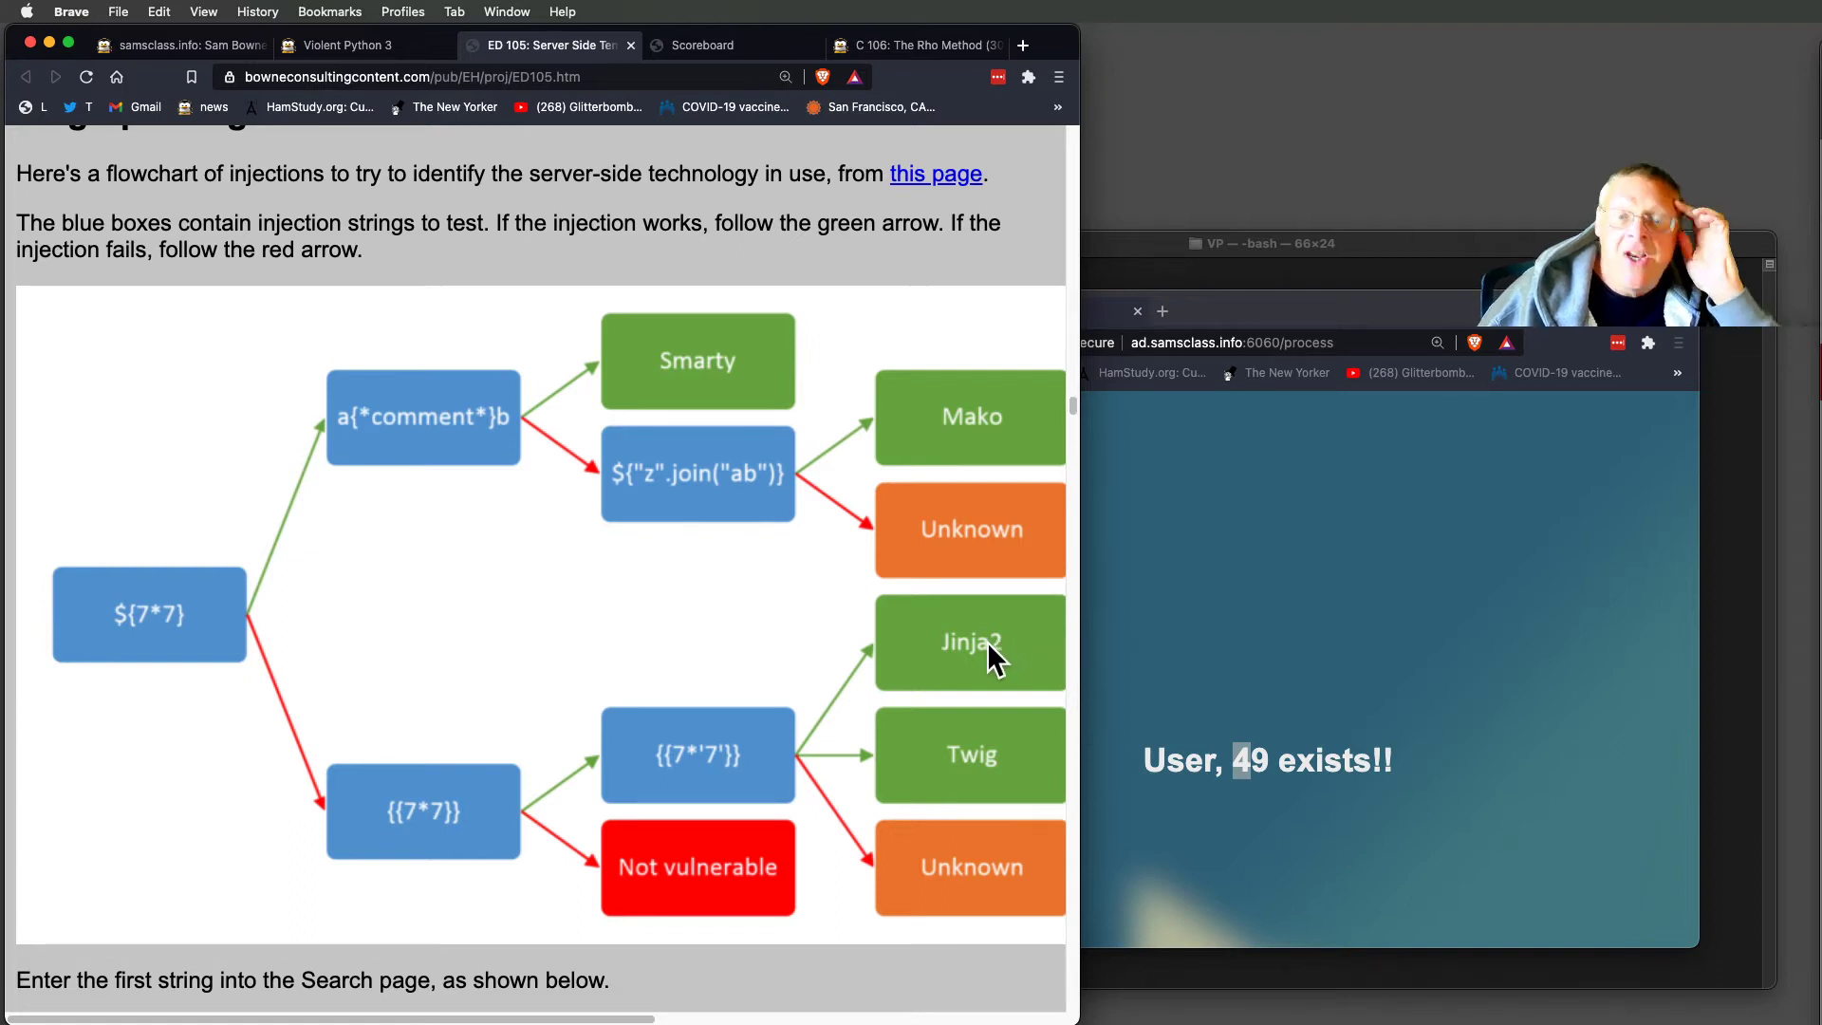
pyautogui.moveTo(1455, 813)
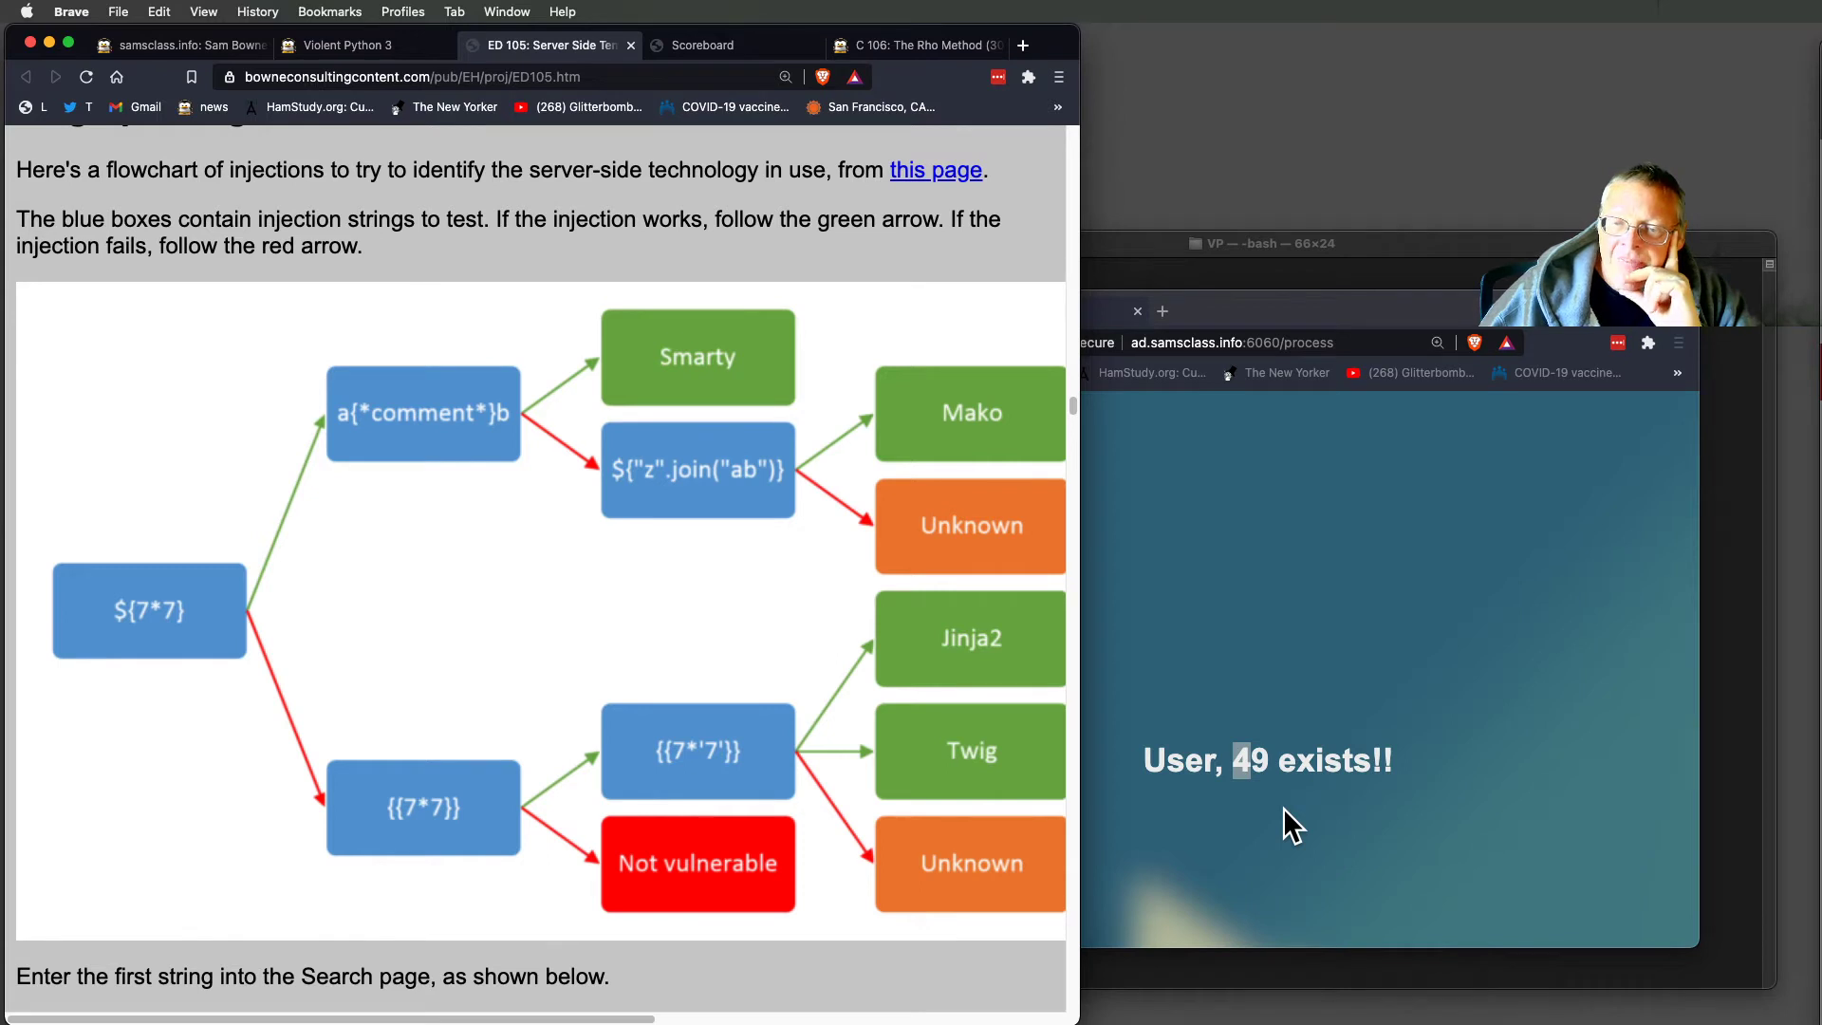
pyautogui.moveTo(1216, 829)
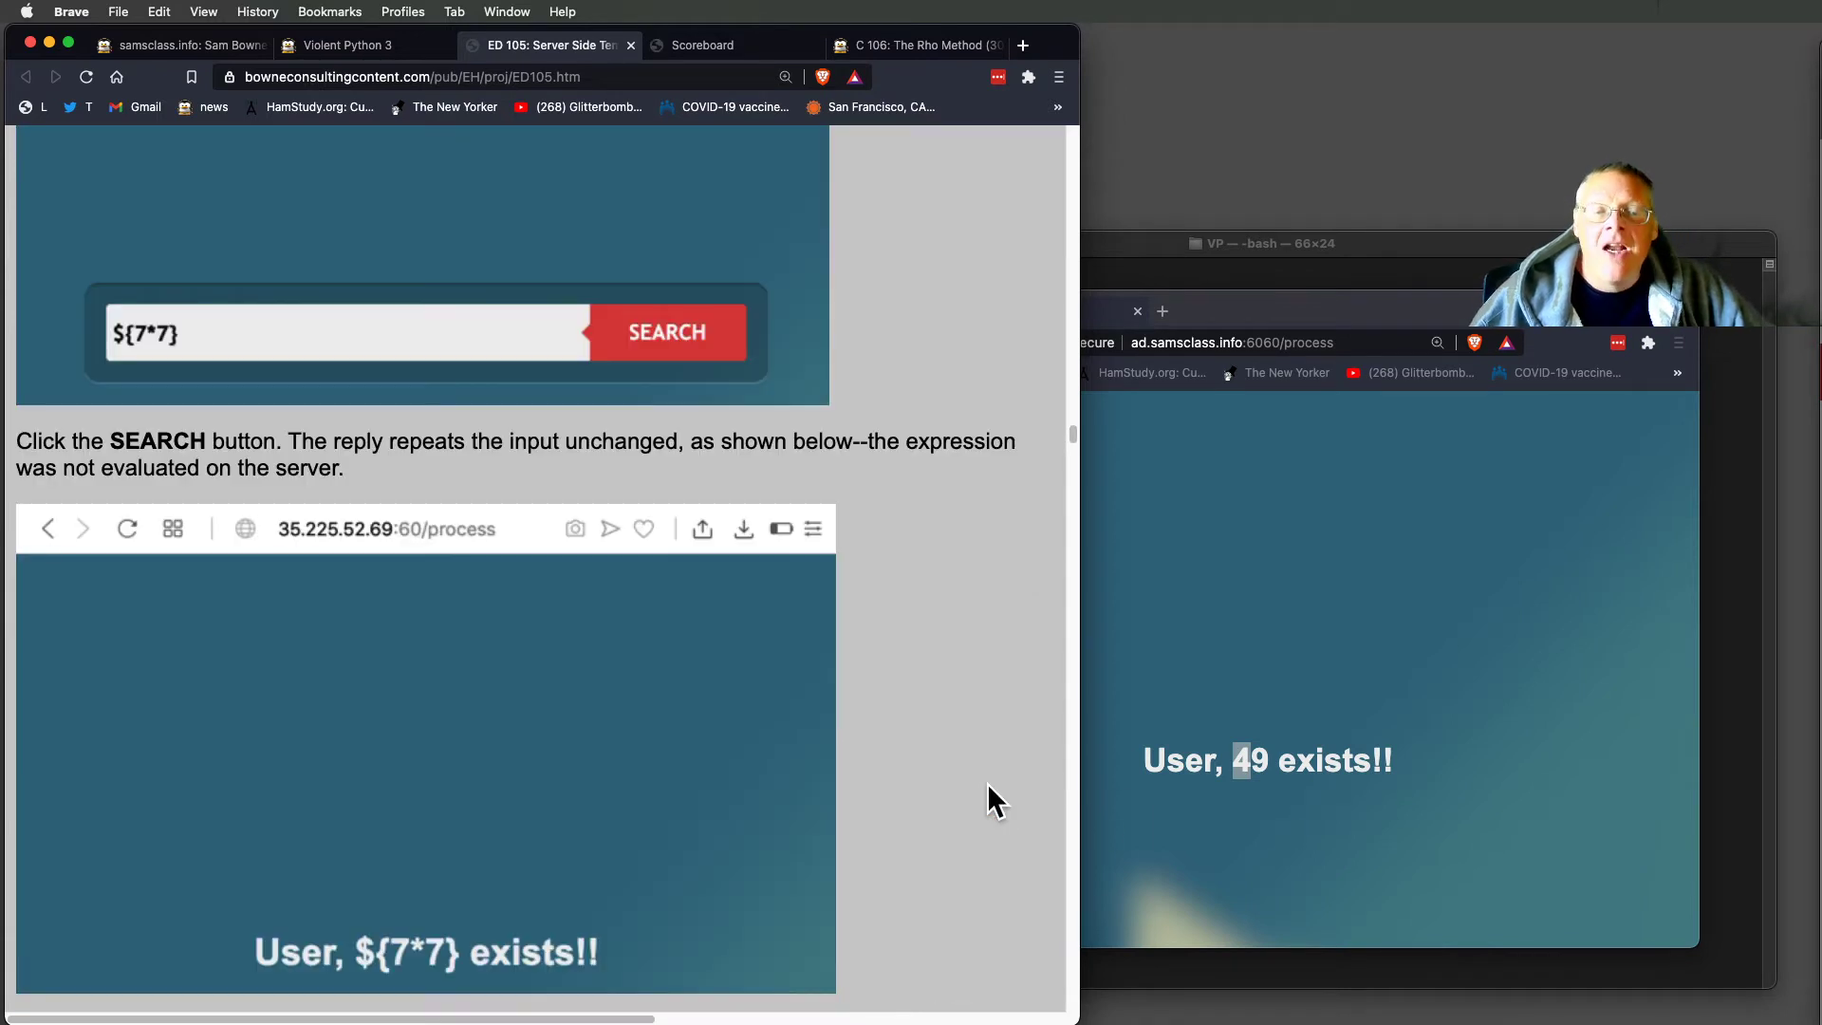
# Scroll the lab page down to Task 3: Inheritance in Python 3.
pyautogui.scroll(-3)
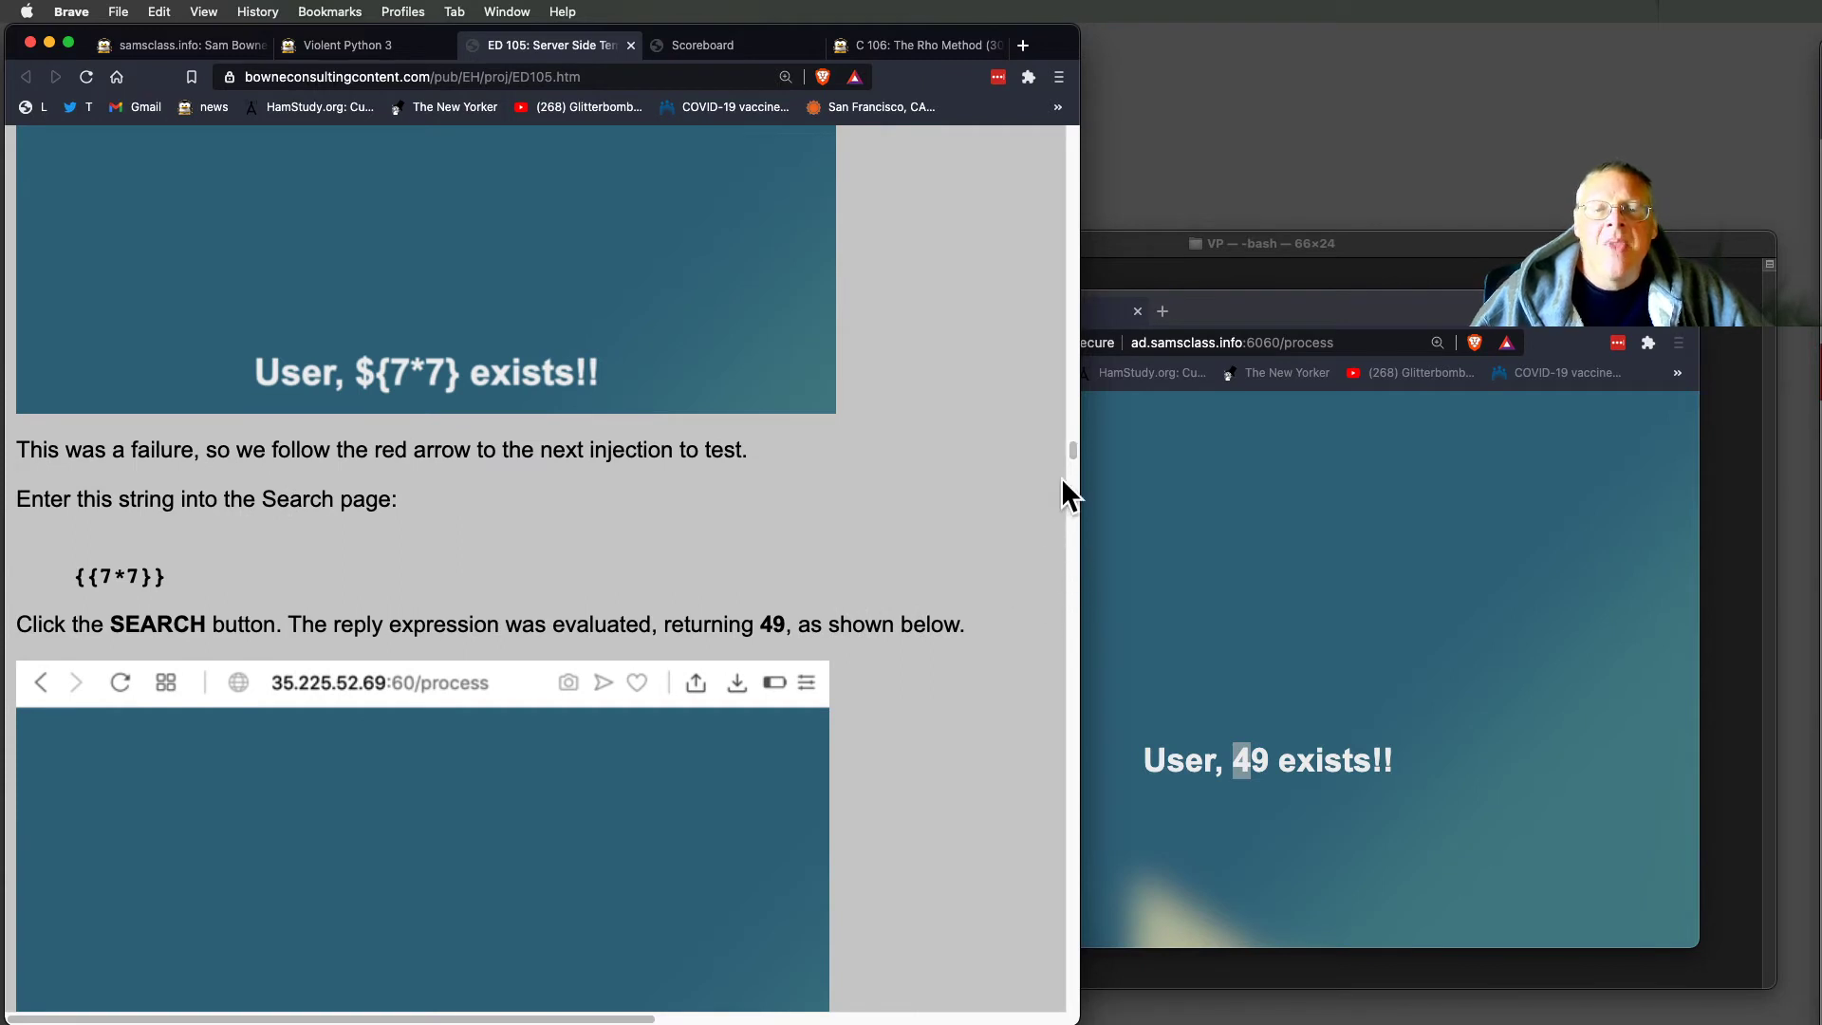
pyautogui.scroll(-3)
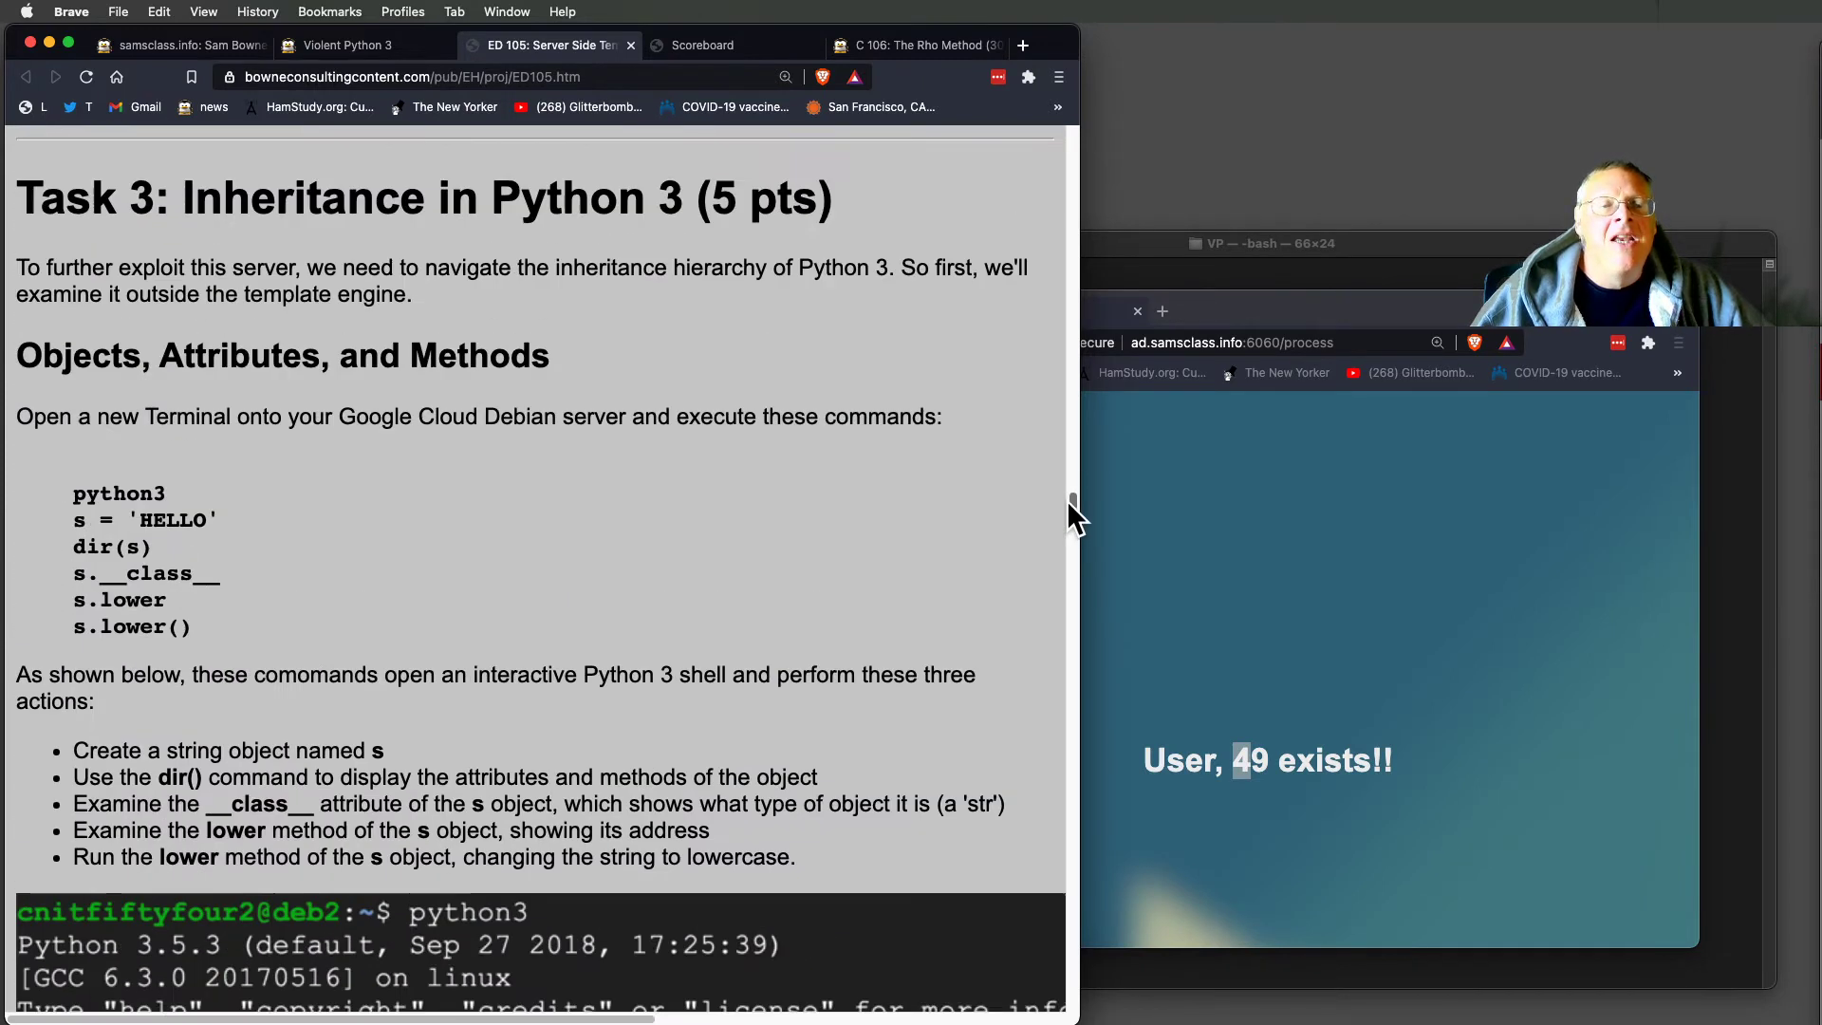
pyautogui.scroll(-3)
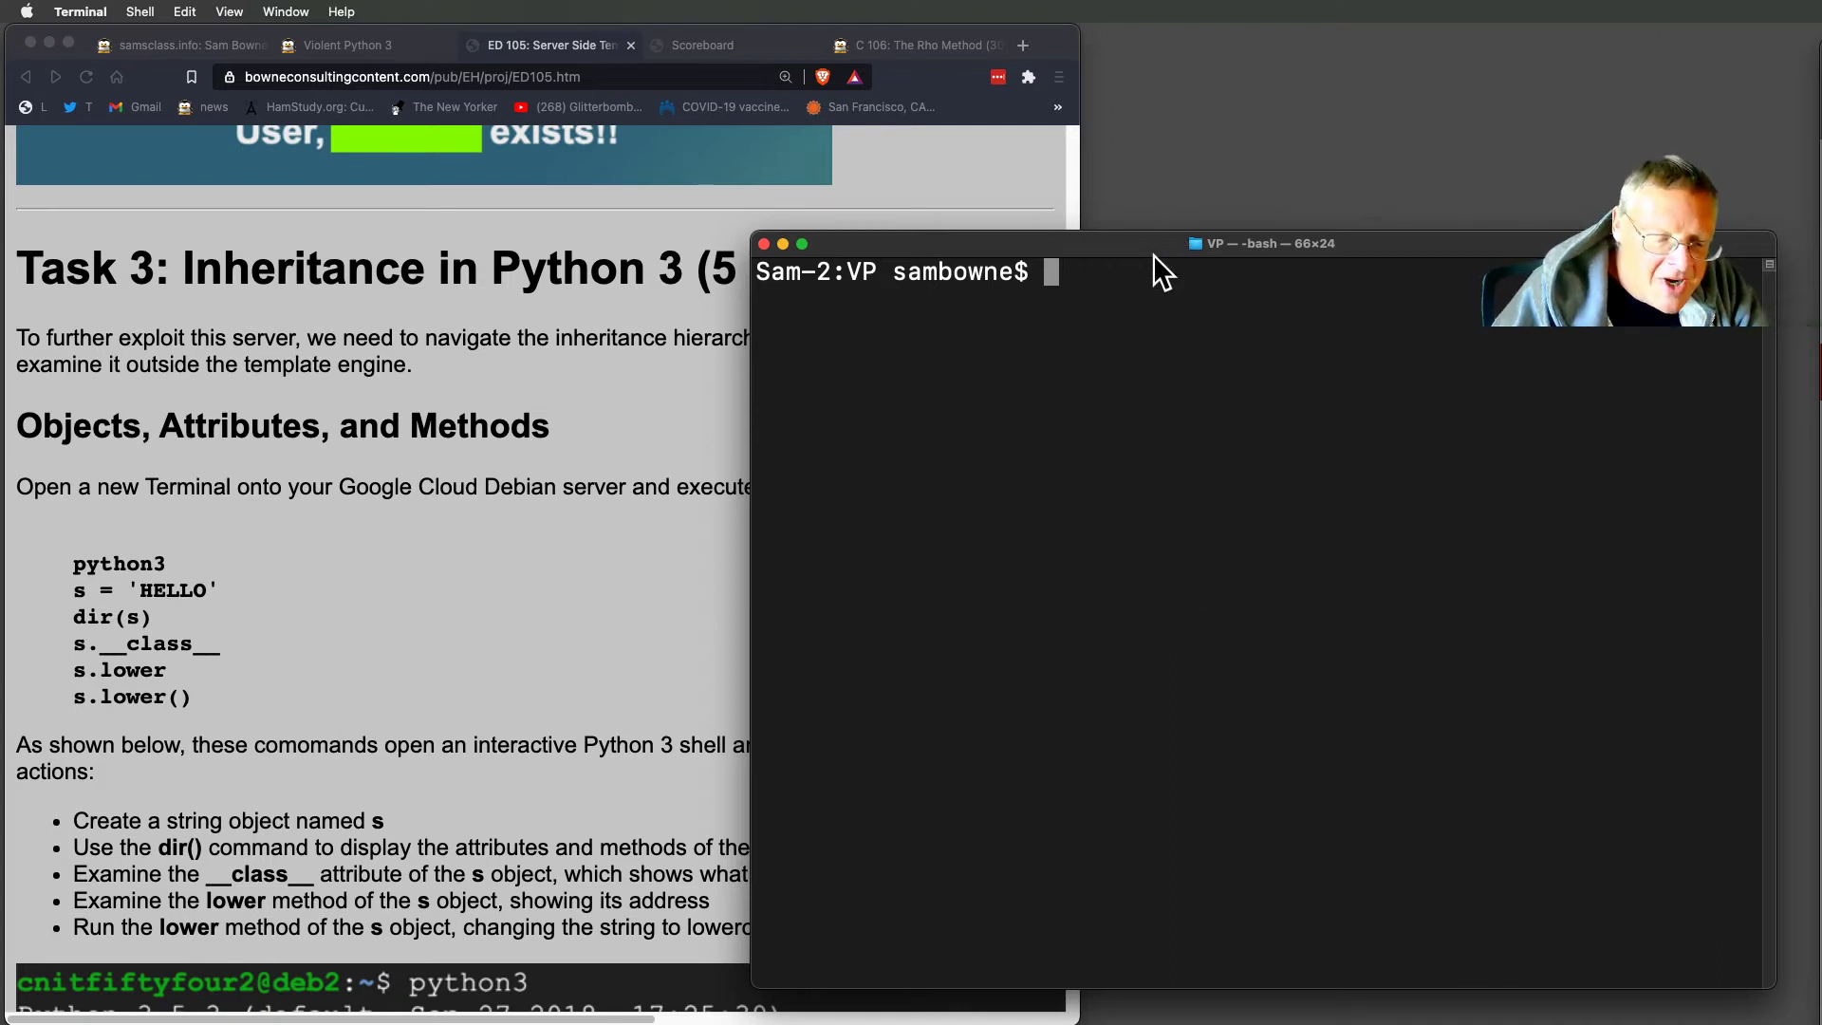
# Start python3 and create s = 'HELLO' from the lab's command, then list dir(s).
pyautogui.write('ython3')
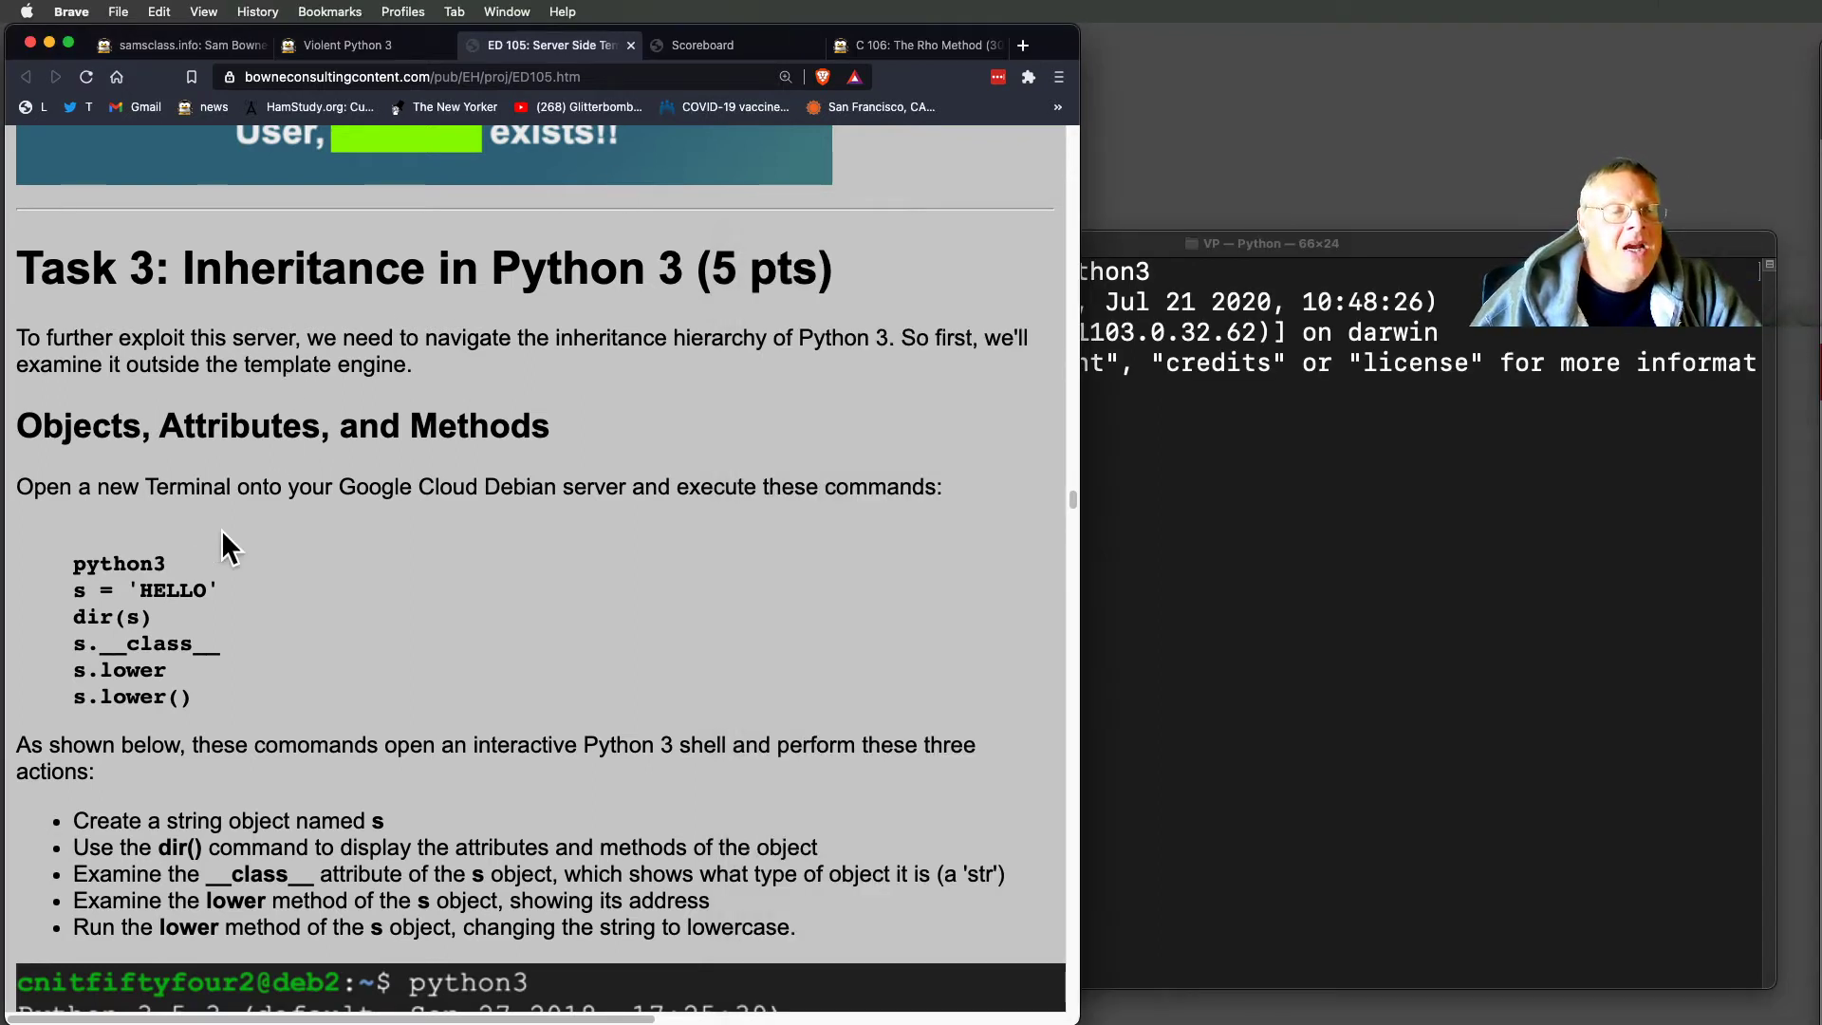
pyautogui.moveTo(72, 589); pyautogui.dragTo(180, 627)
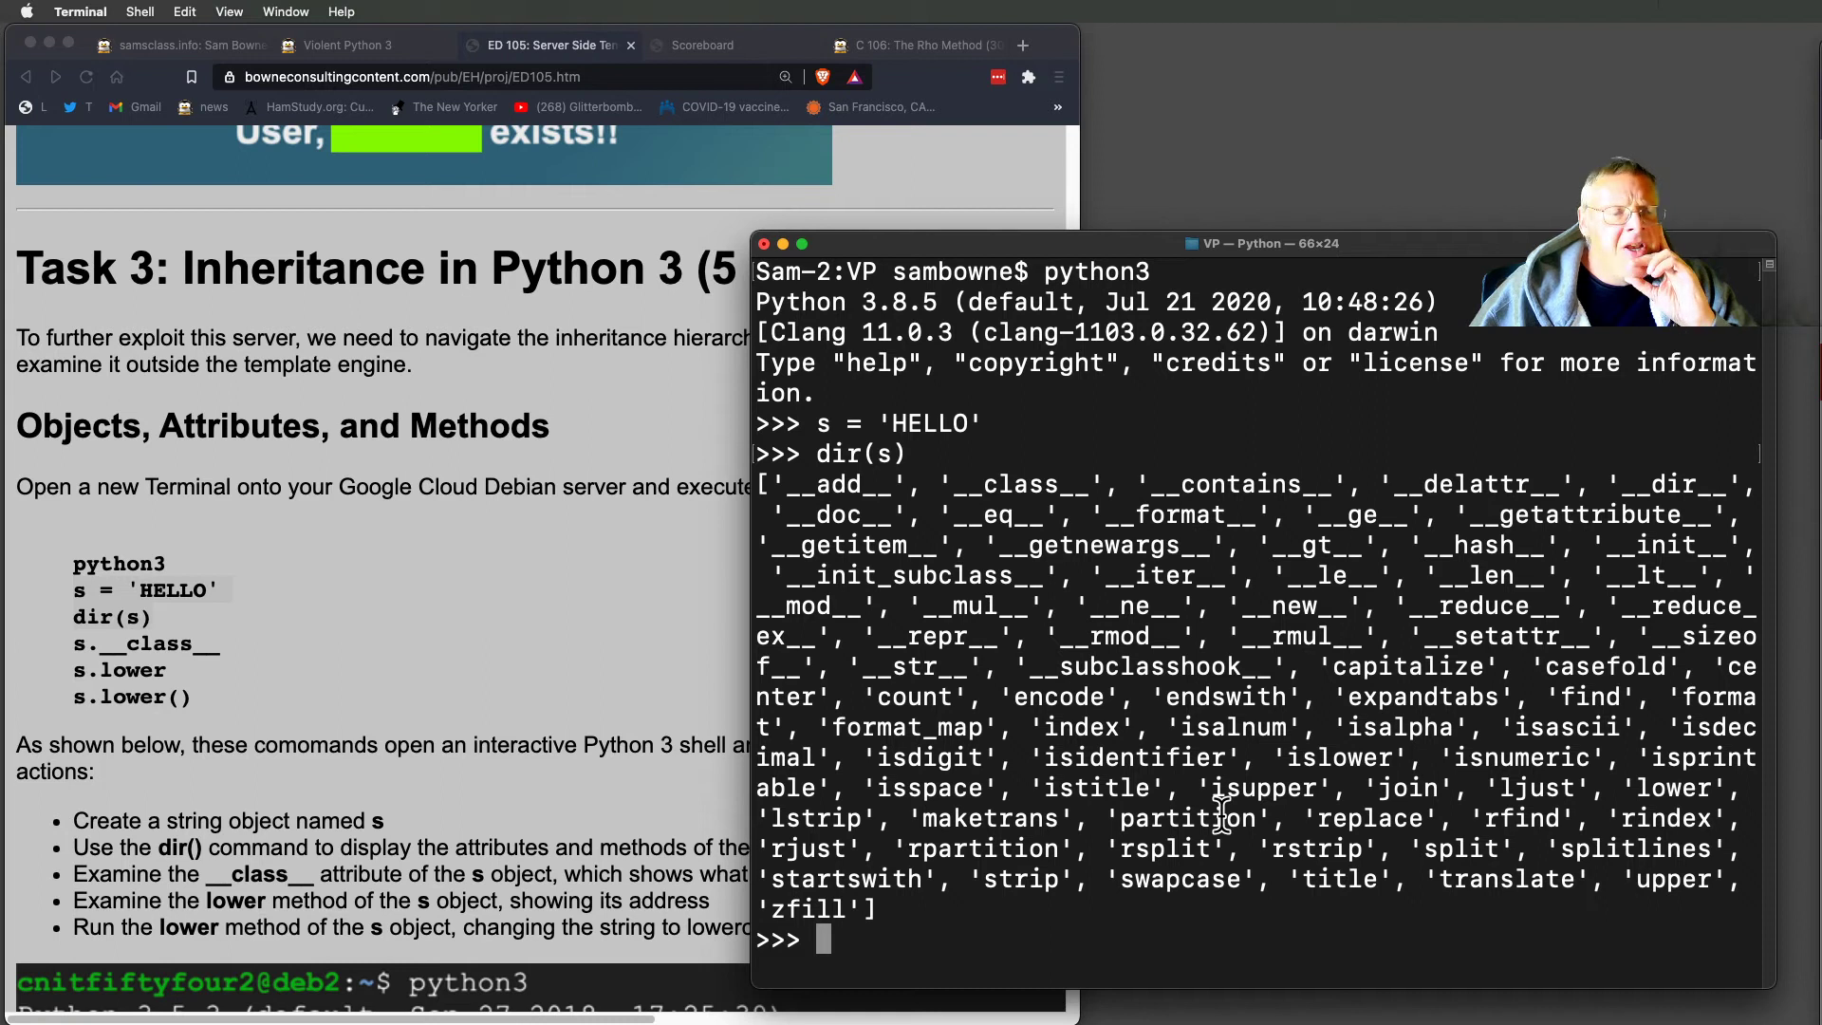
pyautogui.moveTo(1667, 912)
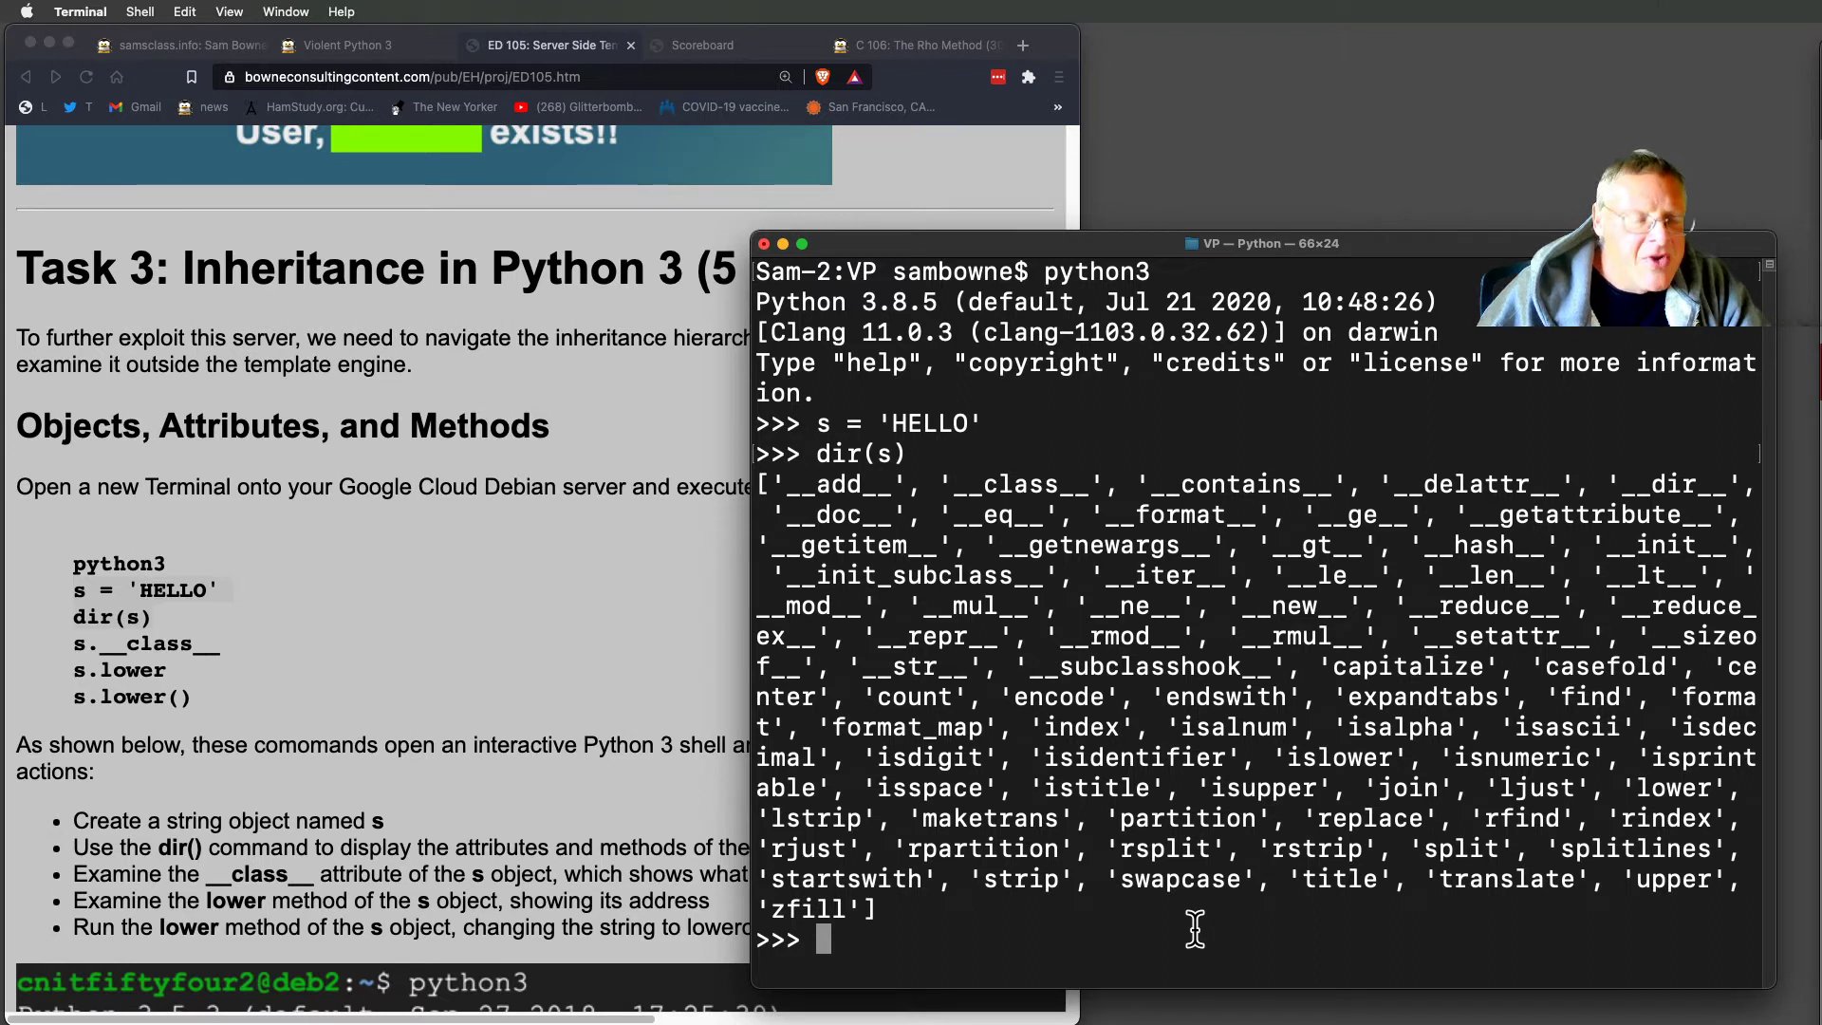
pyautogui.write('s.upper(')
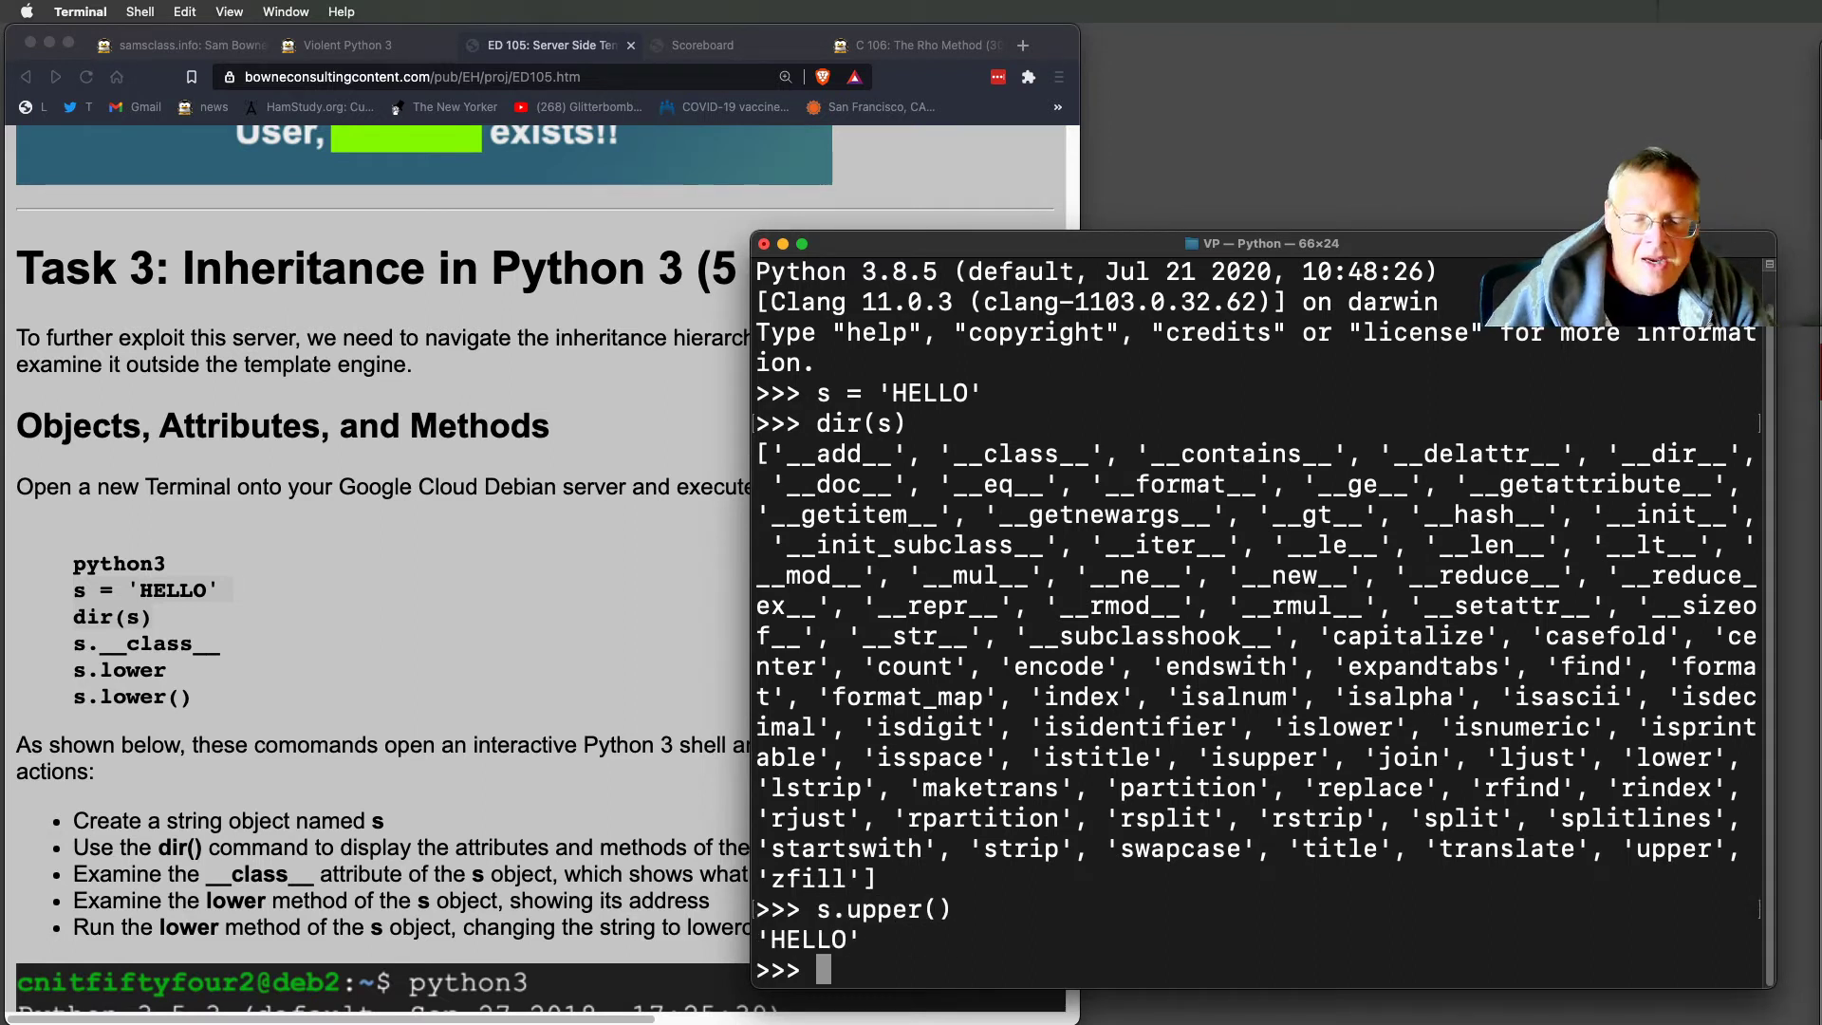
# Show s.upper(), s.lower() and the string's class str.
pyautogui.write('s.upper()')
pyautogui.write('s.lower()')
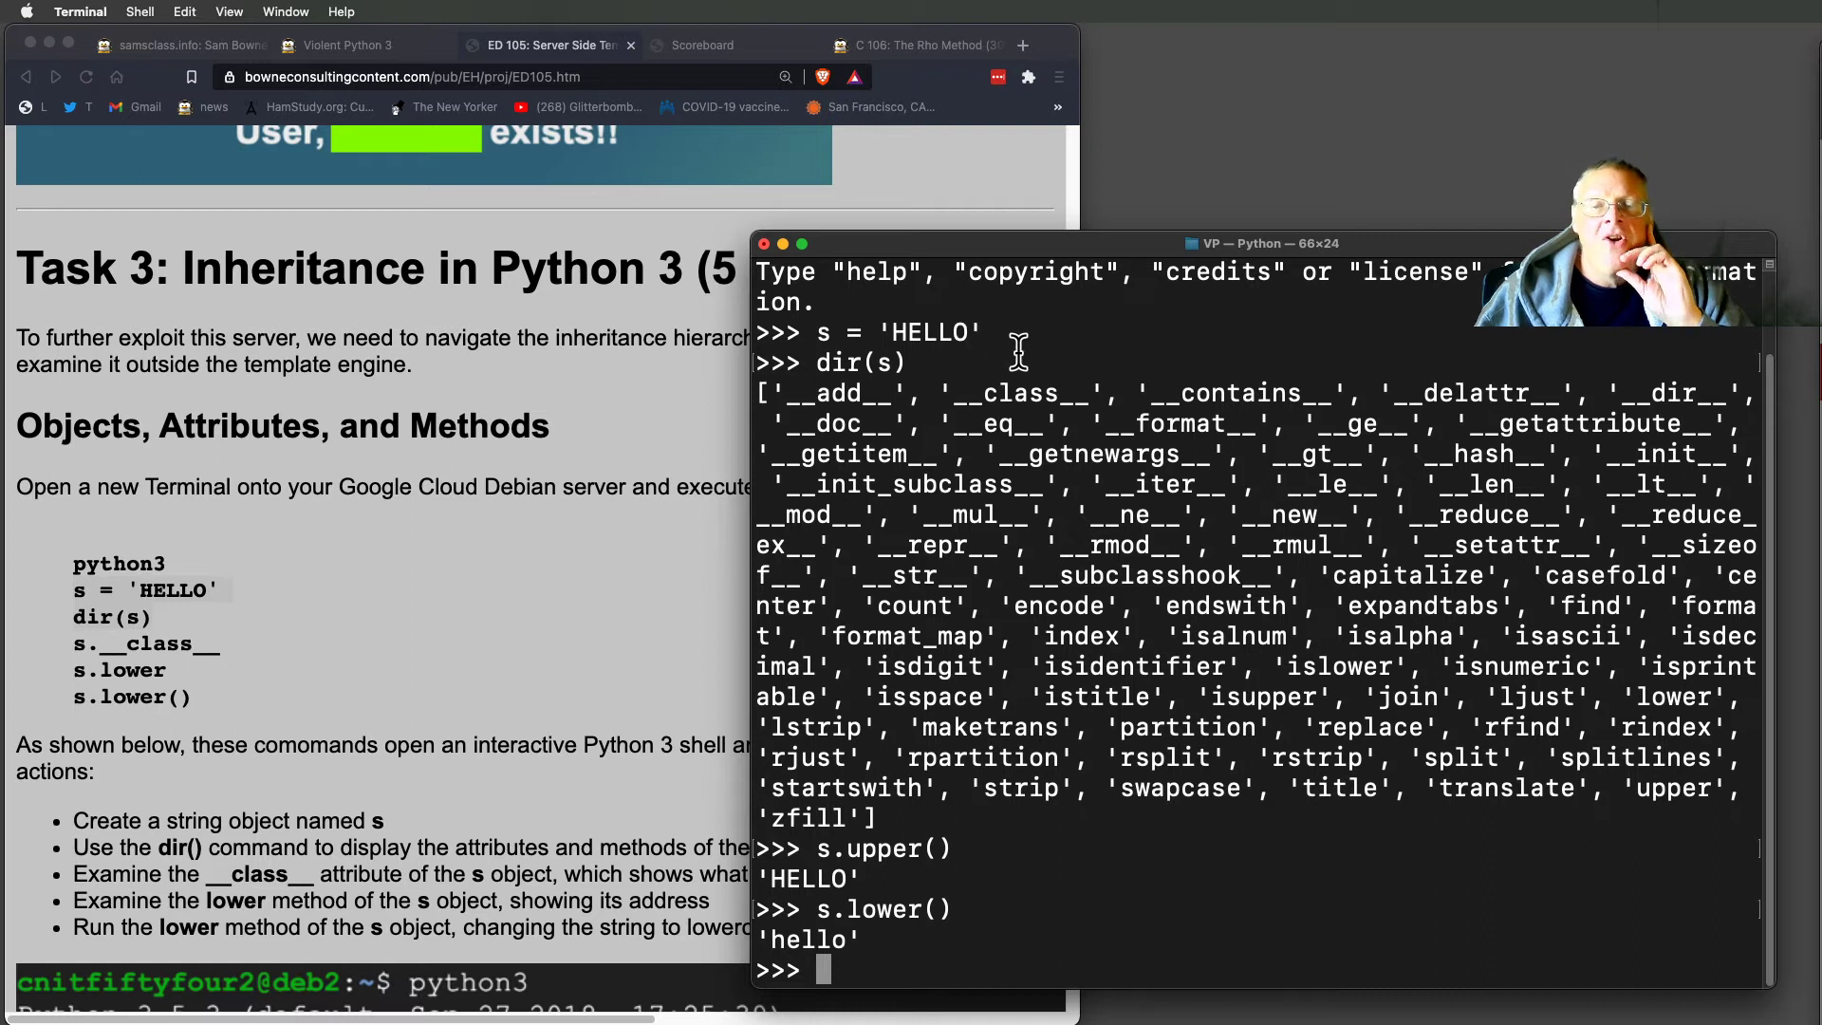
pyautogui.moveTo(1516, 750)
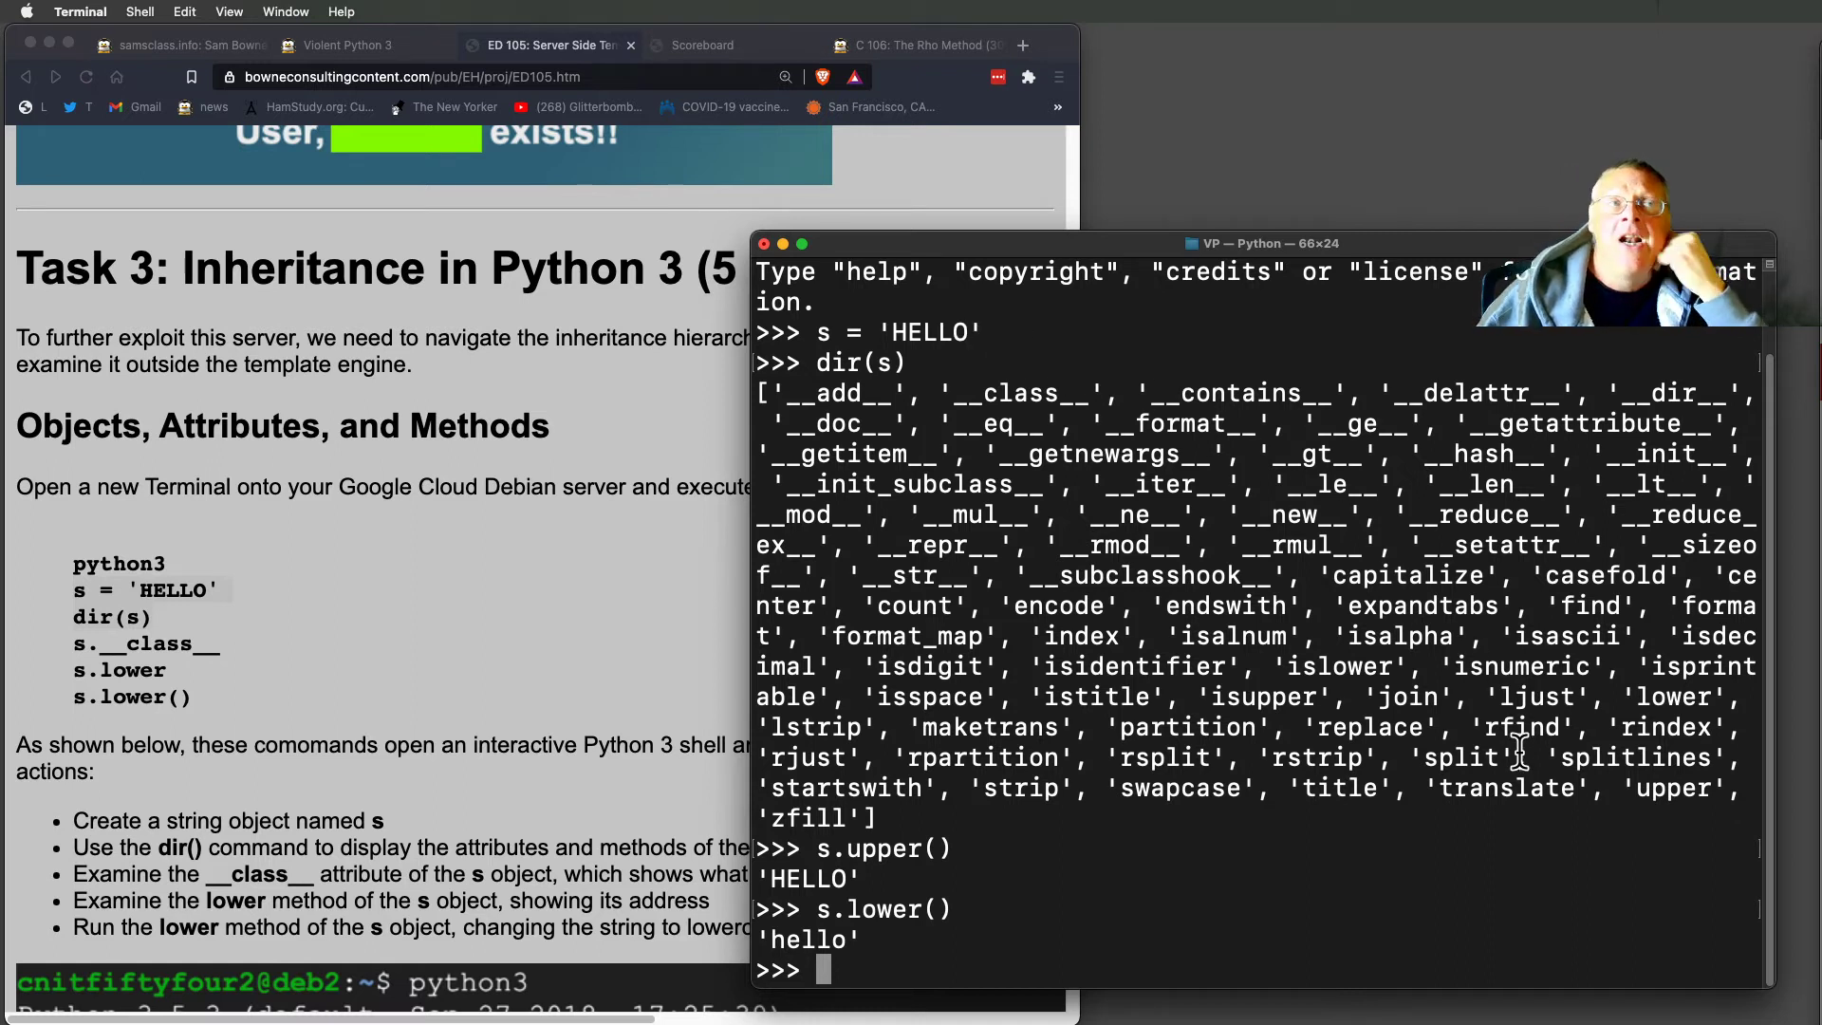
pyautogui.moveTo(953, 331)
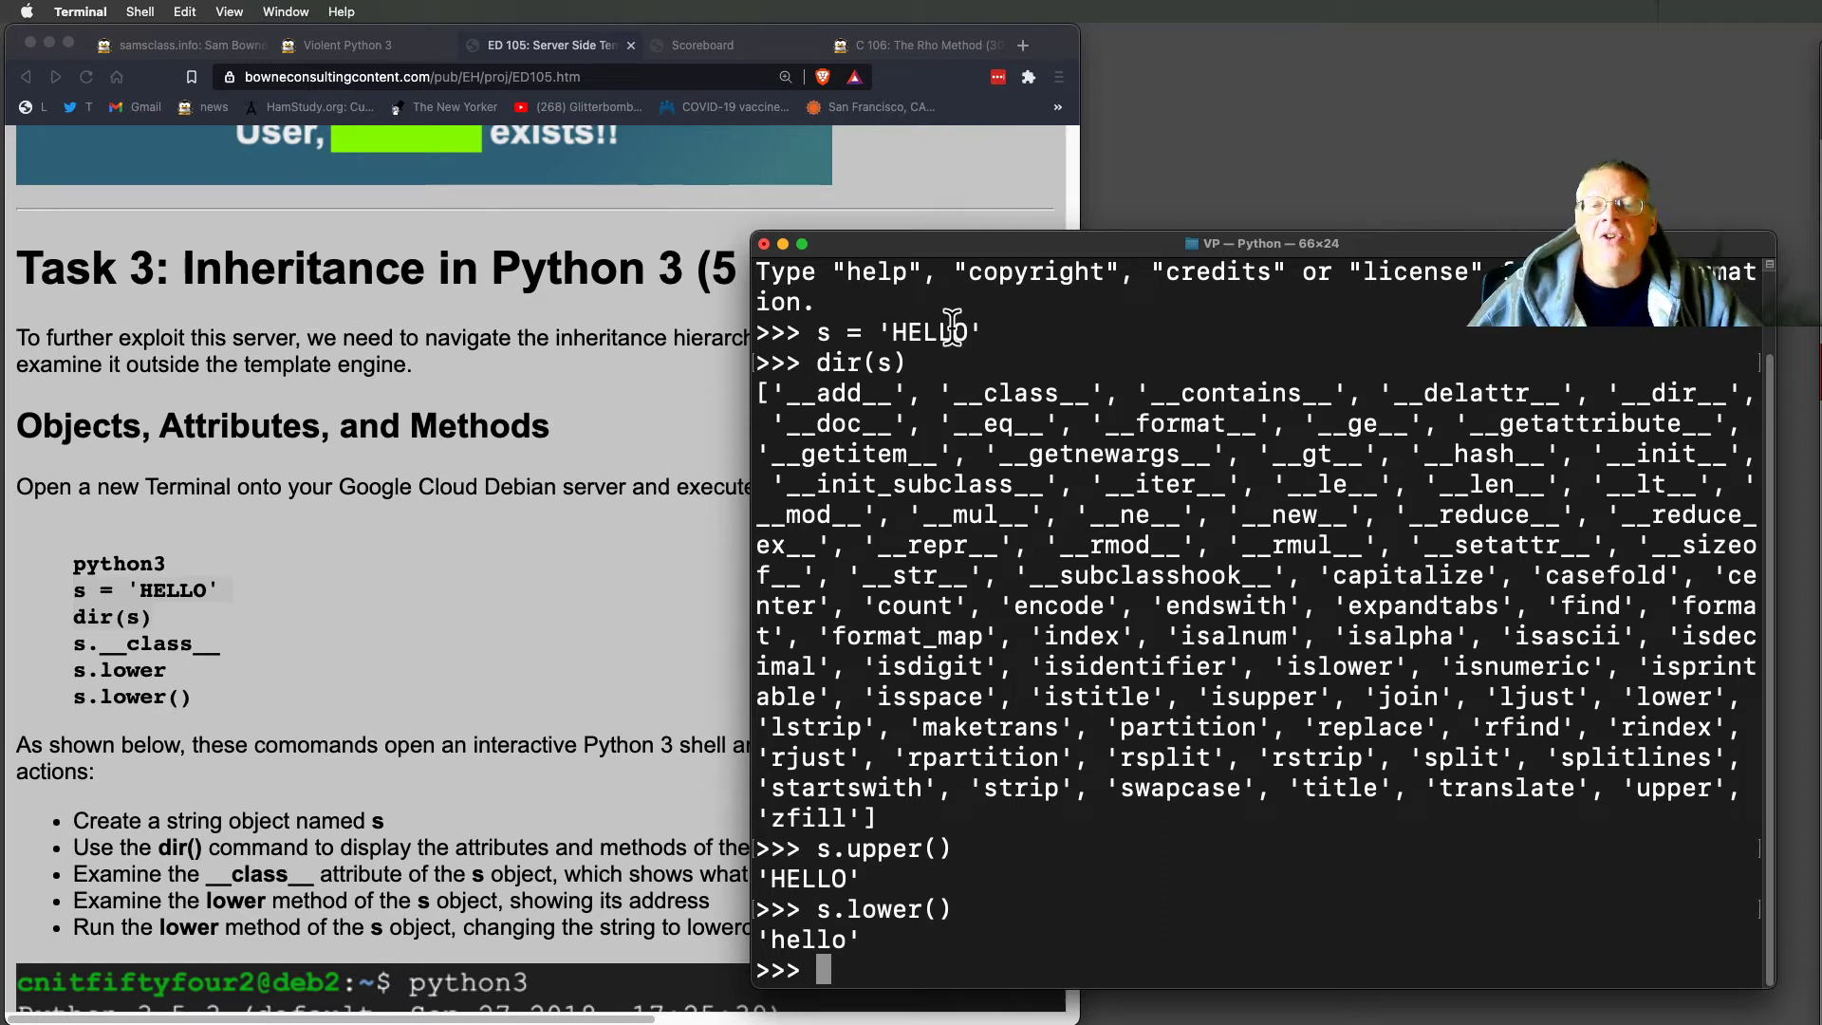
pyautogui.doubleClick(921, 332)
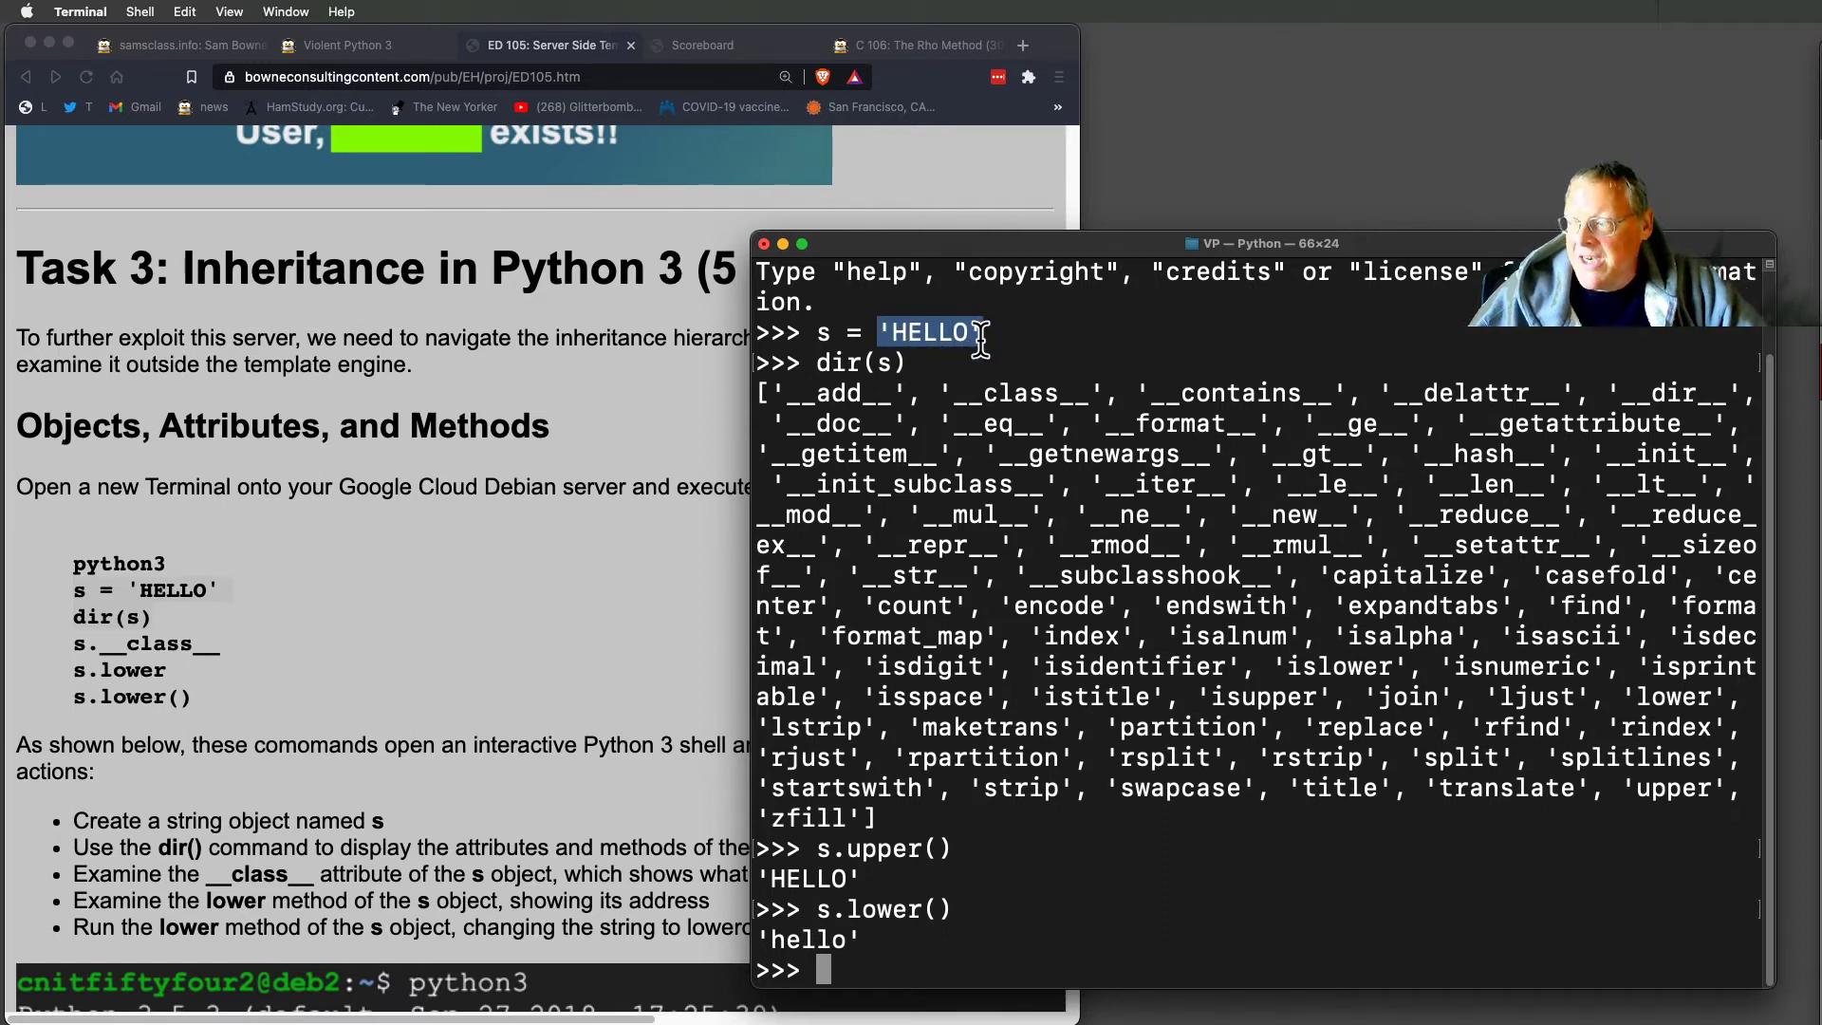
pyautogui.moveTo(1216, 584)
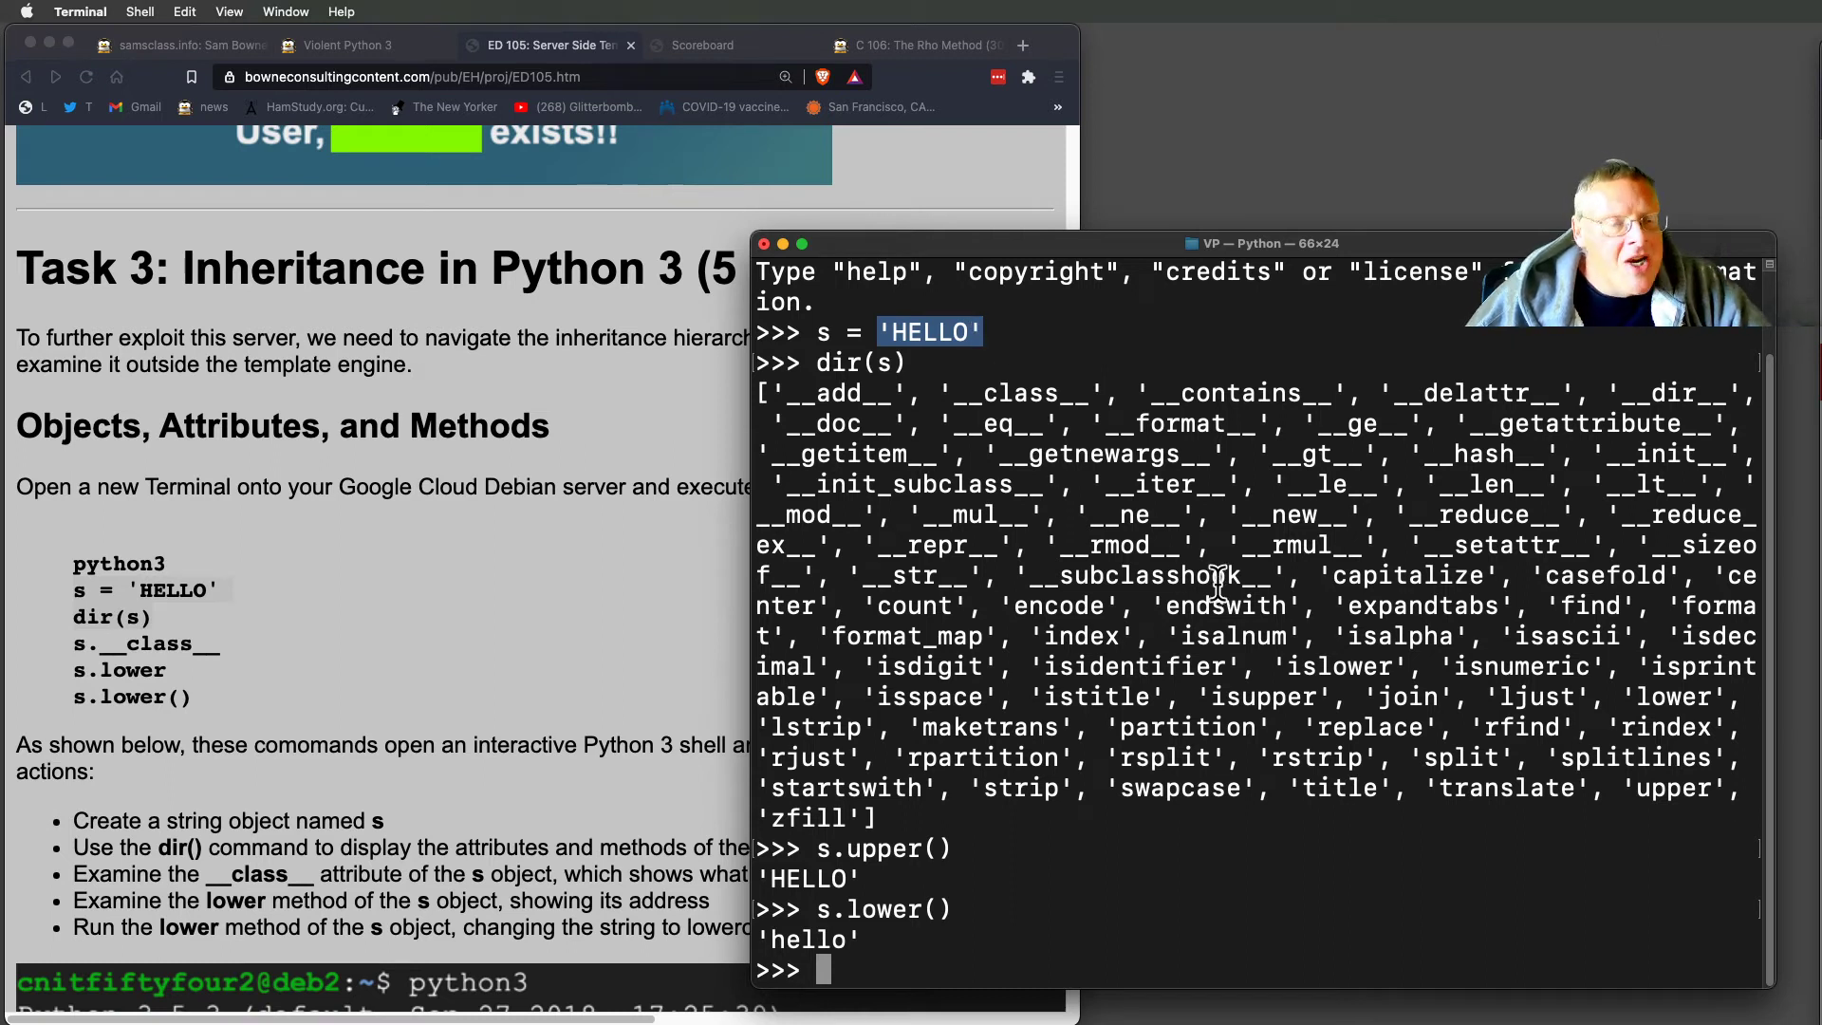
pyautogui.moveTo(413, 744)
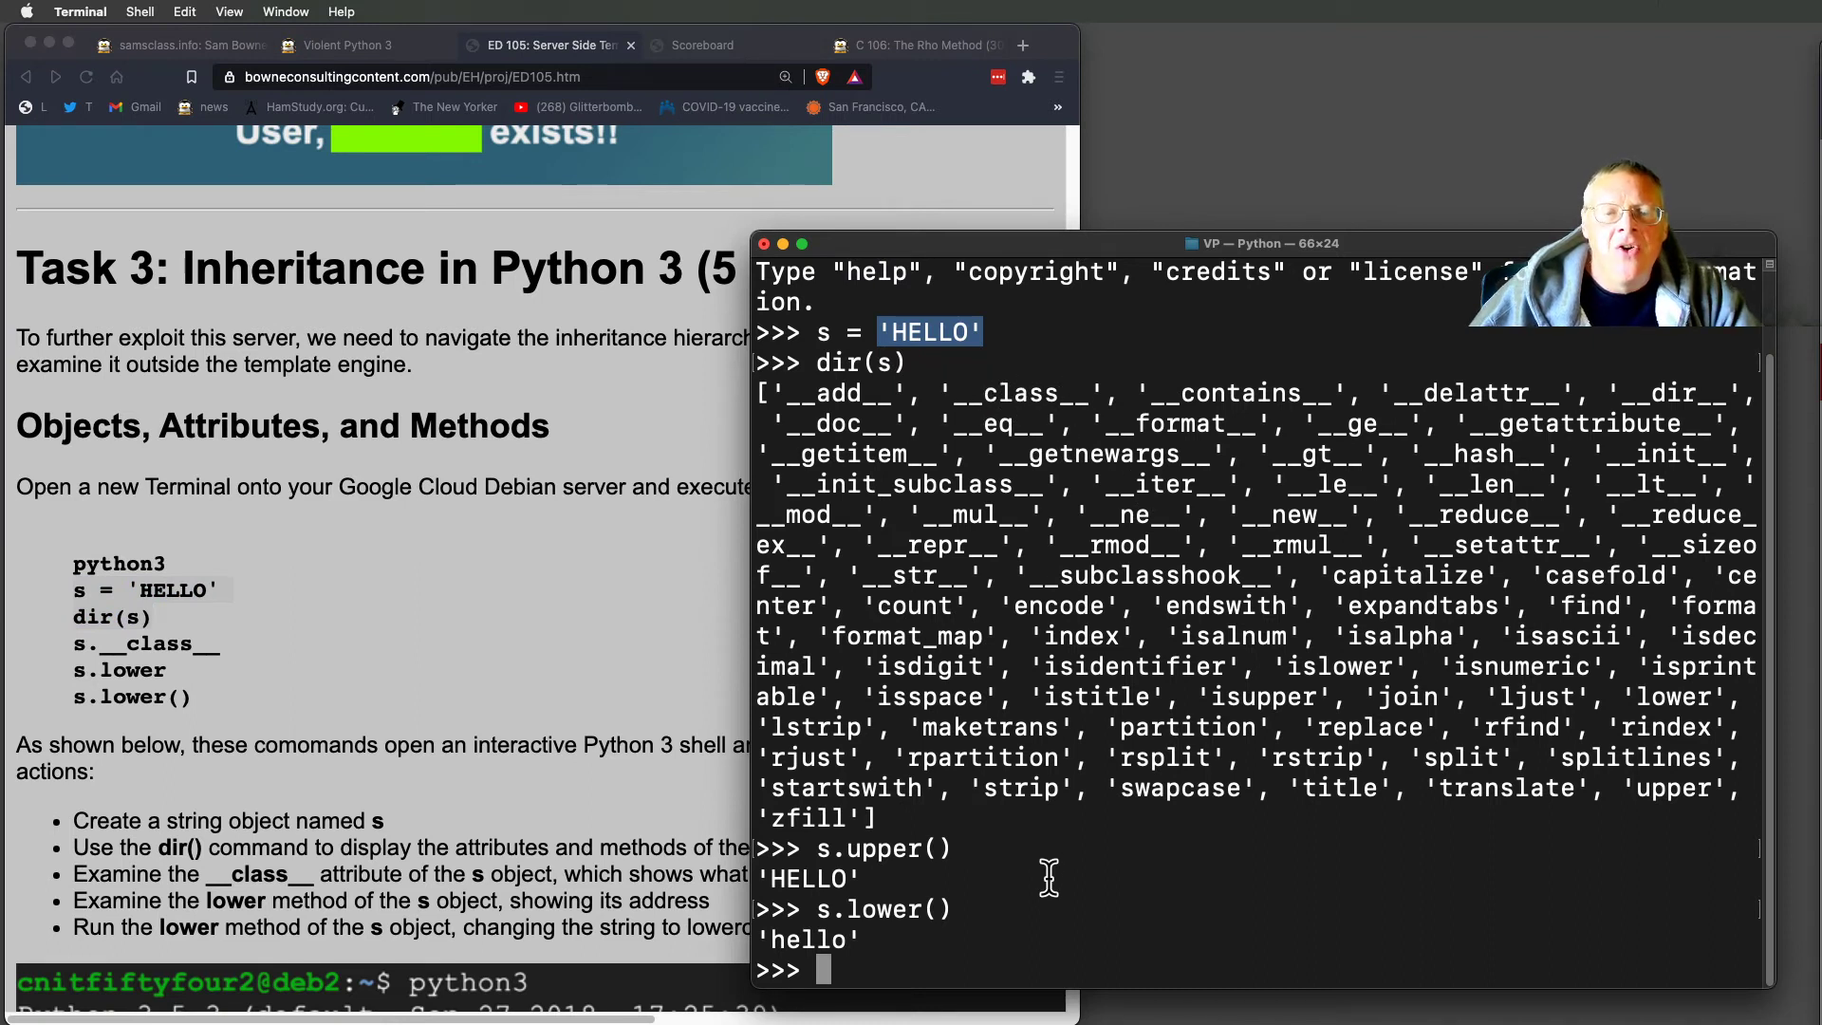
pyautogui.write('s.lower()')
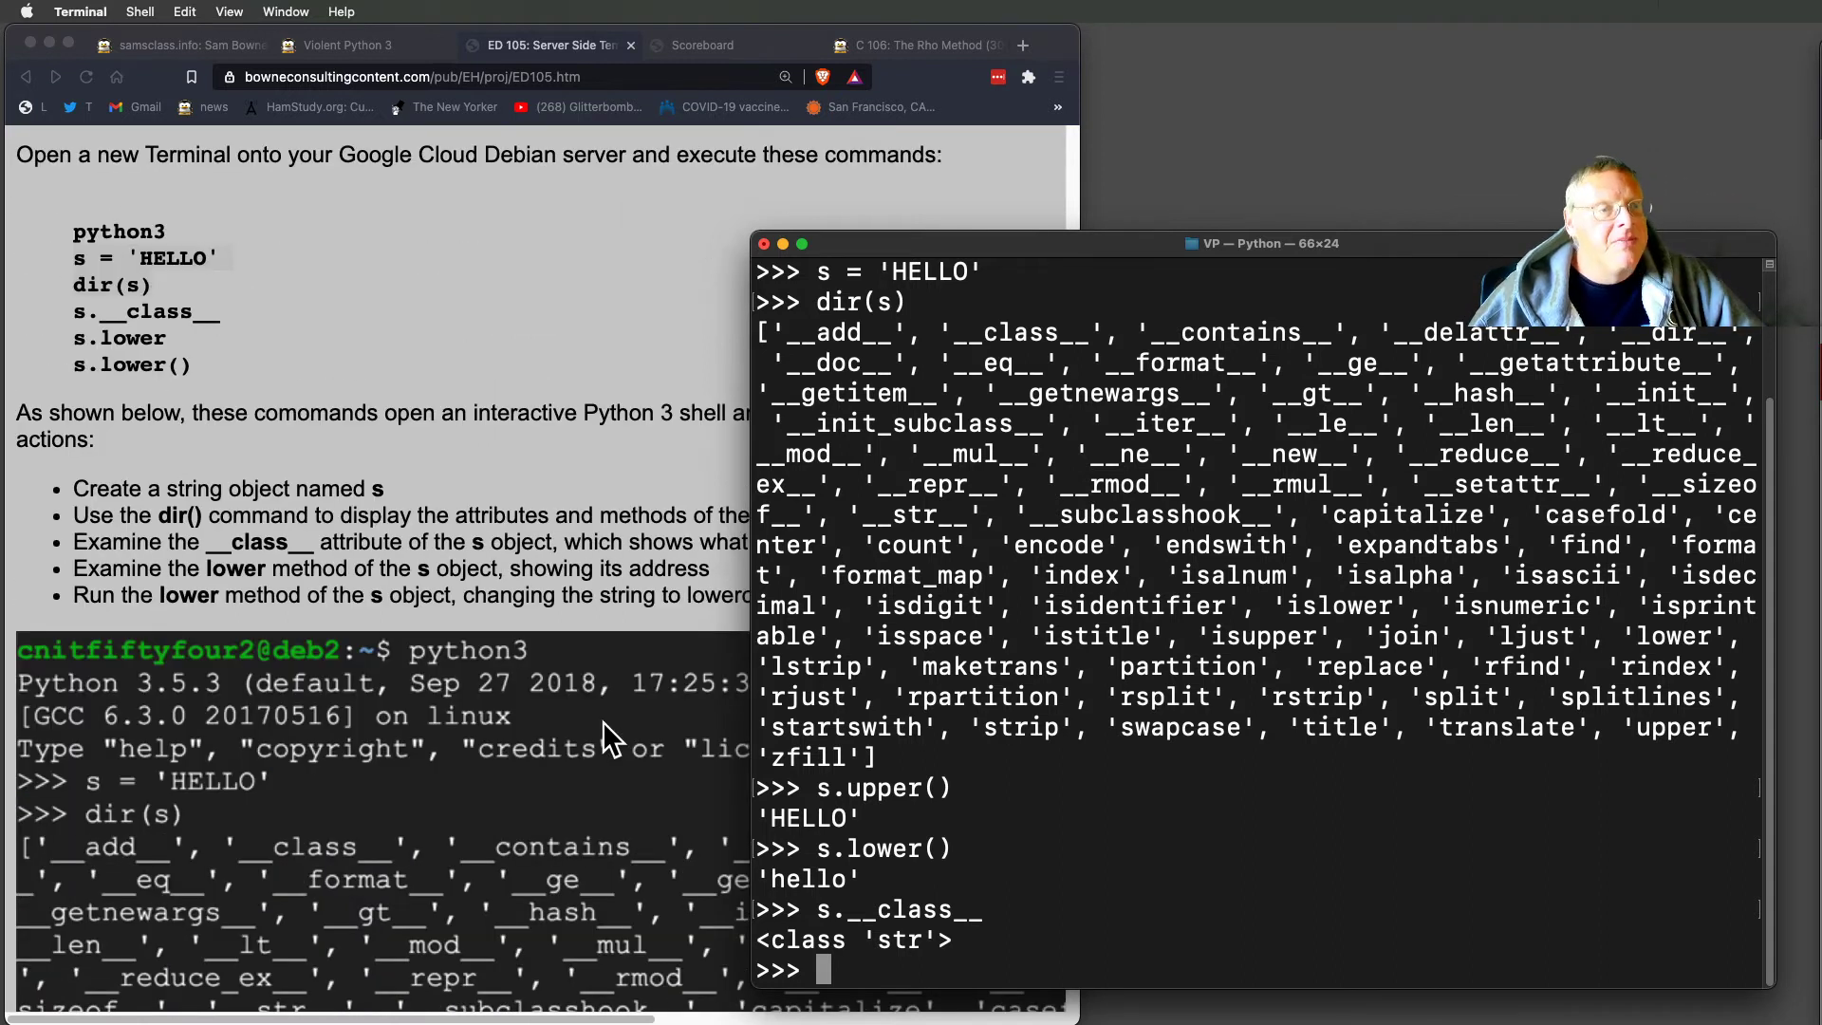
# Show s.__class__.__class__ as type and s.__class__.__base__ as object, then scroll to the diagram.
pyautogui.scroll(-3)
pyautogui.write('s.__class__')
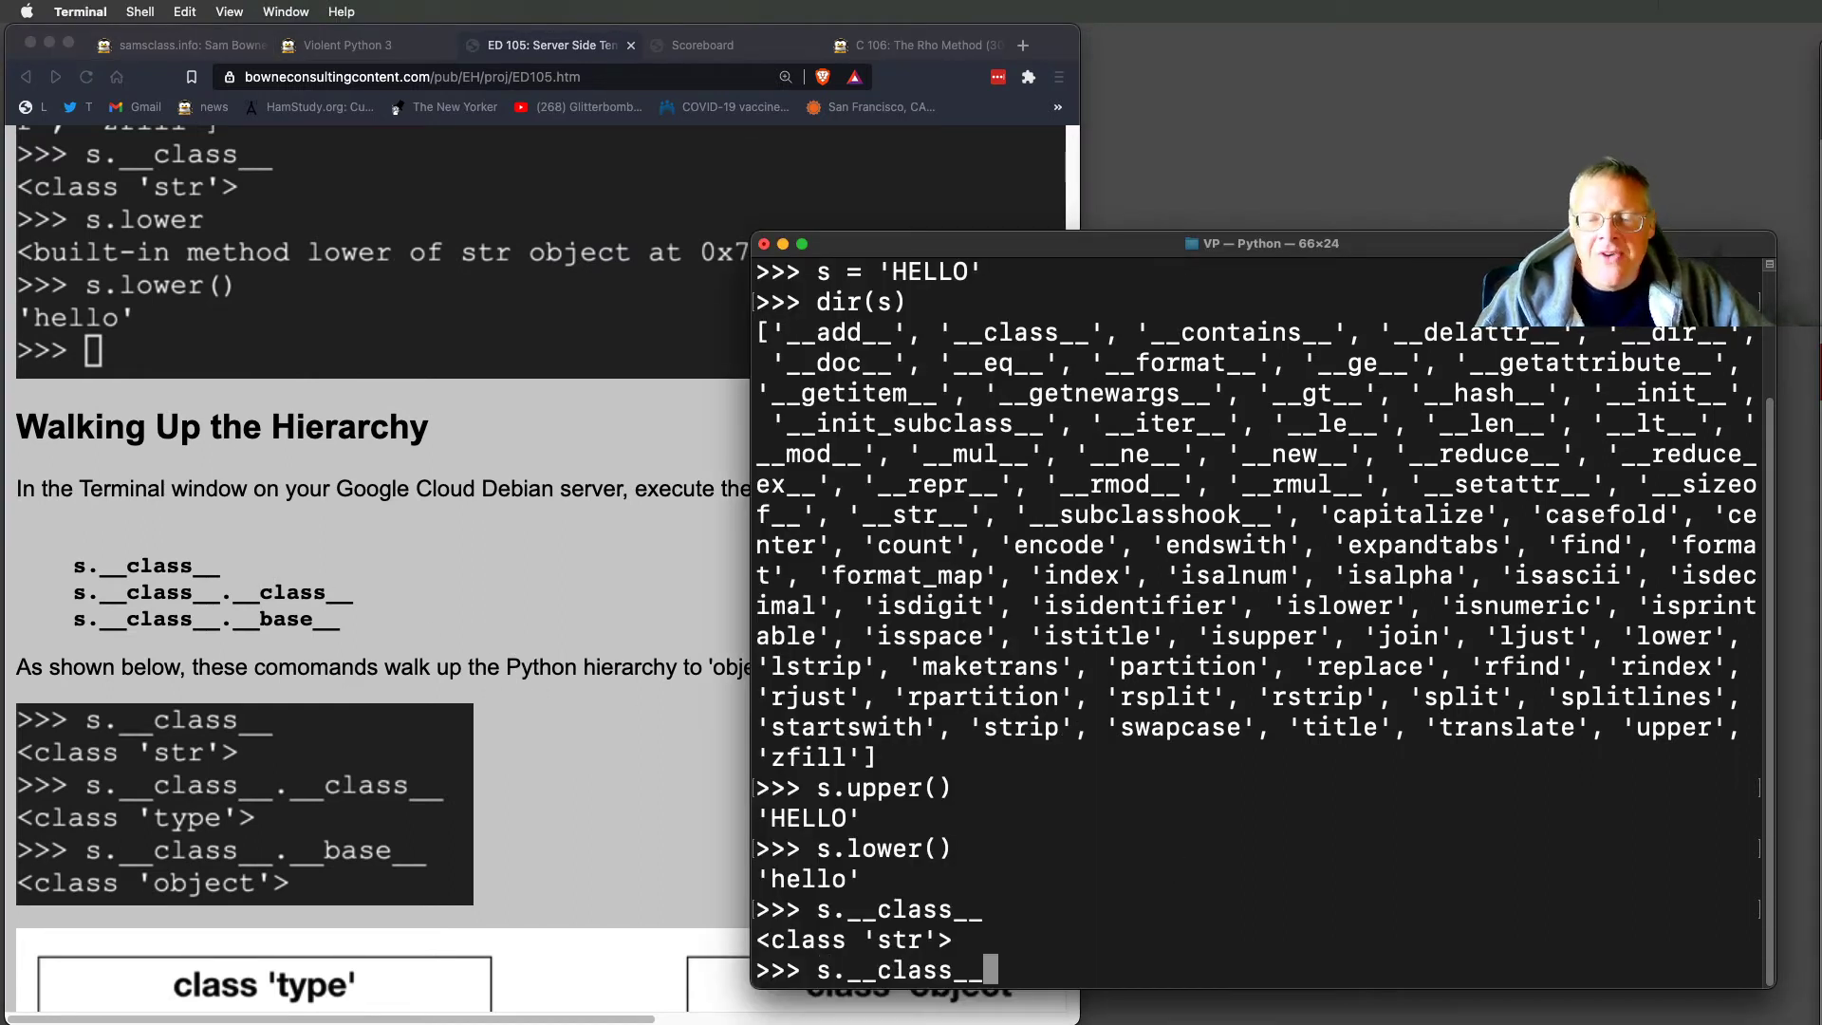
pyautogui.write('.')
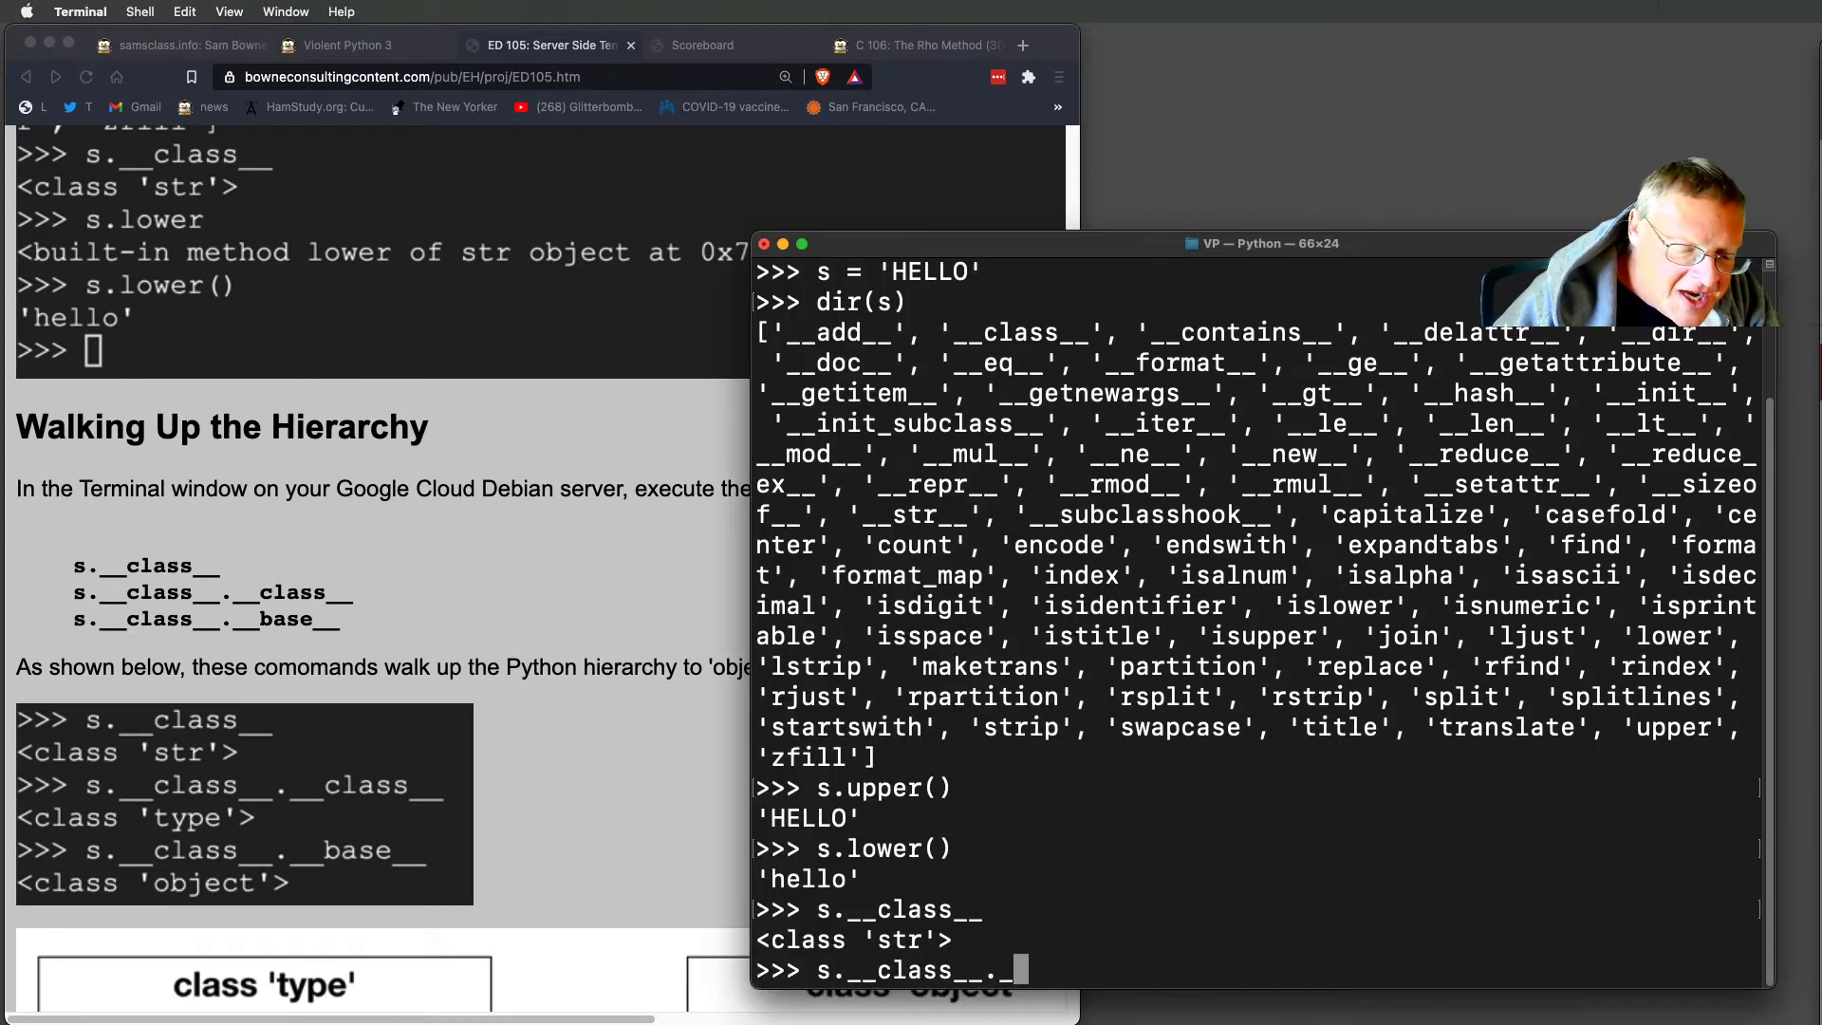
pyautogui.write('__class__')
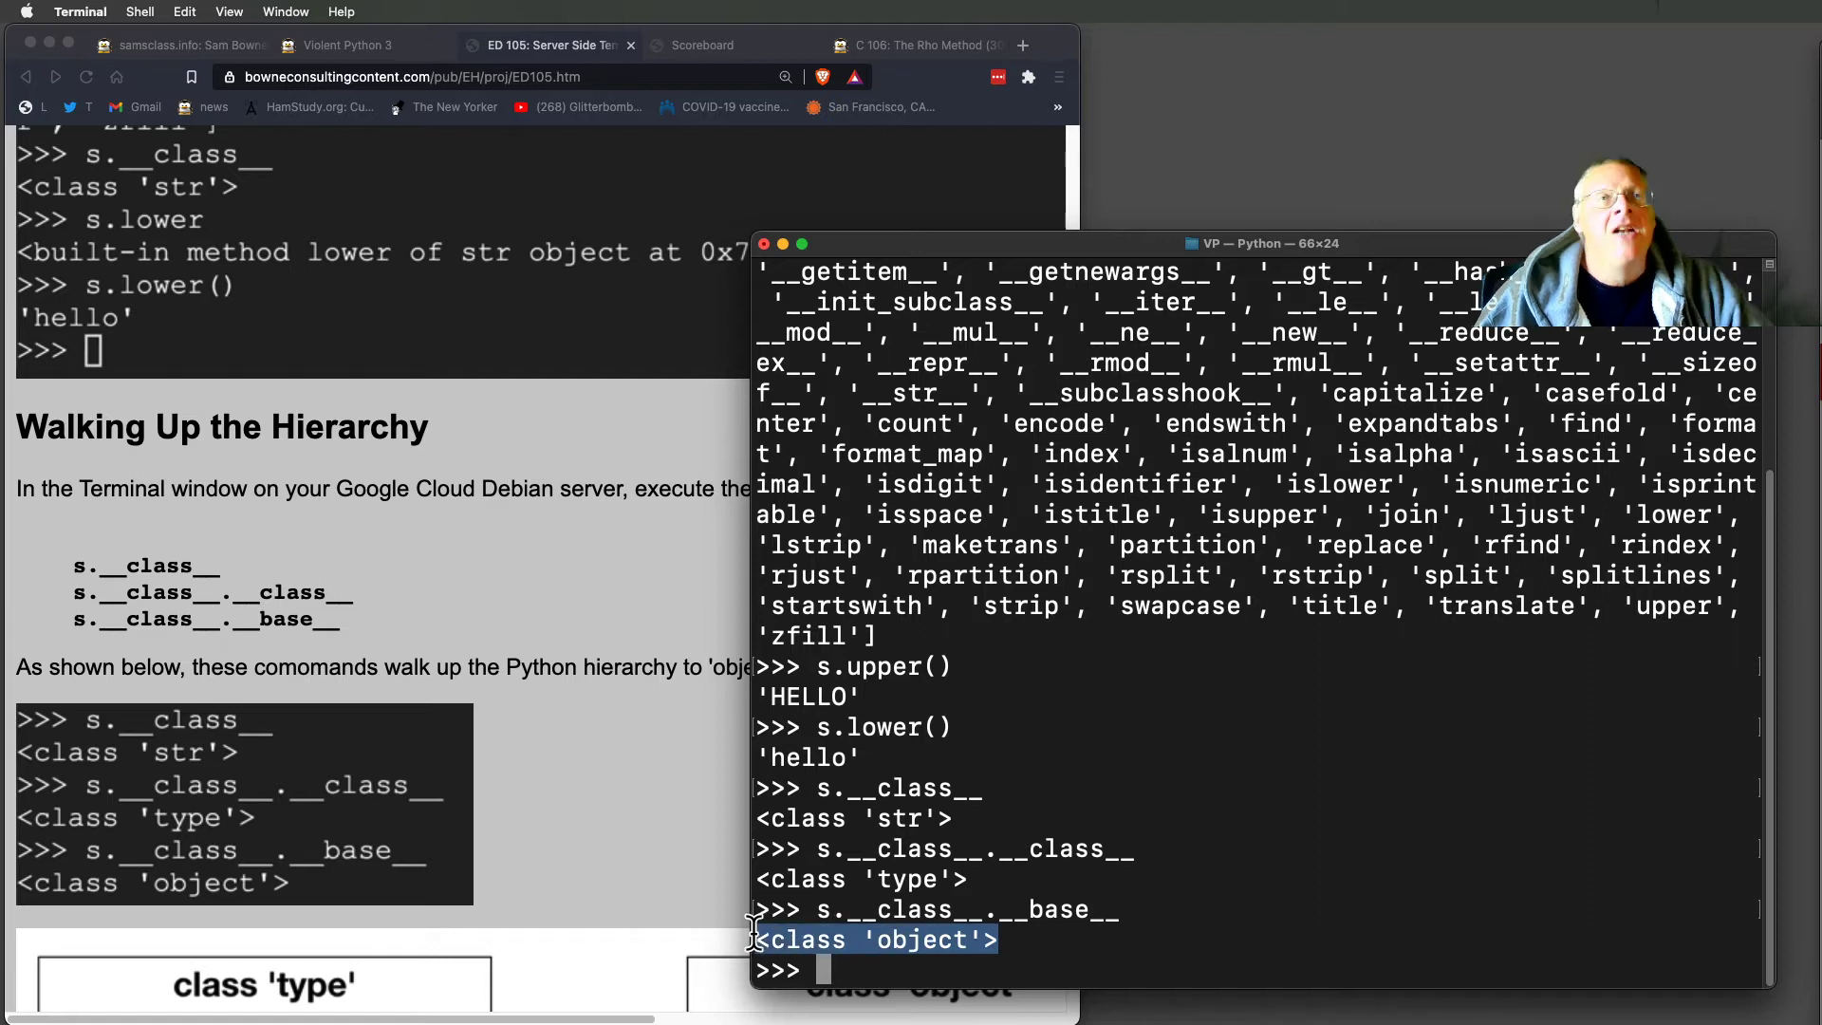
pyautogui.scroll(-3)
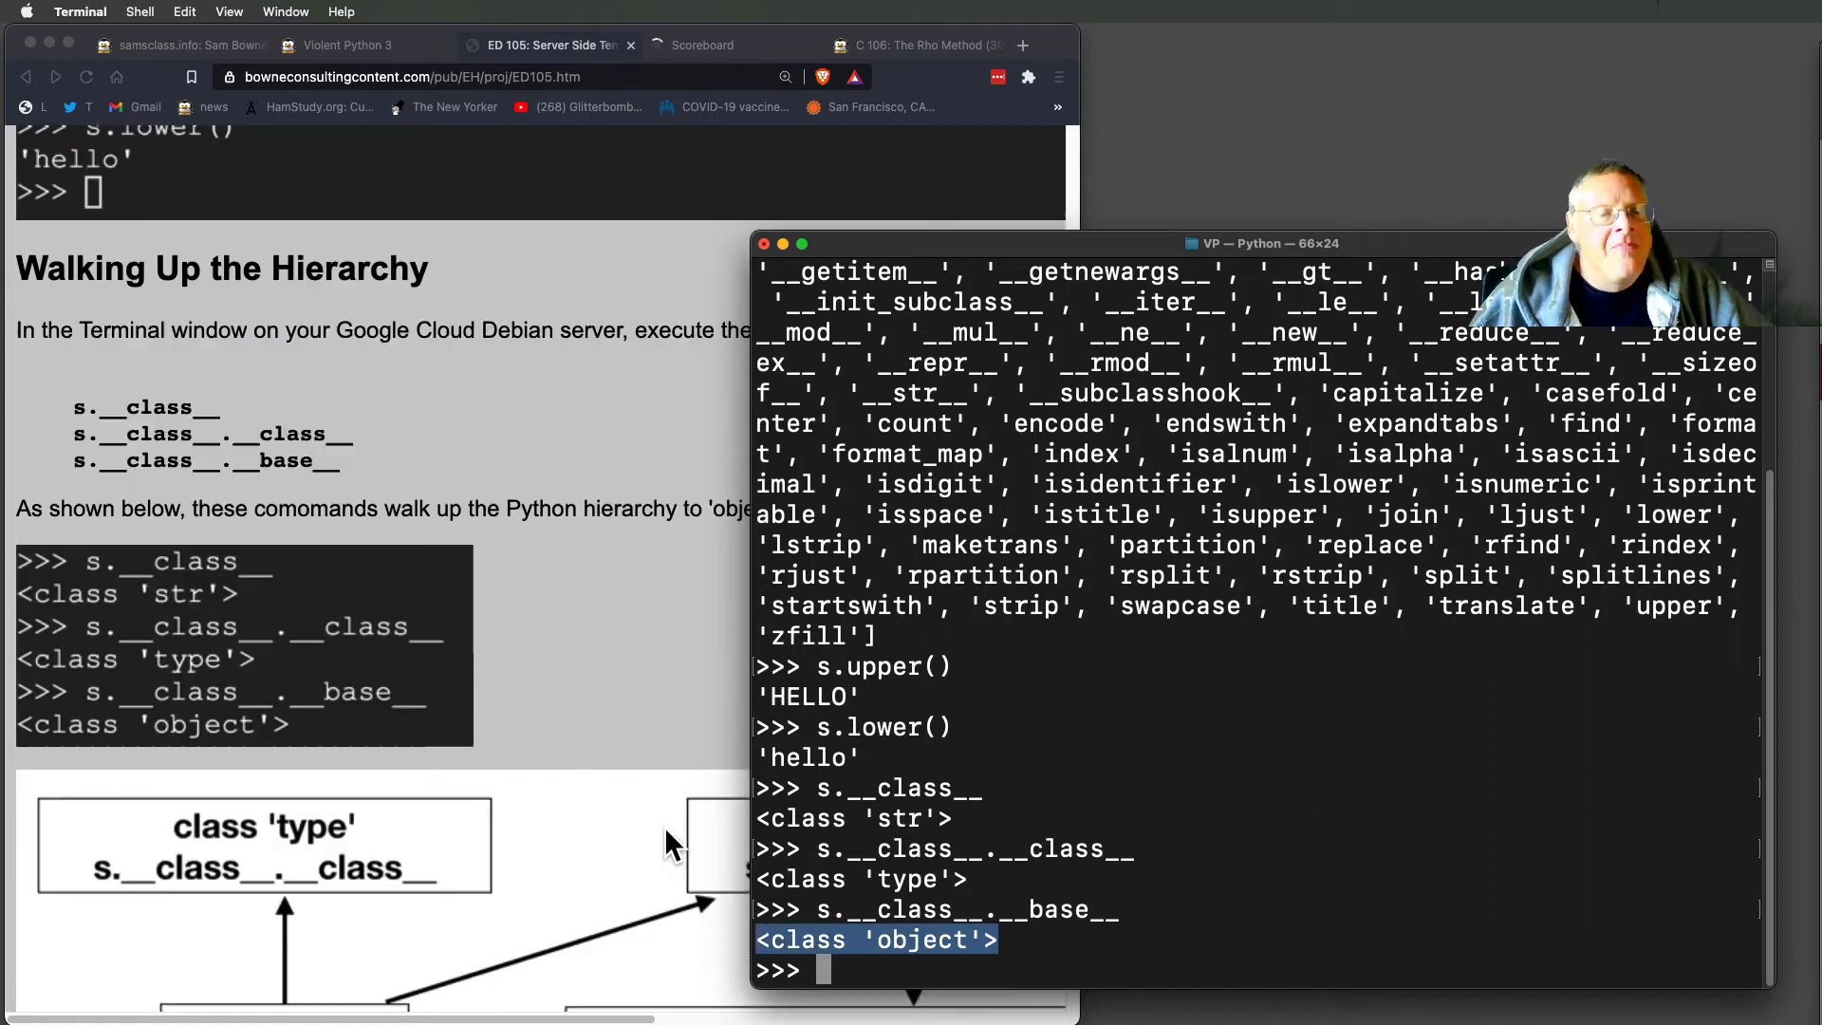
pyautogui.scroll(-3)
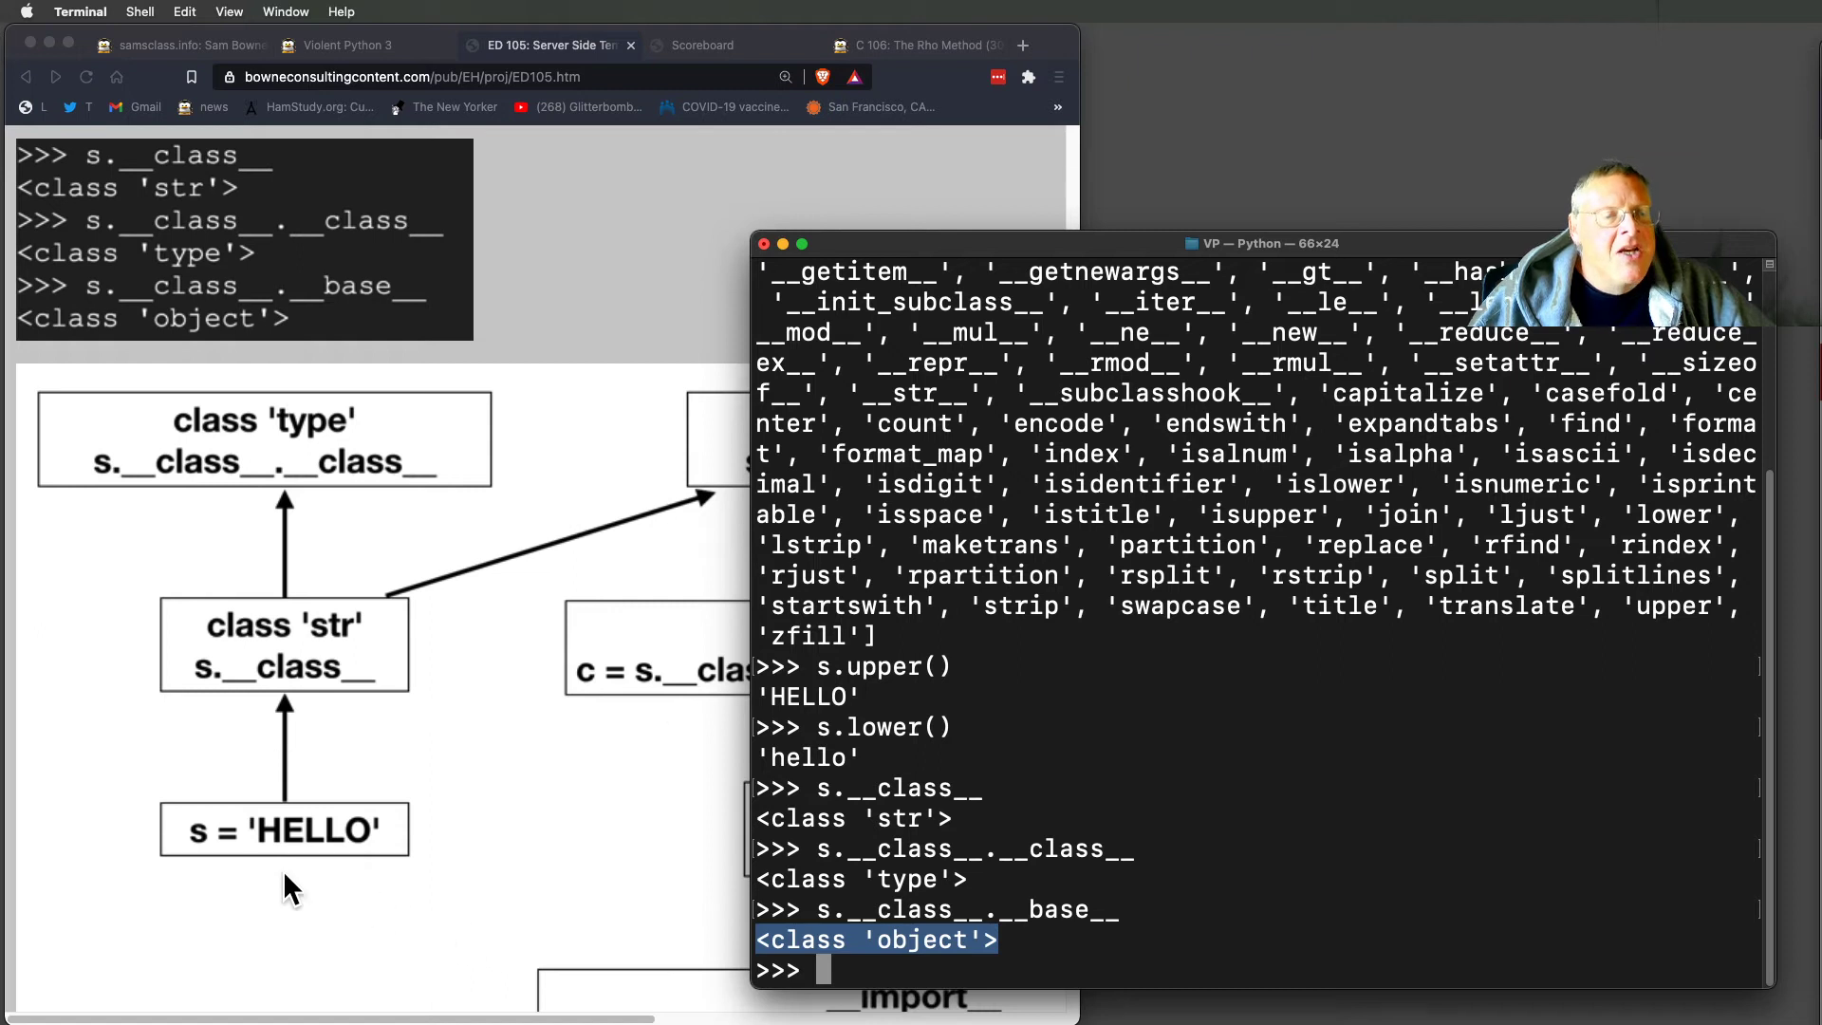
pyautogui.moveTo(354, 796)
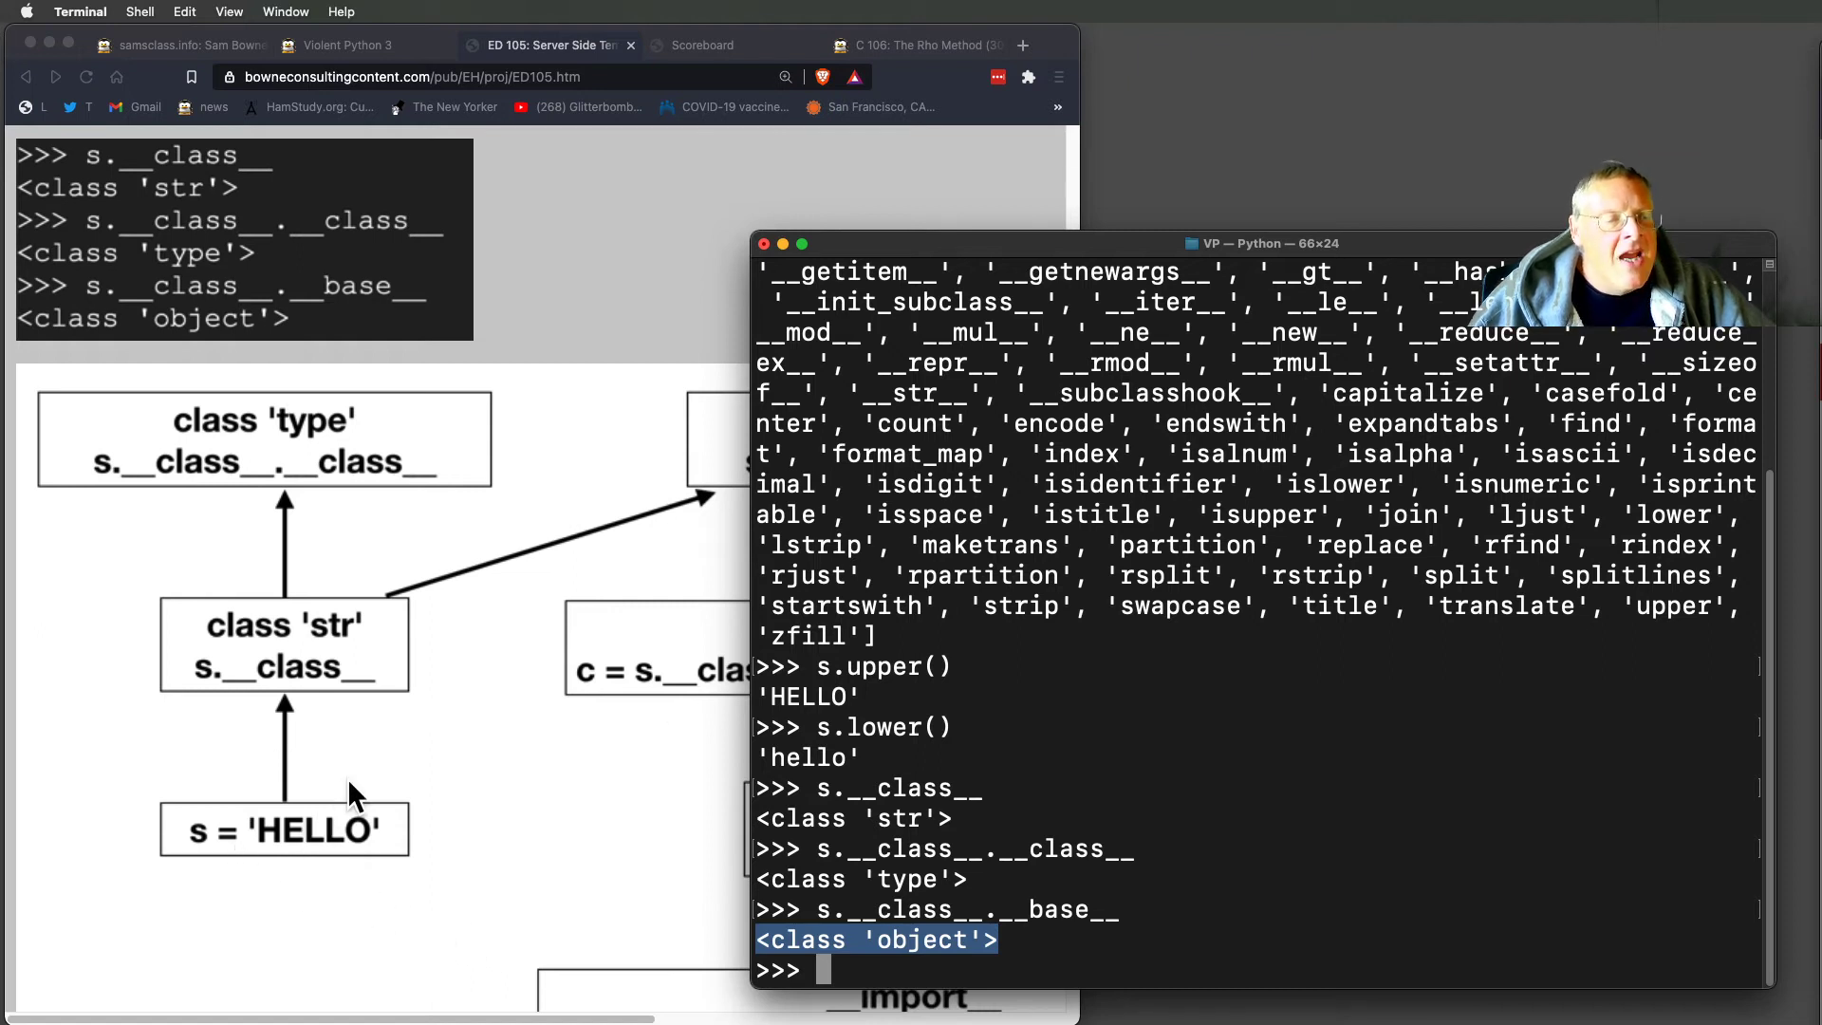
pyautogui.moveTo(319, 691)
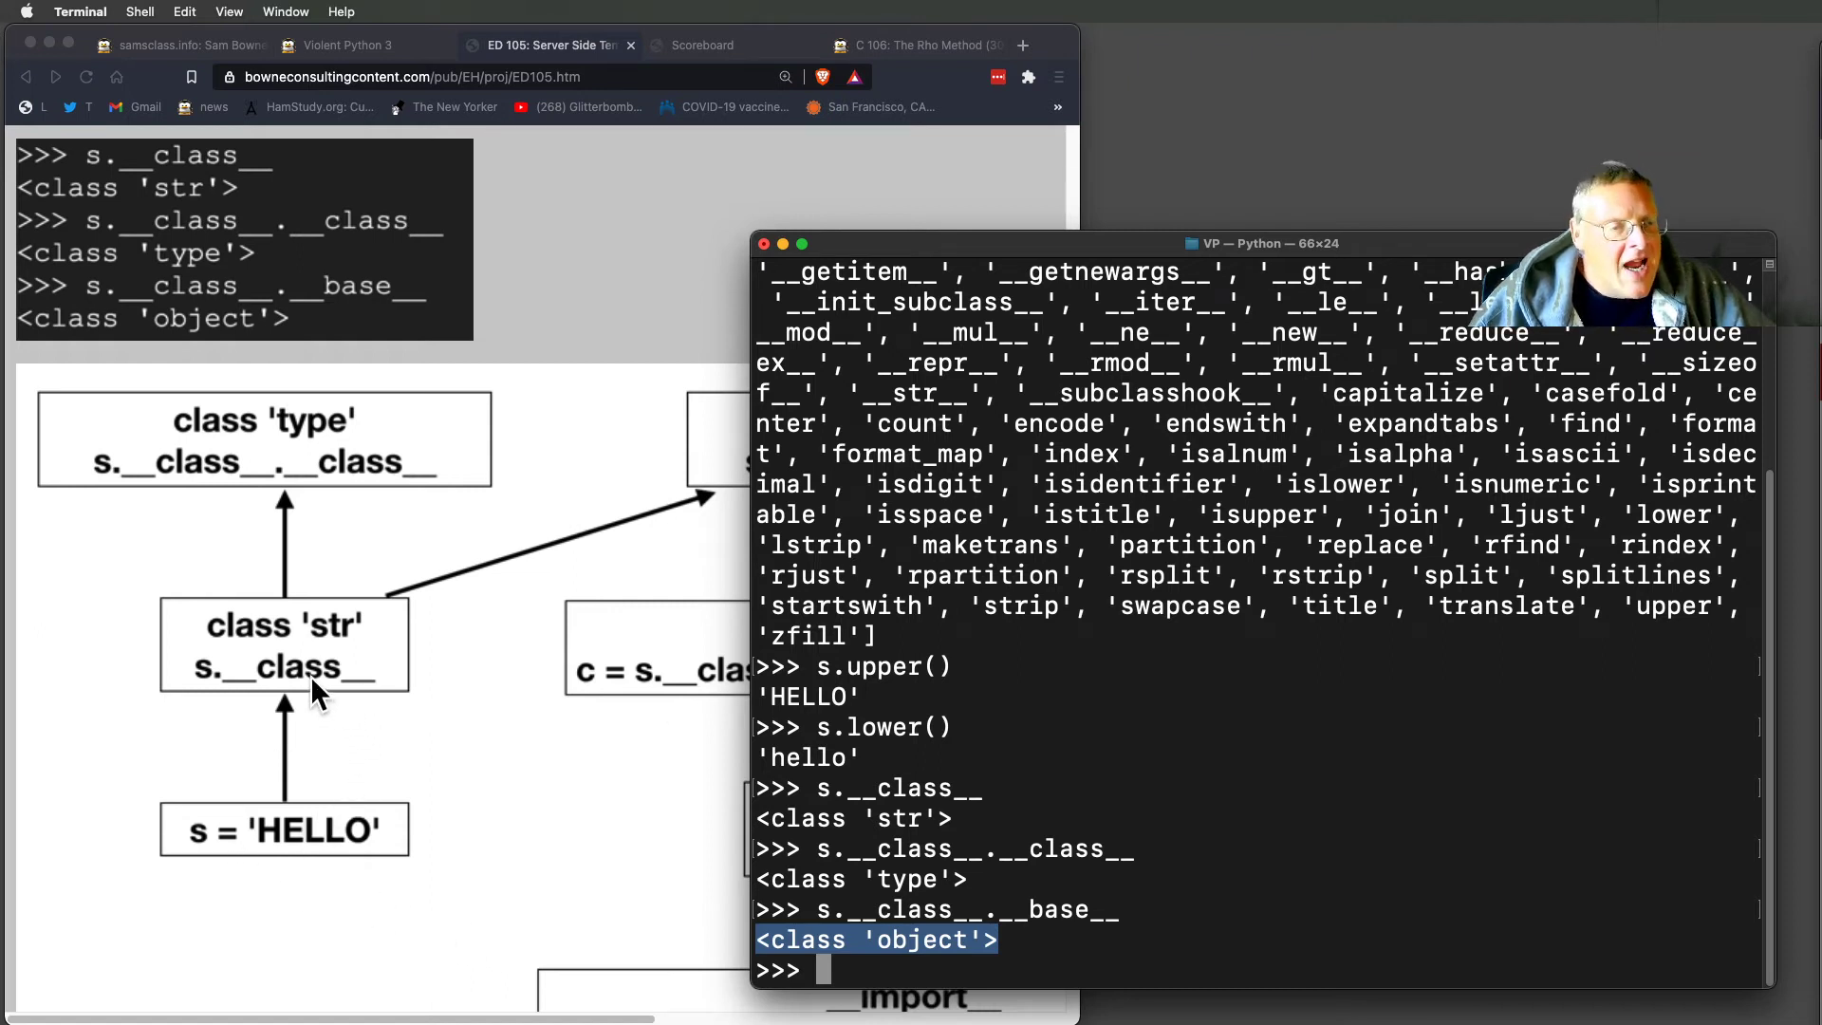
pyautogui.moveTo(354, 645)
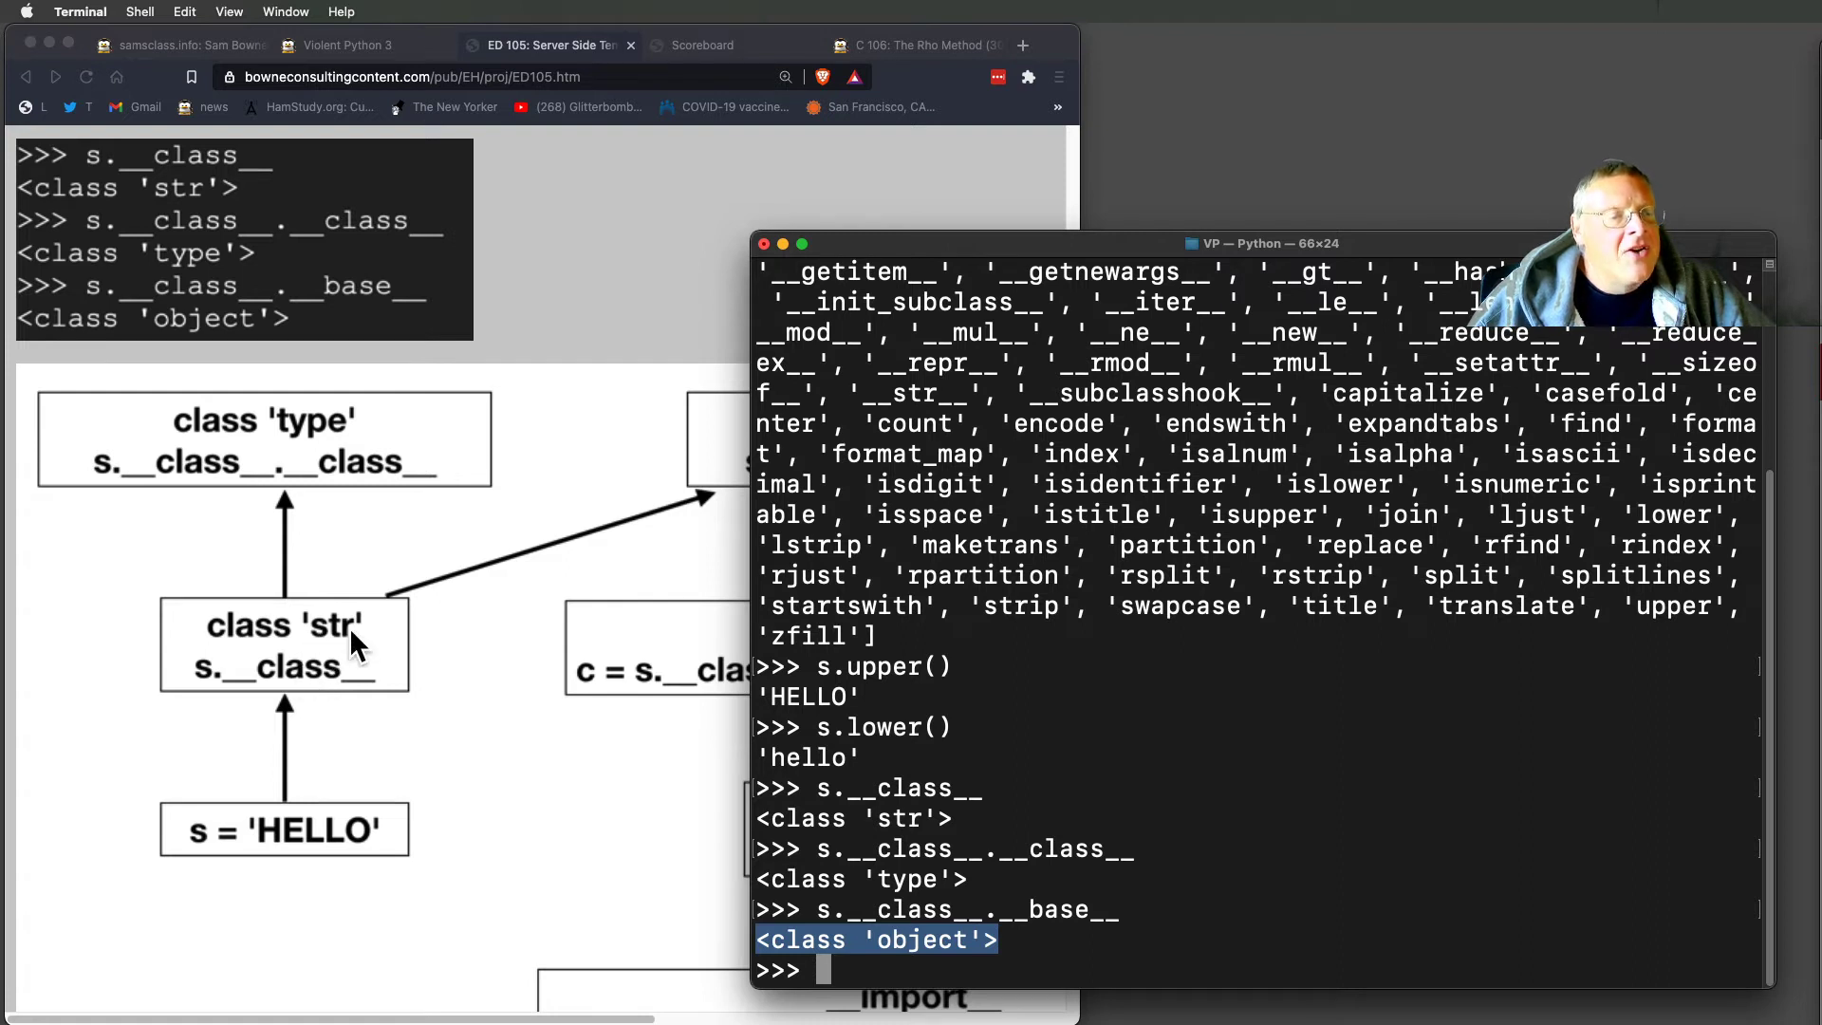
pyautogui.moveTo(284, 685)
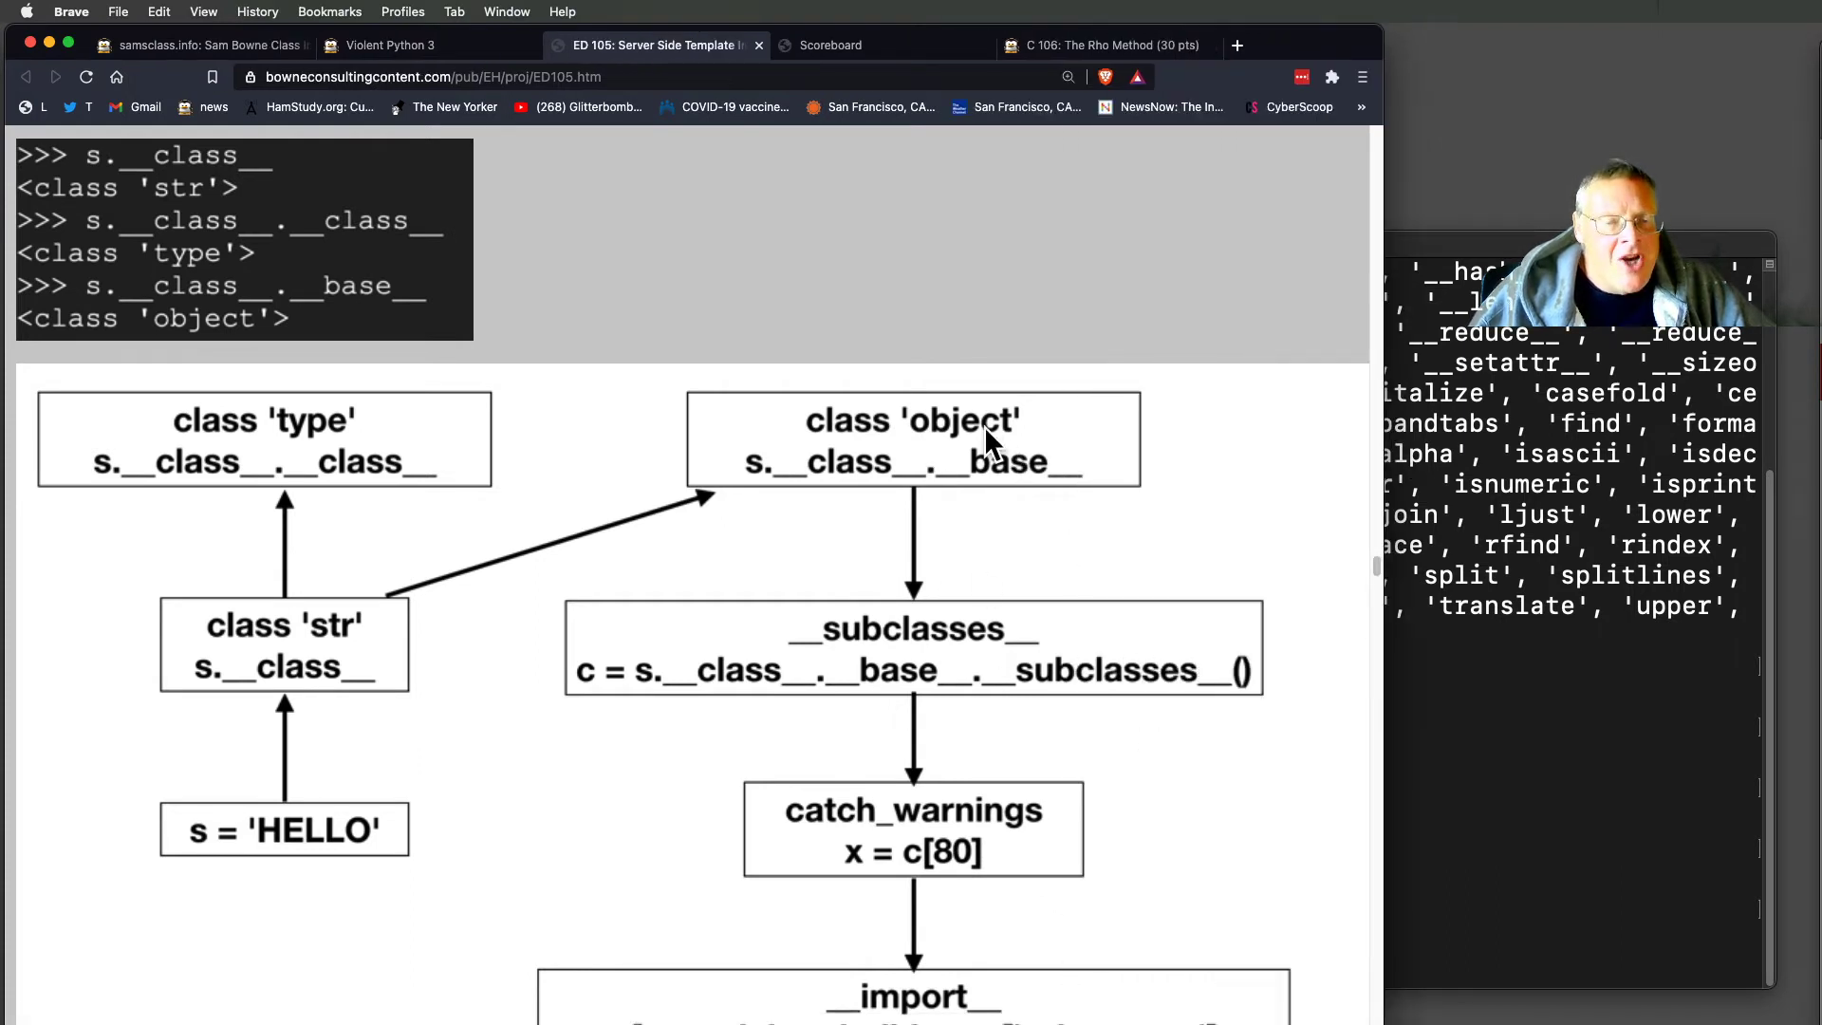
pyautogui.moveTo(987, 632)
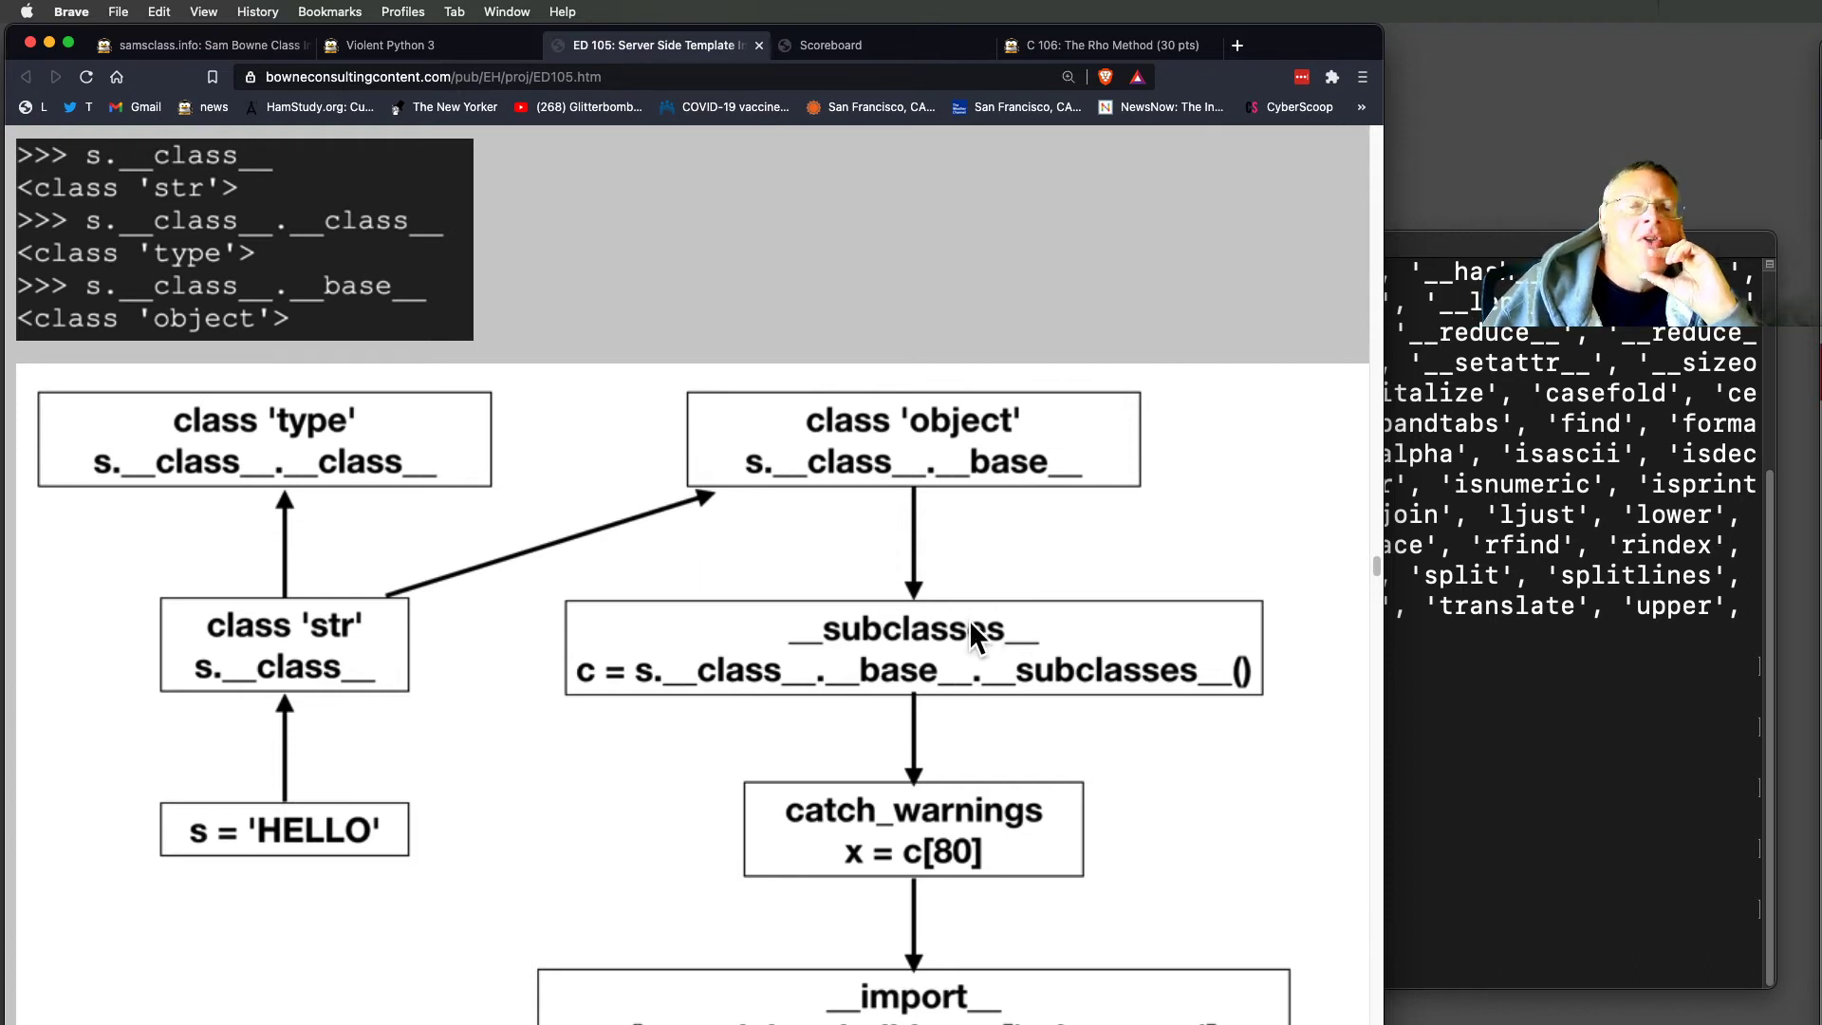
pyautogui.moveTo(1037, 857)
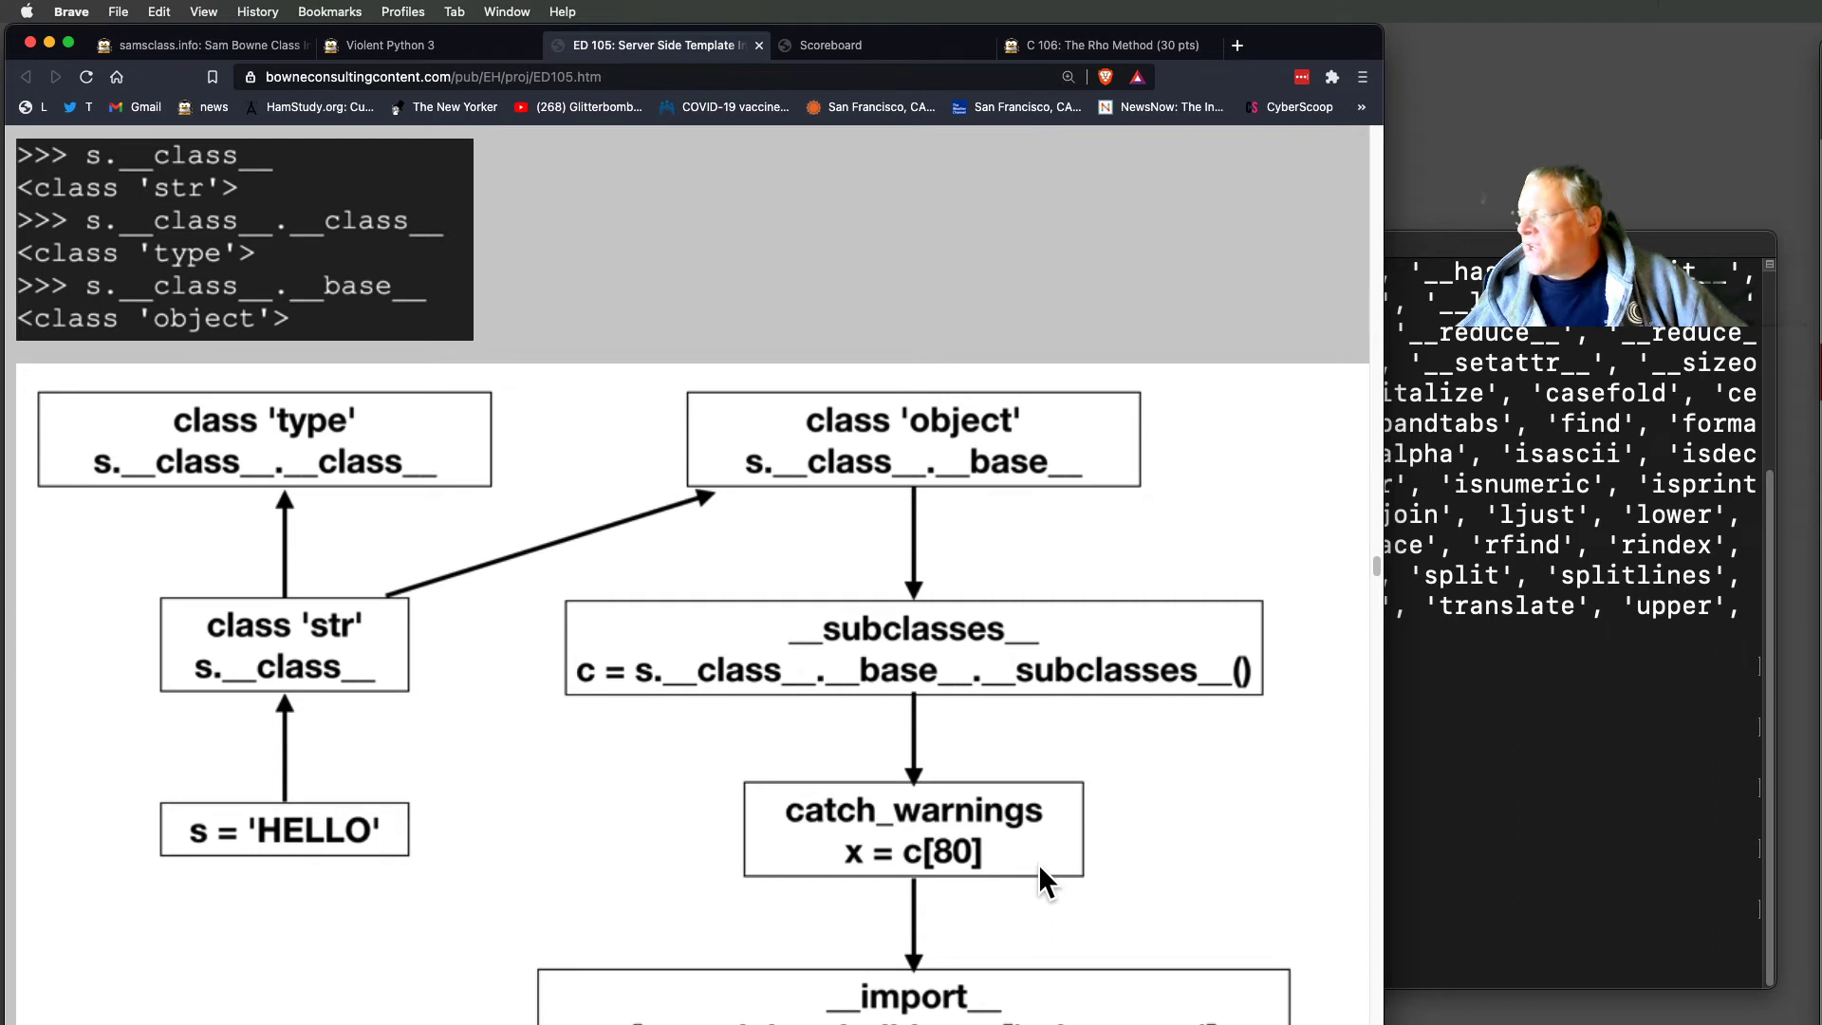
pyautogui.moveTo(1149, 761)
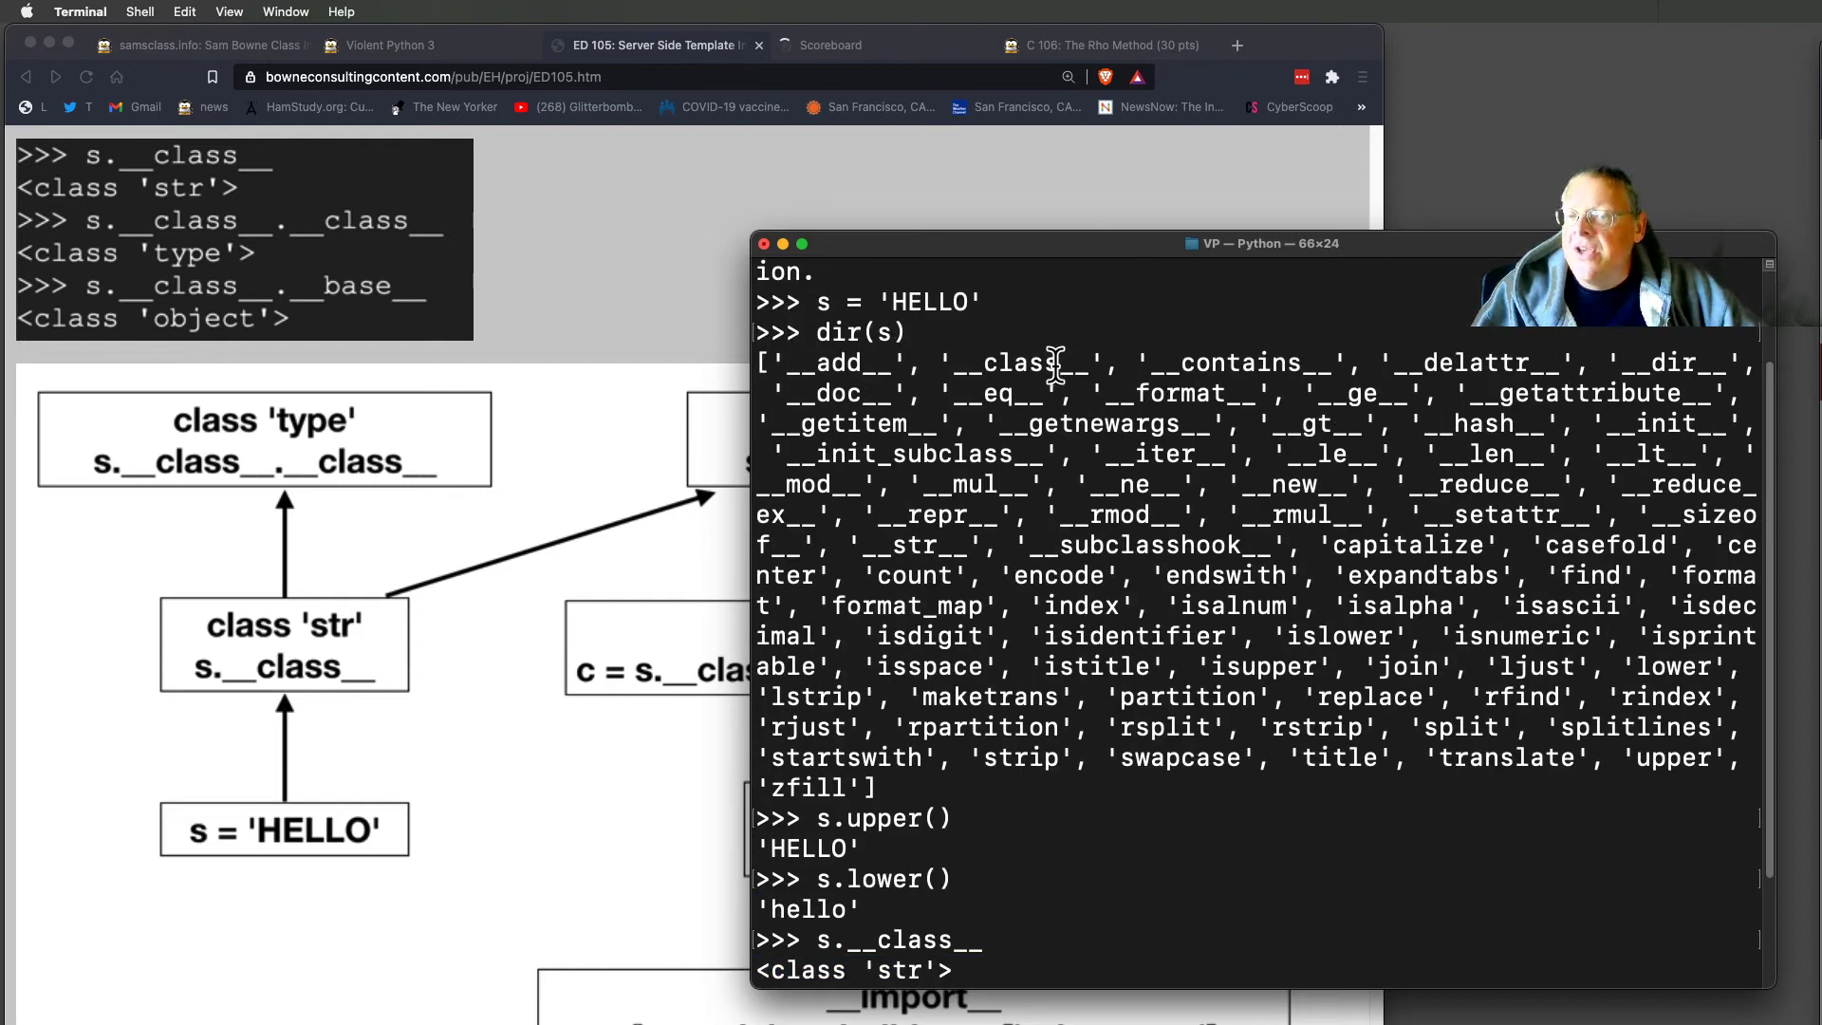
pyautogui.moveTo(1284, 635)
pyautogui.write('s.__class__.__class__')
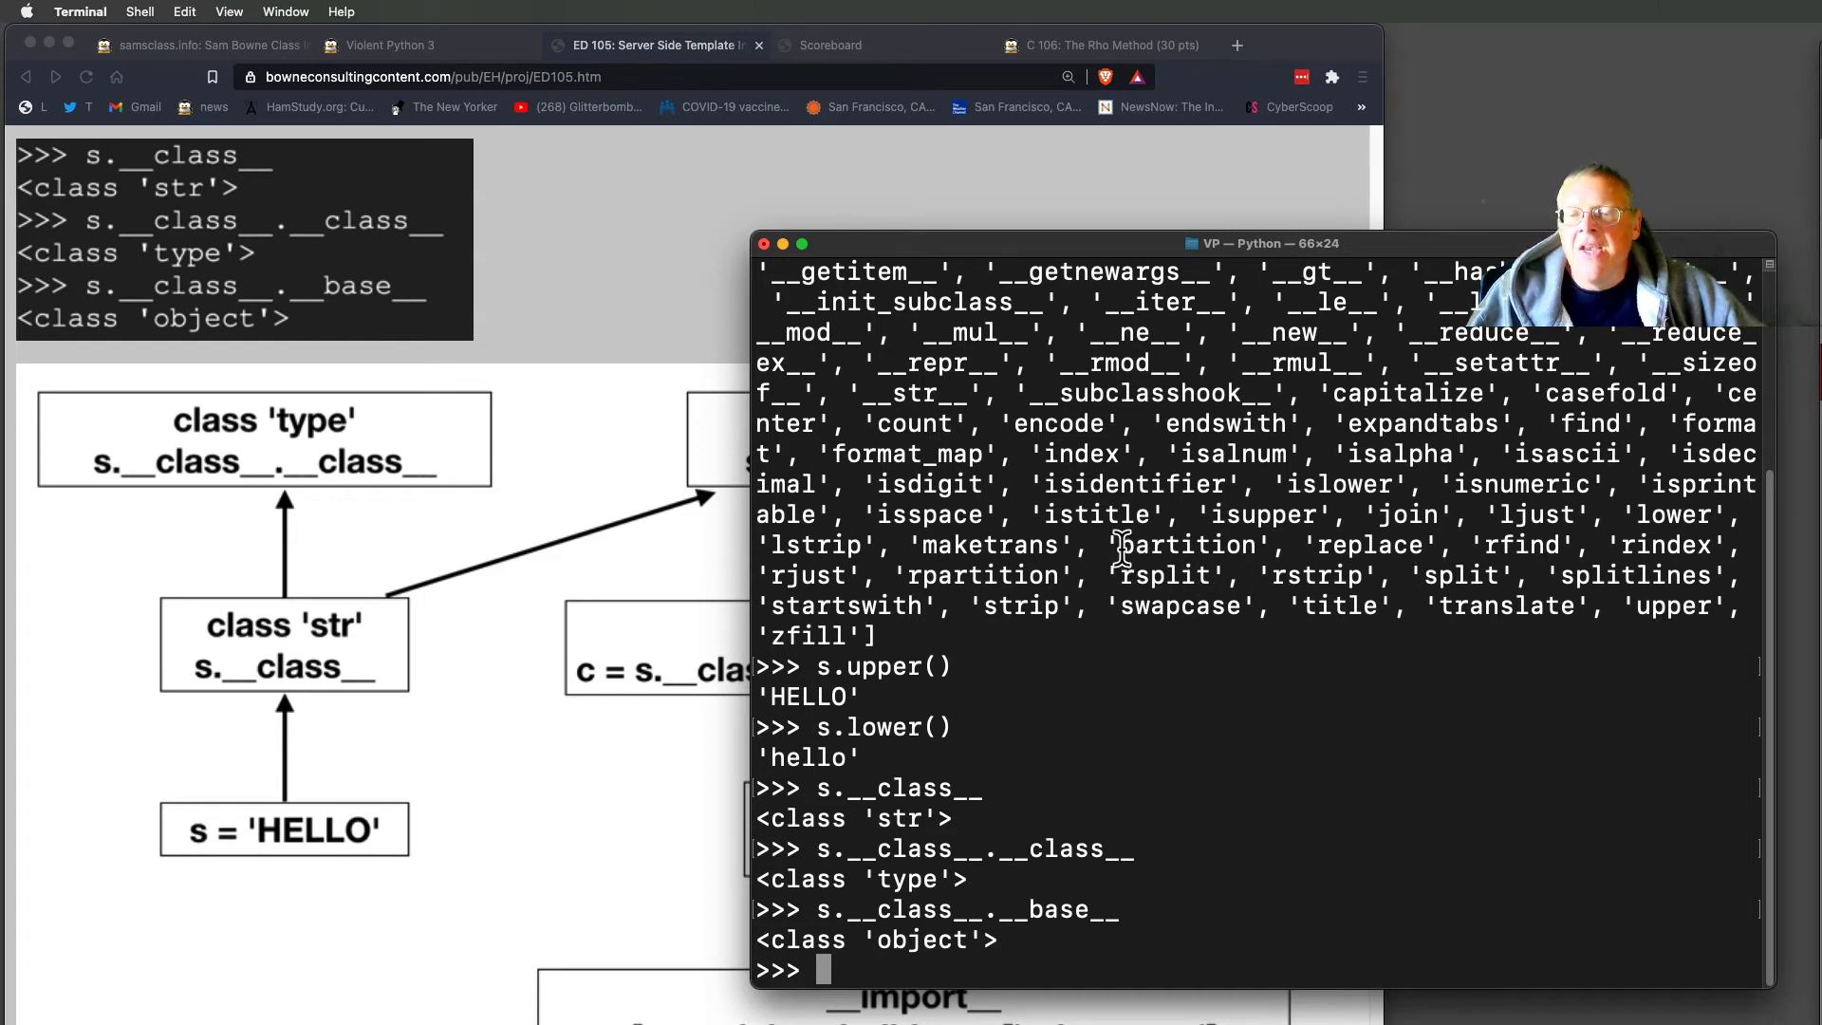
# Bring the Brave lab diagram back in front of Terminal.
pyautogui.doubleClick(1185, 543)
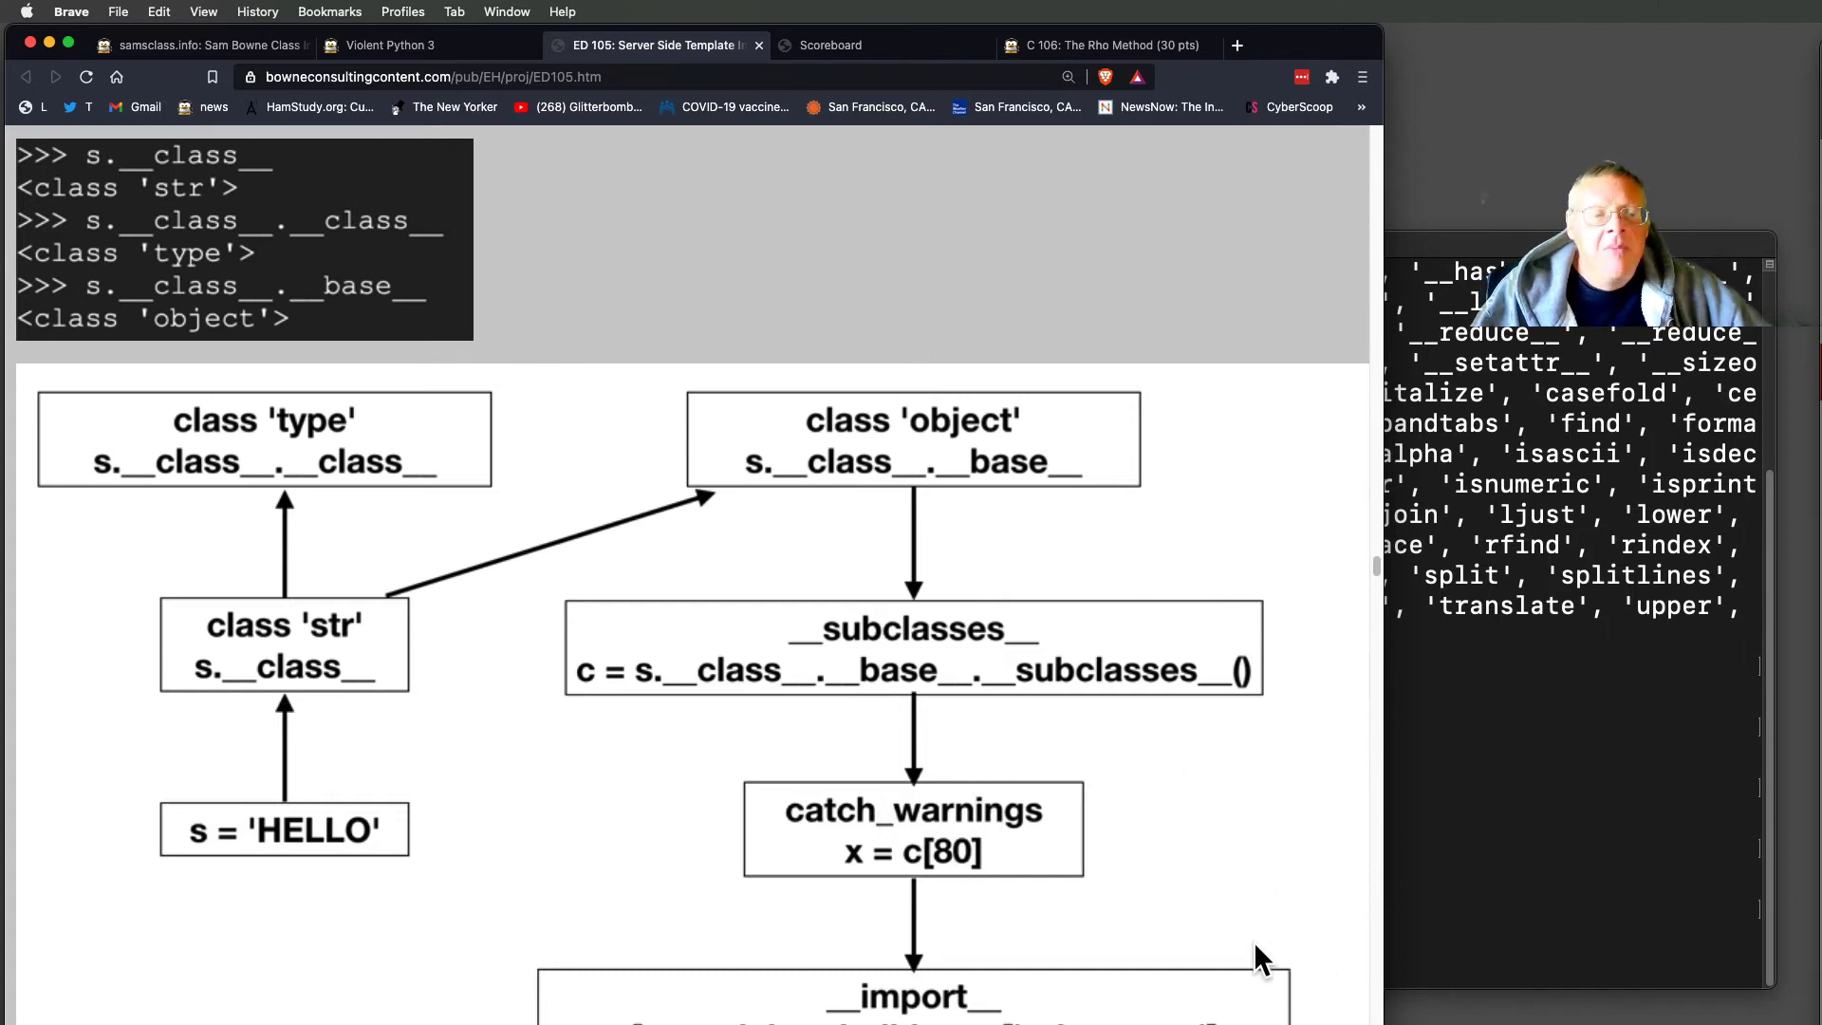
# Scroll past the __import__ and os.system boxes to Walking Down the Hierarchy.
pyautogui.scroll(-3)
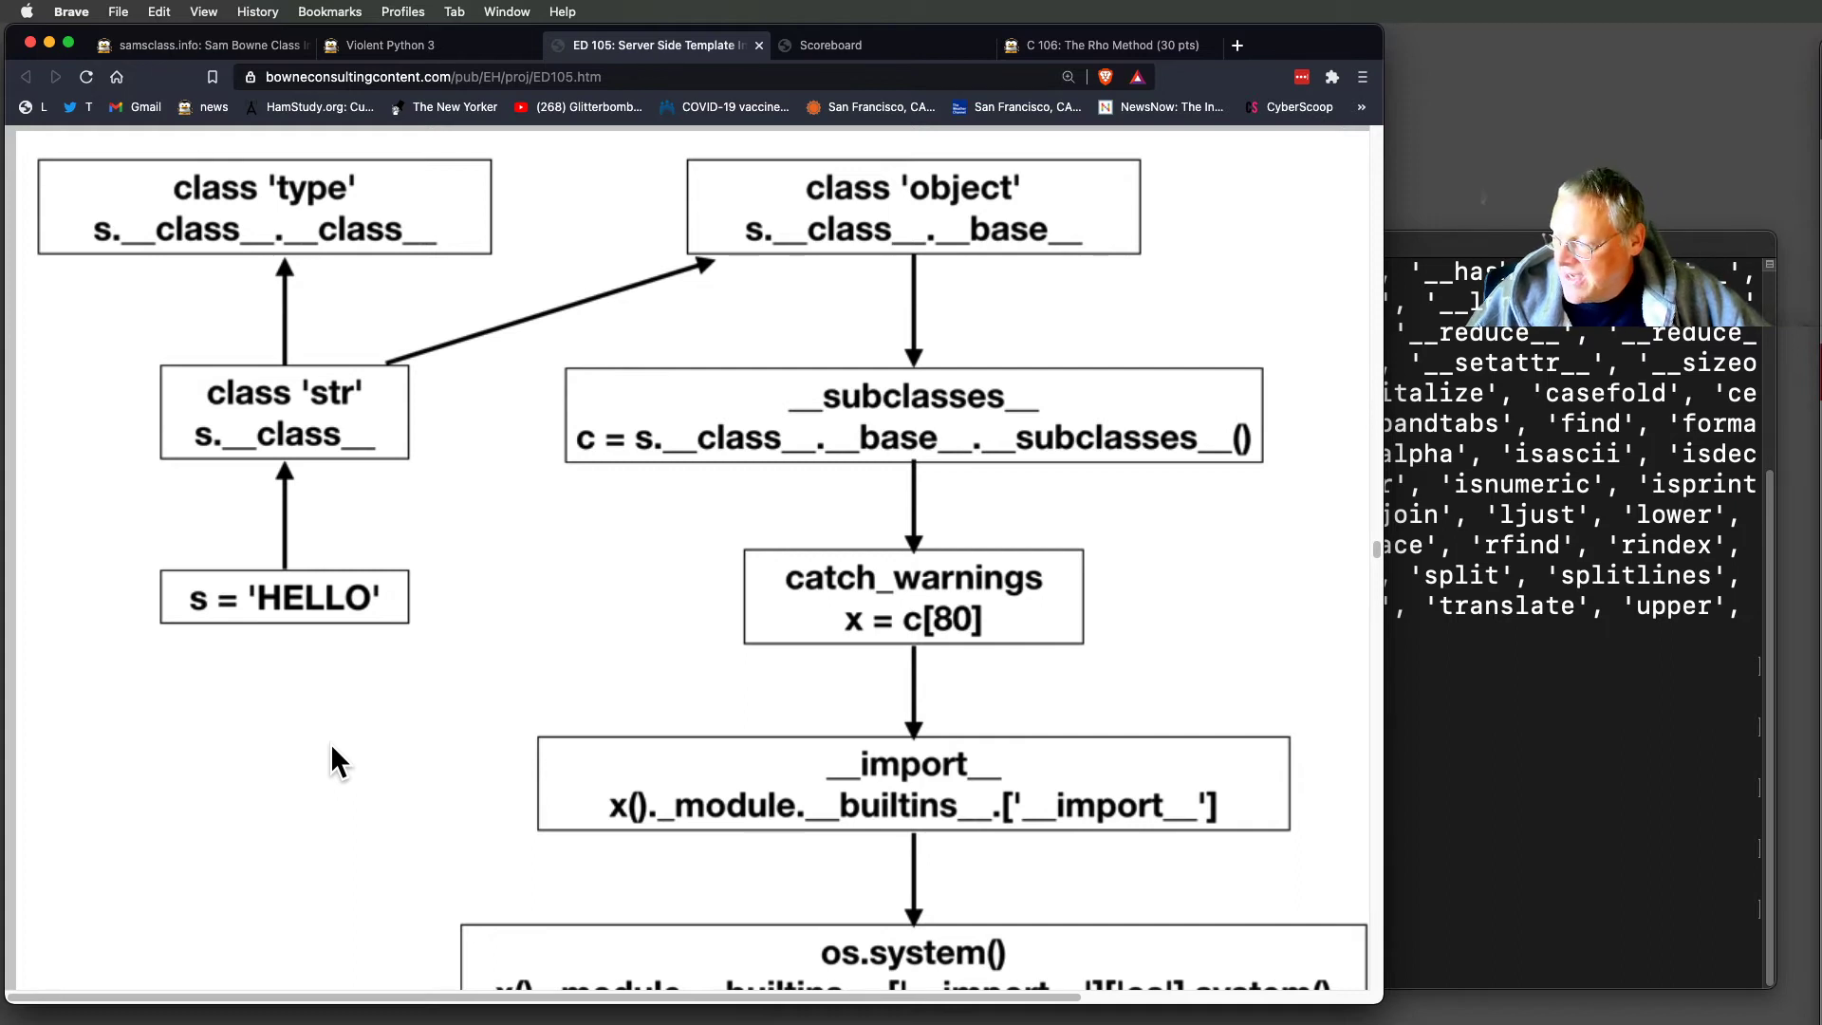
pyautogui.moveTo(295, 684)
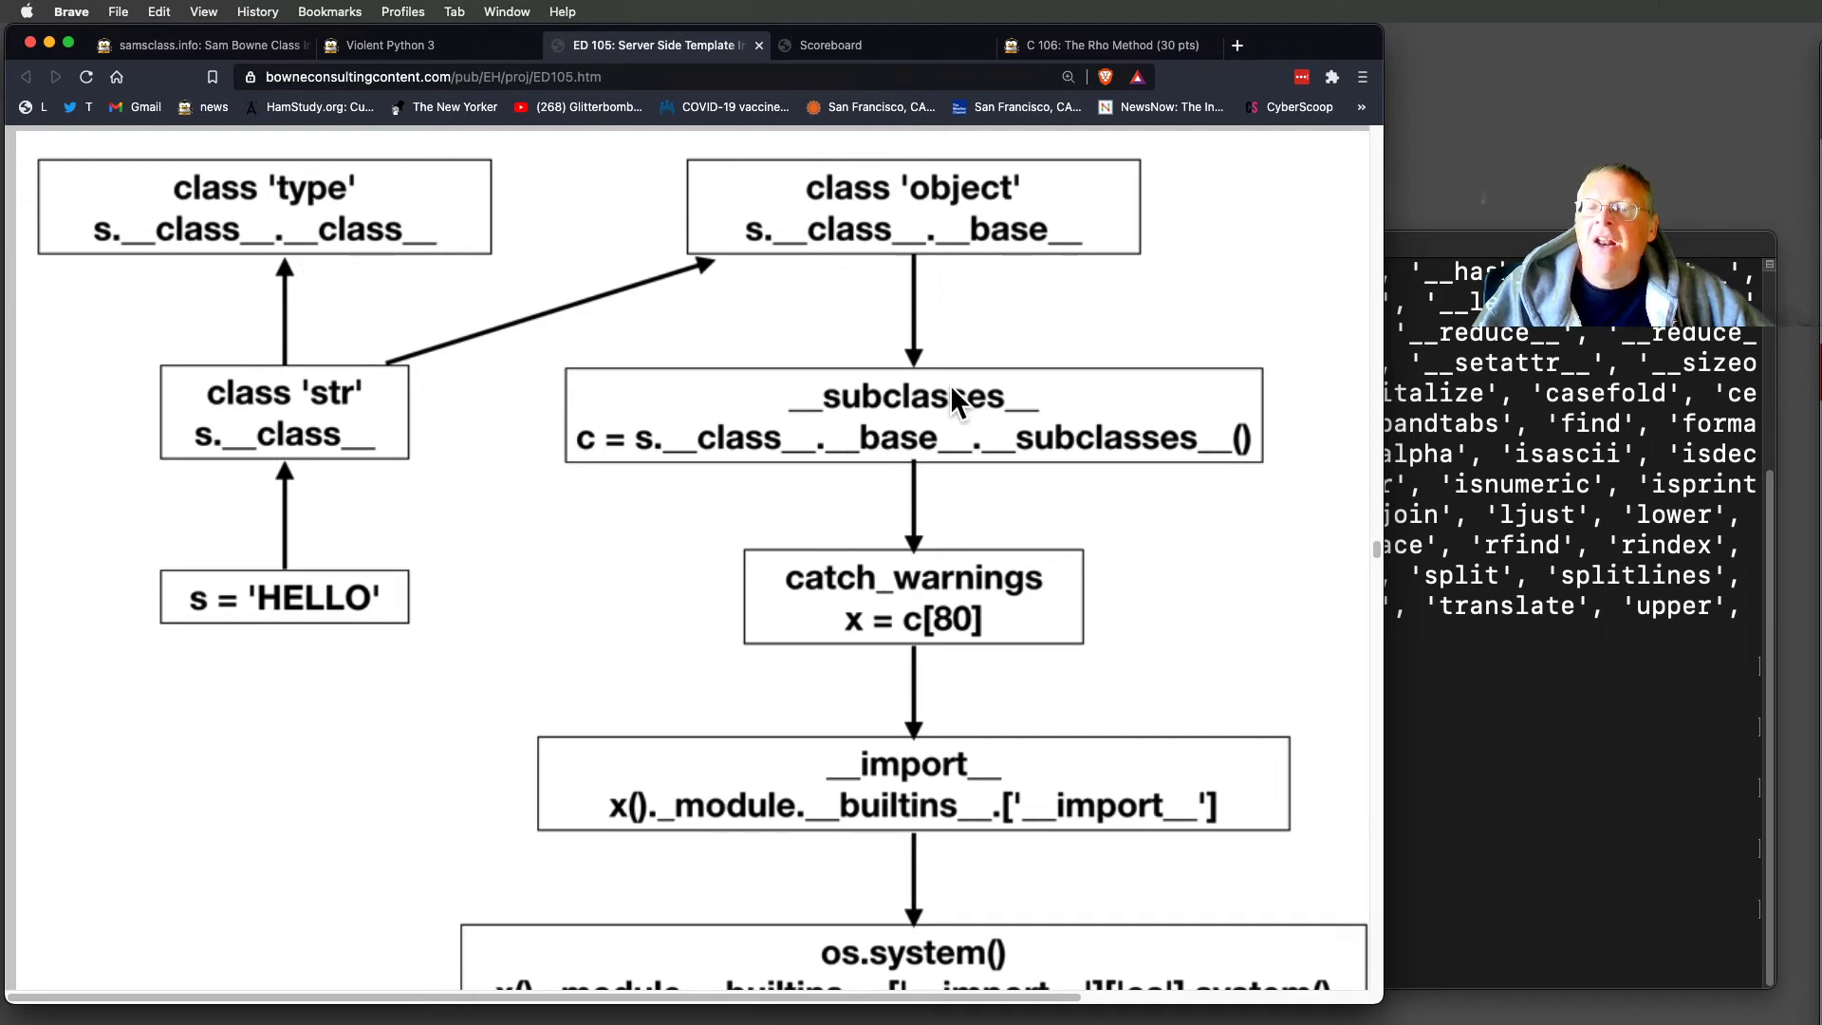
pyautogui.moveTo(930, 773)
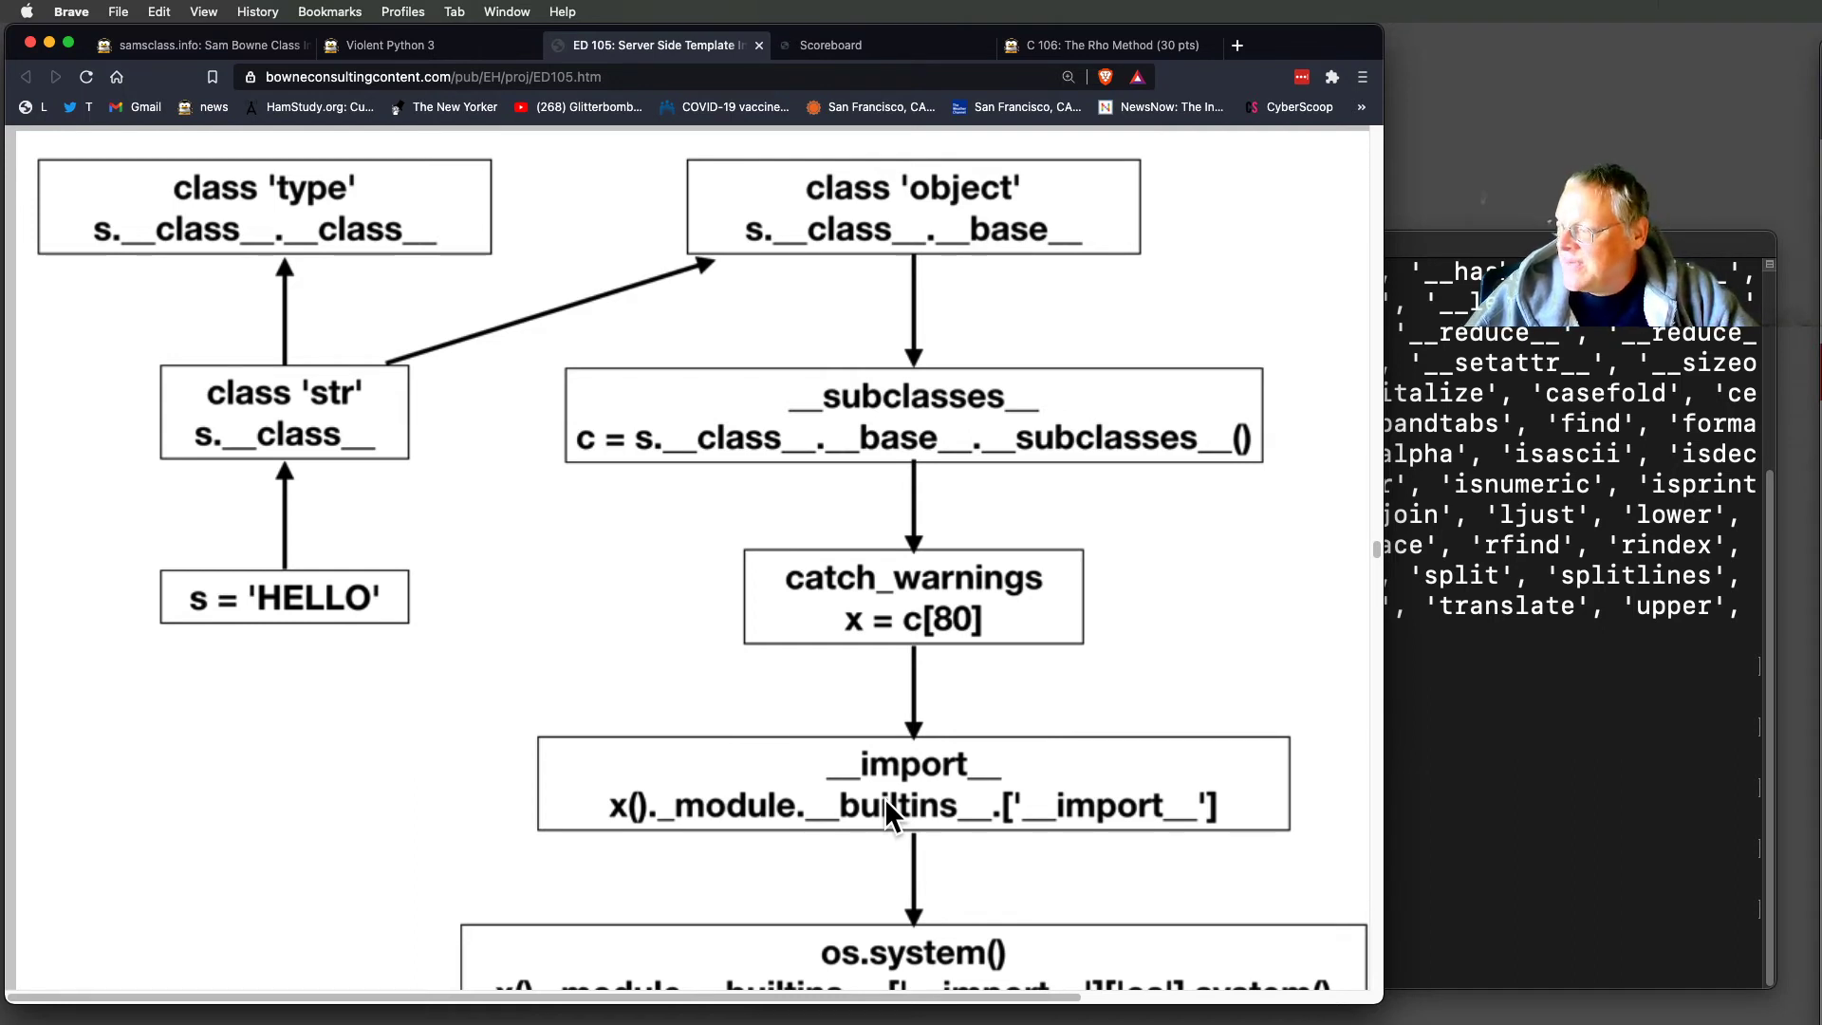
pyautogui.moveTo(286, 627)
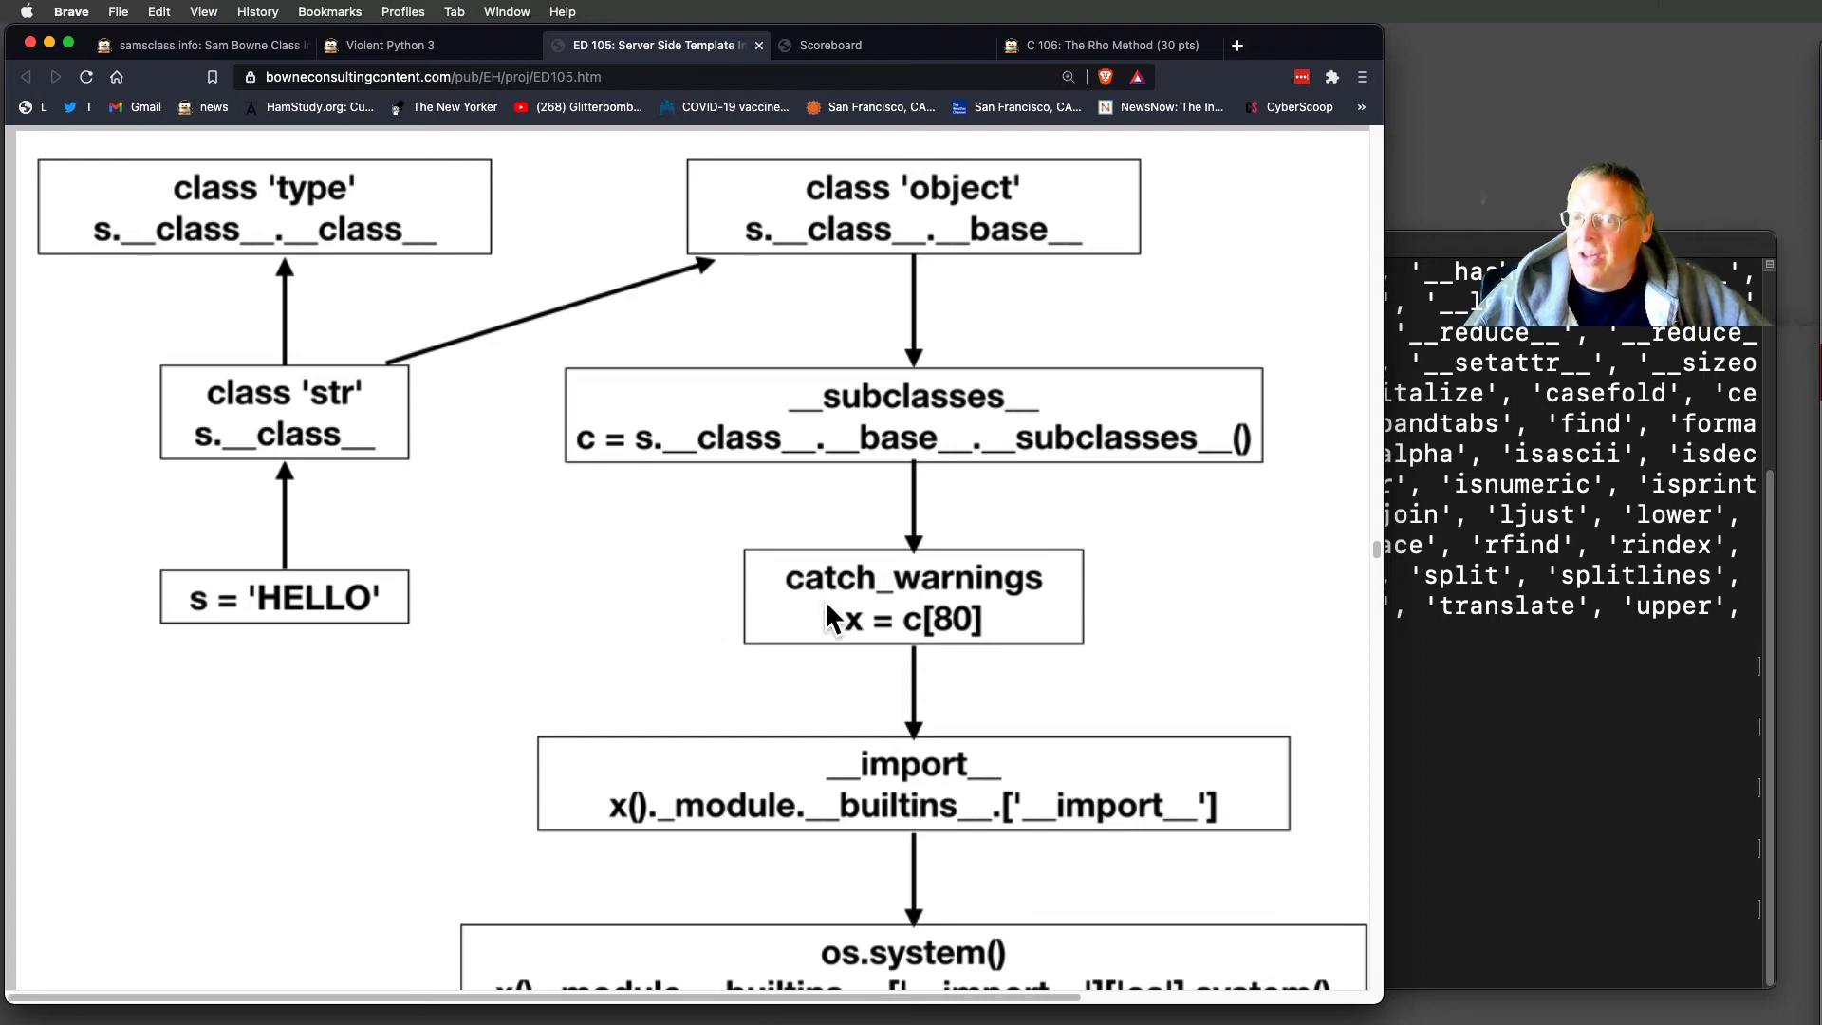
pyautogui.scroll(-3)
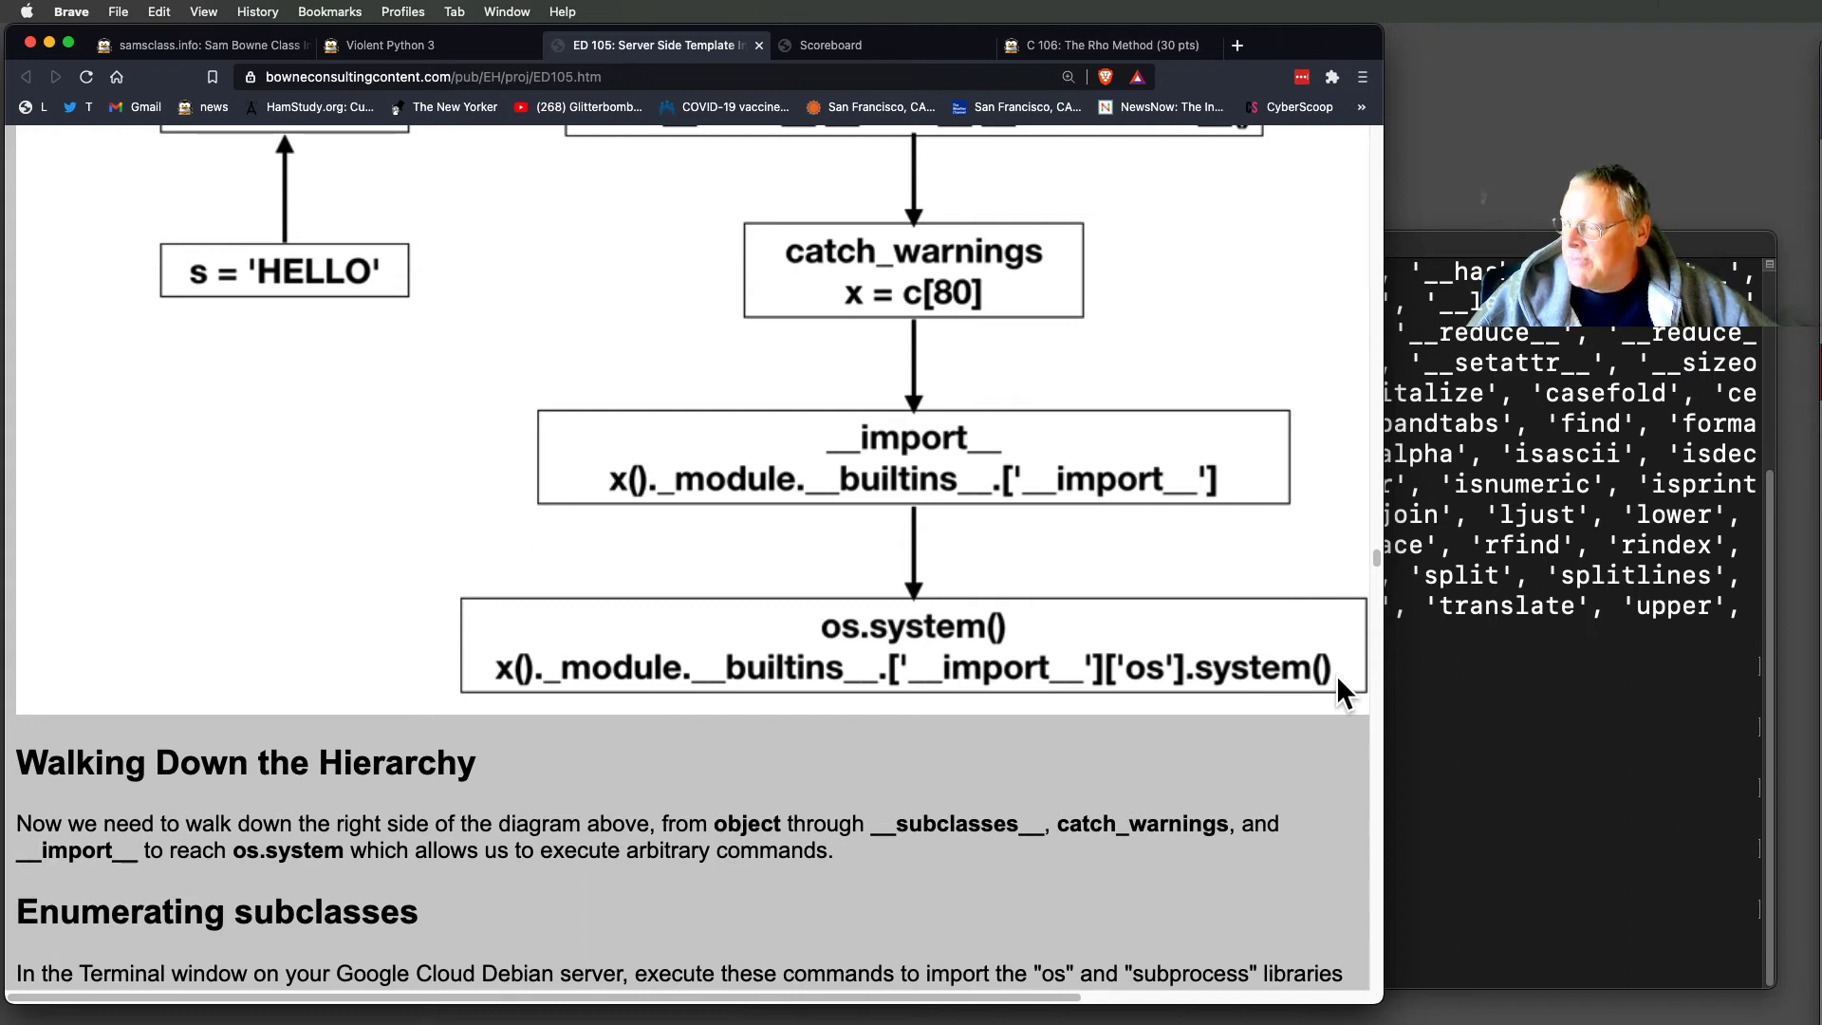
pyautogui.moveTo(1377, 592)
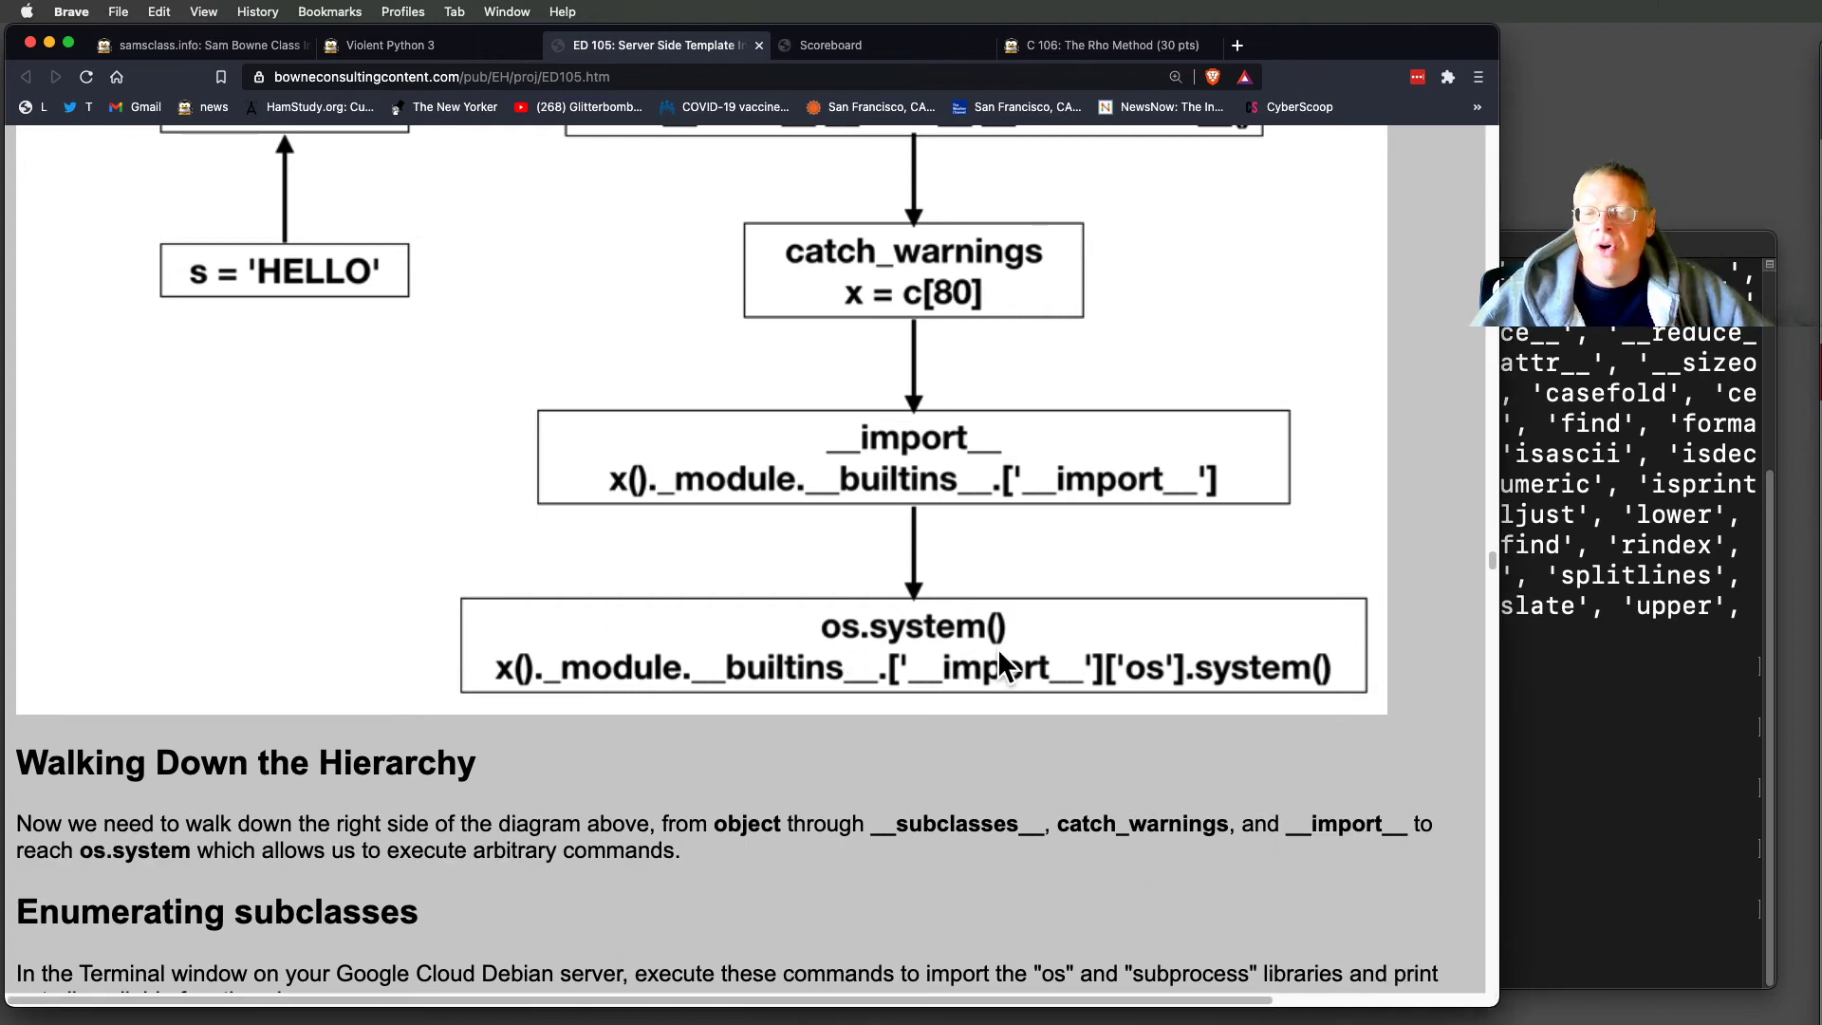
# Save 'HELLO'.__class__.__base__.__subclasses__() as c and count it with len(c), getting 190.
pyautogui.scroll(-3)
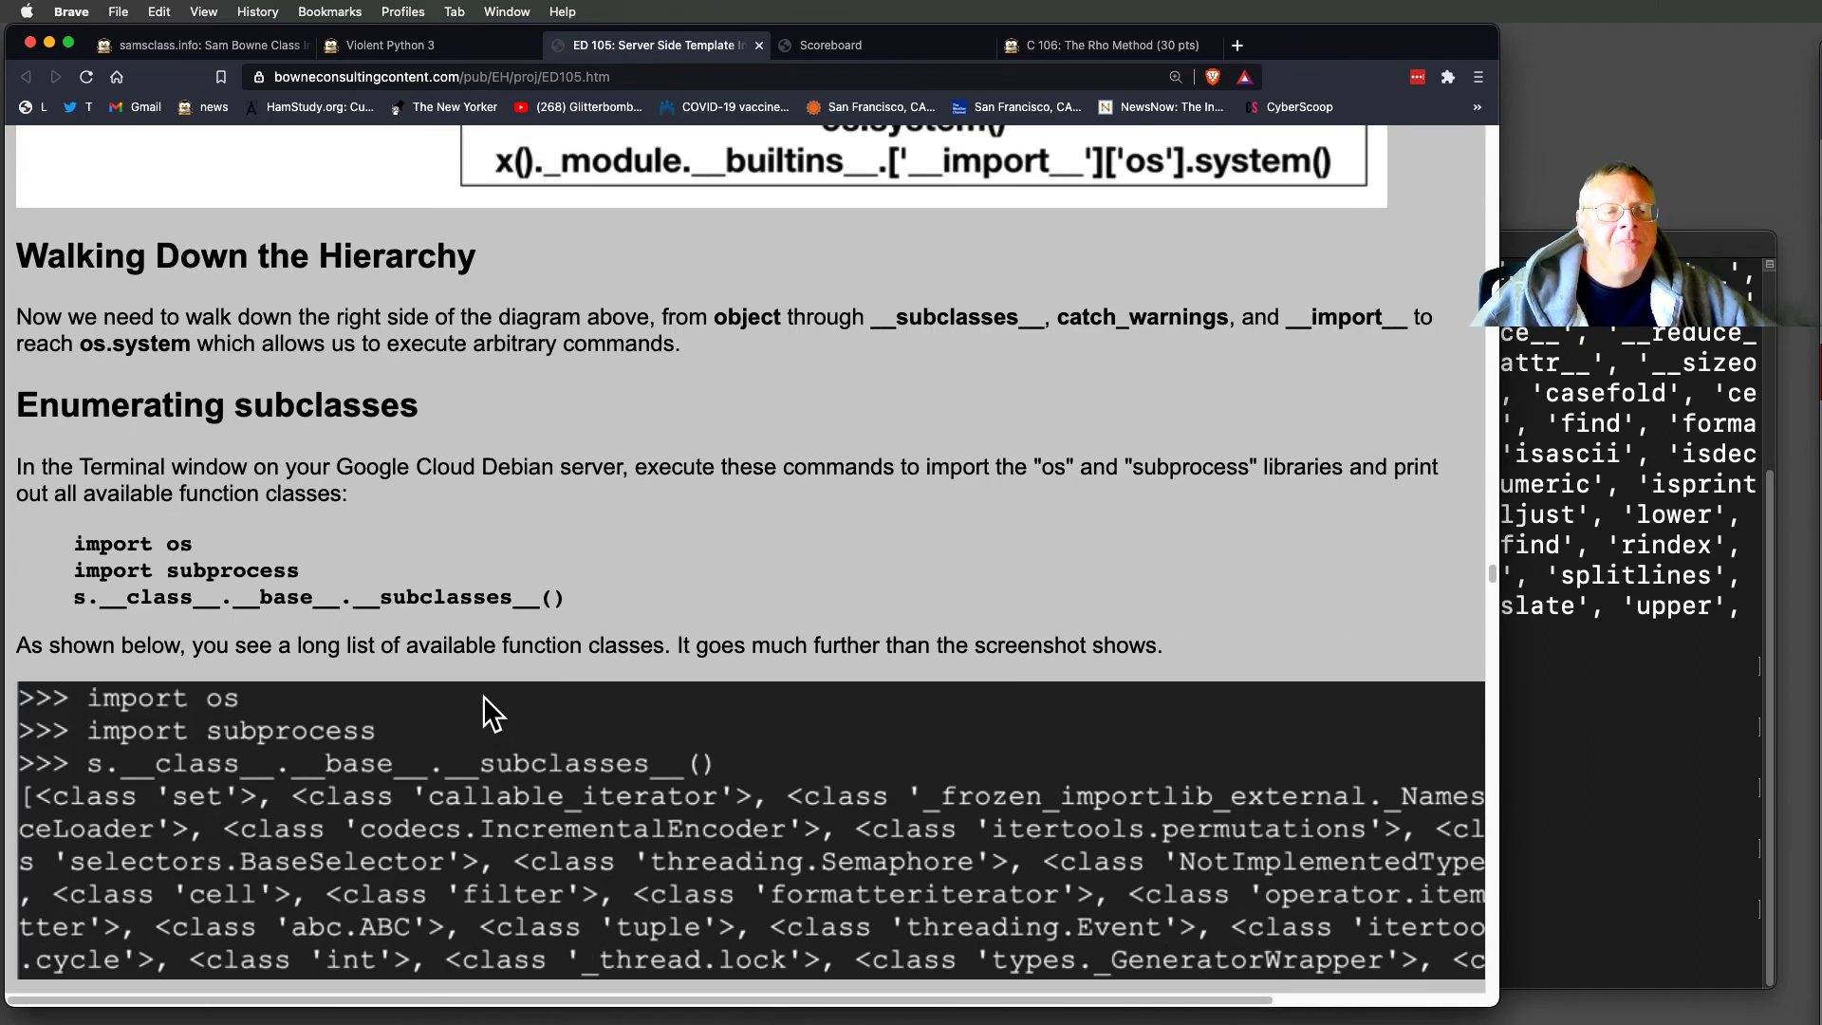
pyautogui.scroll(-3)
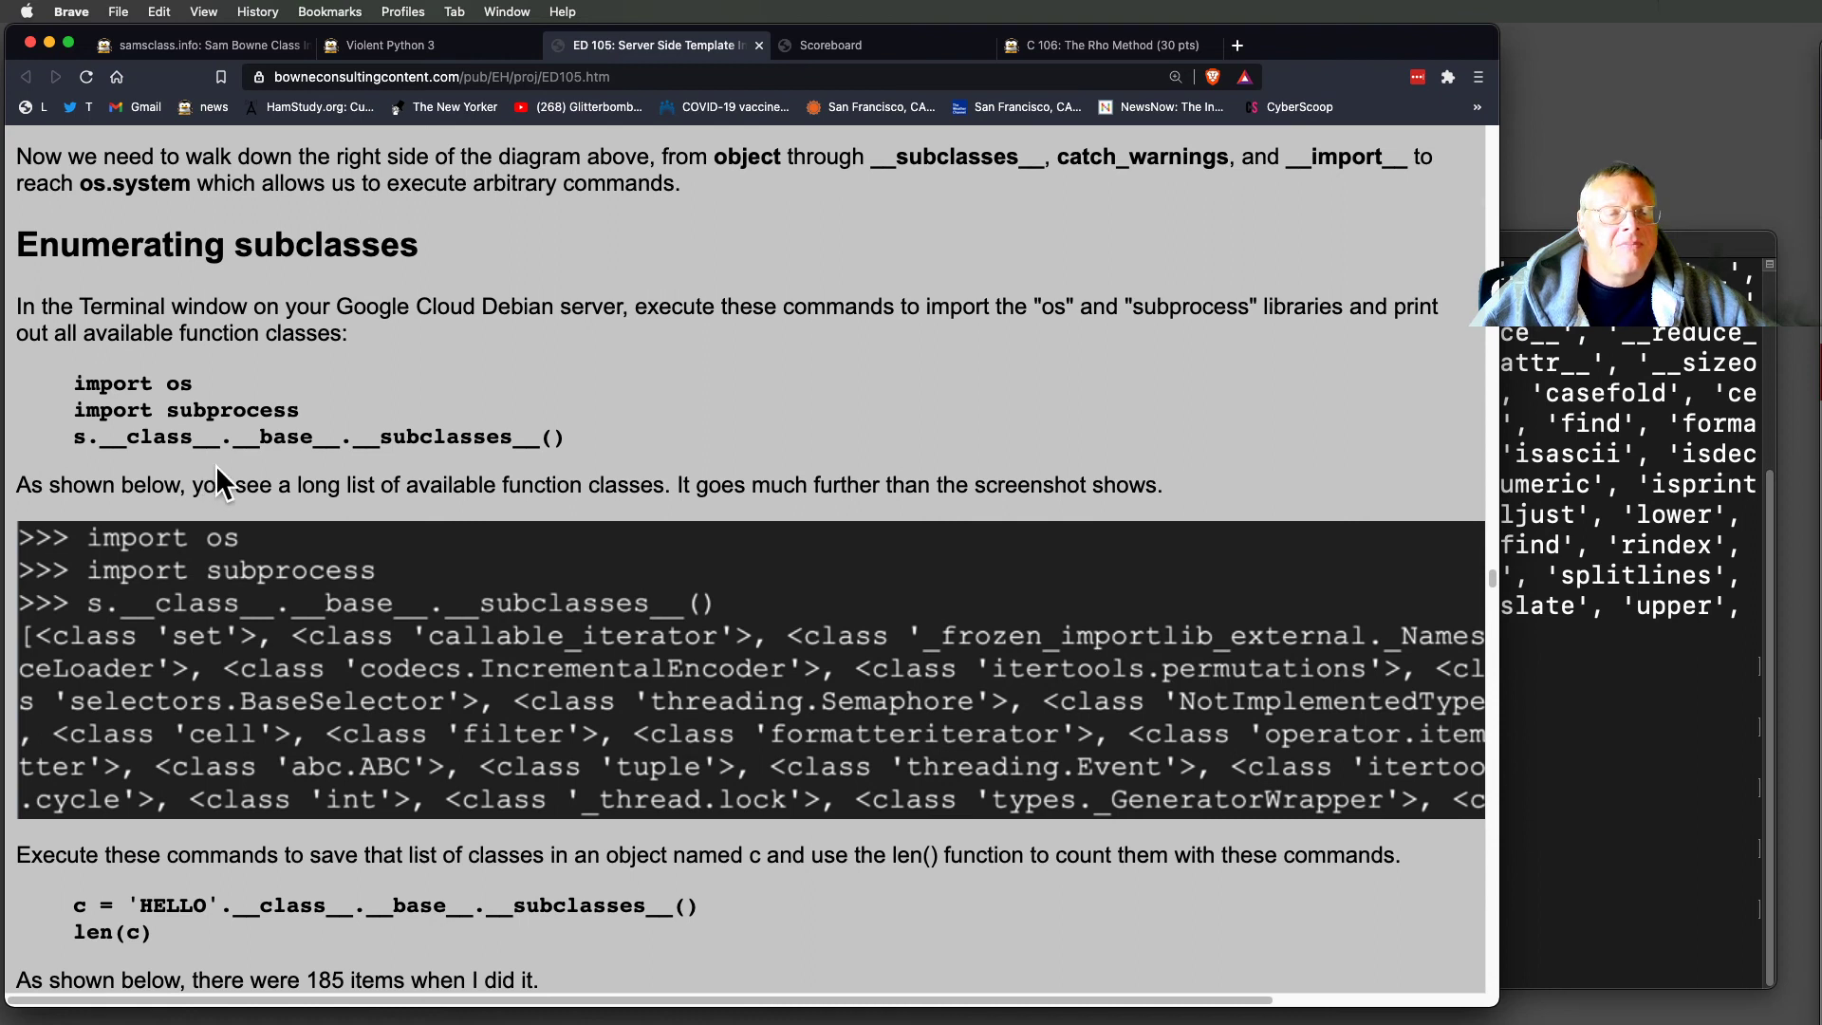
pyautogui.scroll(-3)
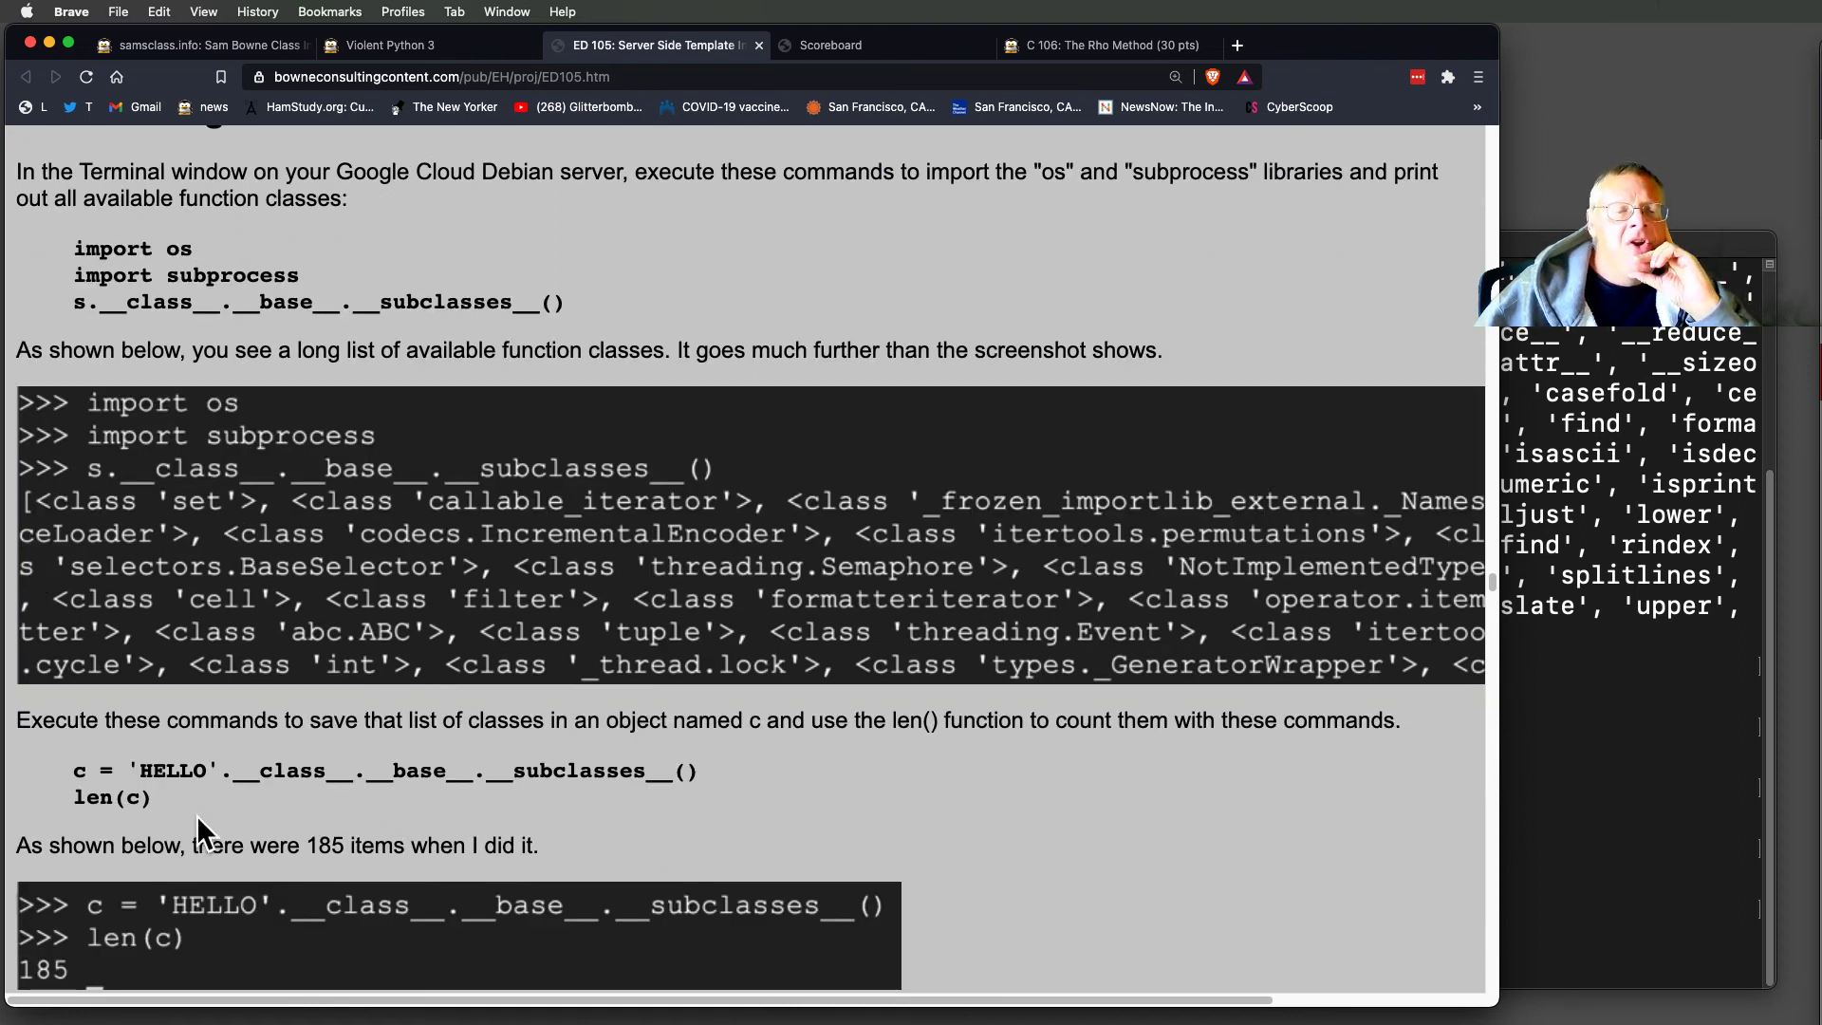
pyautogui.moveTo(622, 799)
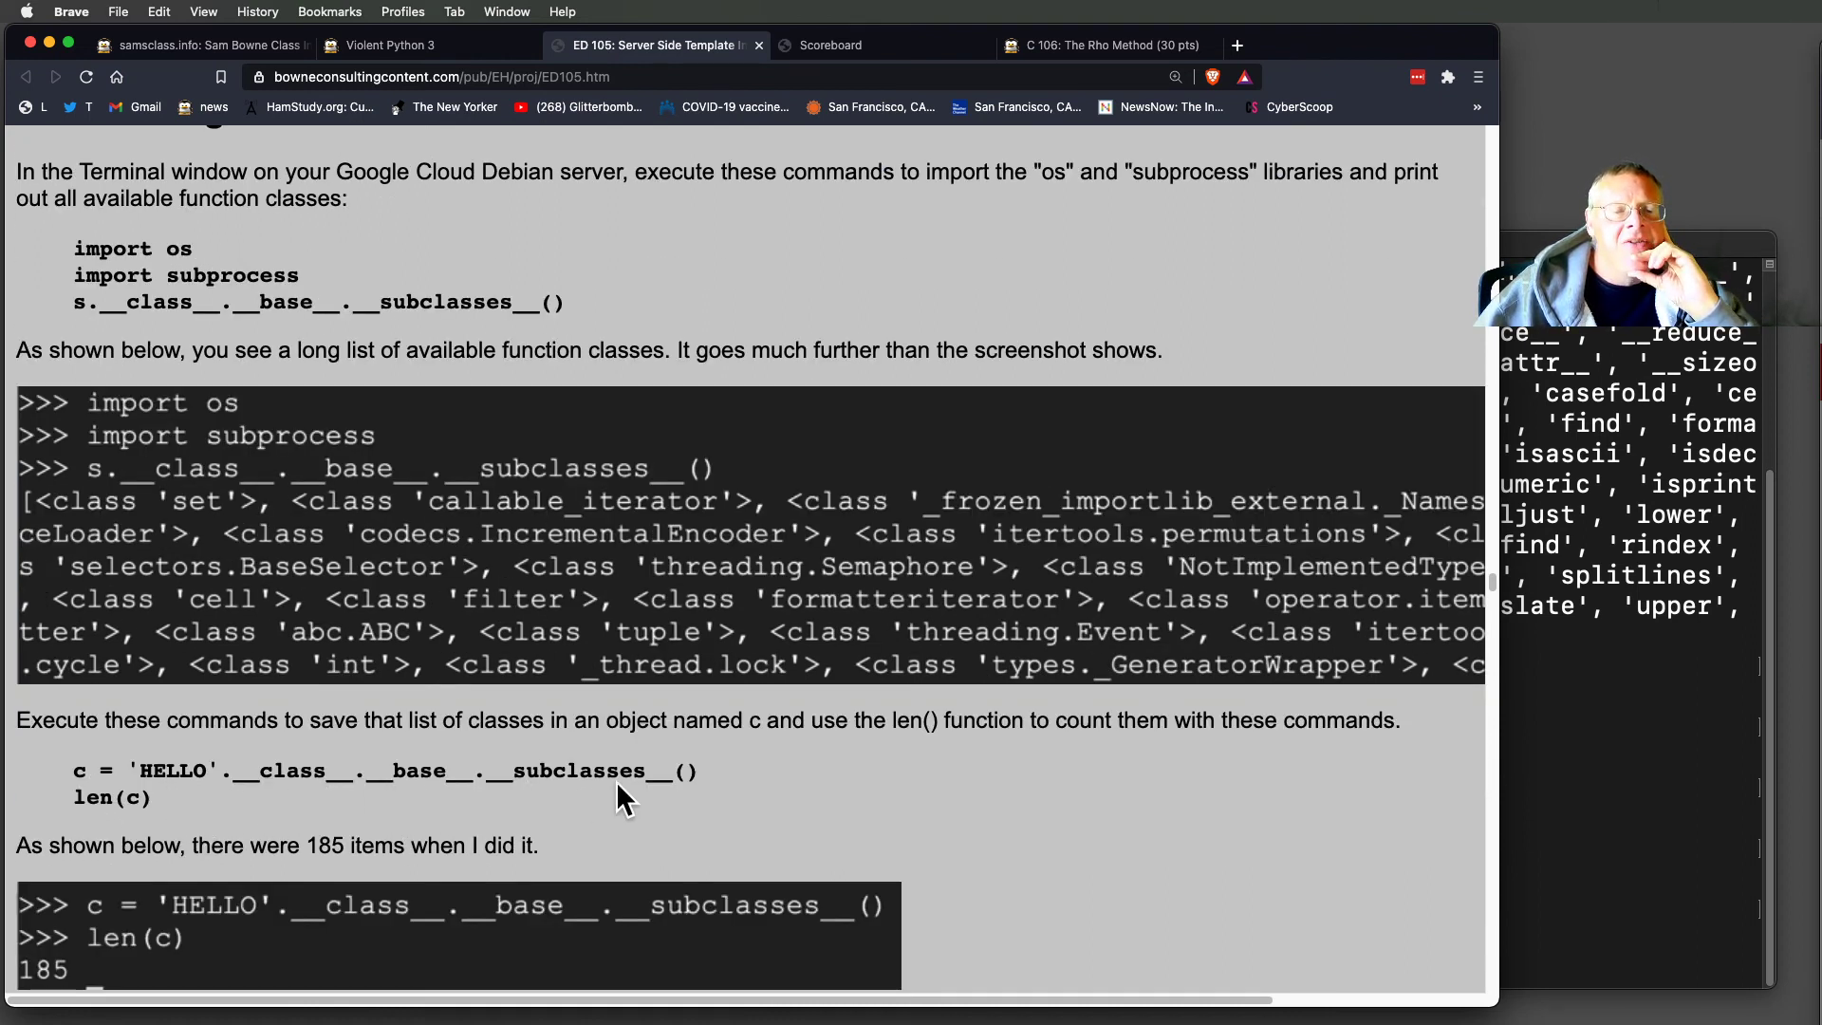
pyautogui.scroll(-3)
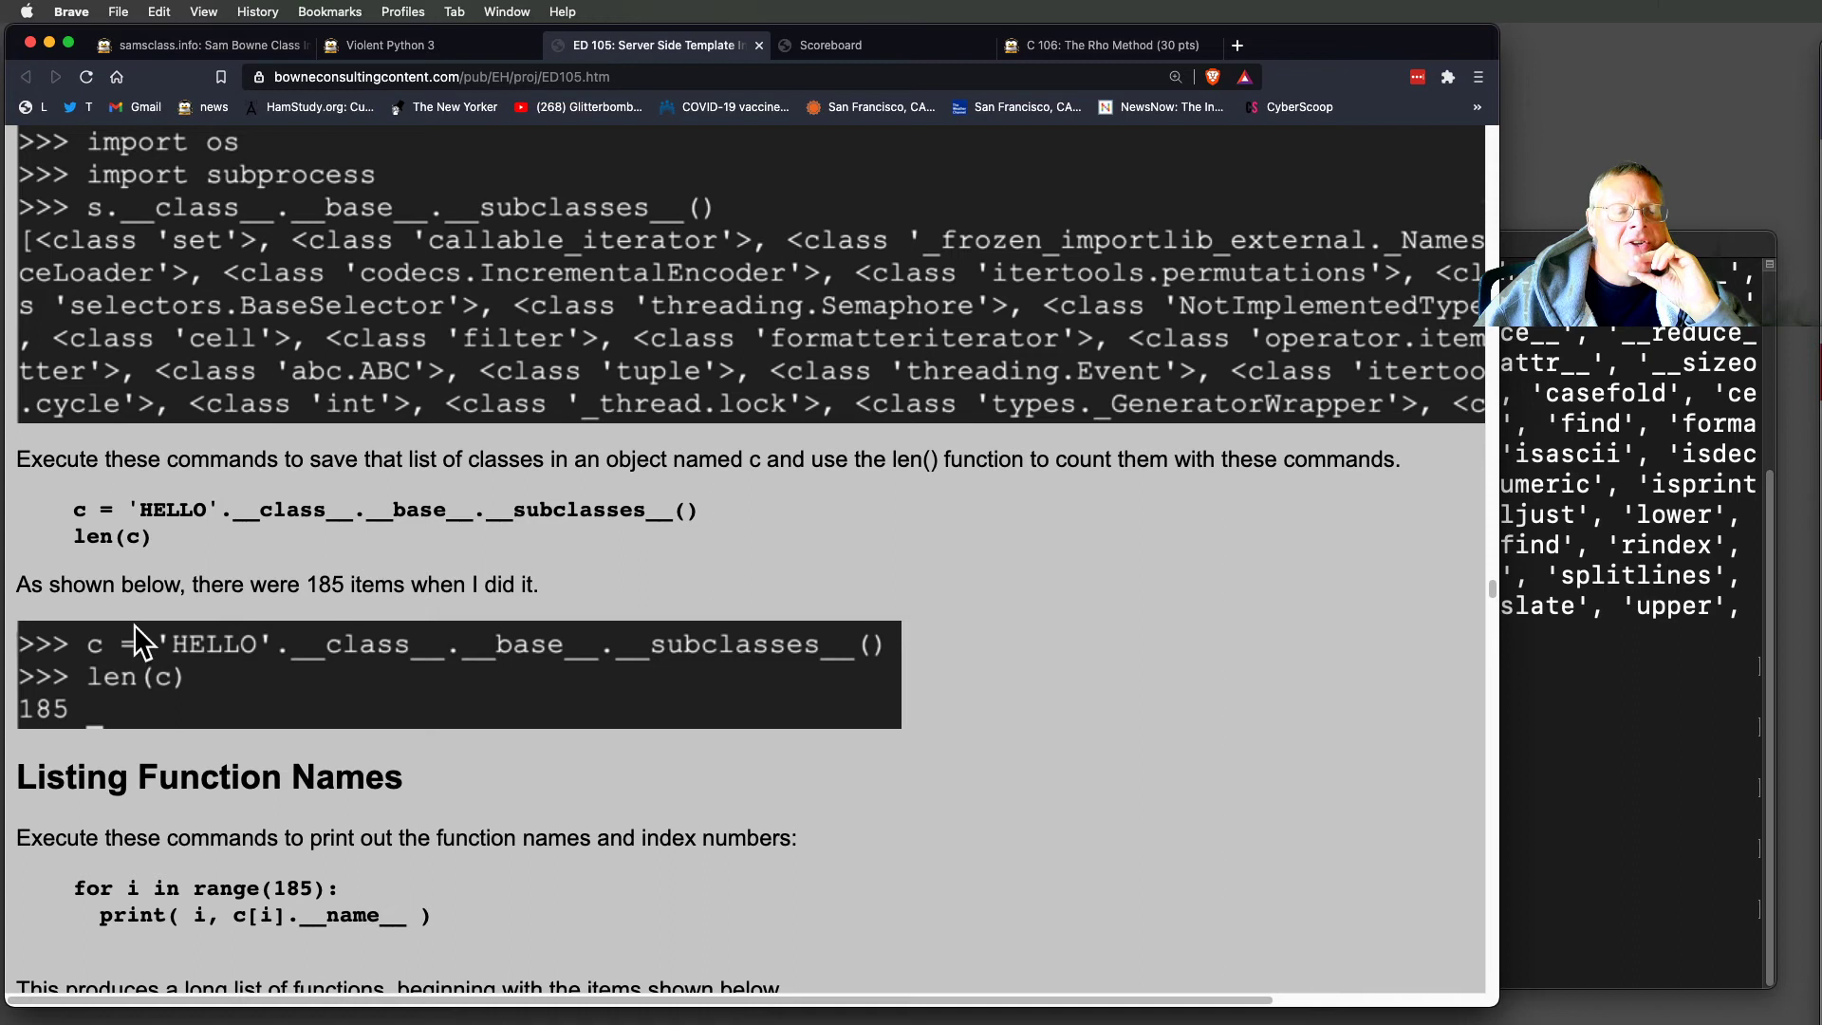
pyautogui.moveTo(74, 509); pyautogui.dragTo(151, 509)
pyautogui.write('len(c)')
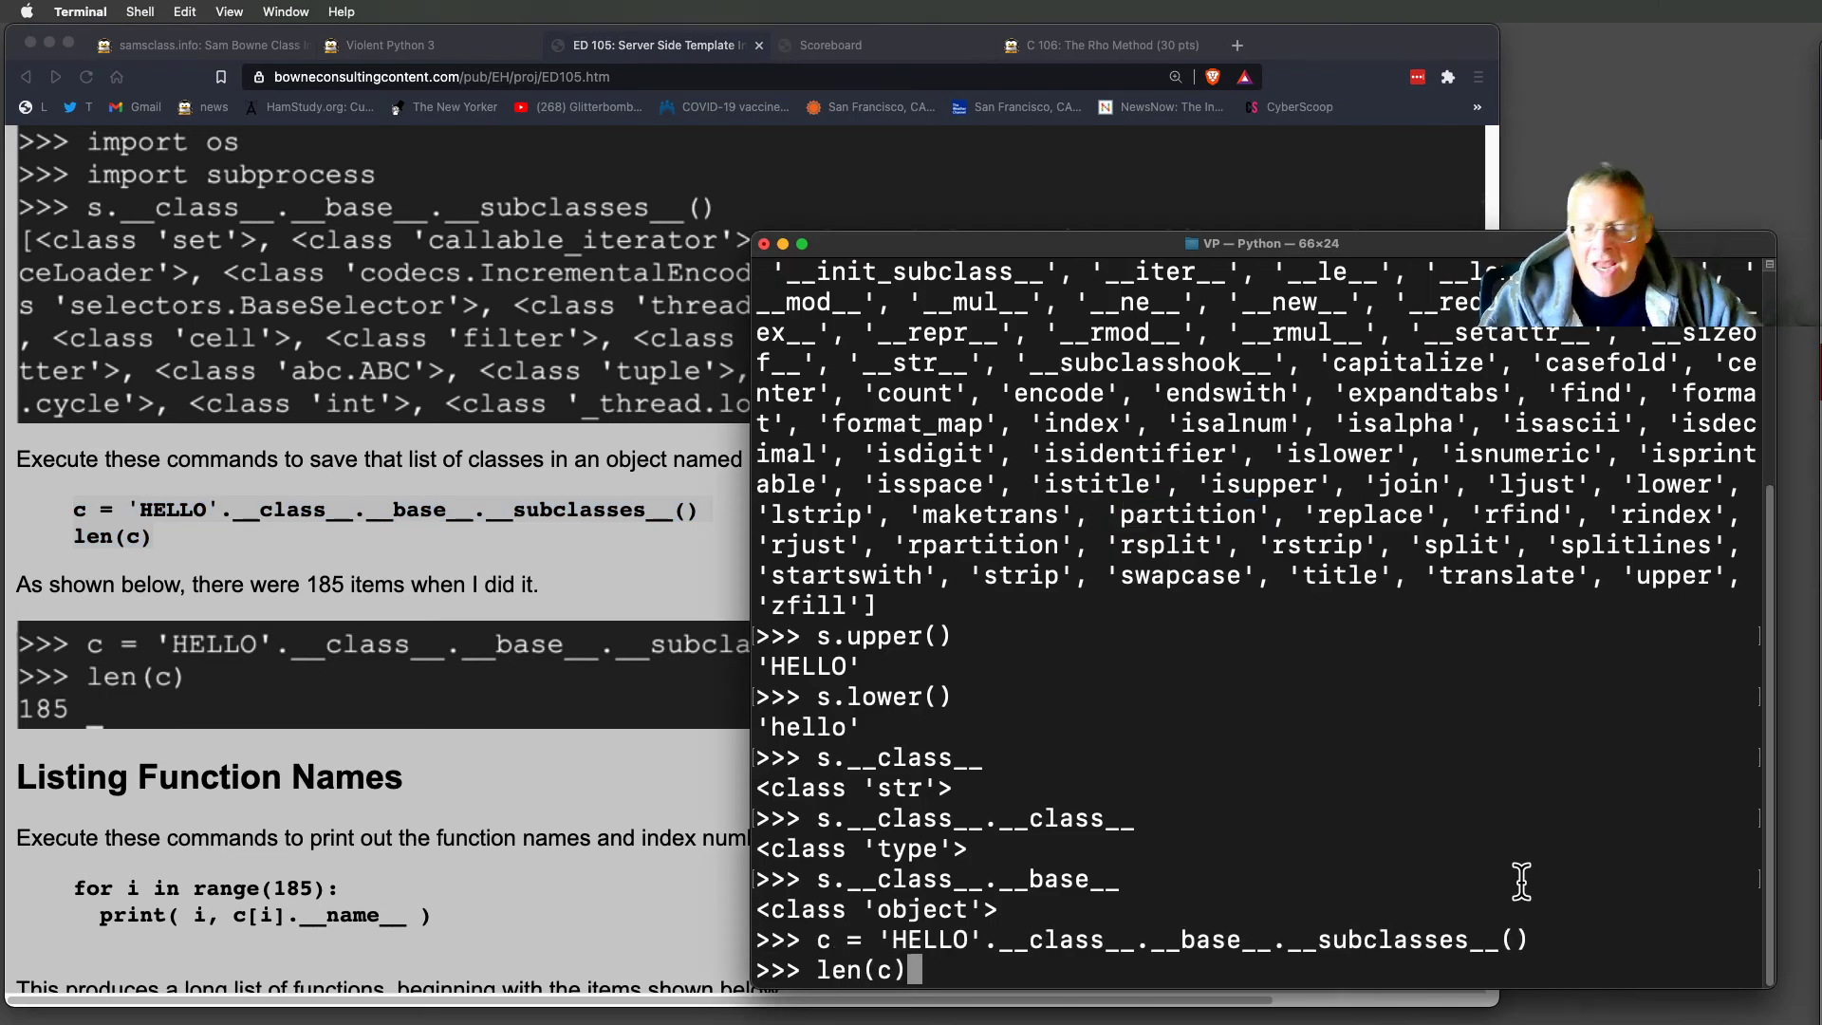
pyautogui.press('Return')
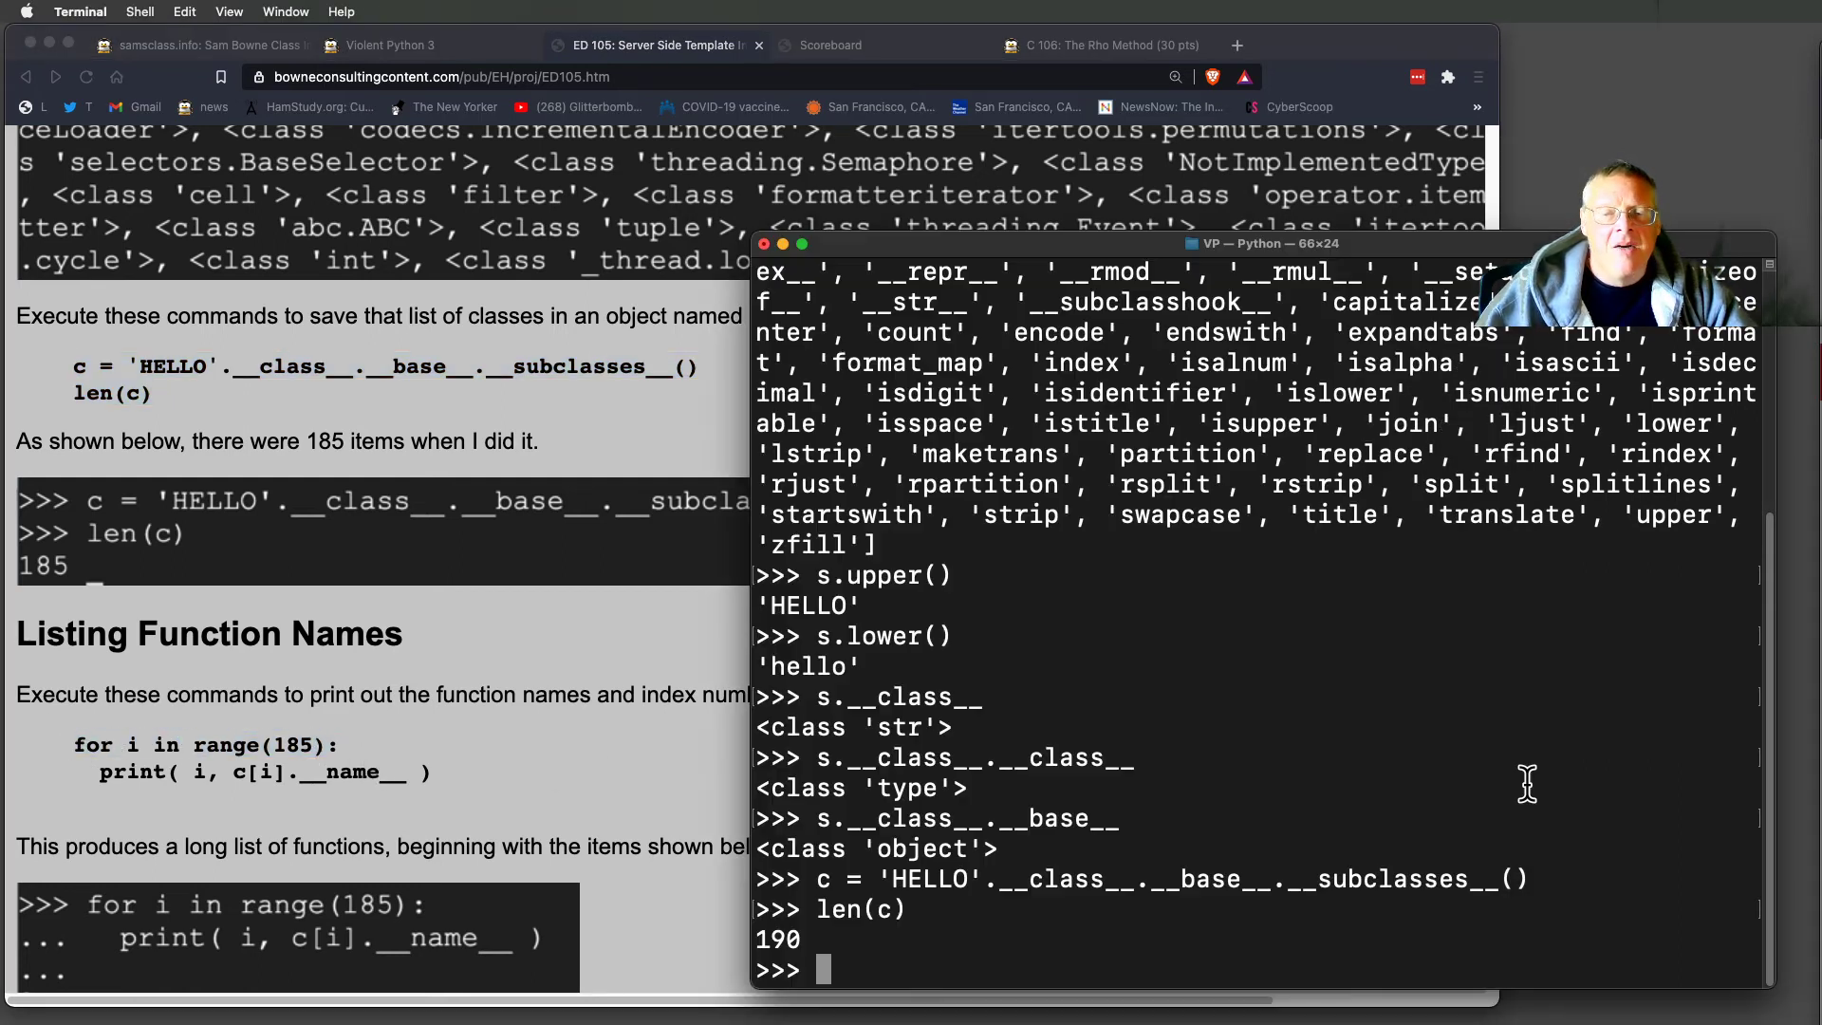
# Loop over range(190) printing each index and c[i].__name__, ending at 189 Completer.
pyautogui.write('for i in range')
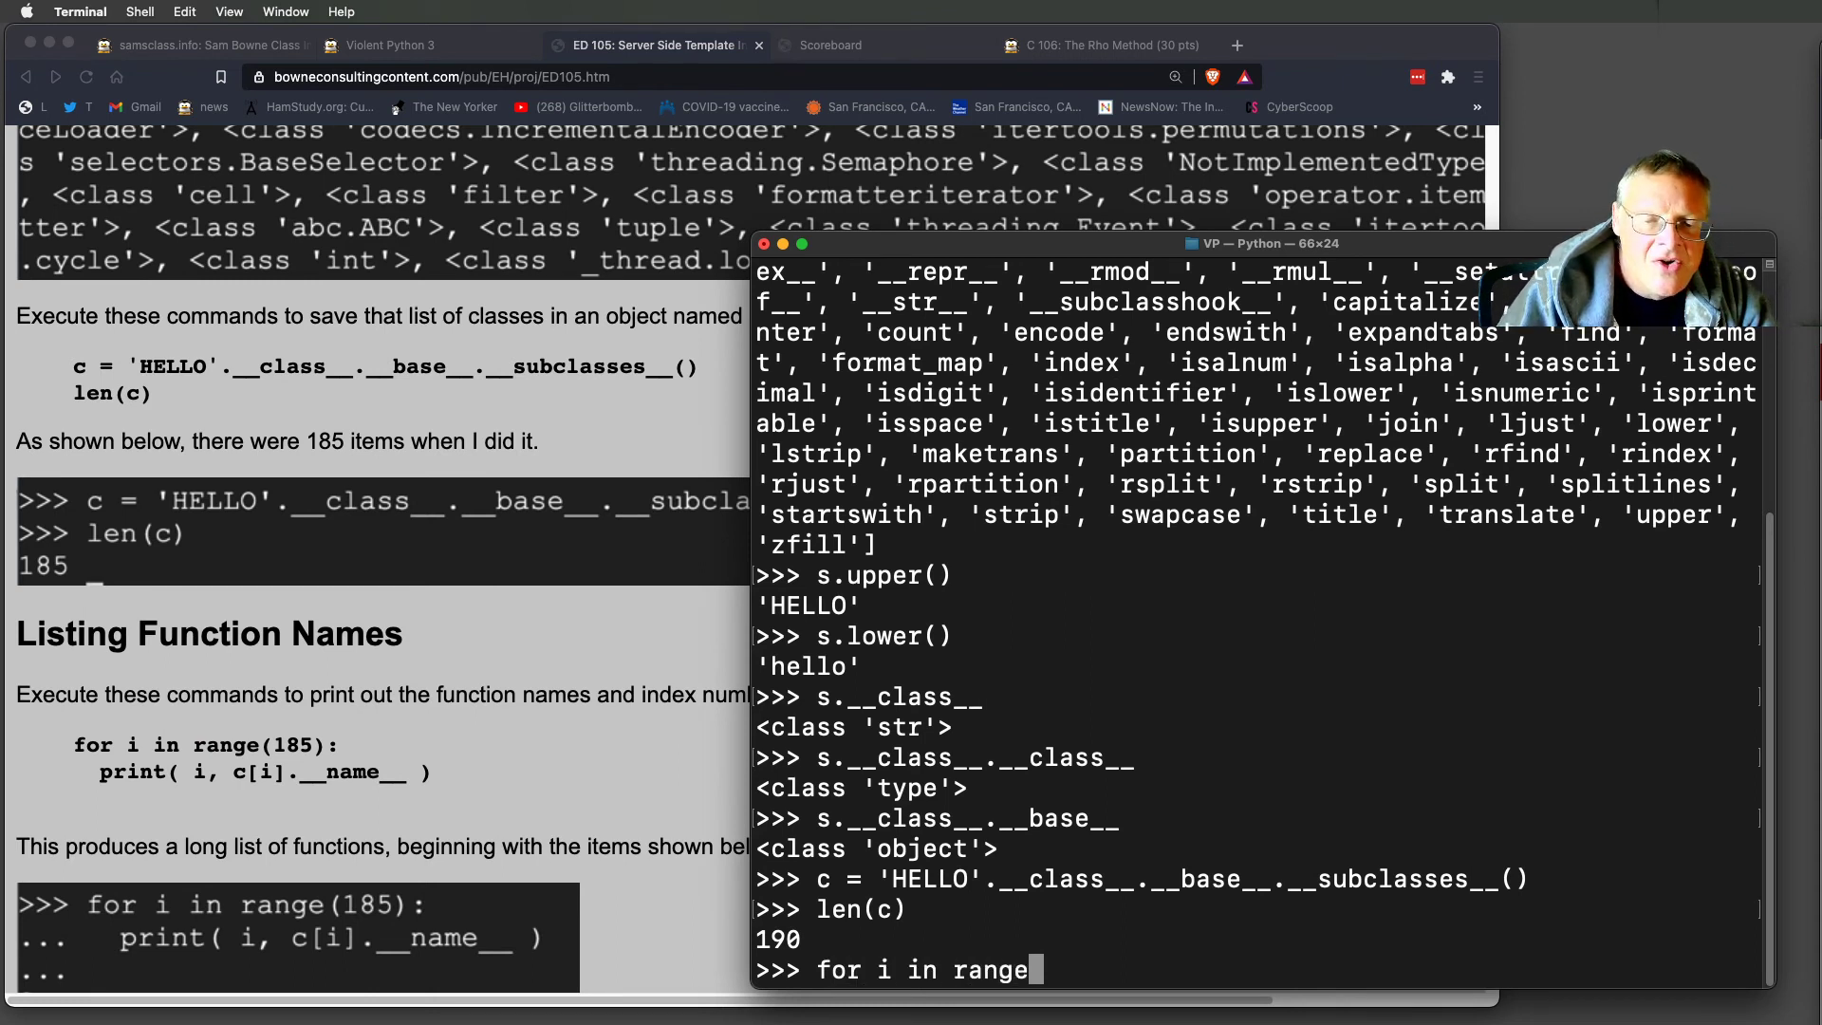
pyautogui.write('(190')
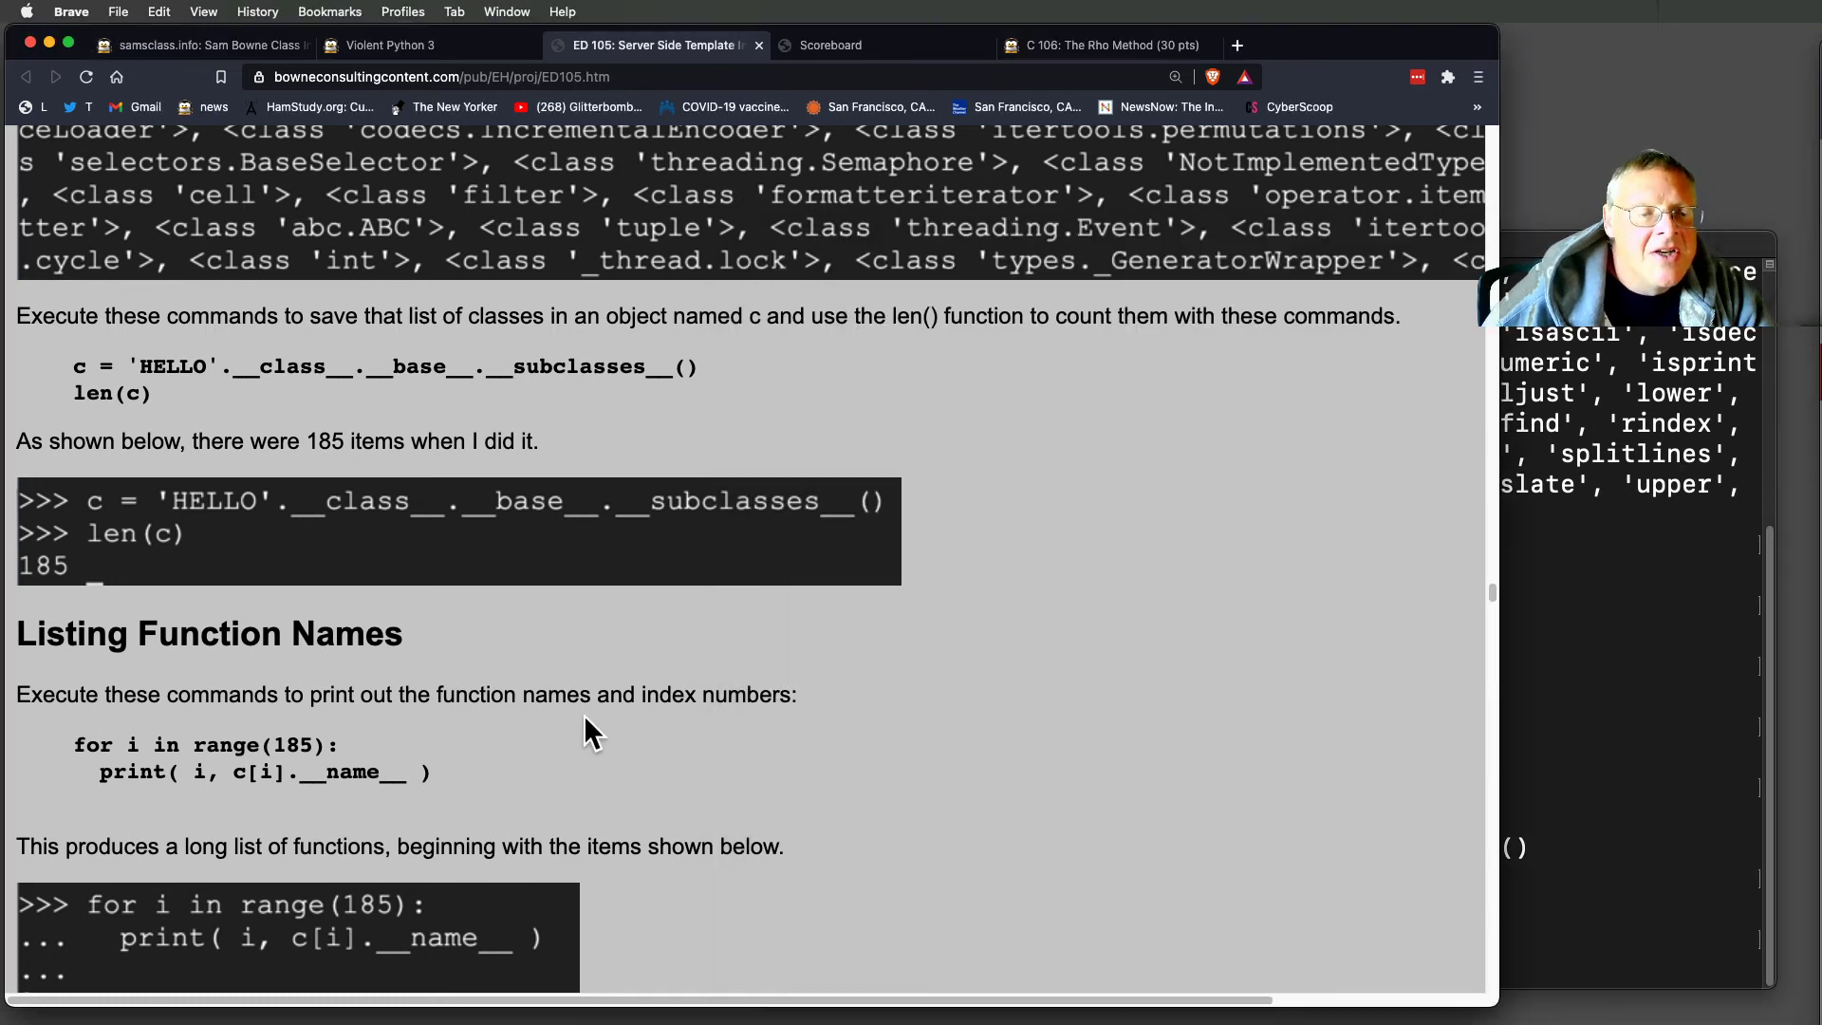
pyautogui.moveTo(99, 772); pyautogui.dragTo(401, 772)
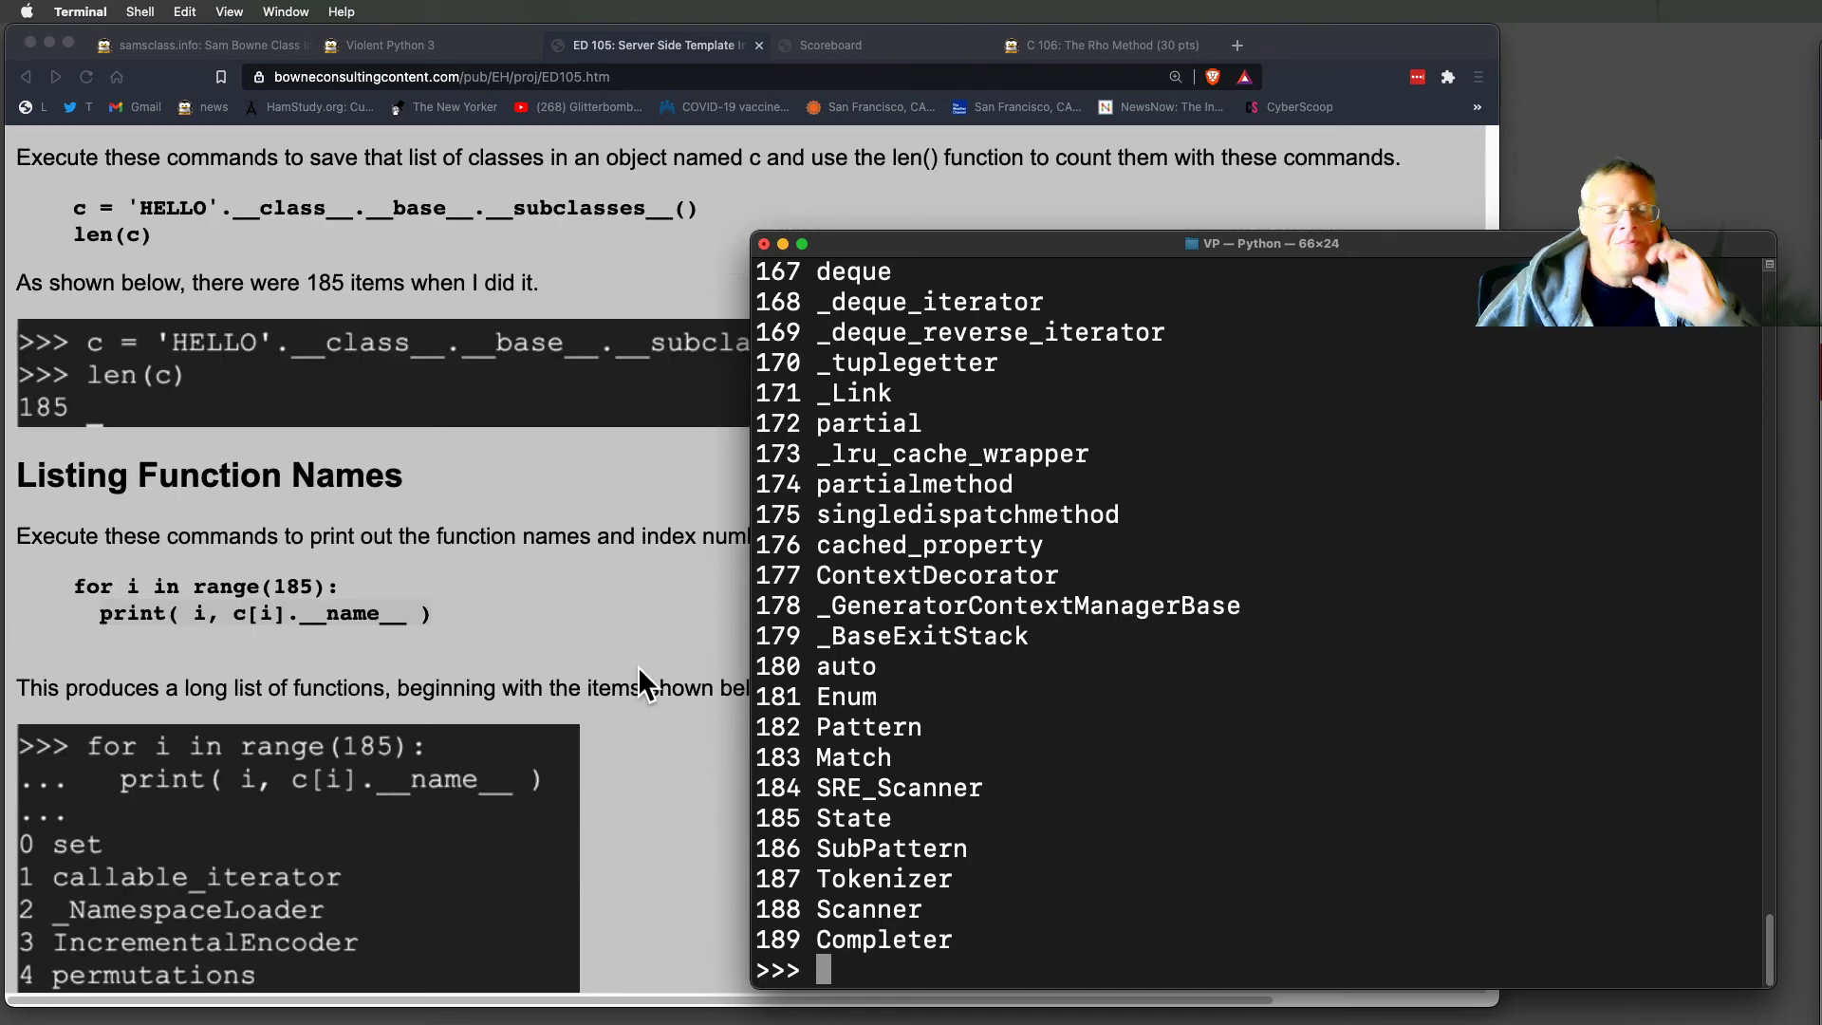
pyautogui.scroll(-3)
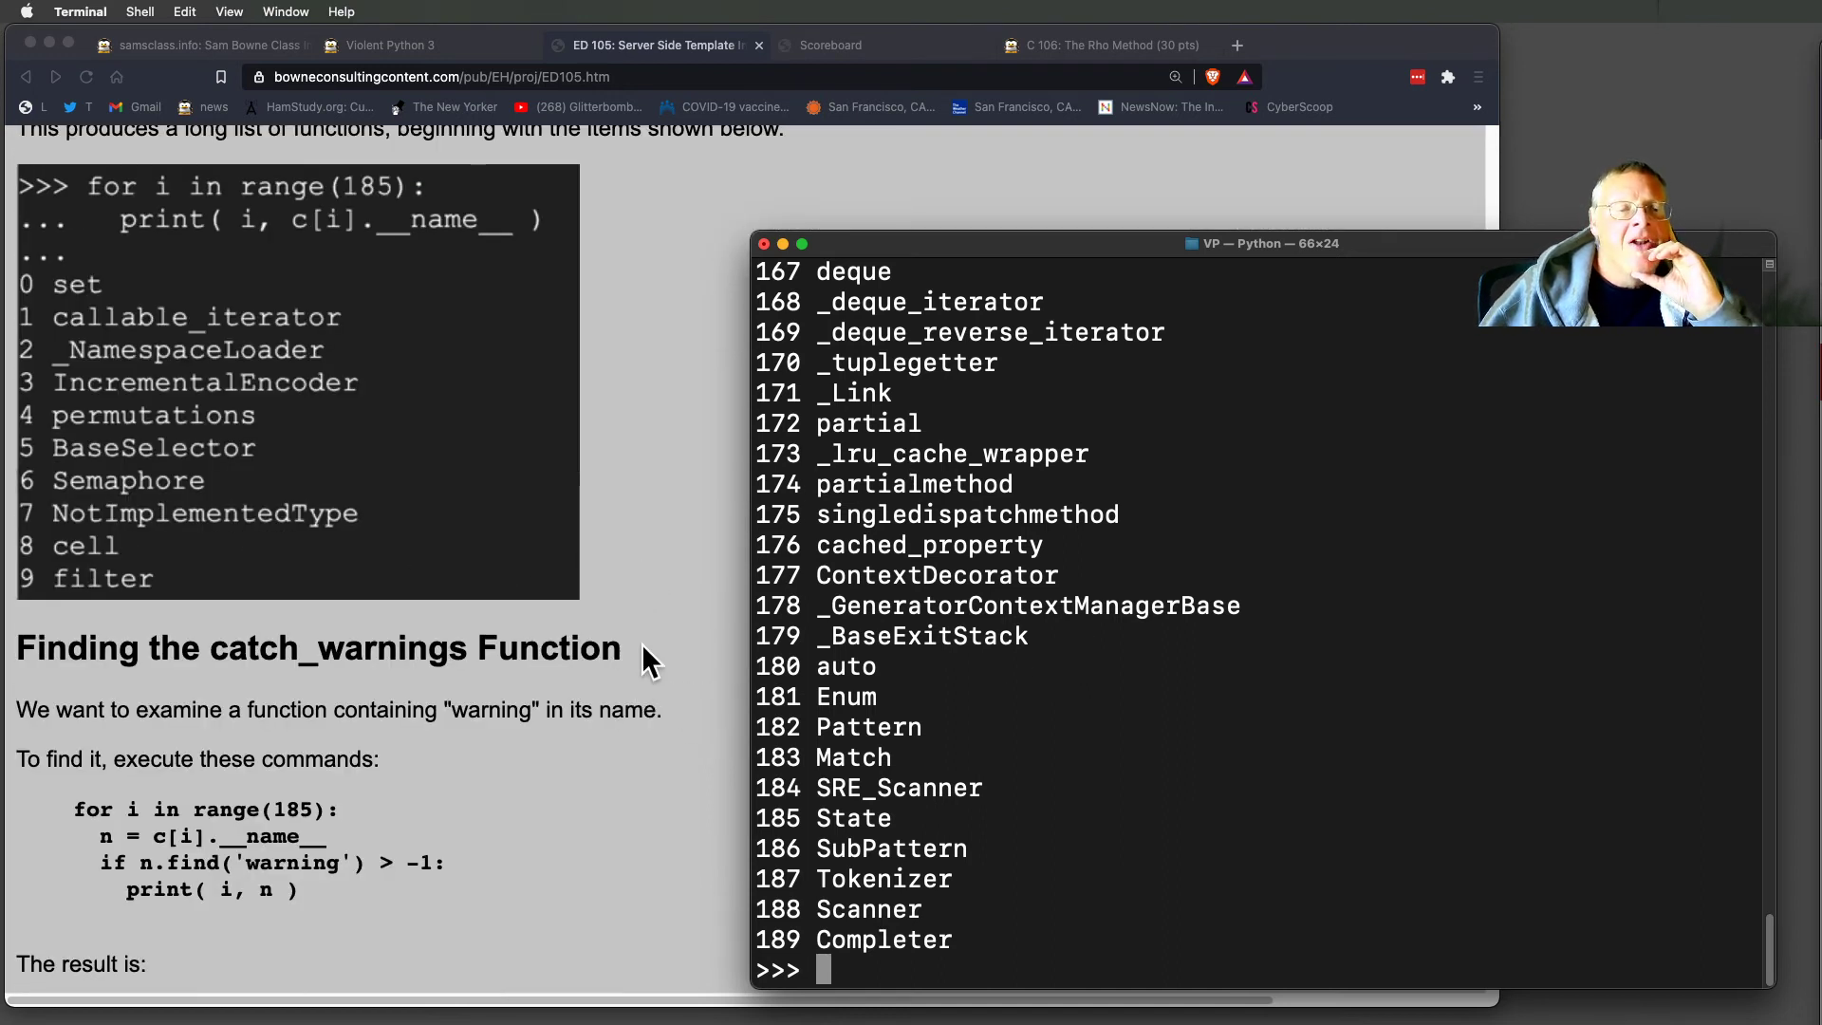
# Run the range(190) loop searching subclass names for 'warning', finding catch_warnings at 139.
pyautogui.scroll(-3)
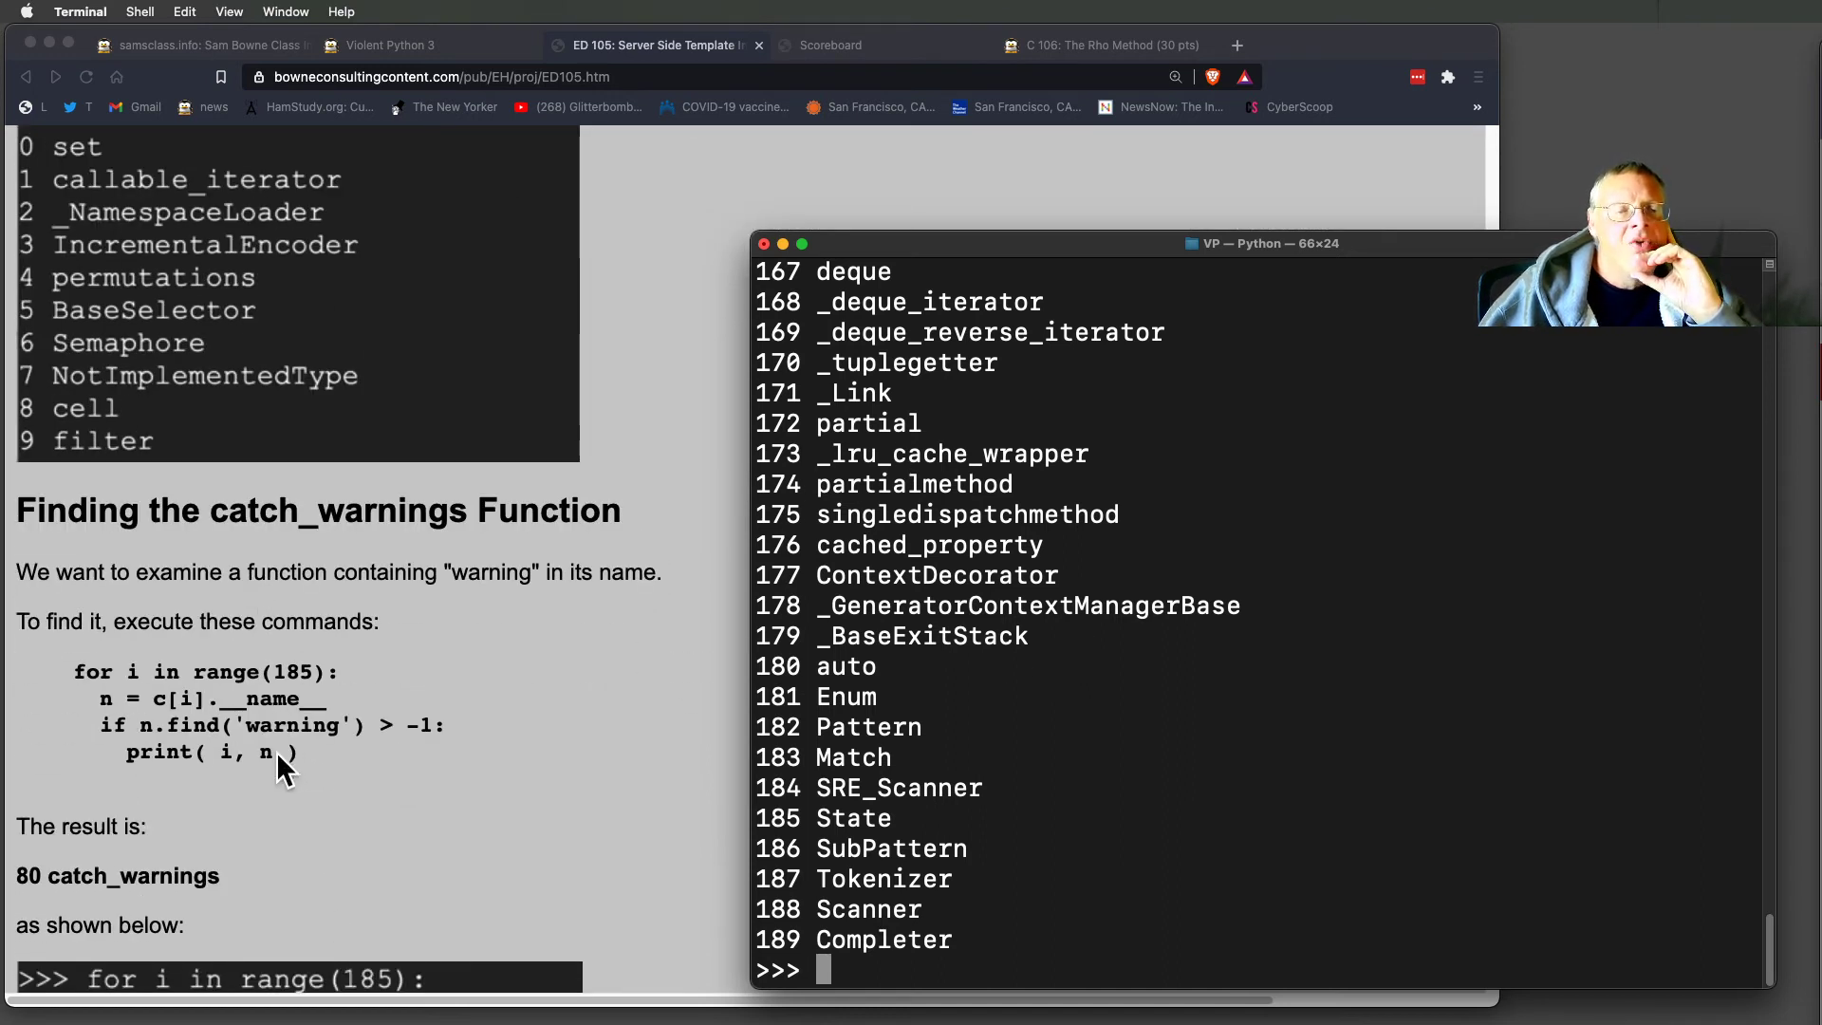
pyautogui.moveTo(999, 918)
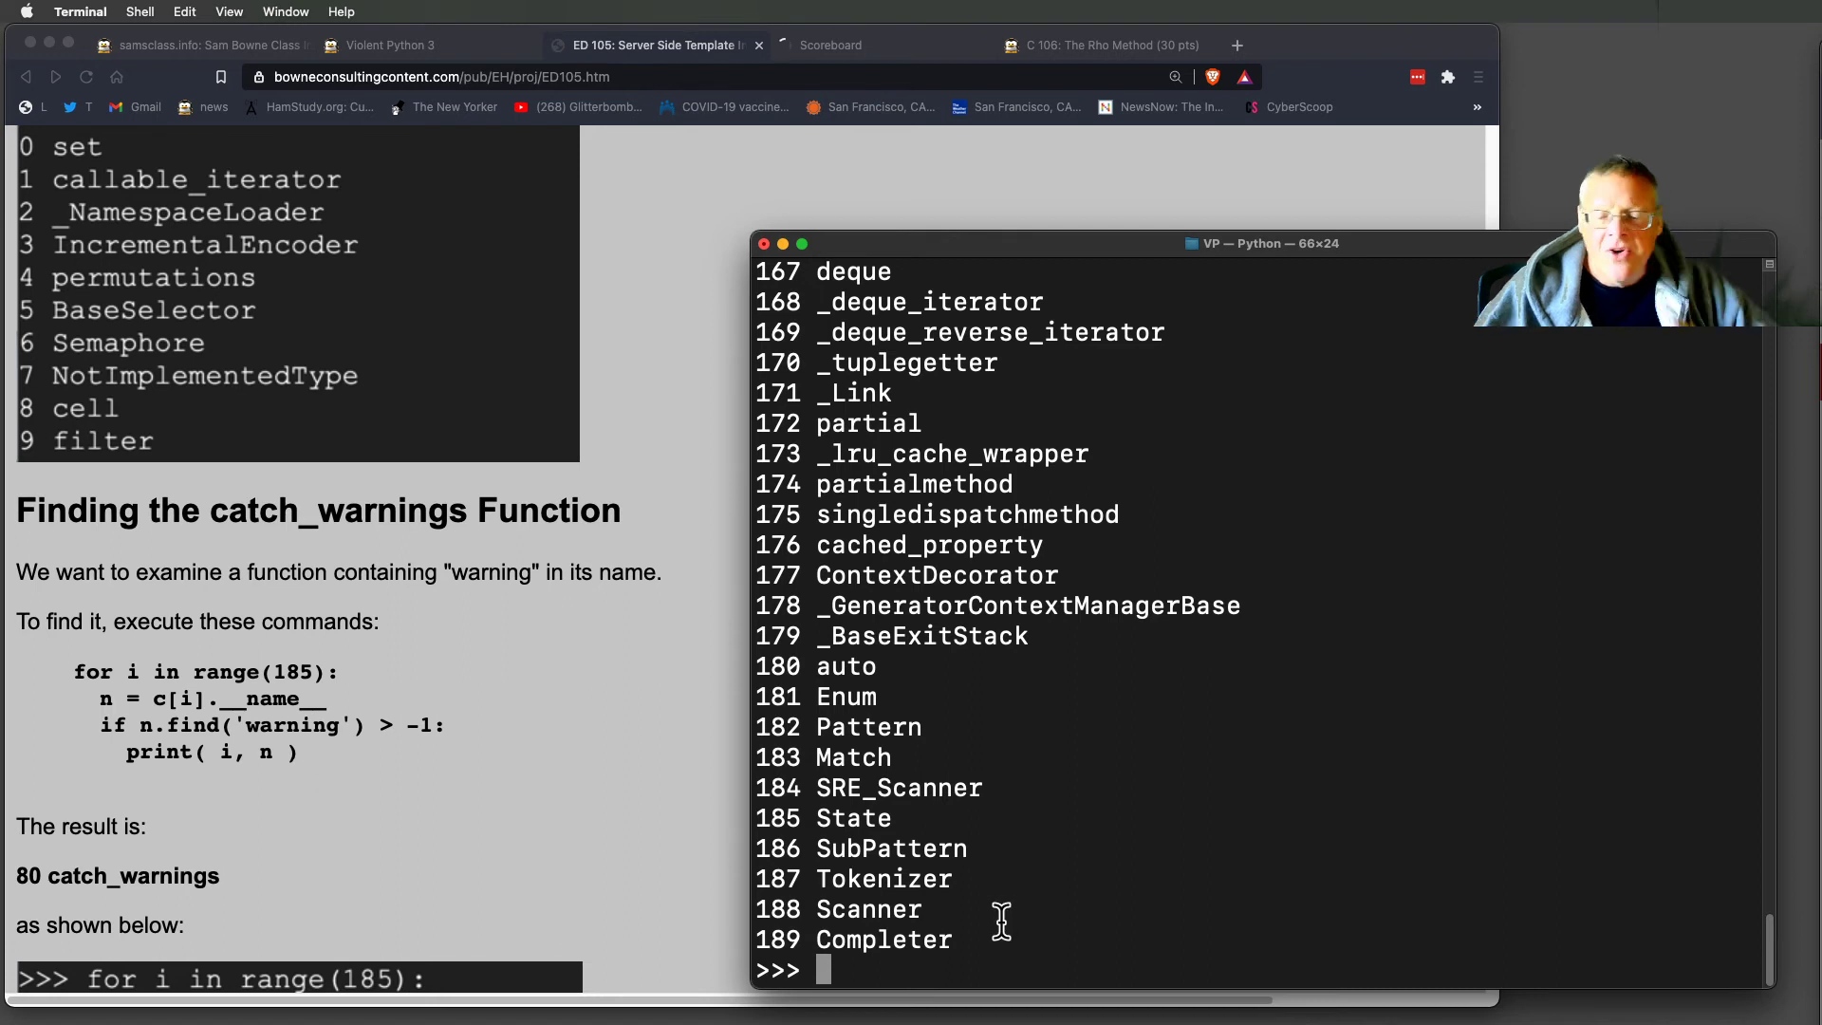
pyautogui.write('for i in range(190):')
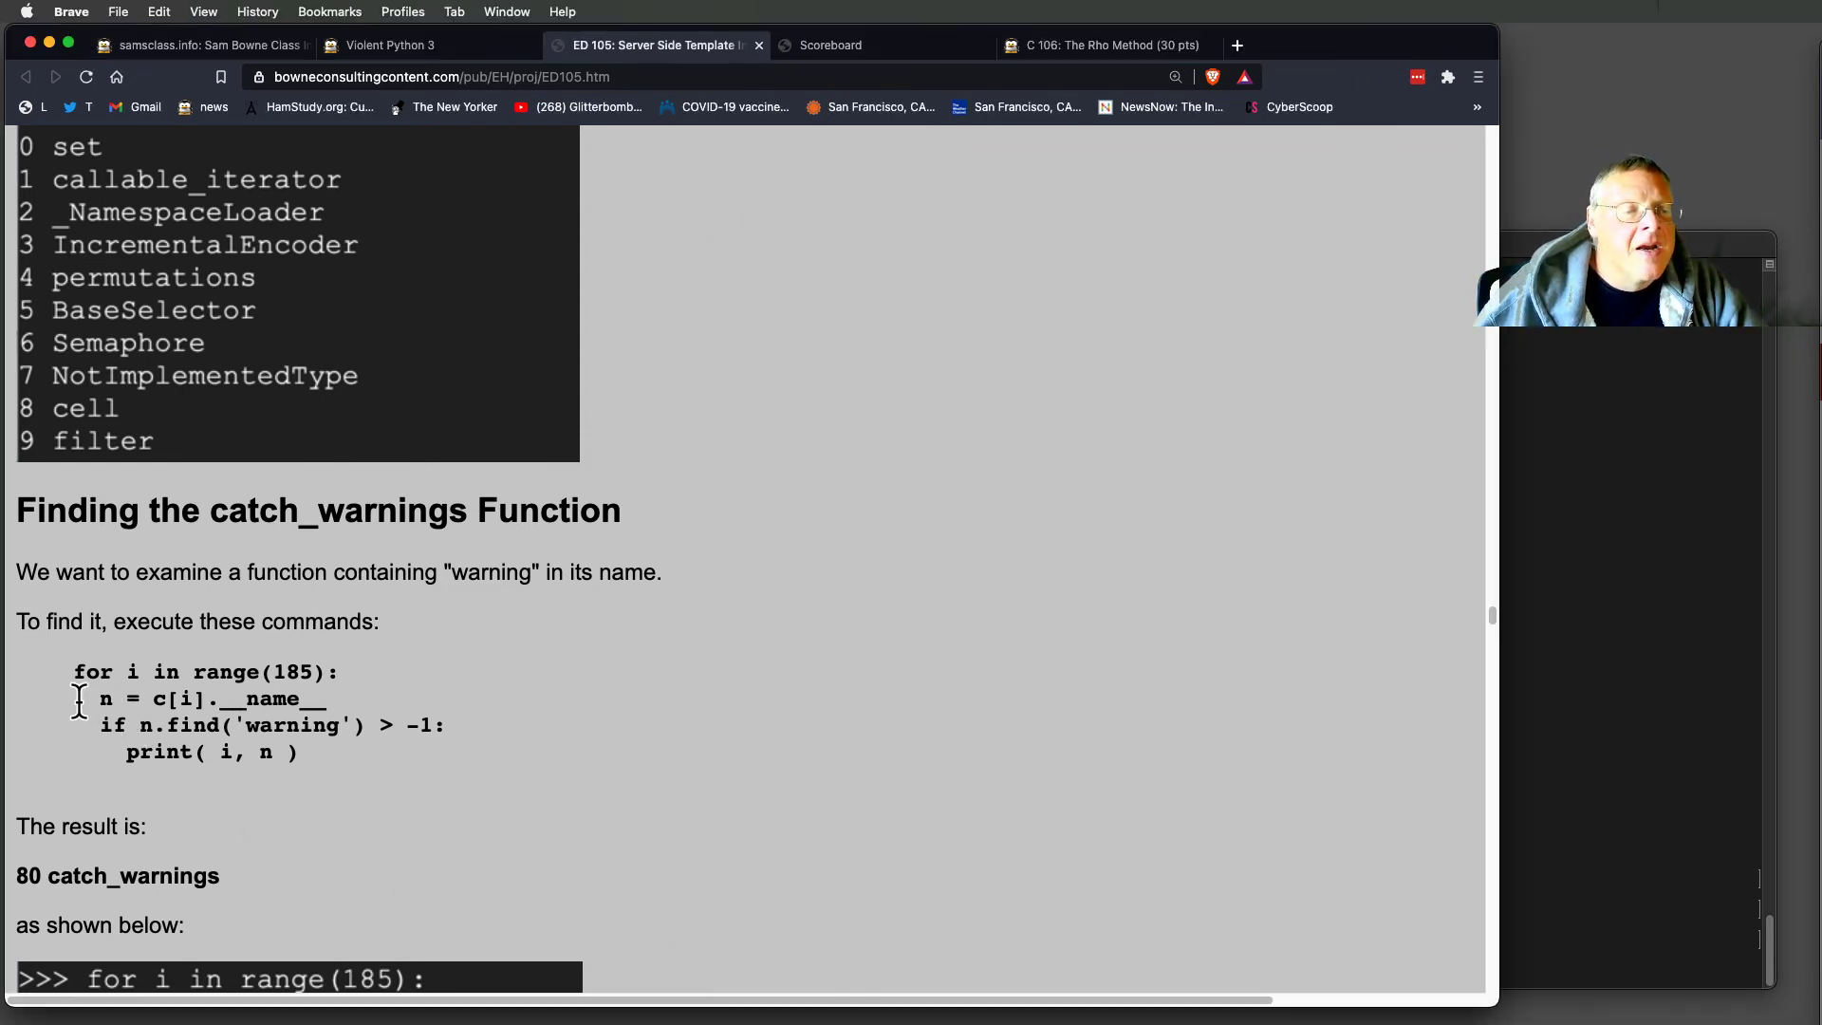
pyautogui.moveTo(101, 699); pyautogui.dragTo(297, 751)
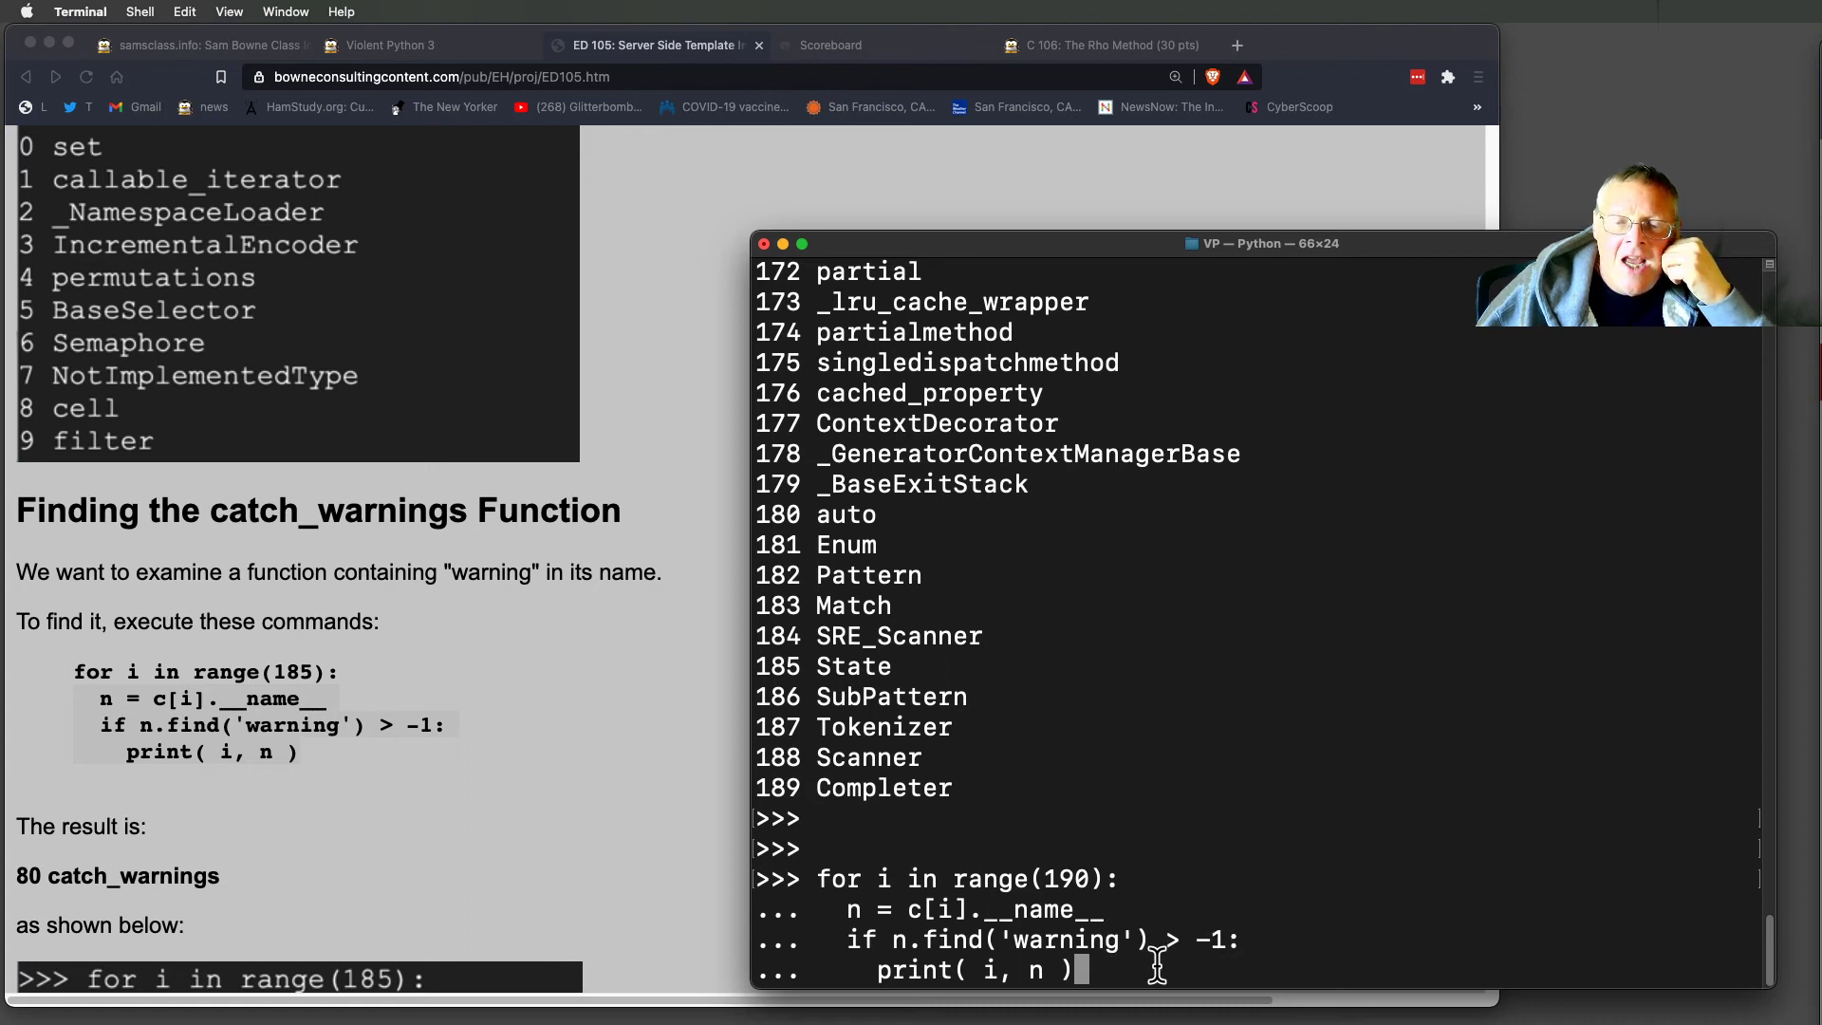
pyautogui.press('enter')
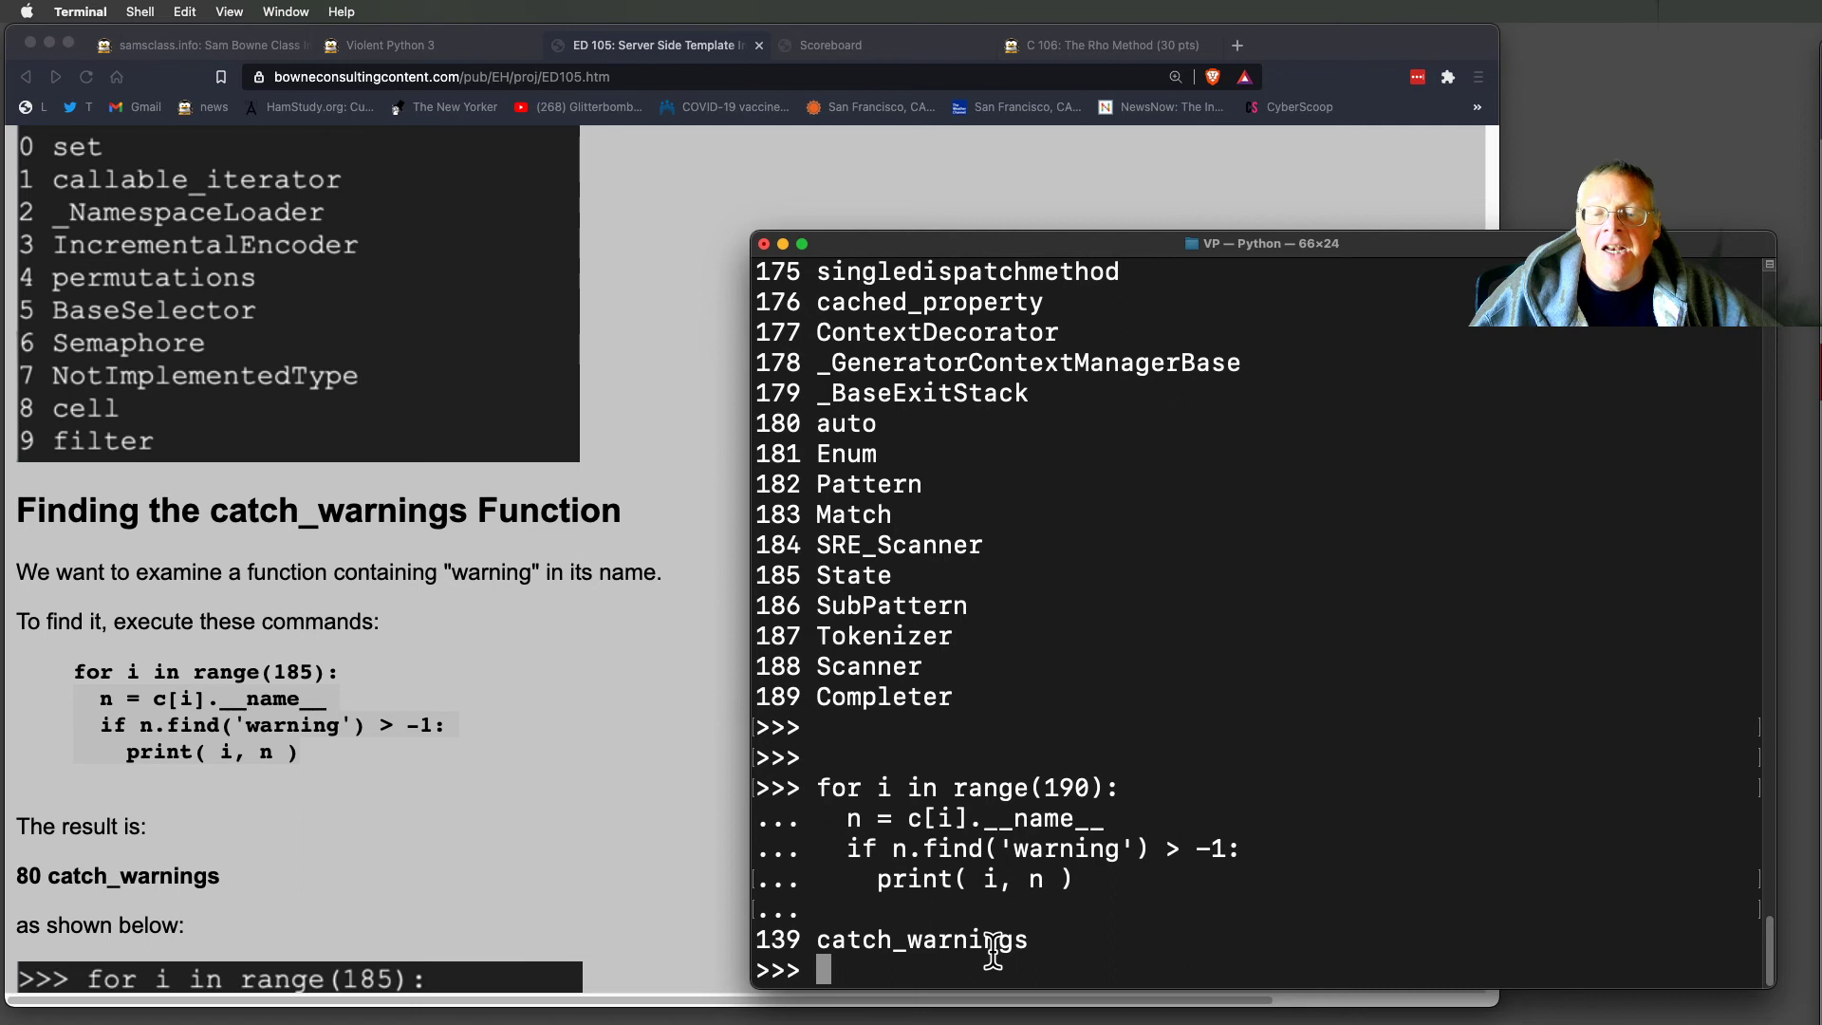
pyautogui.scroll(-3)
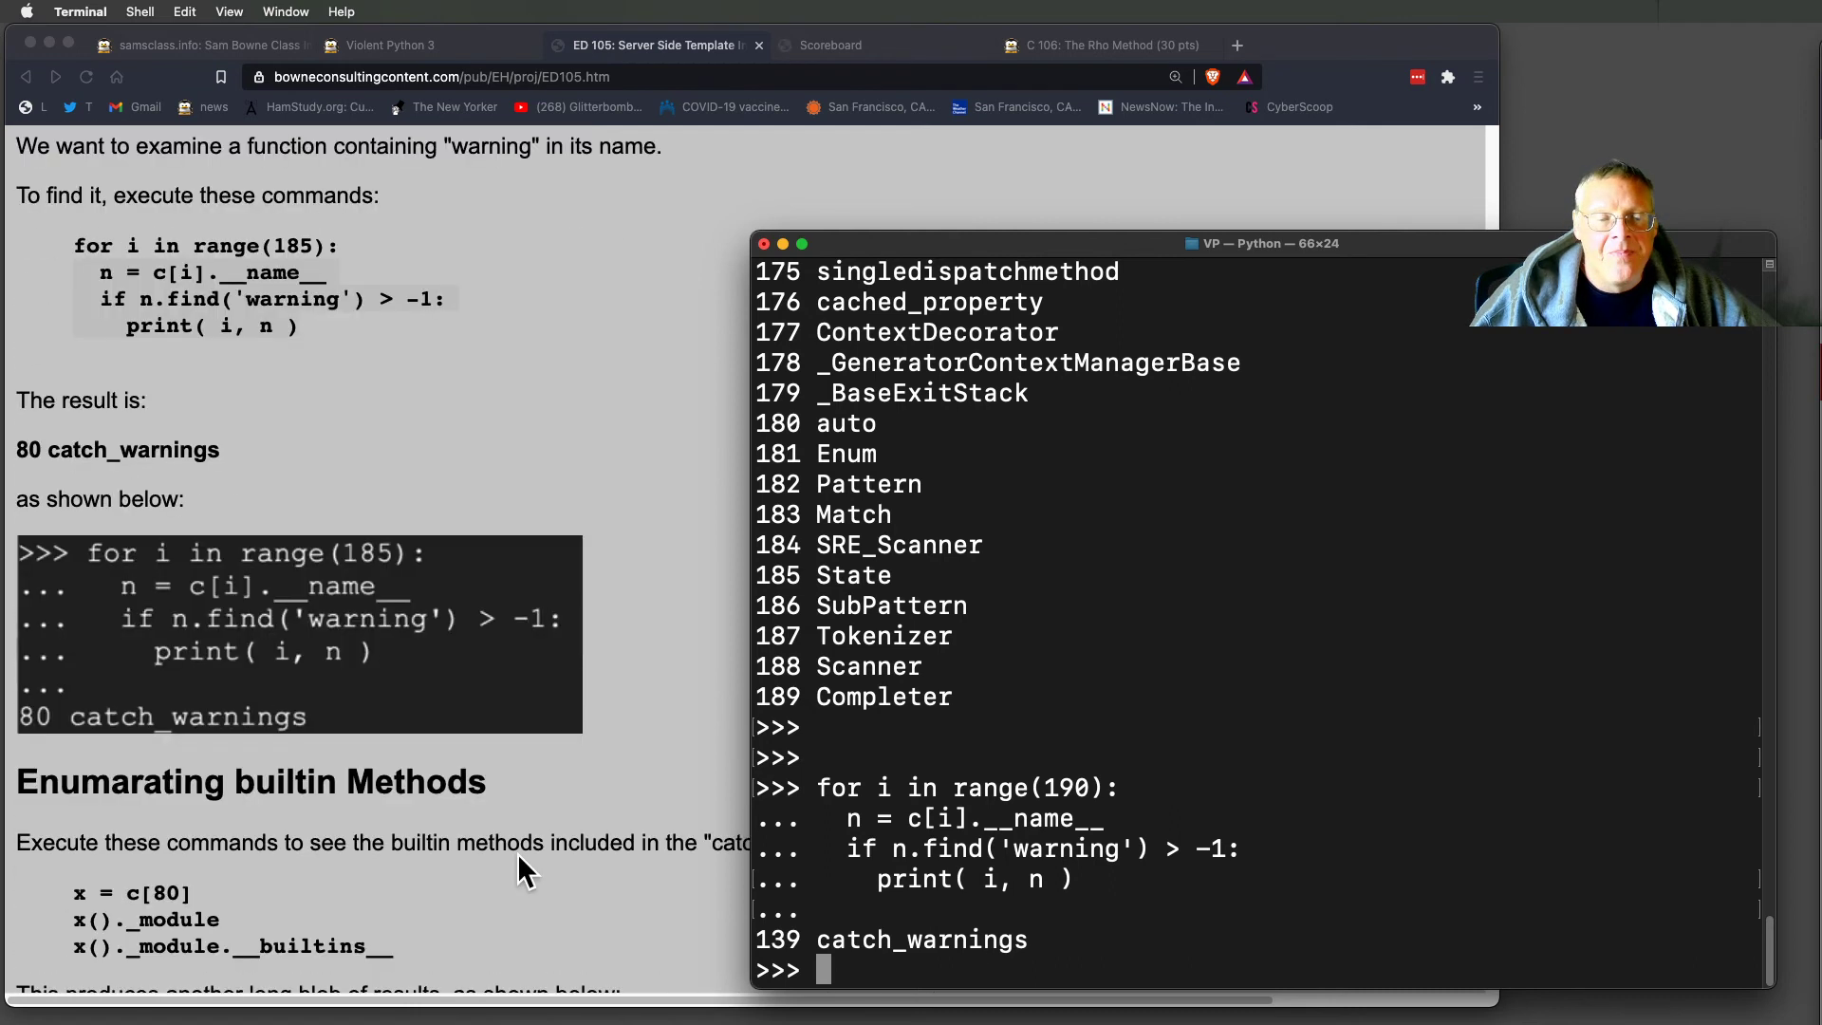
# Store c[139] as x and its module's builtins as b, a 153-entry dict.
pyautogui.scroll(-3)
pyautogui.write('x = c[')
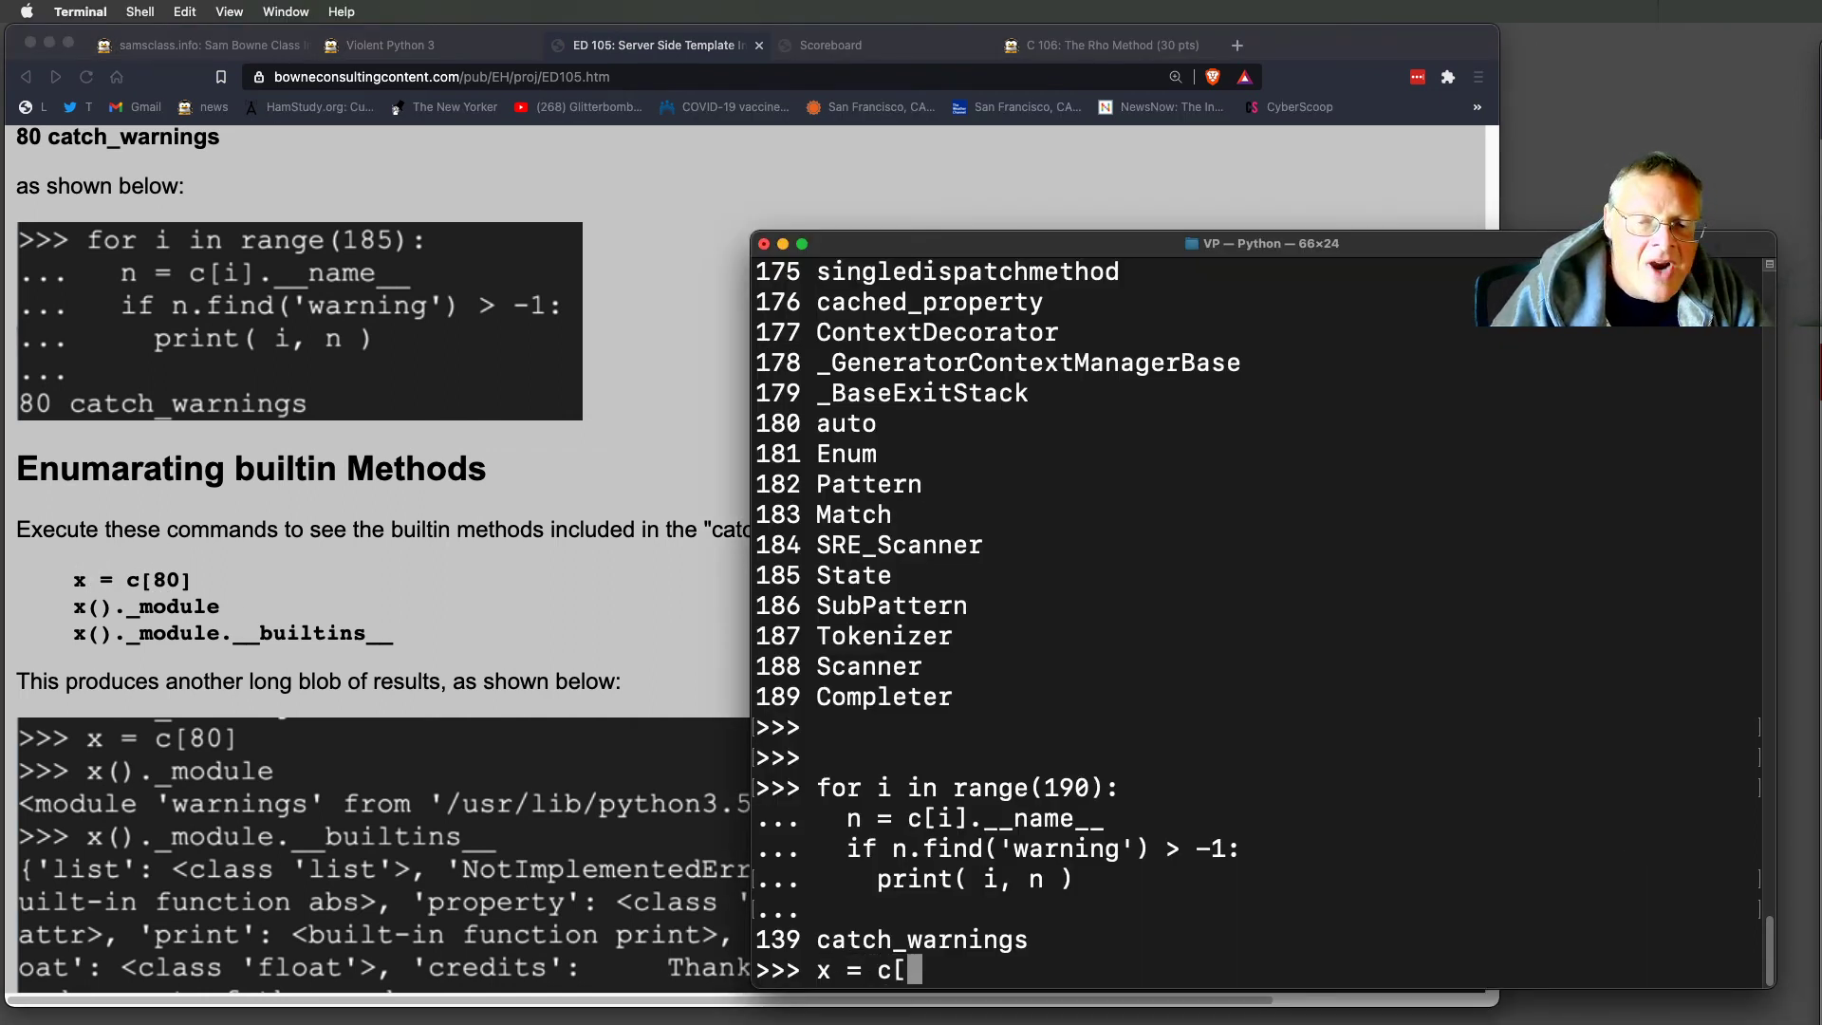
pyautogui.write('1')
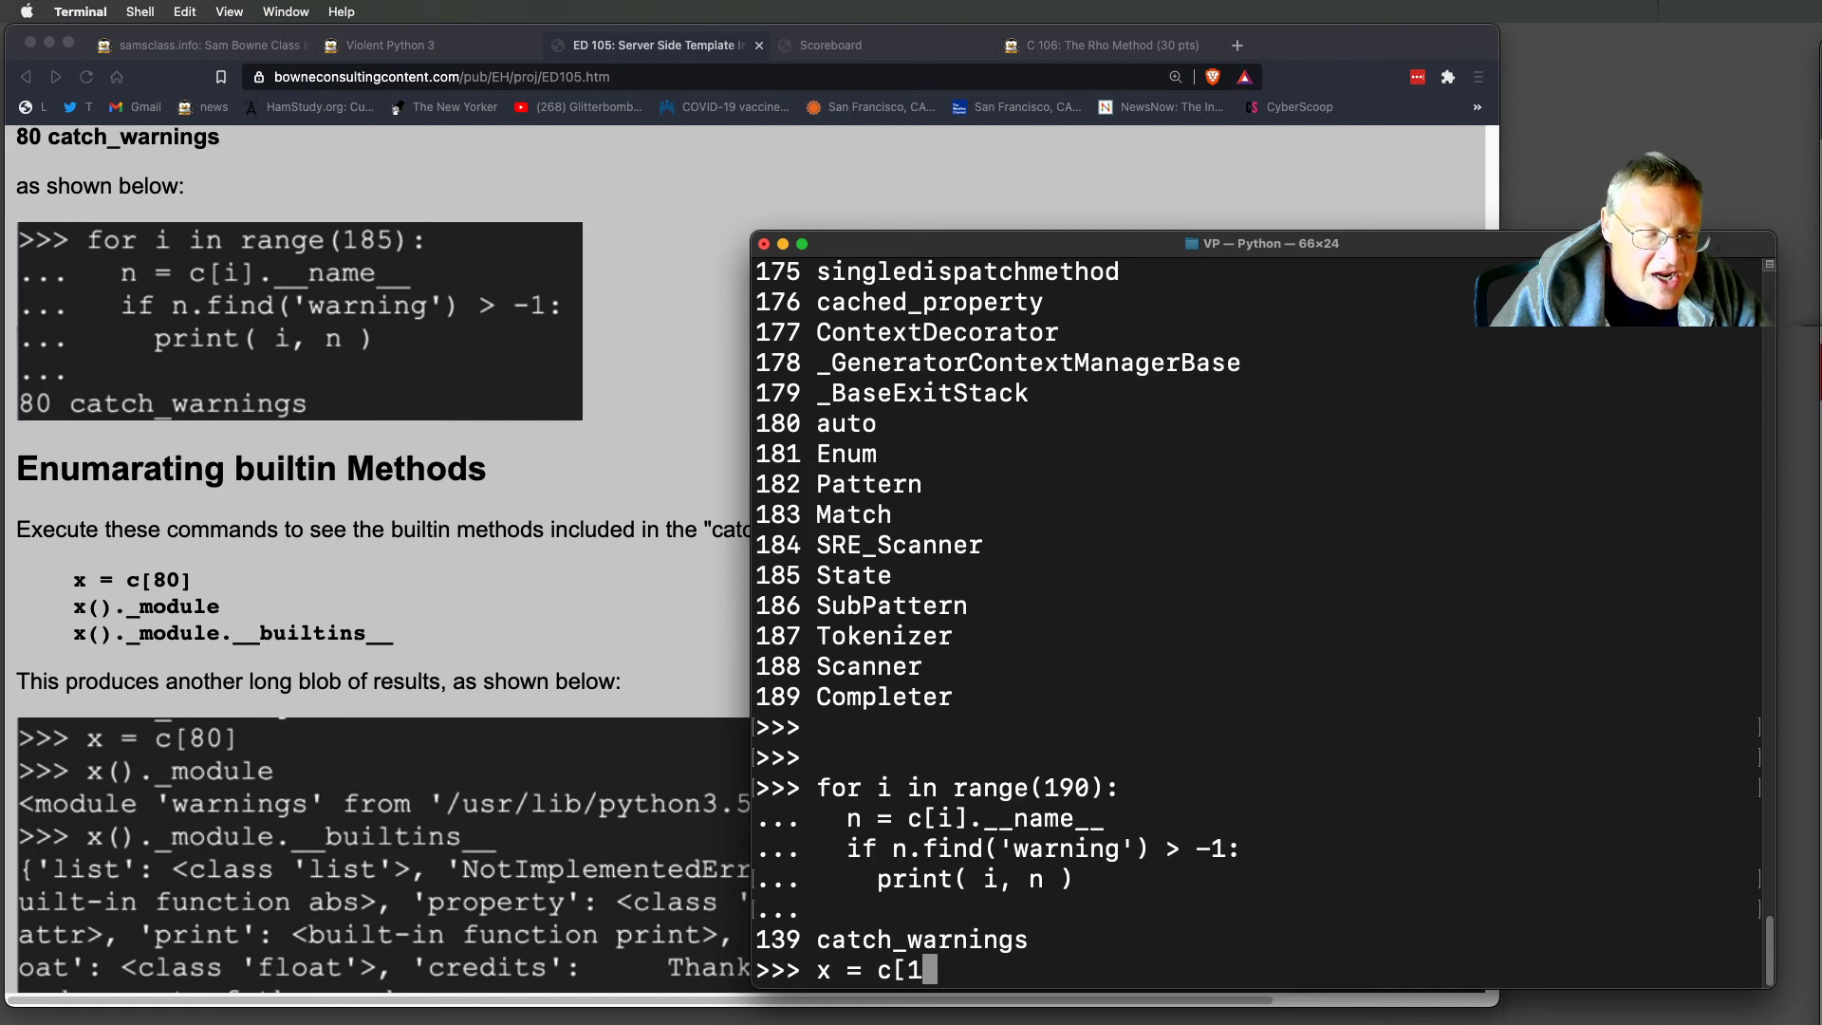
pyautogui.write('39]')
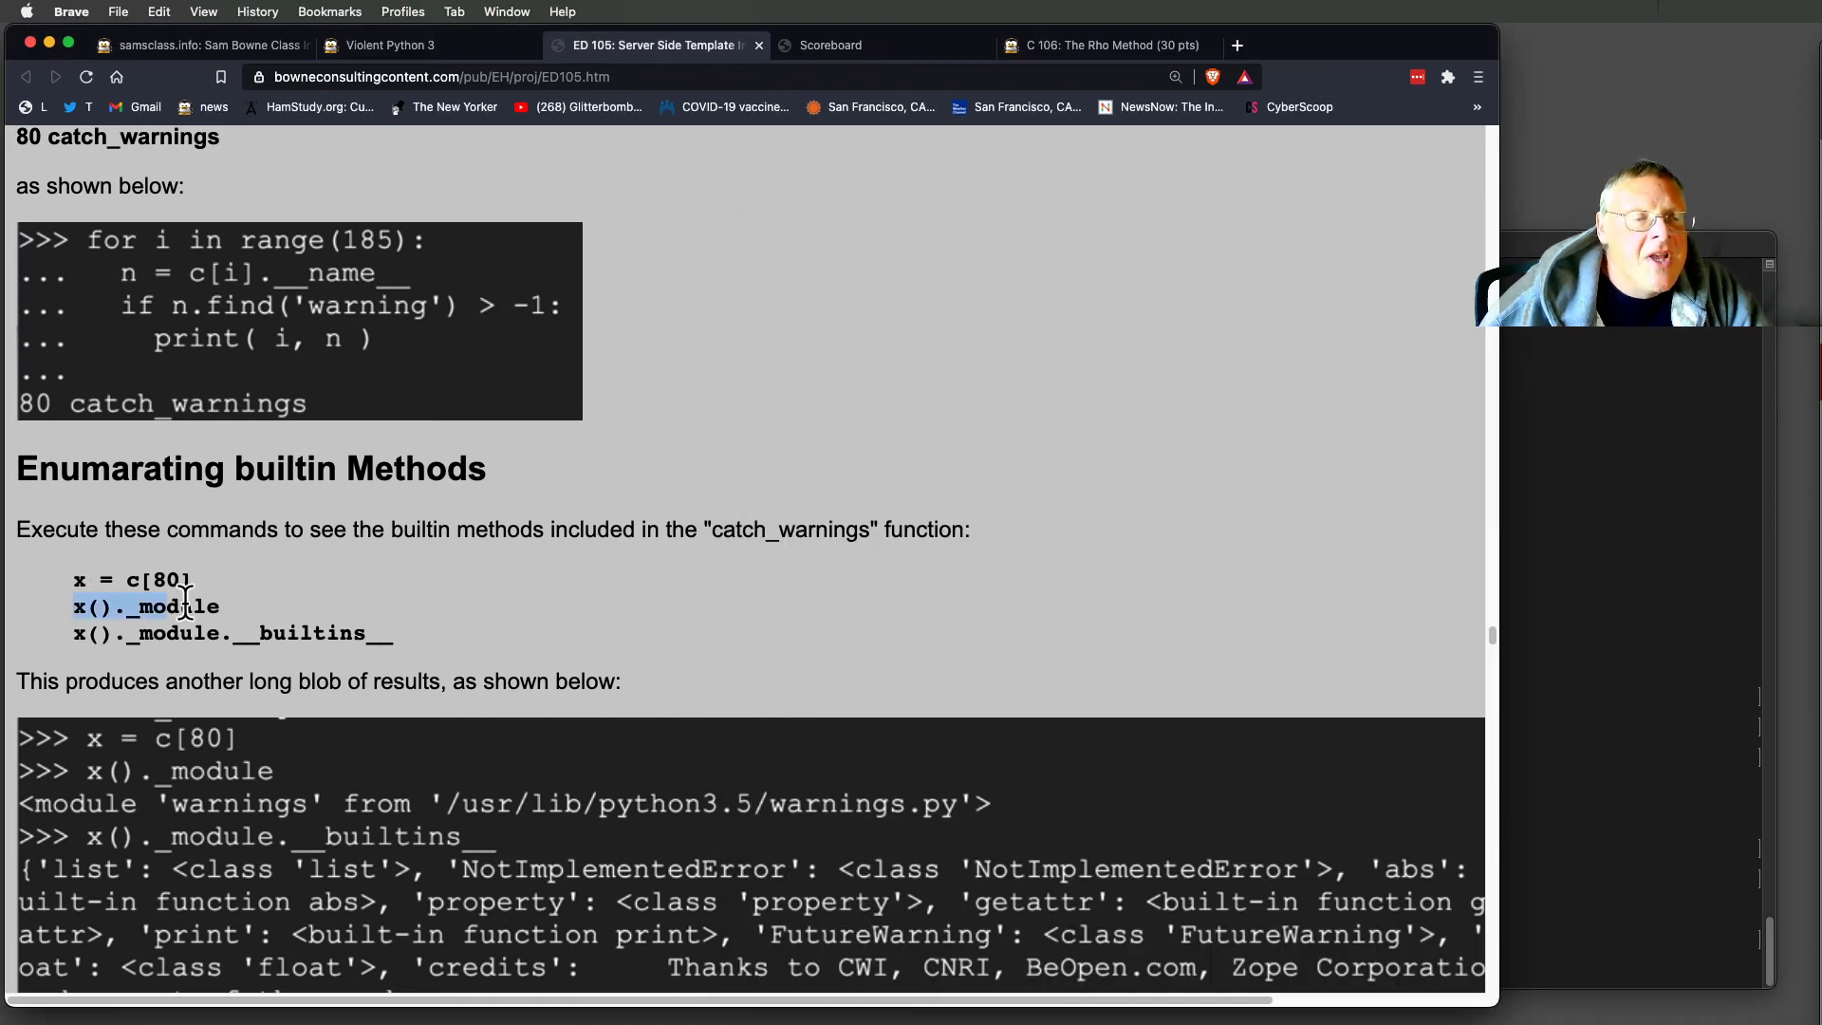
pyautogui.moveTo(141, 606); pyautogui.dragTo(395, 633)
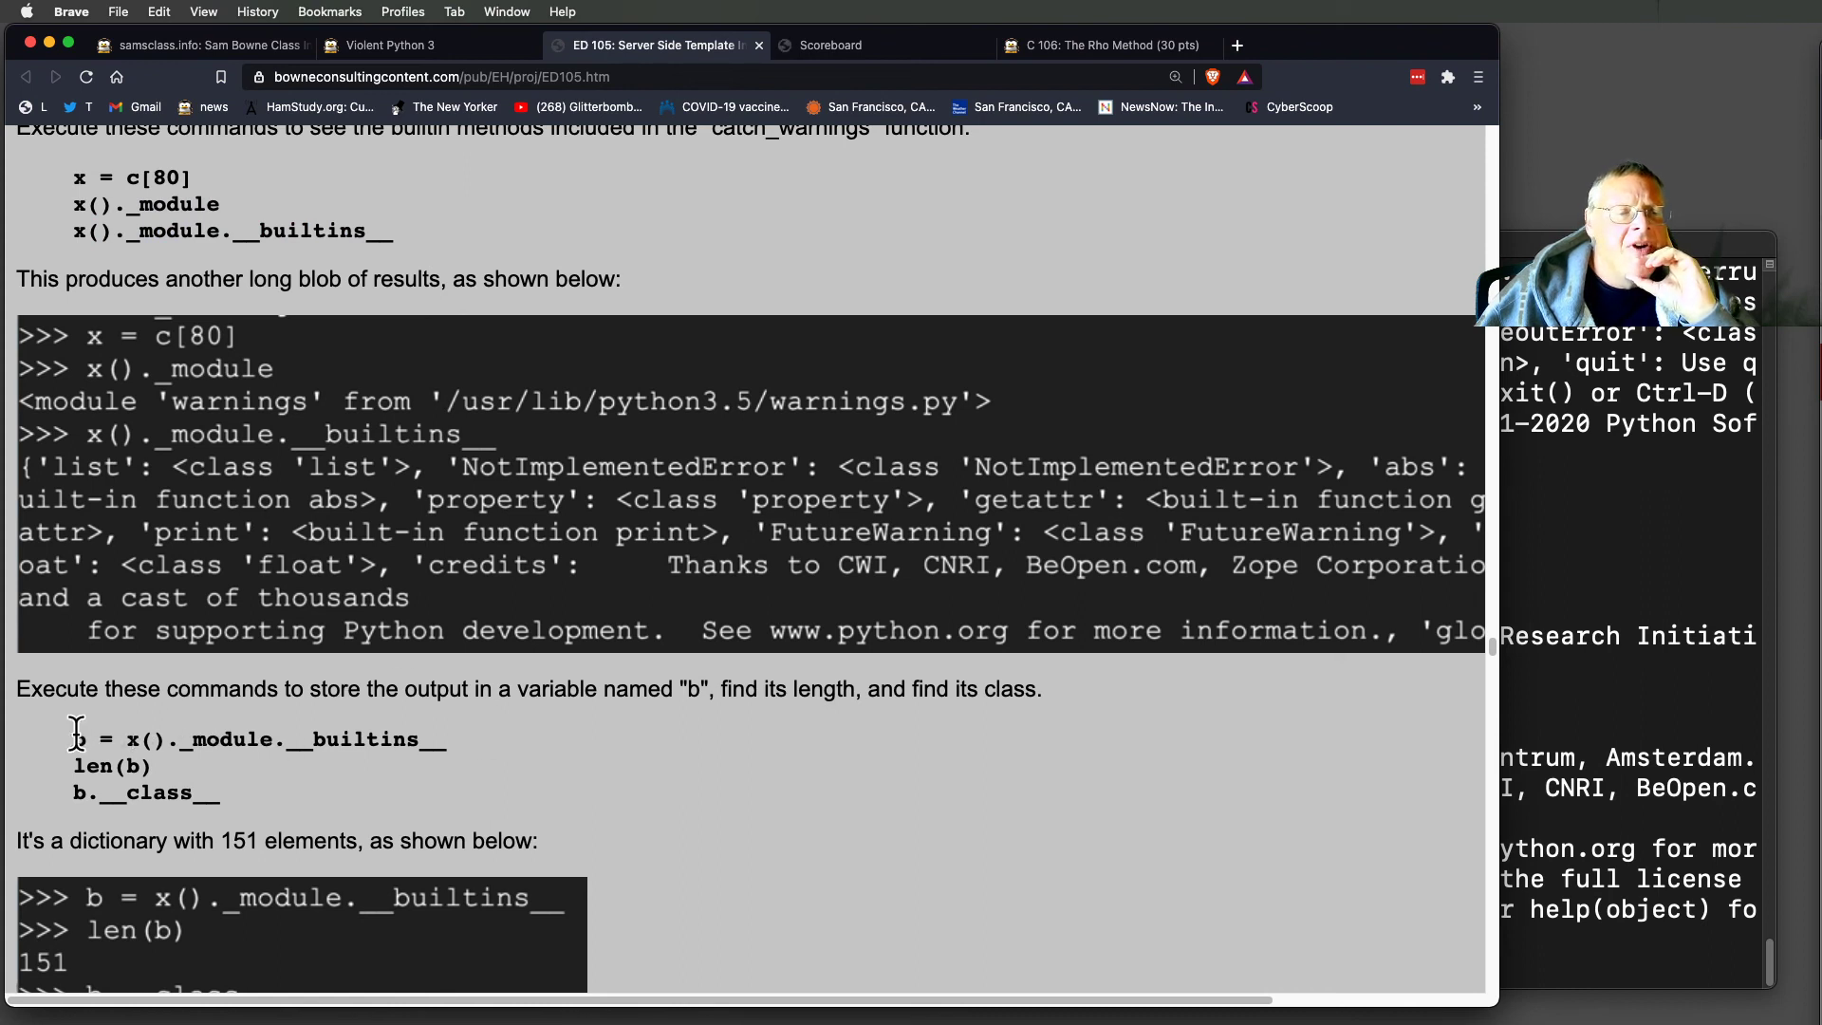
pyautogui.moveTo(73, 739); pyautogui.dragTo(218, 793)
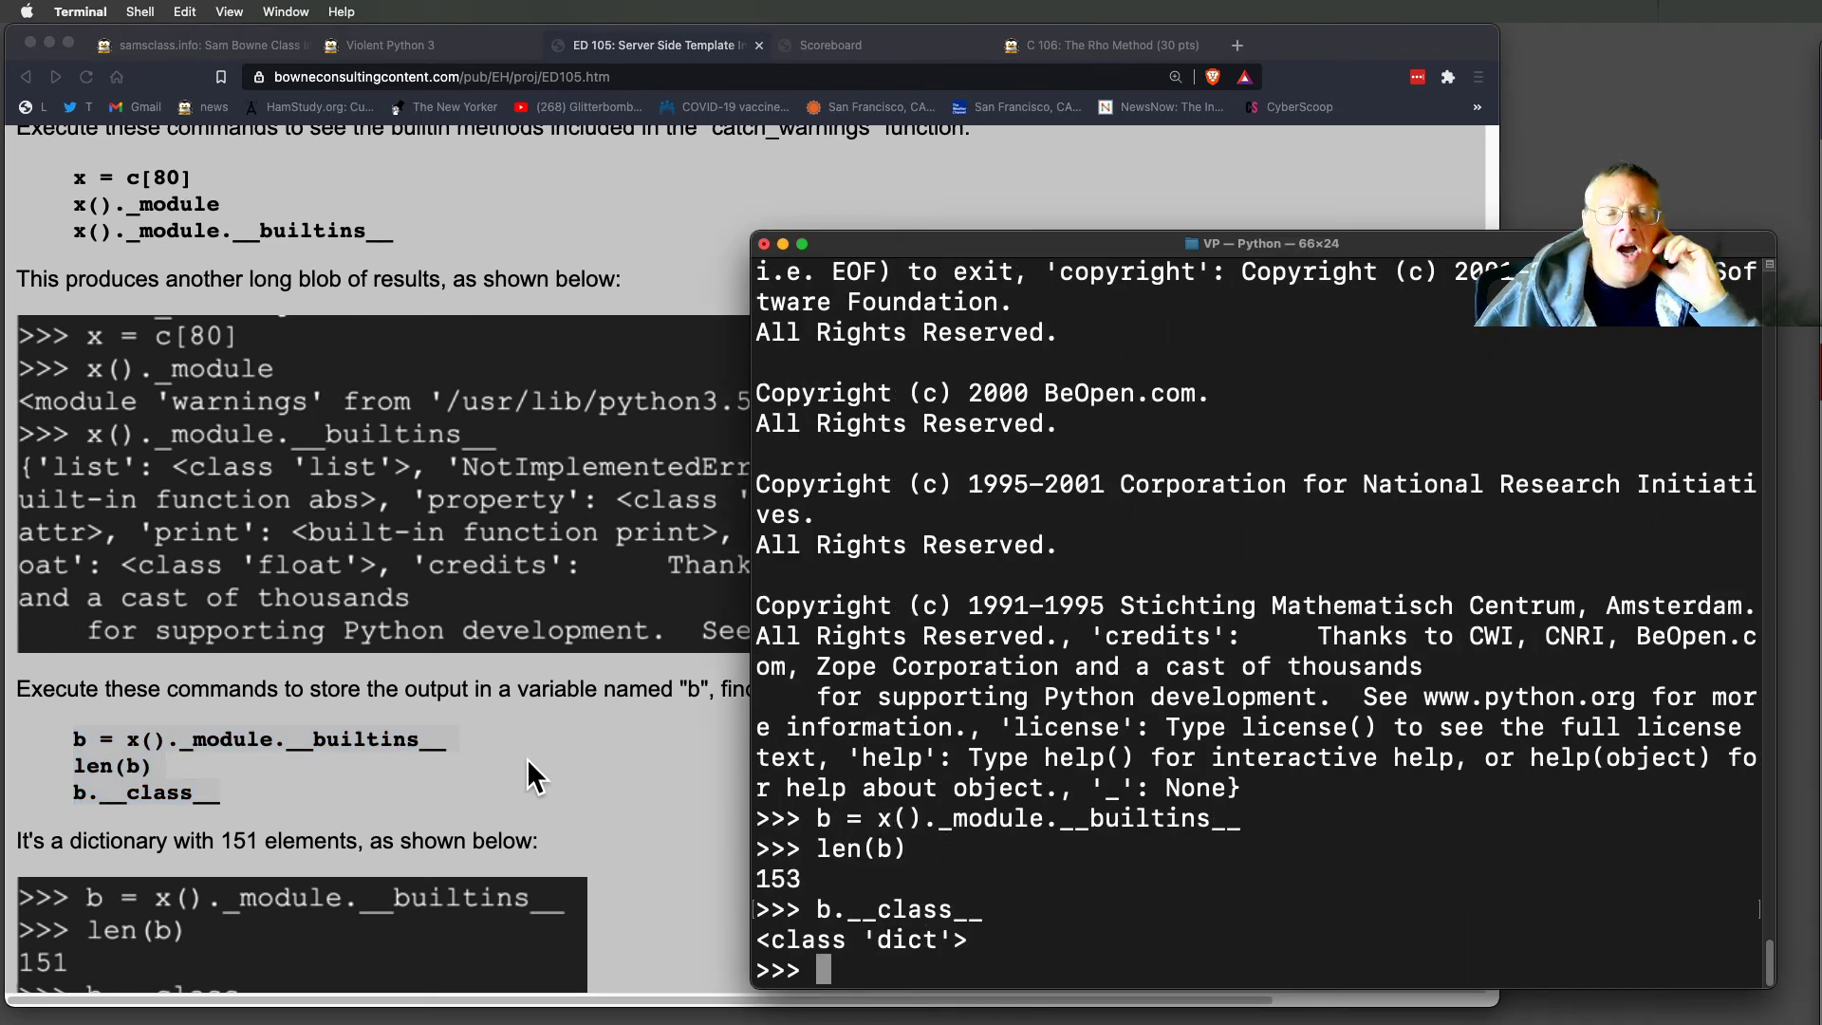
pyautogui.scroll(-3)
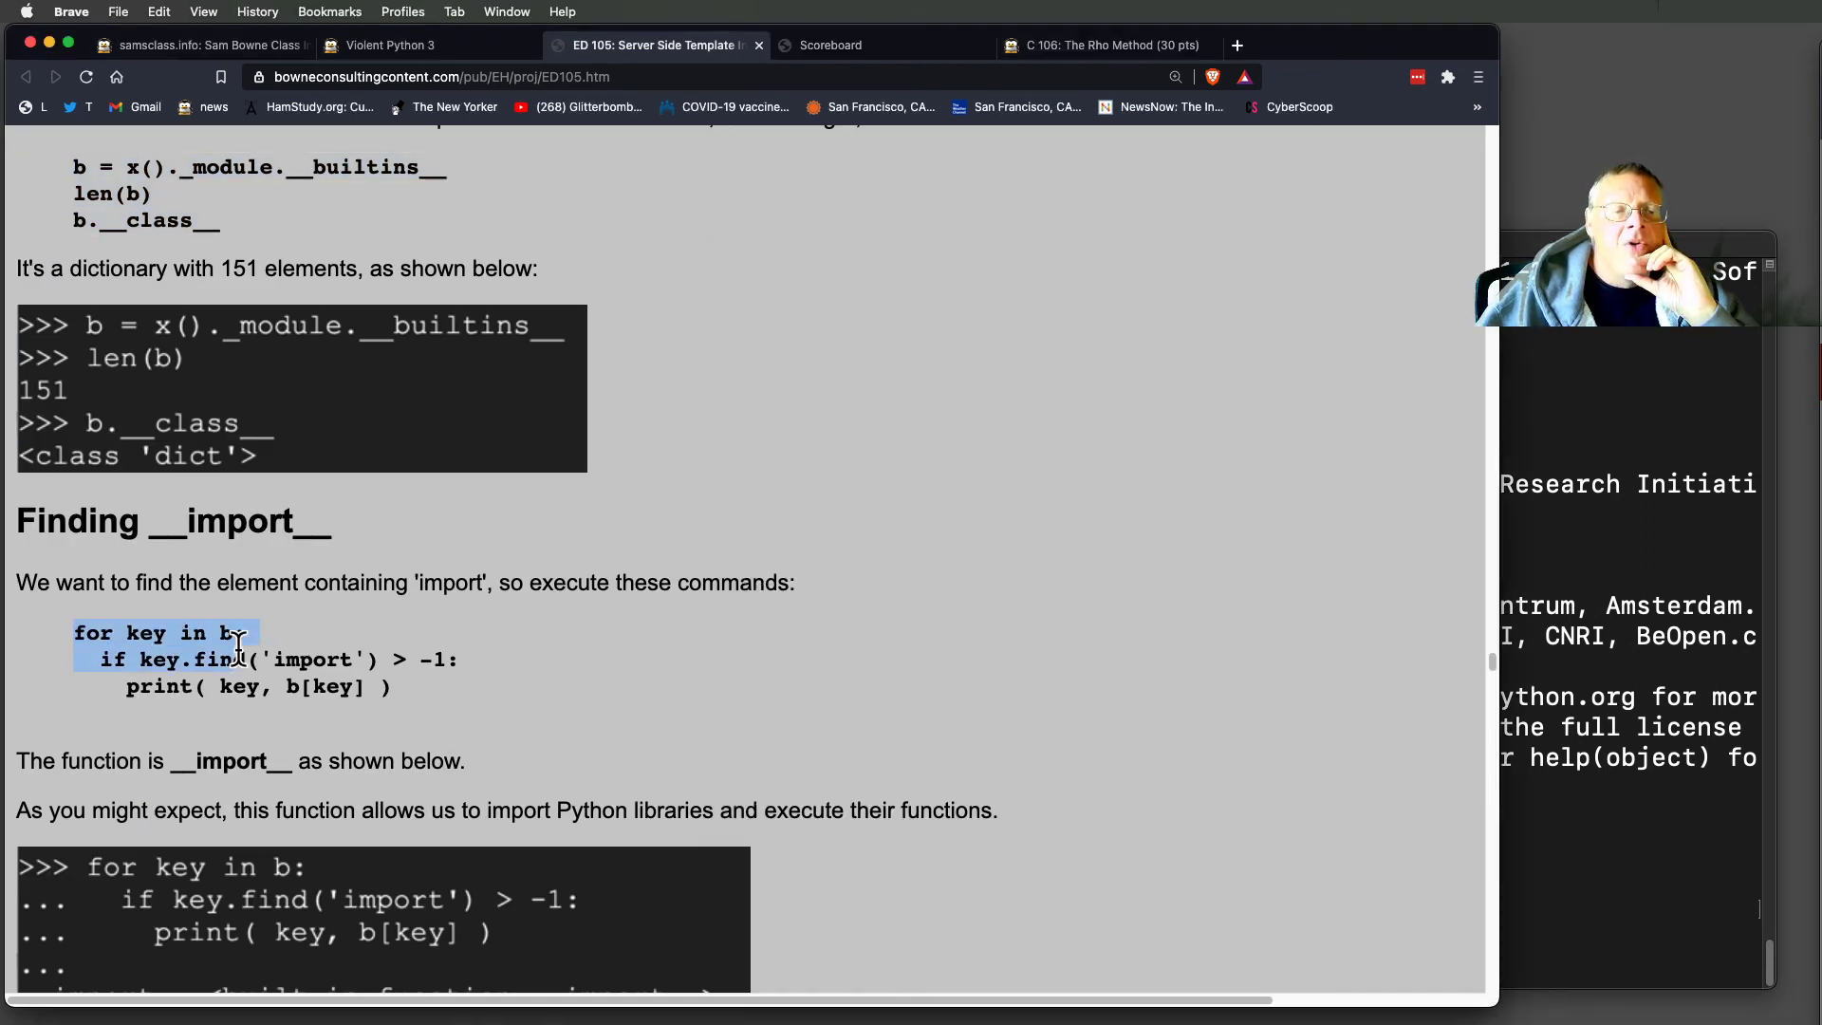
# Run the loop over b's keys searching for 'import', locating __import__.
pyautogui.moveTo(238, 644); pyautogui.dragTo(389, 687)
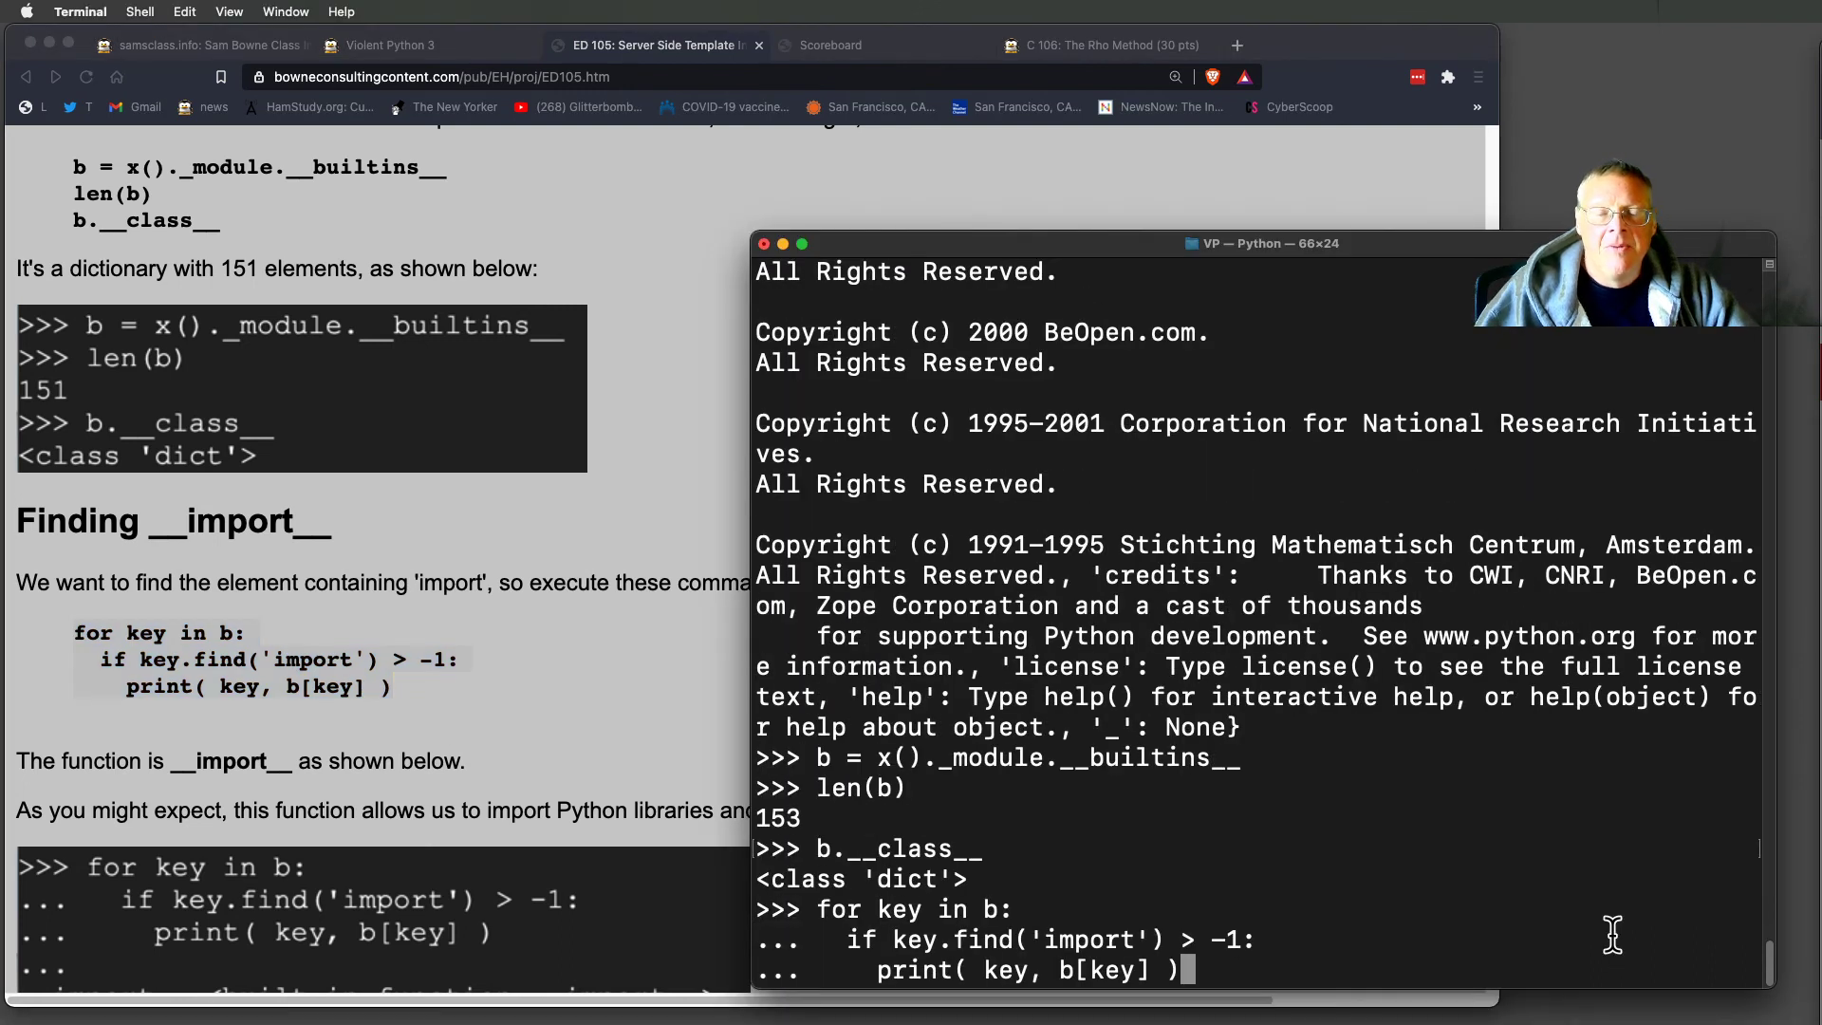
pyautogui.press('return')
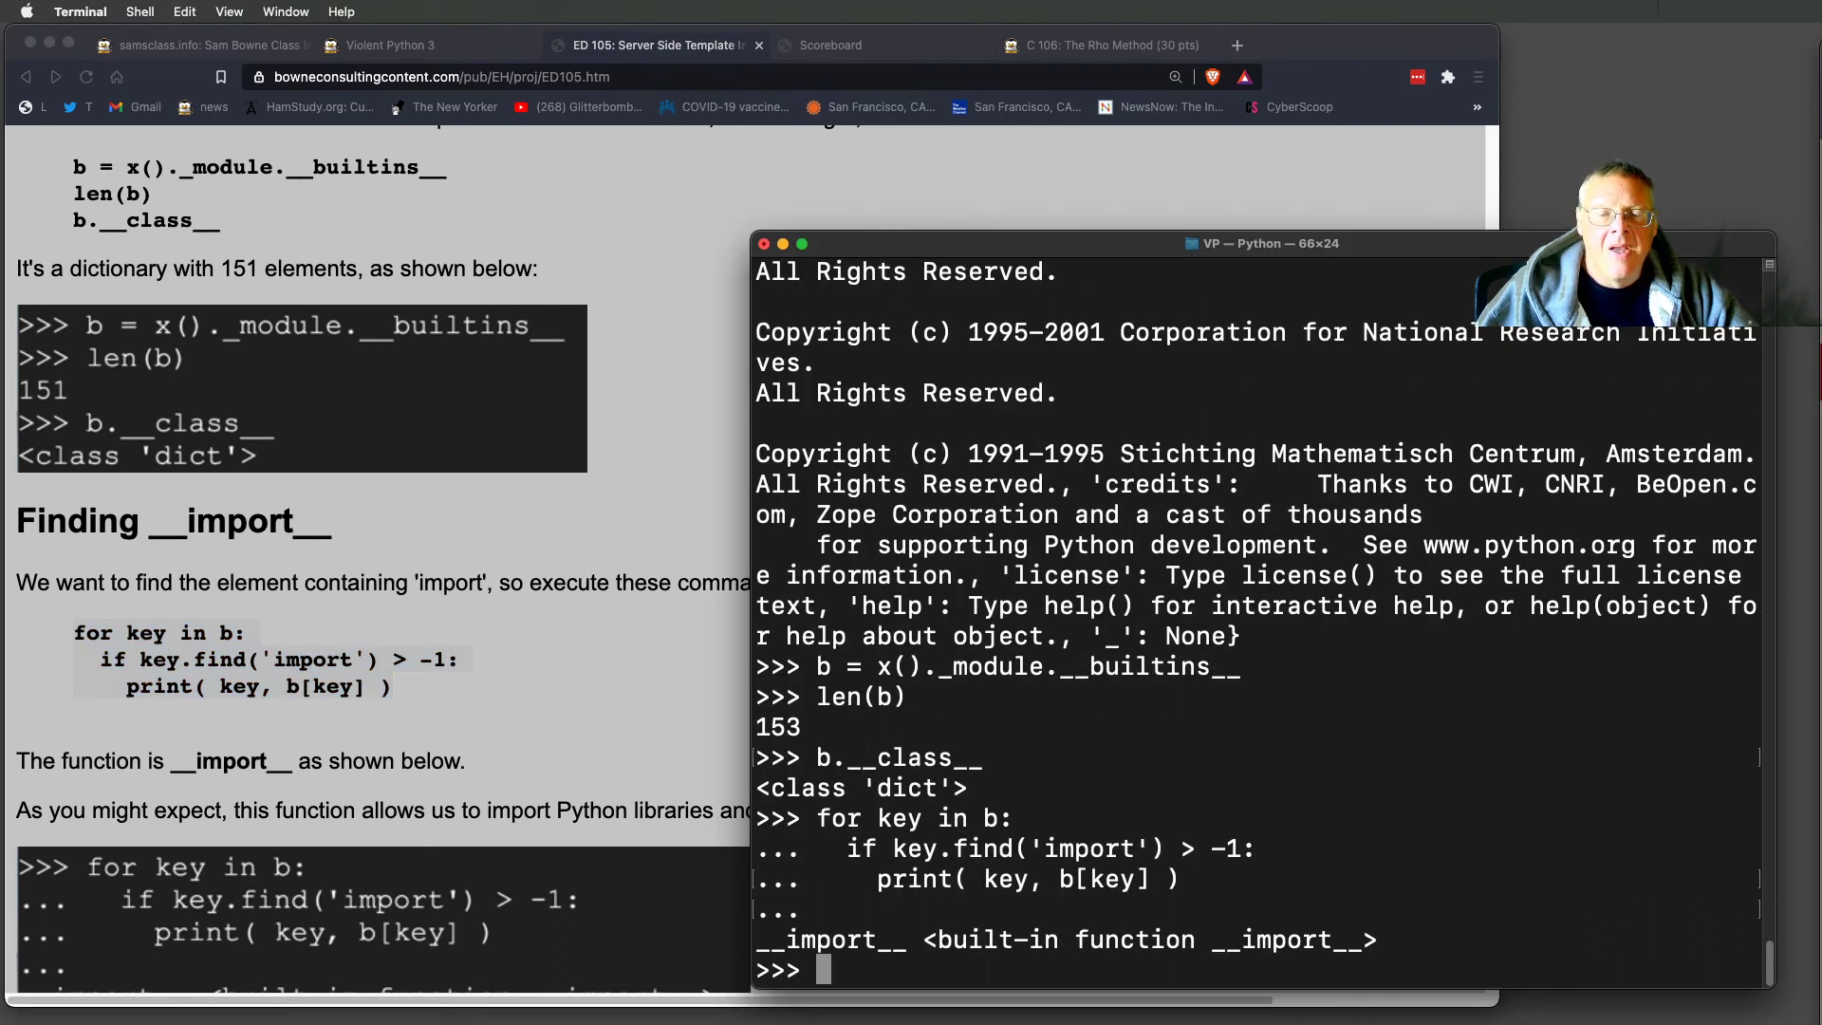
pyautogui.scroll(-3)
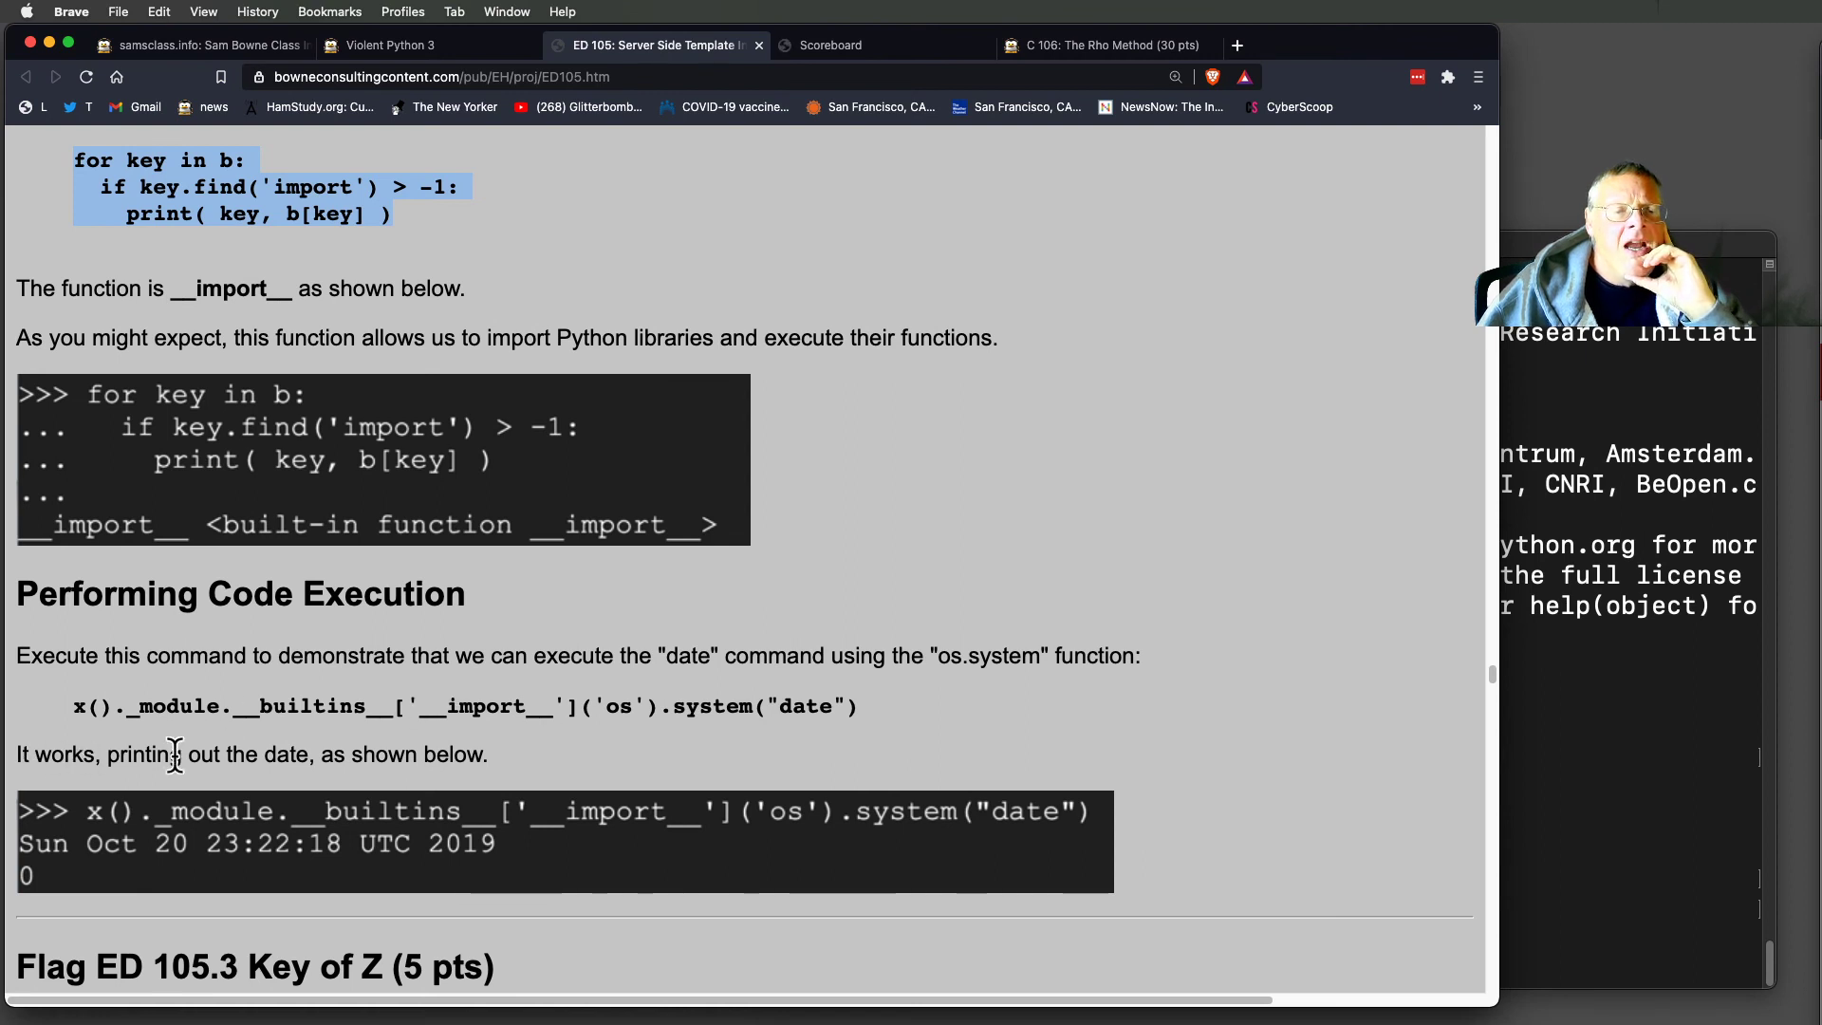
# Import os via __import__ and run system("date"), printing Fri Feb 5 2021.
pyautogui.moveTo(73, 705); pyautogui.dragTo(250, 705)
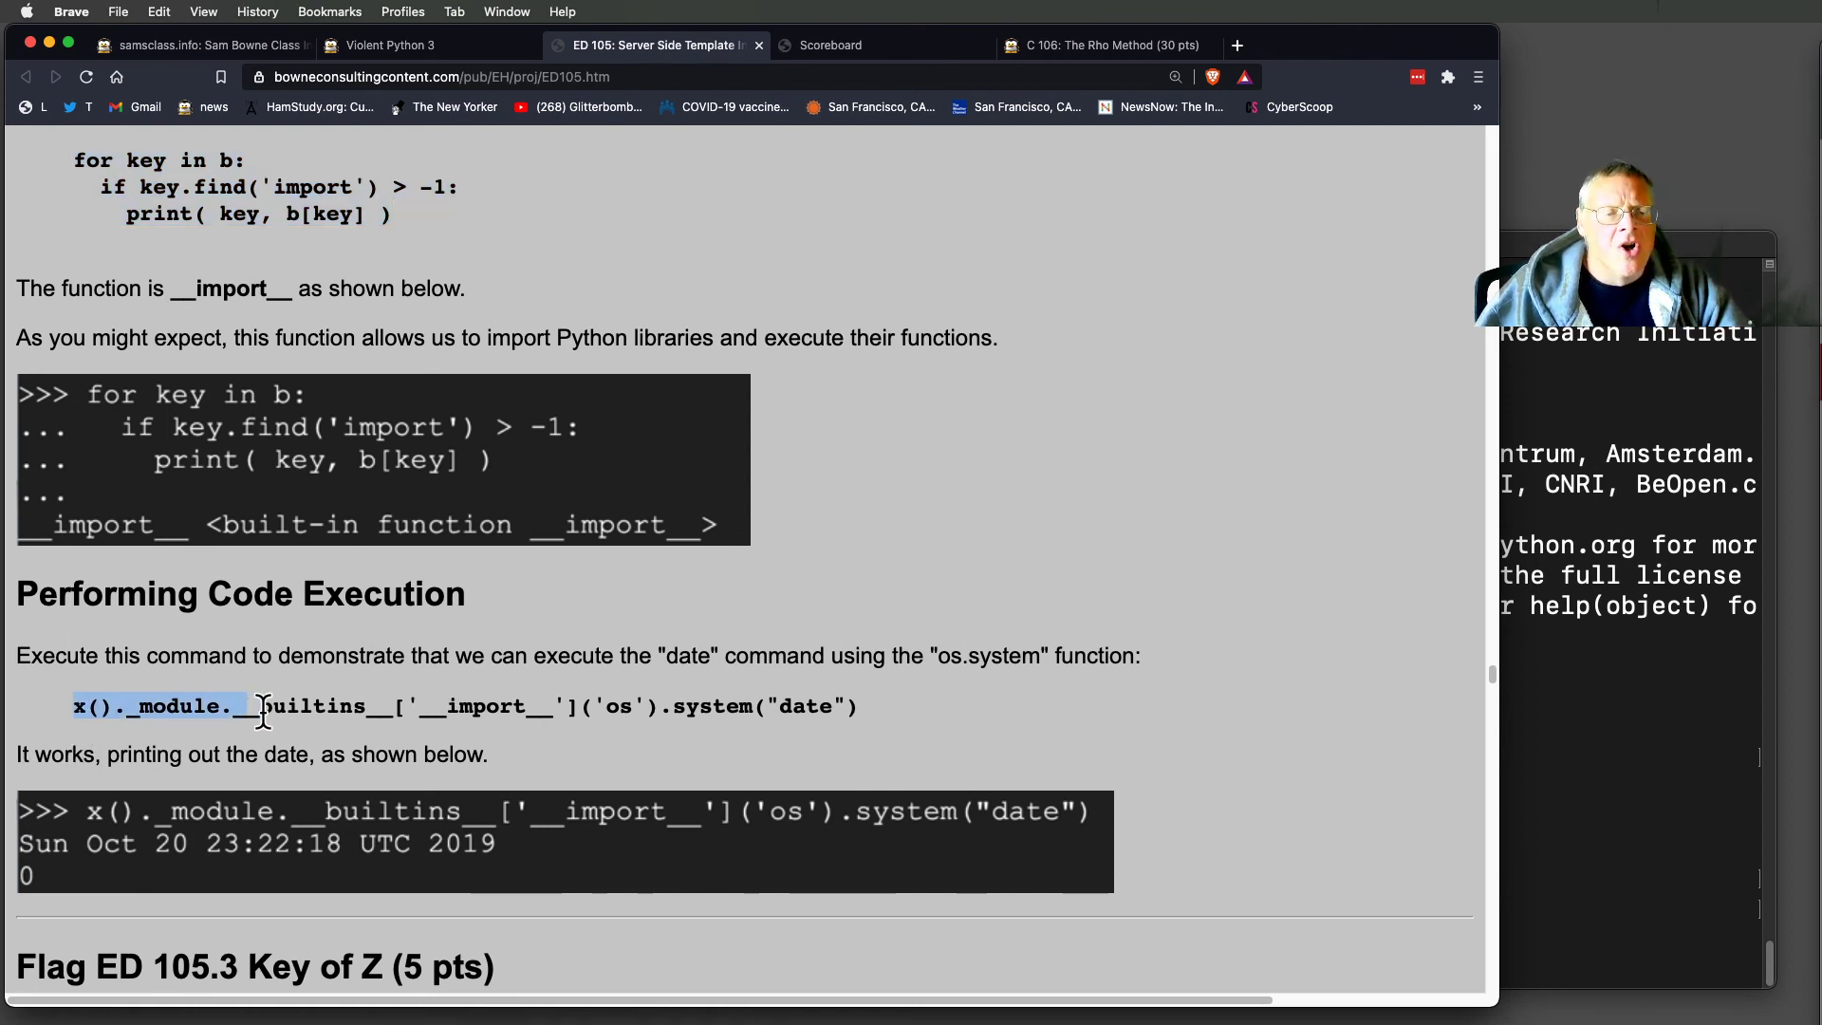
pyautogui.moveTo(262, 705); pyautogui.dragTo(854, 705)
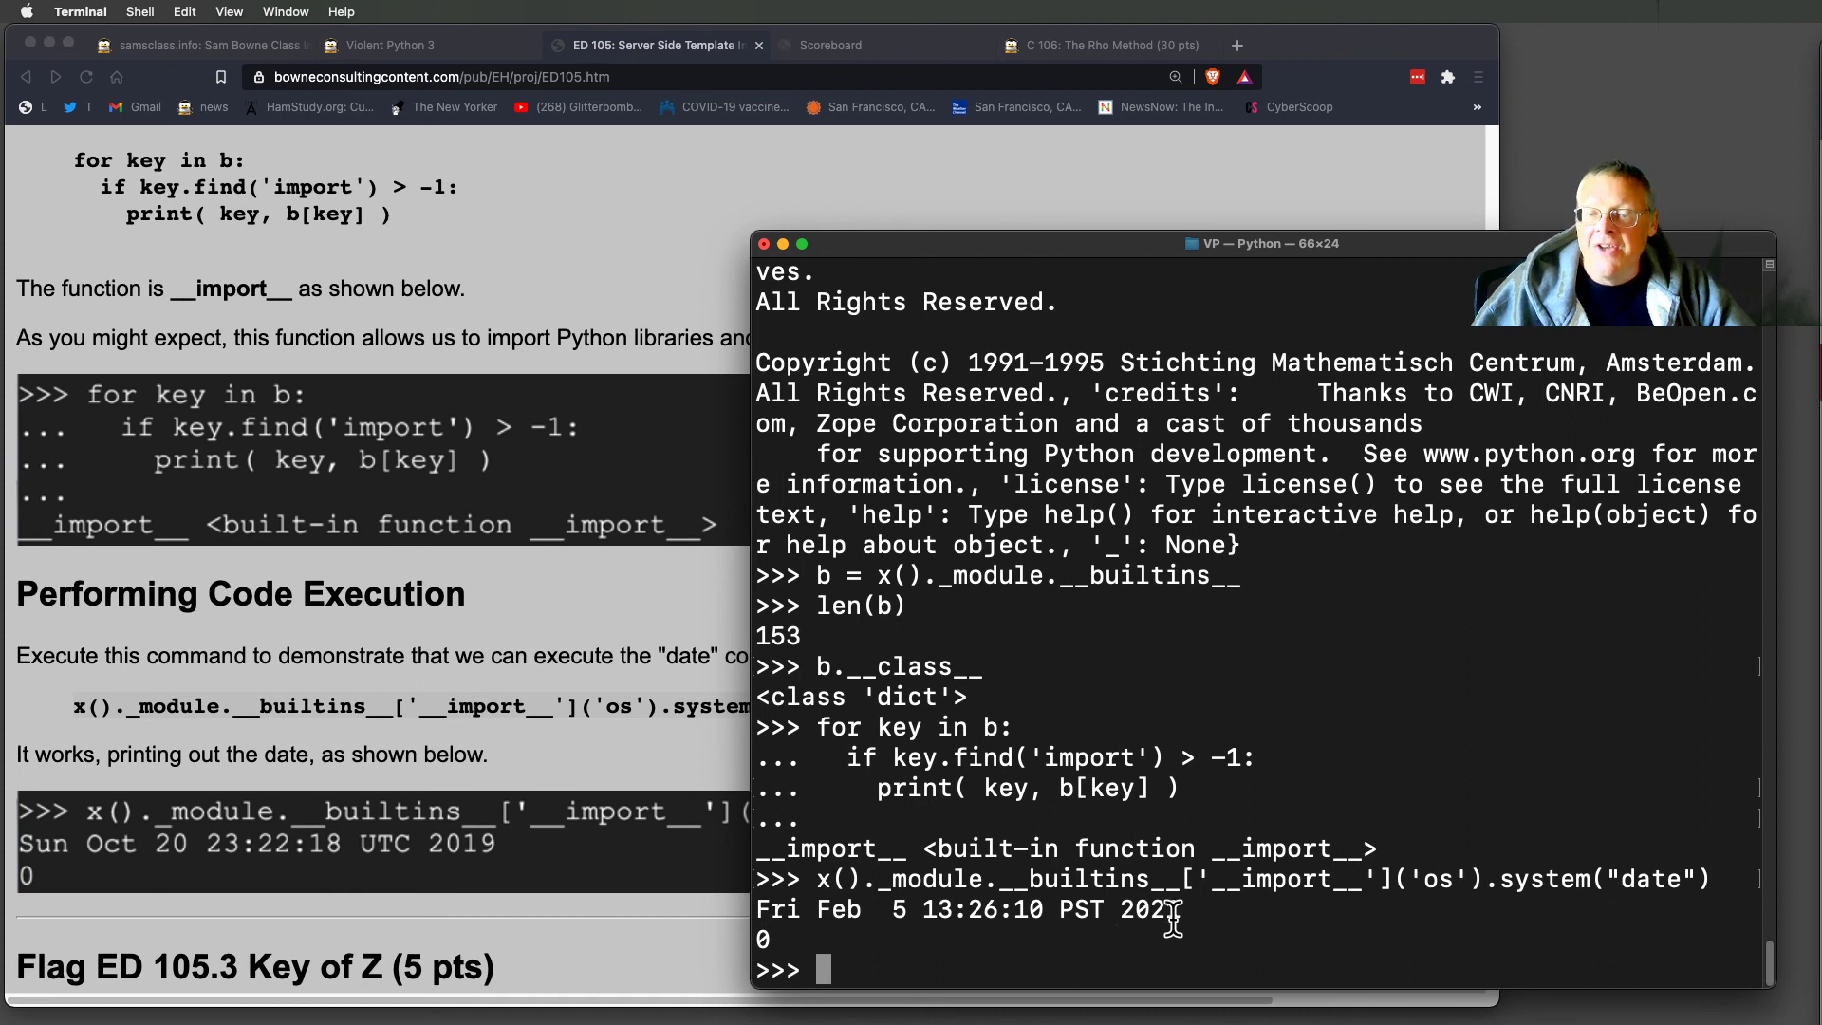
pyautogui.moveTo(761, 909); pyautogui.dragTo(1180, 909)
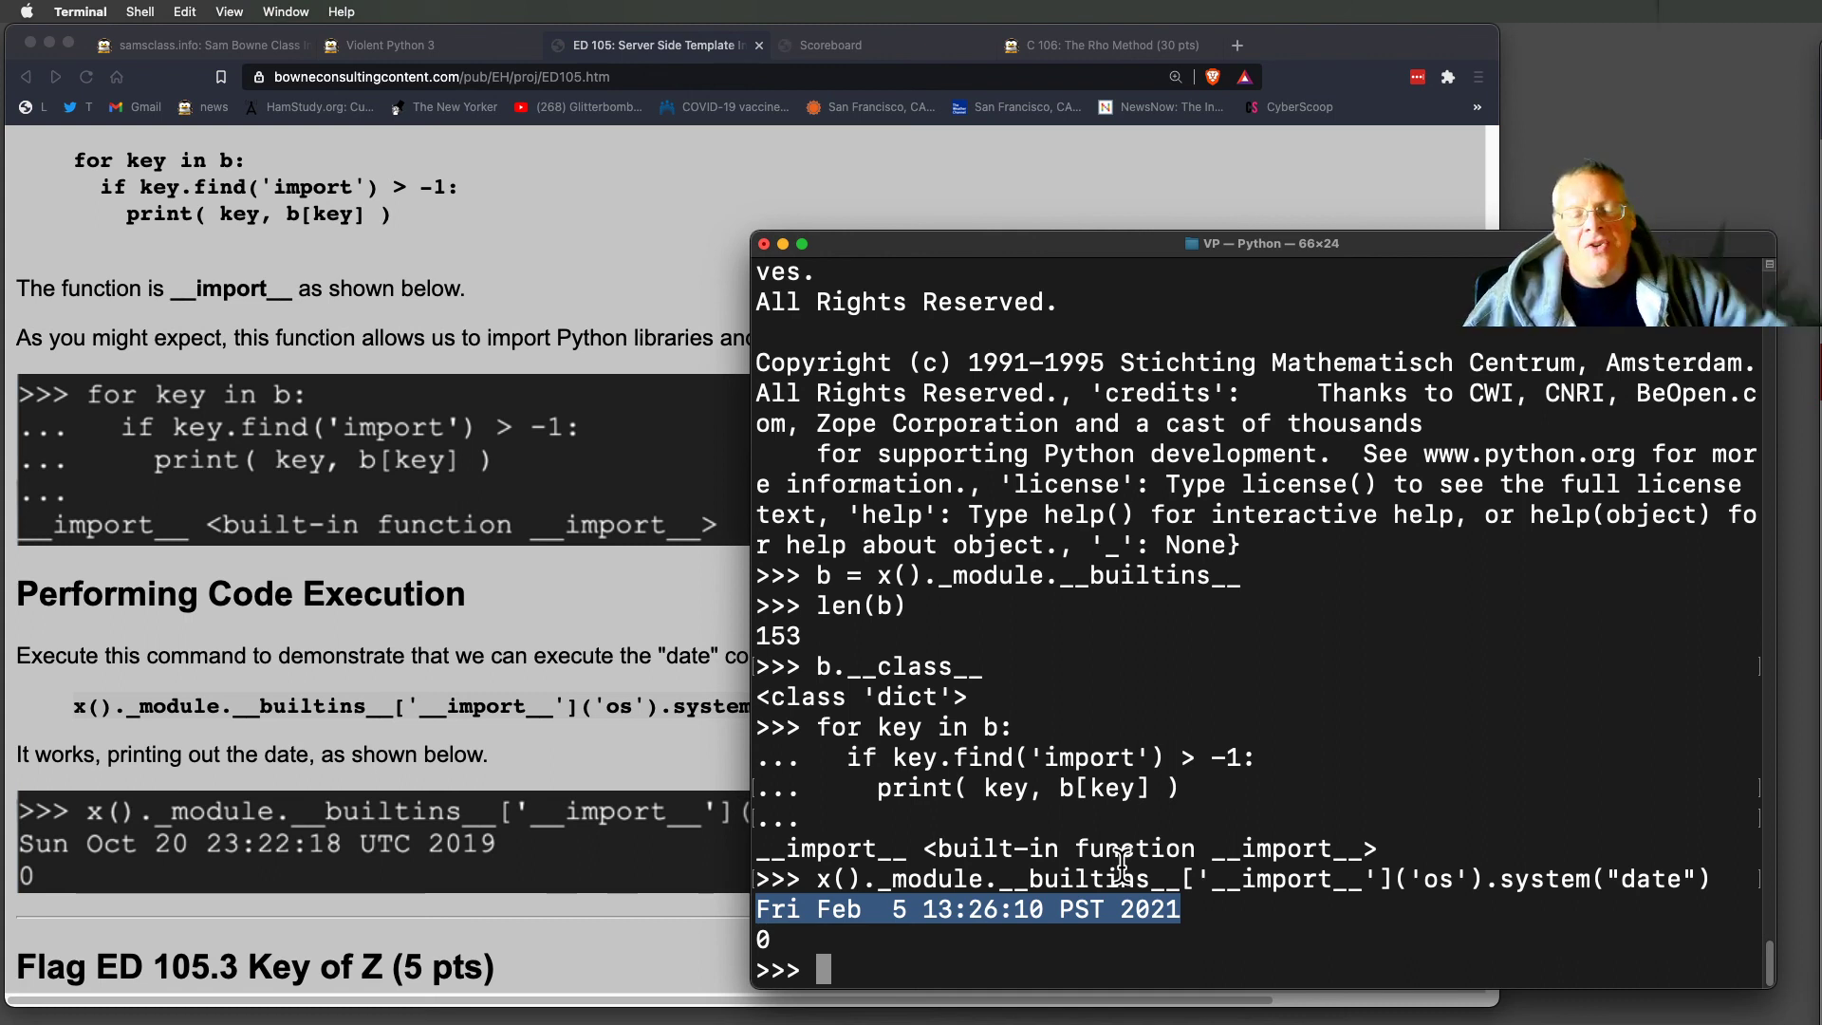
pyautogui.moveTo(578, 865)
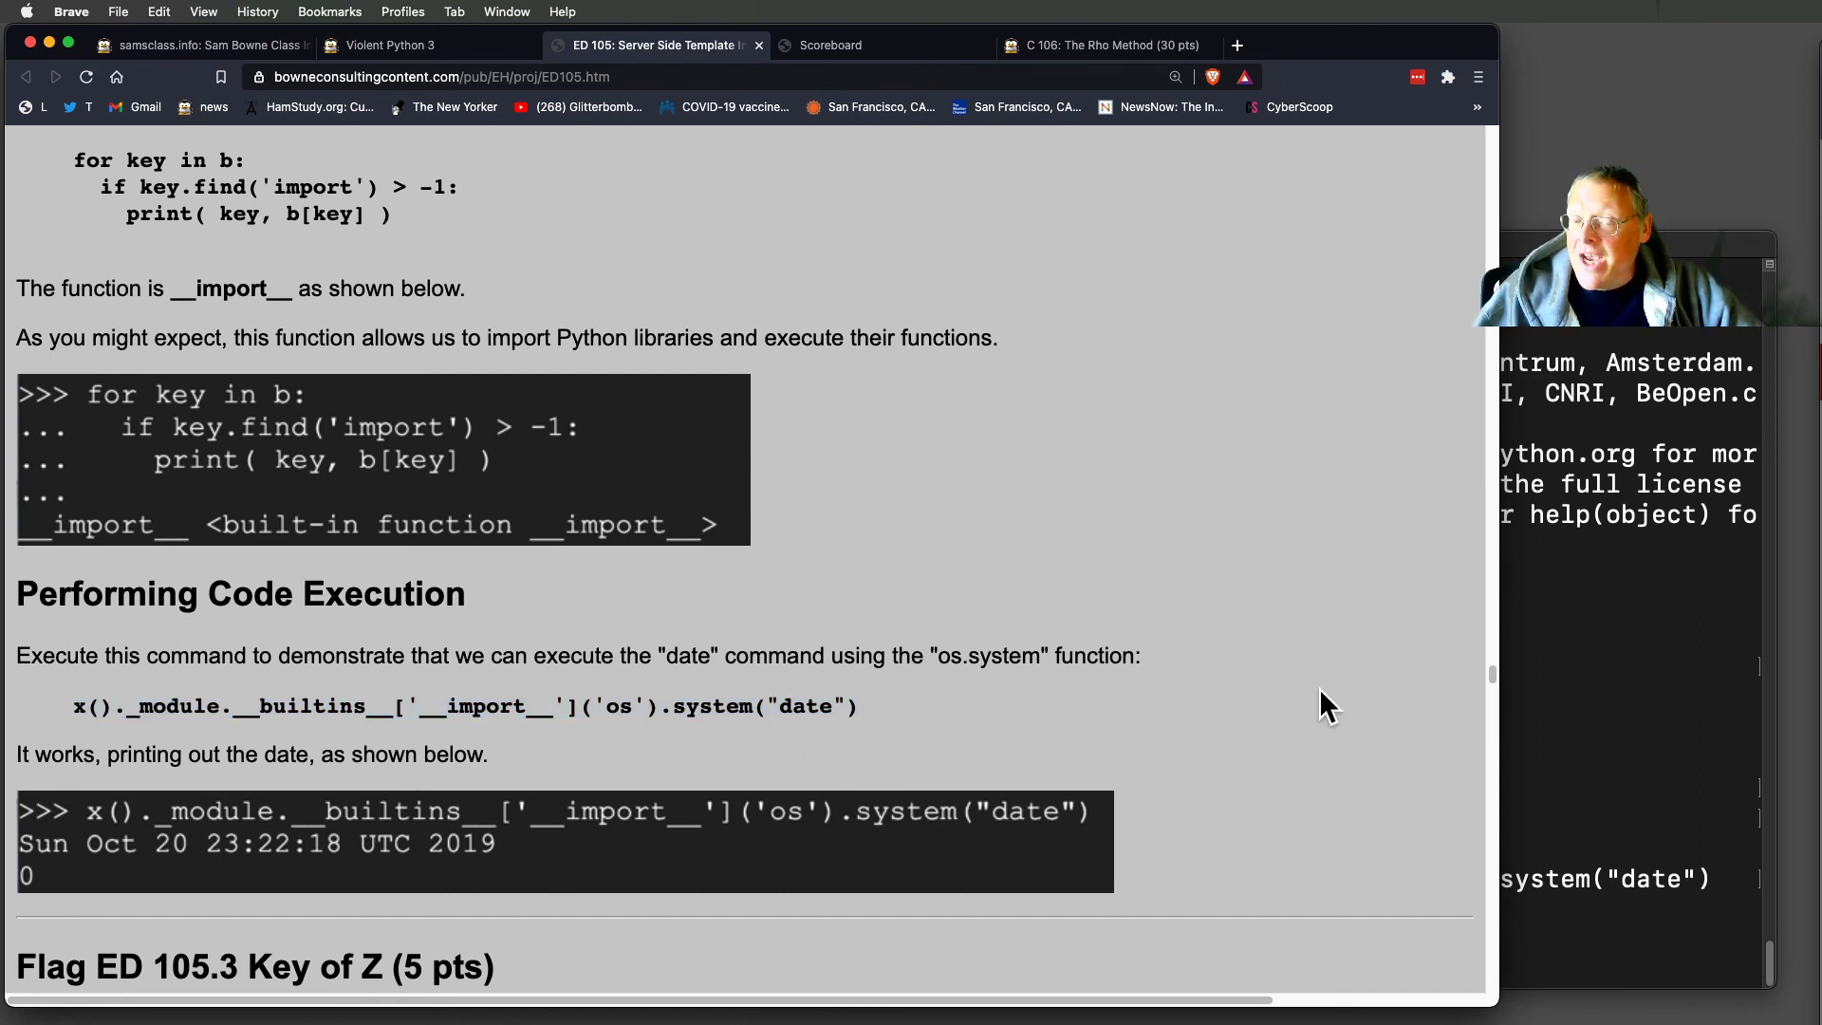
pyautogui.scroll(-3)
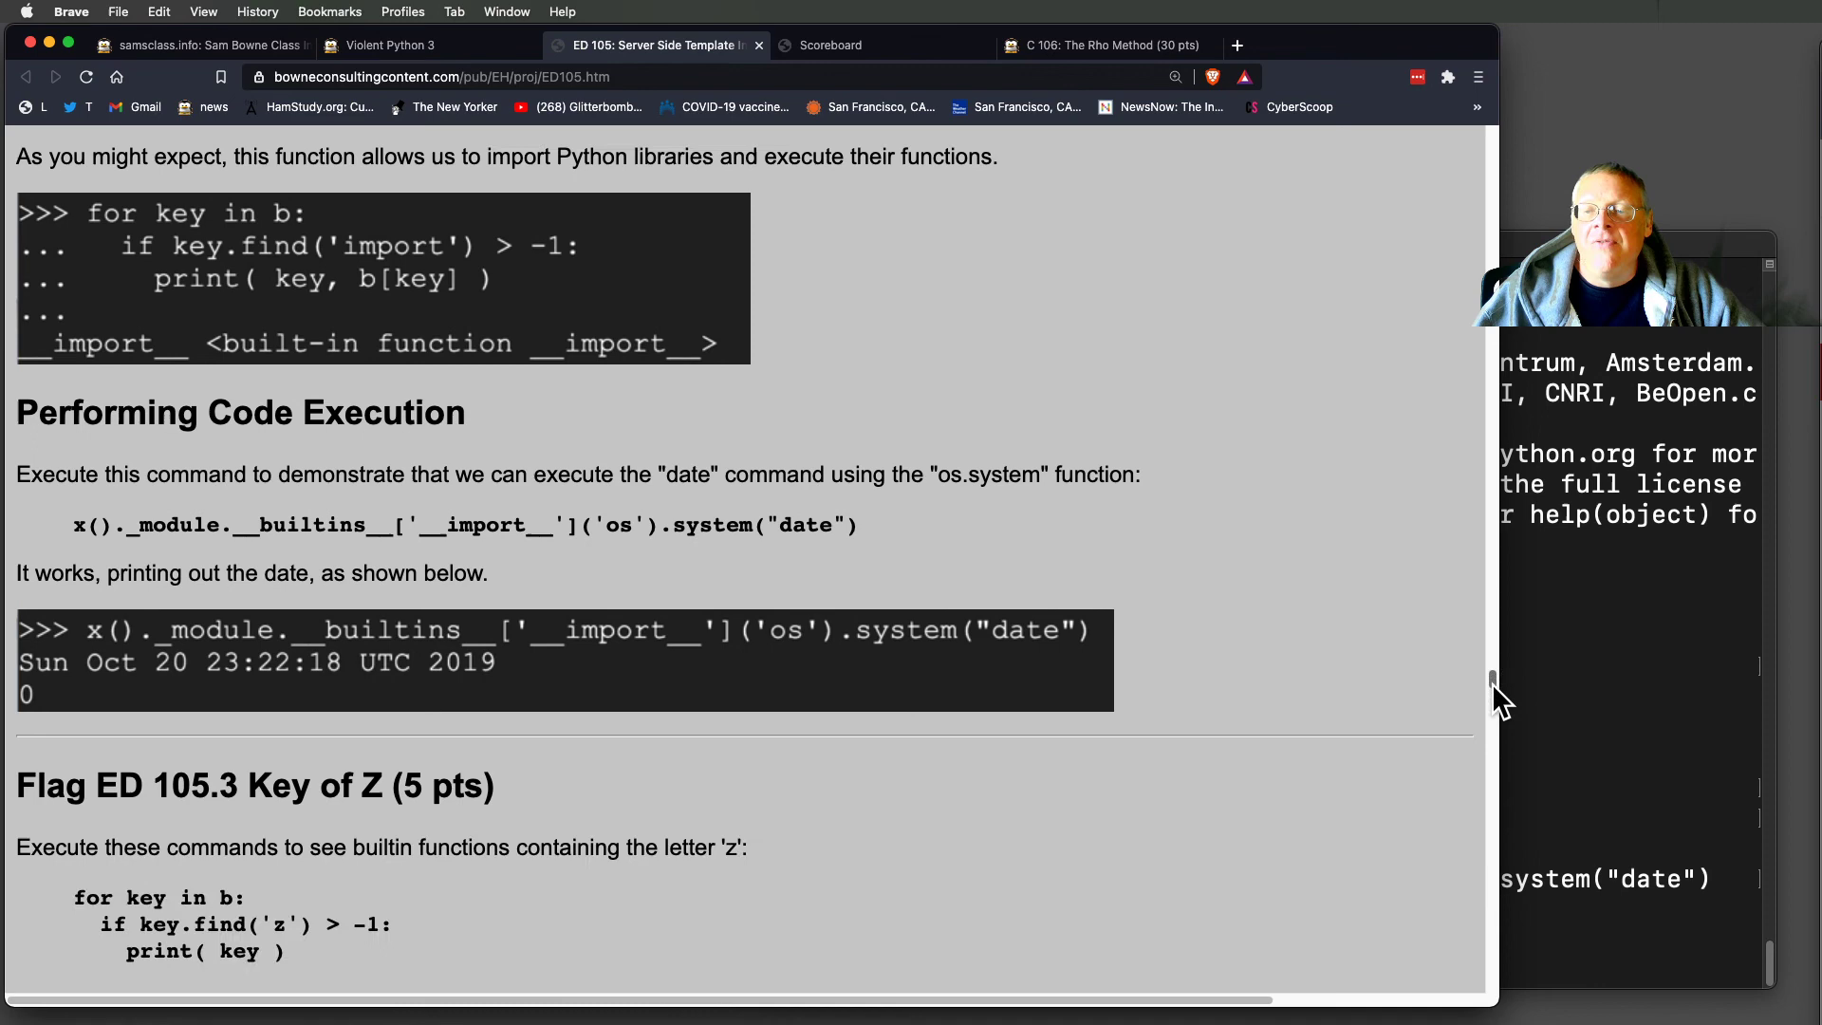
pyautogui.scroll(-3)
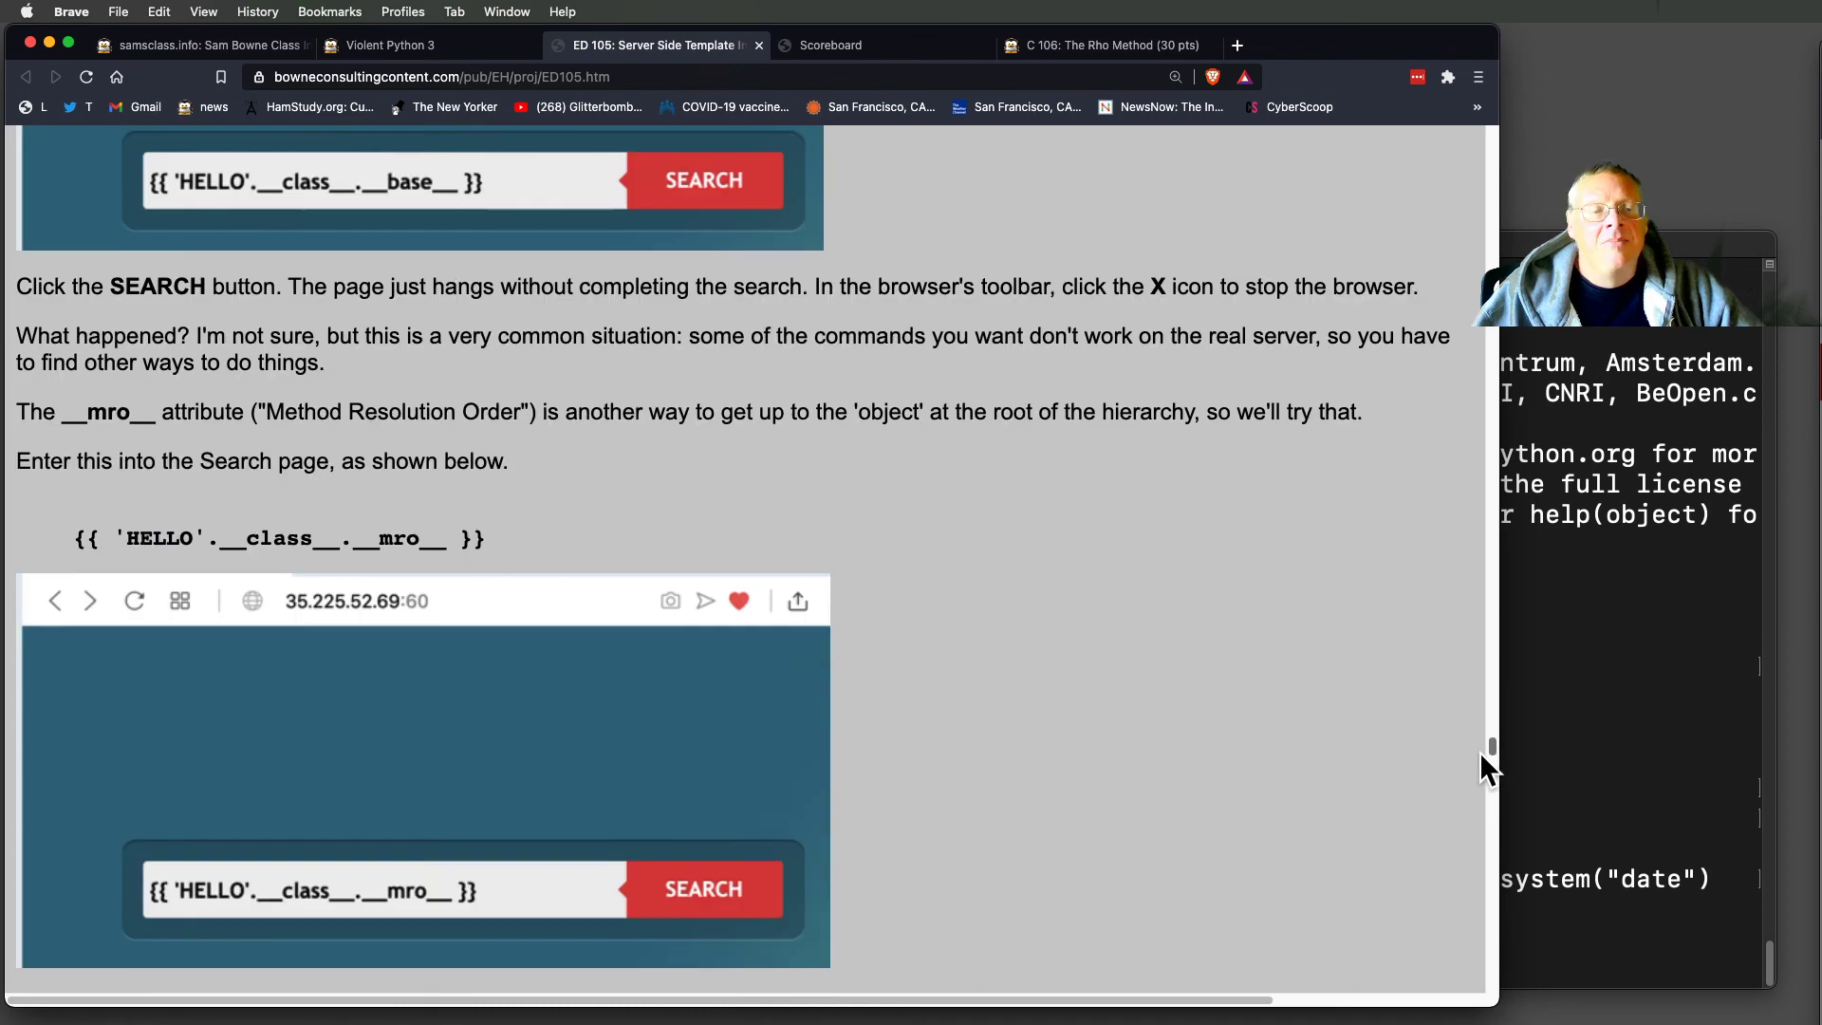
pyautogui.scroll(-3)
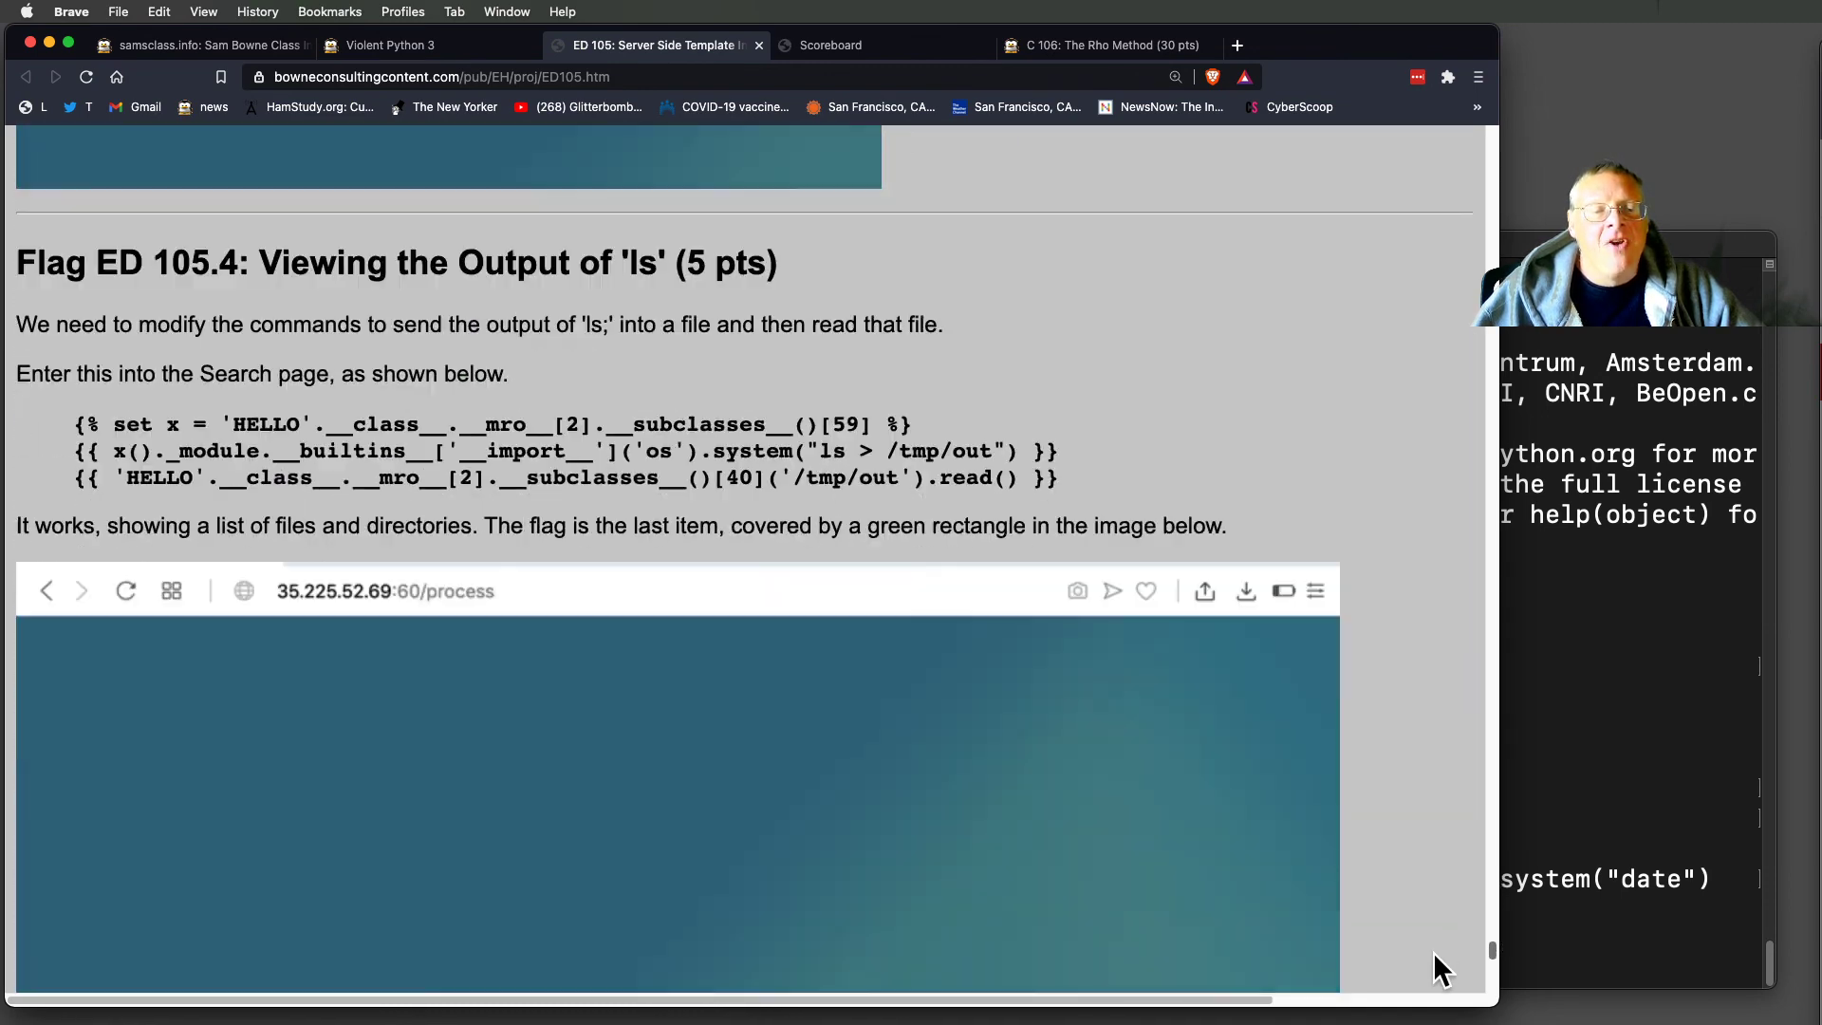
pyautogui.scroll(-3)
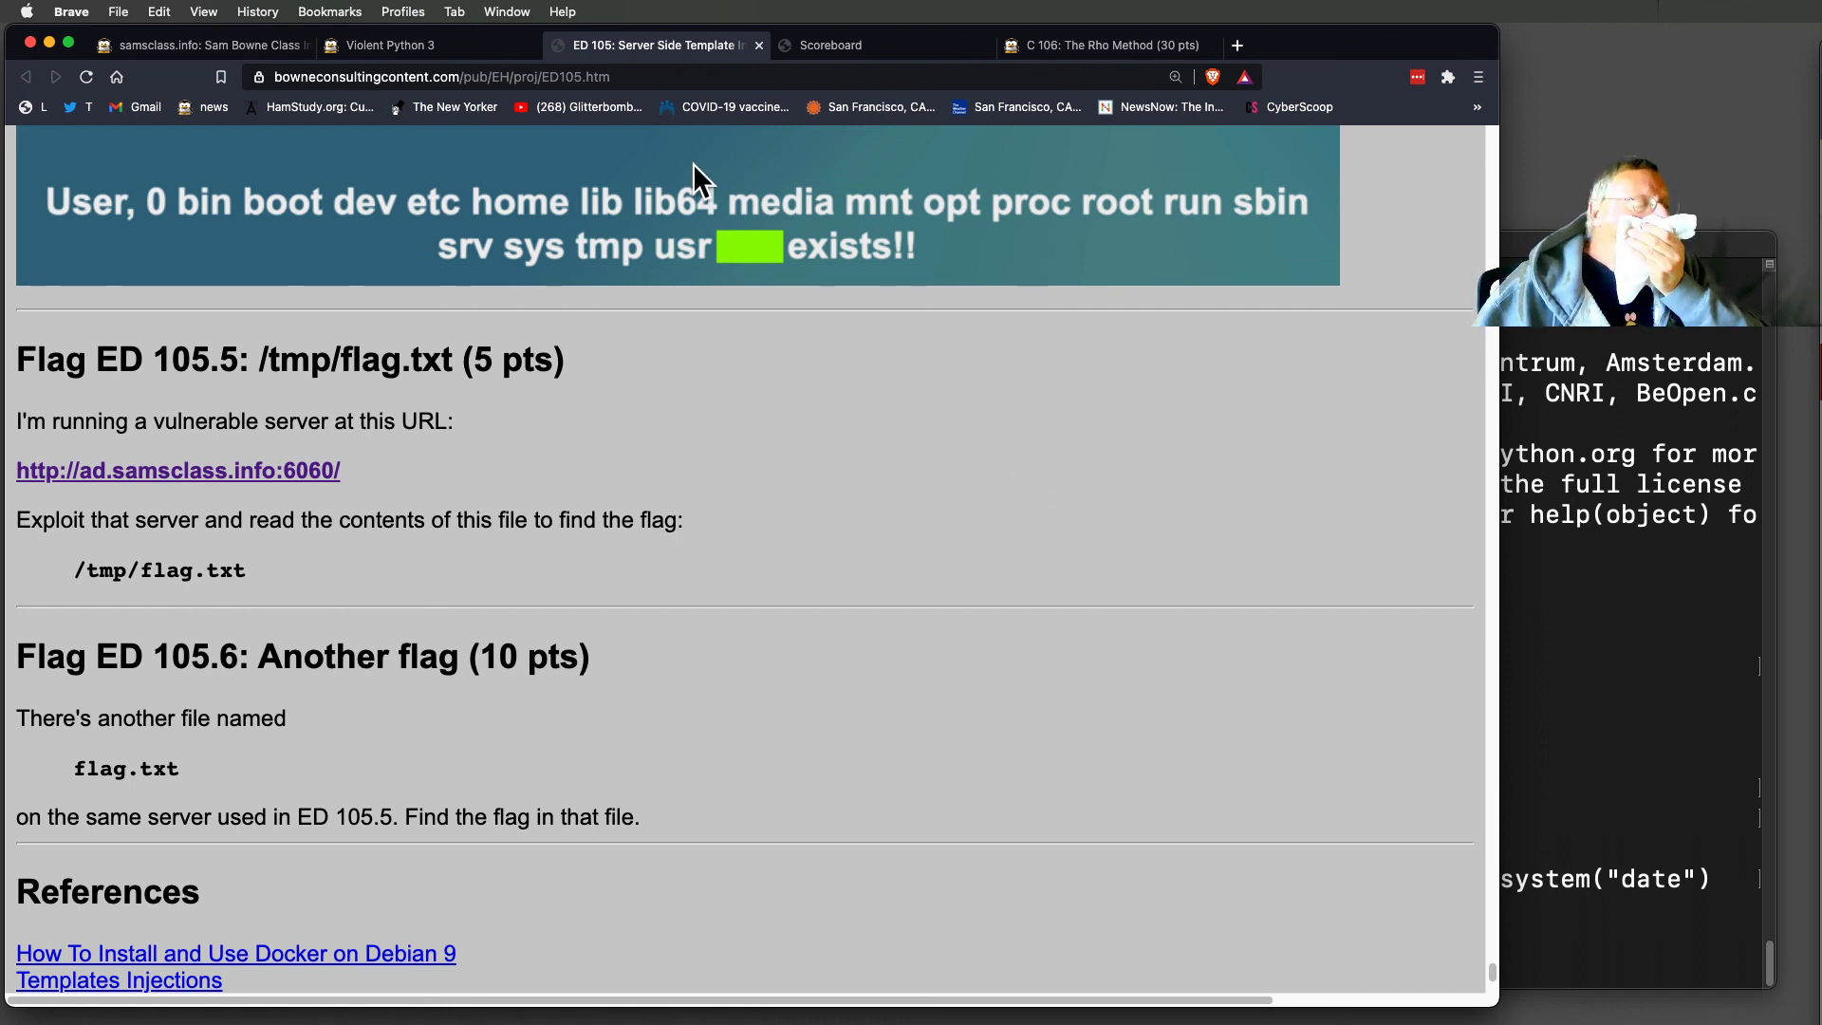
pyautogui.moveTo(1201, 628)
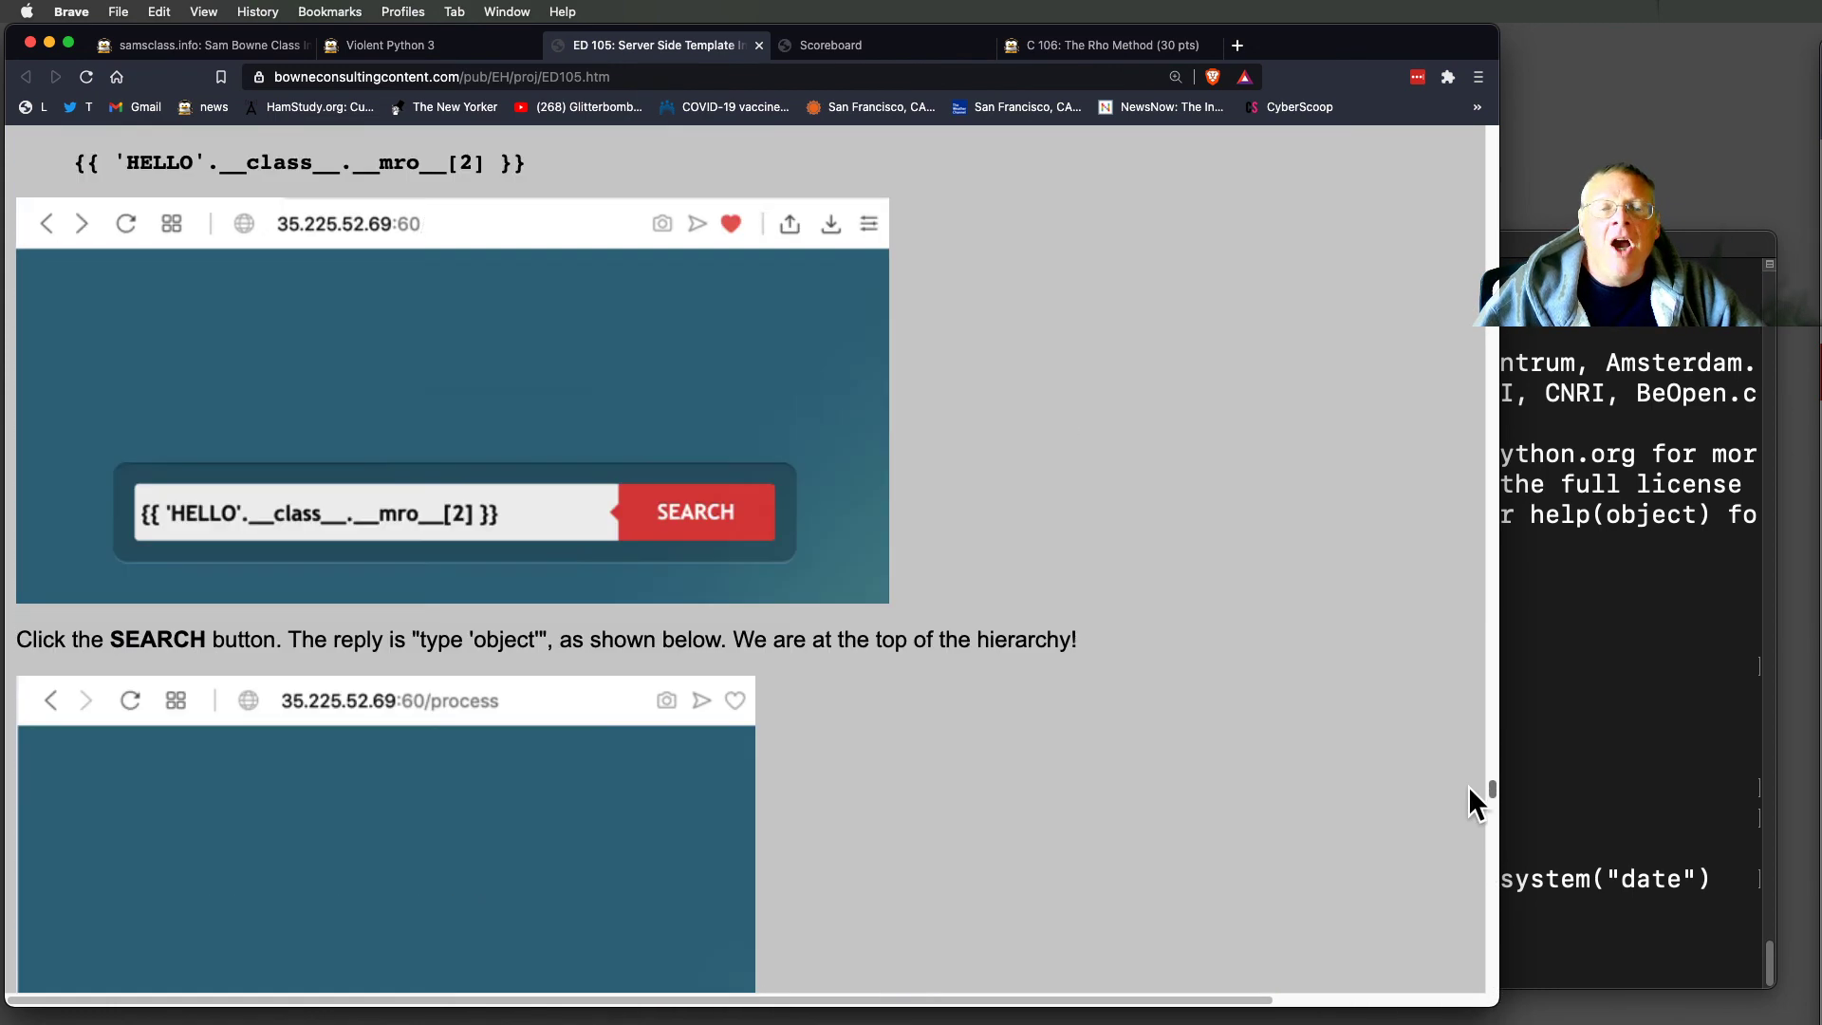
pyautogui.scroll(-3)
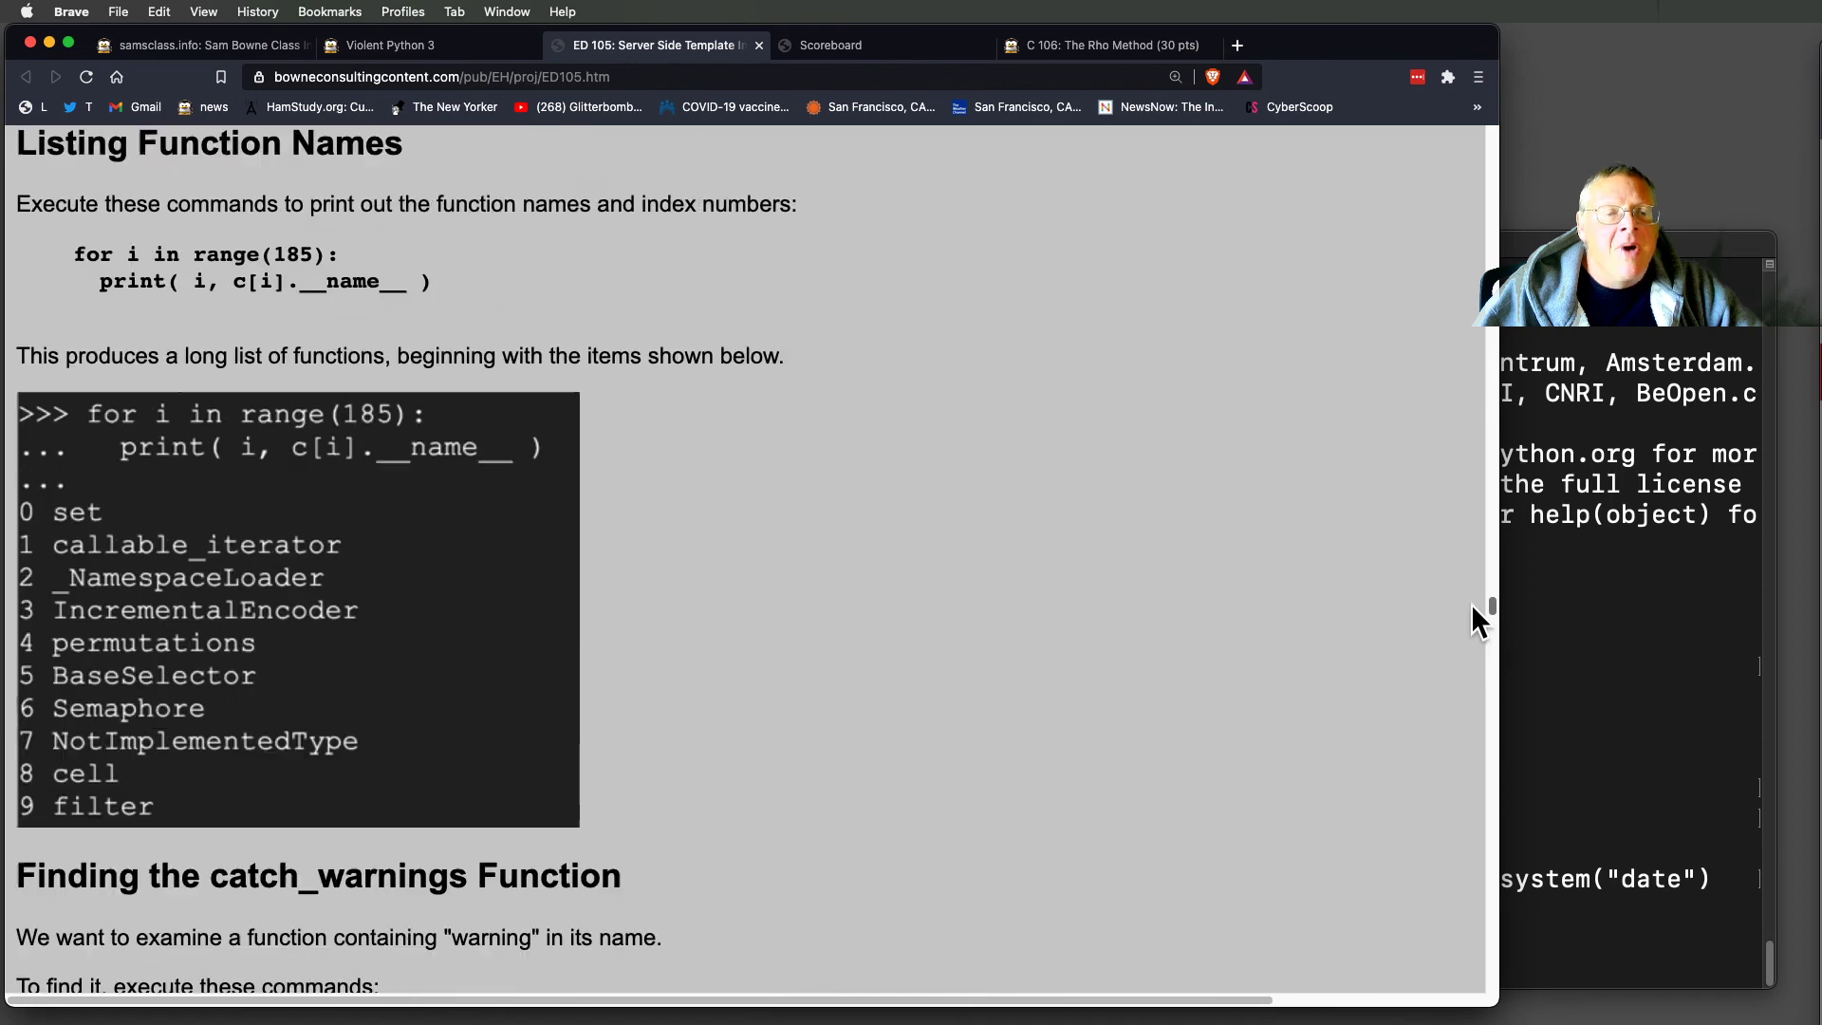
pyautogui.scroll(-3)
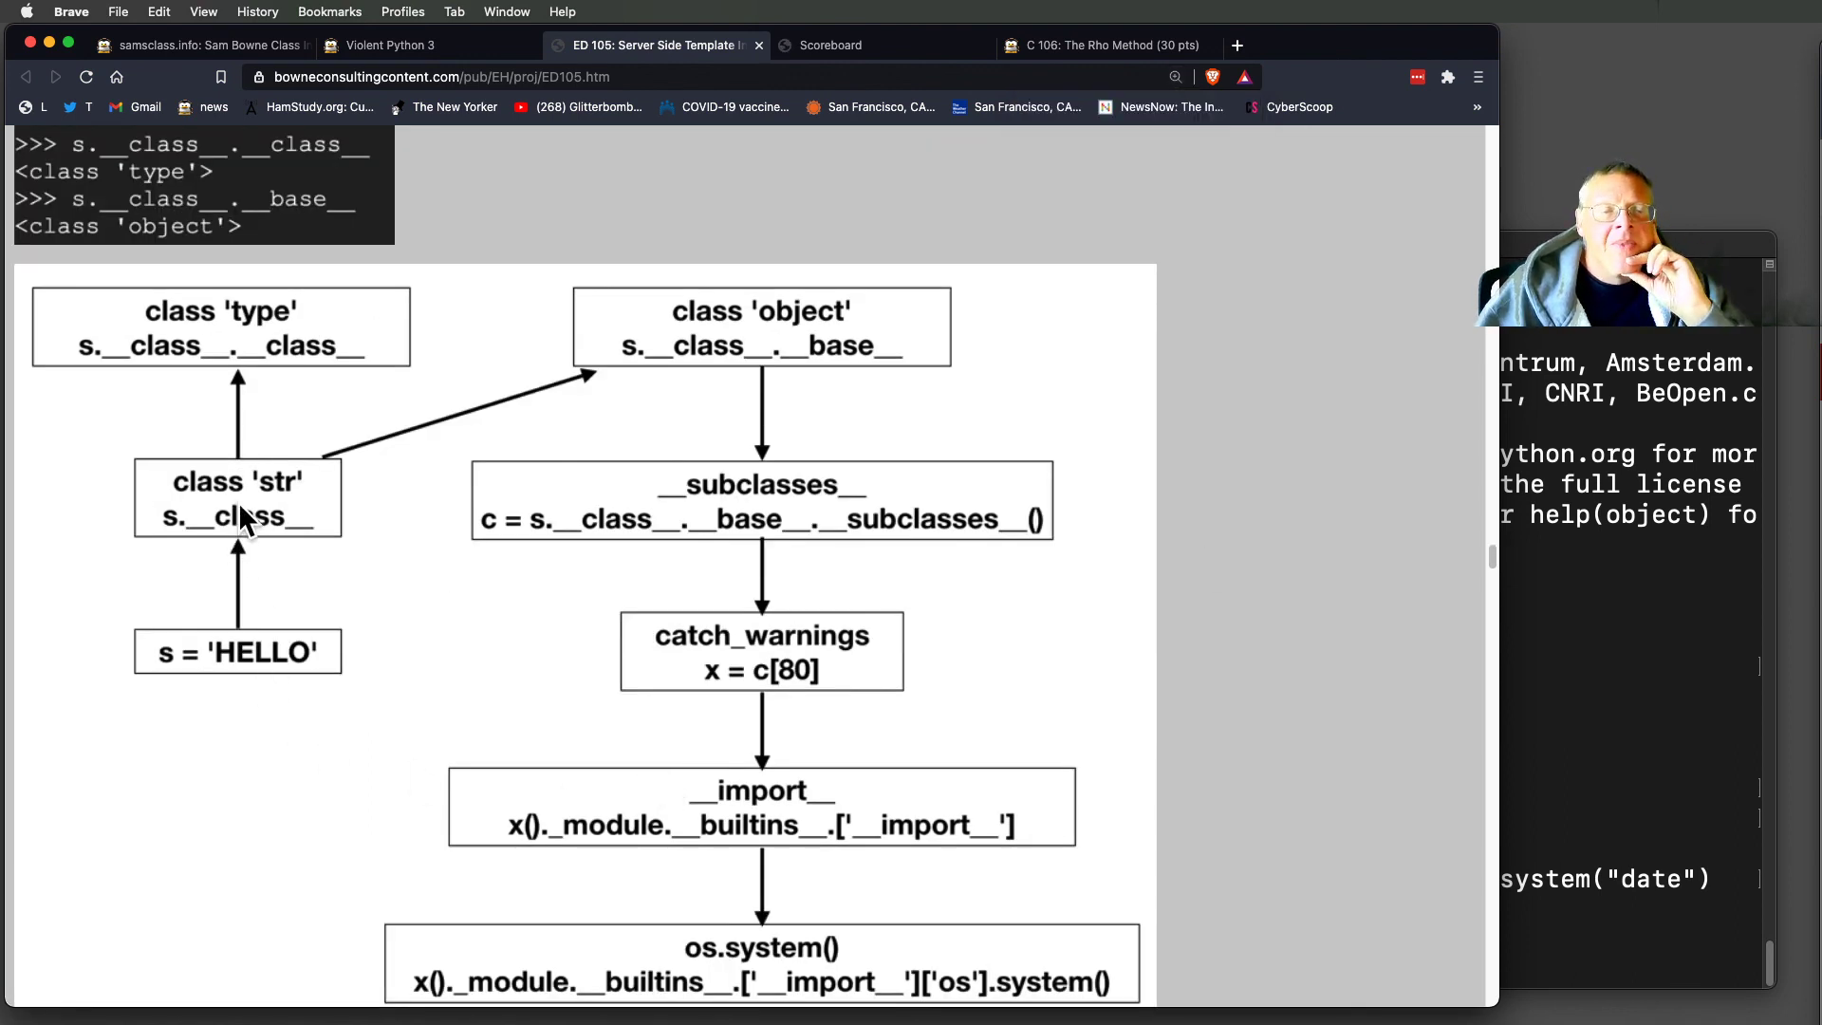
pyautogui.moveTo(238, 535)
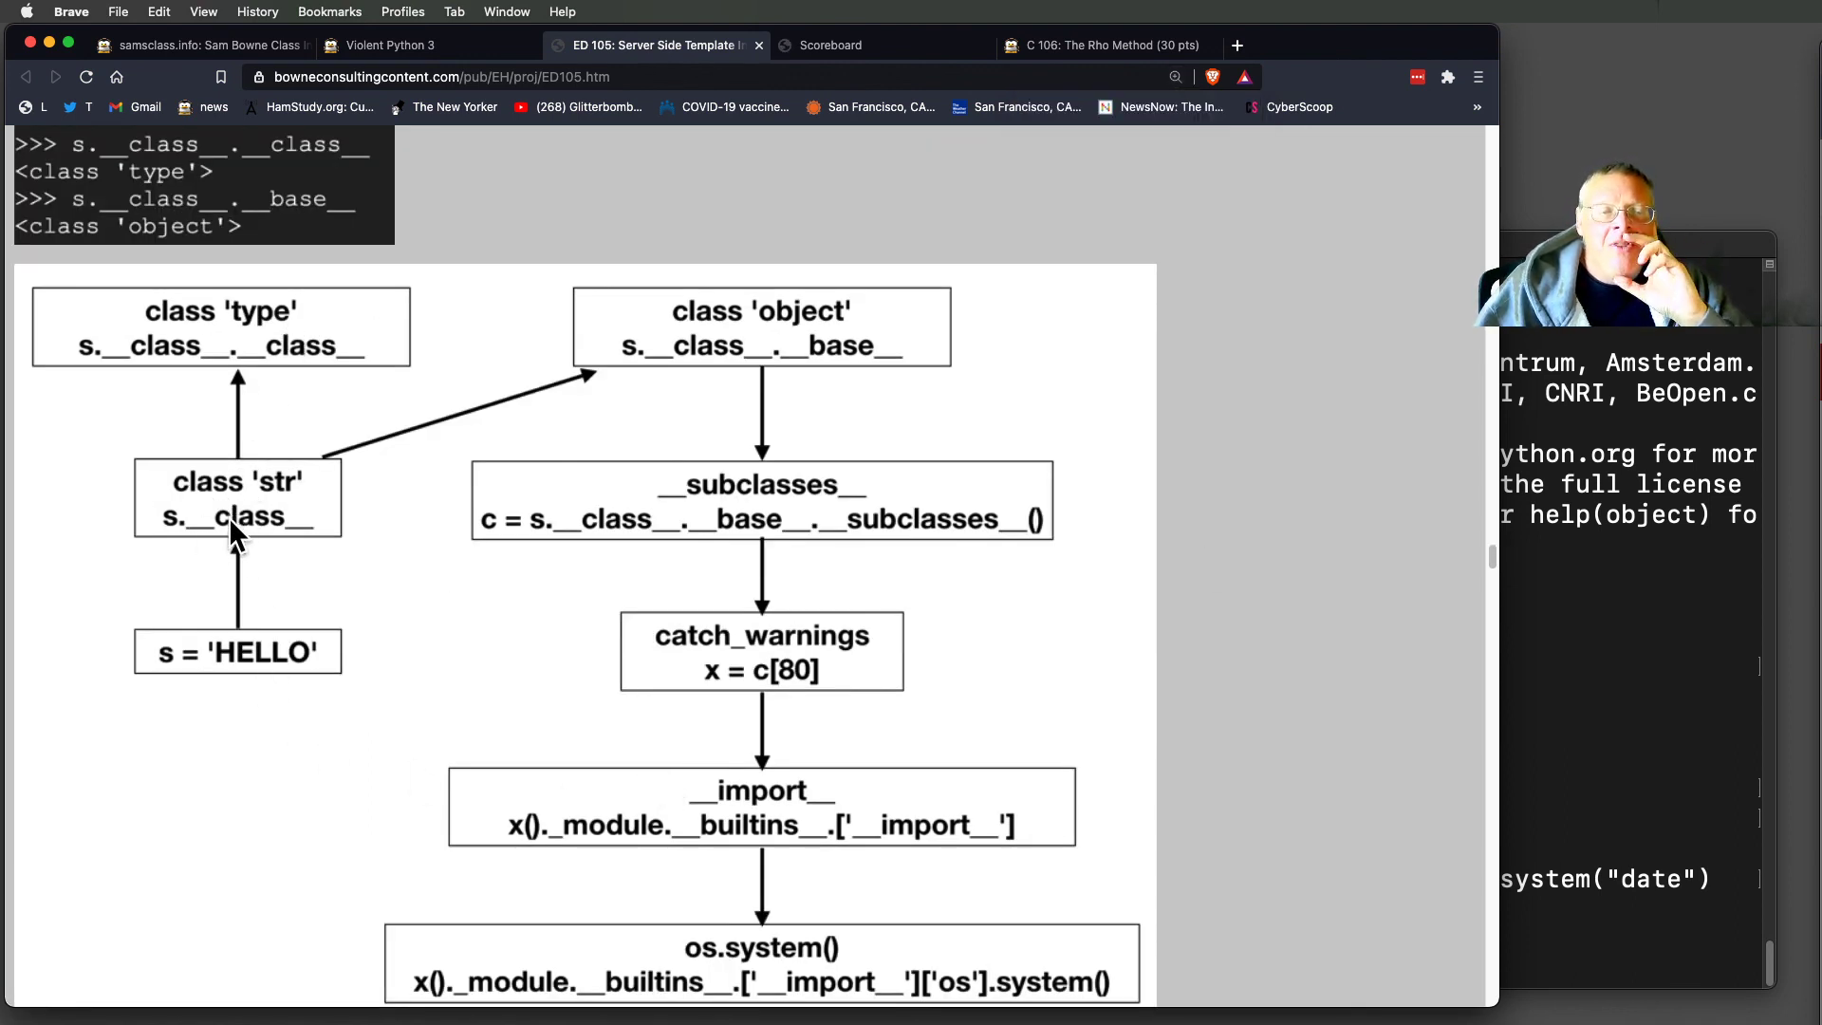
pyautogui.moveTo(806, 363)
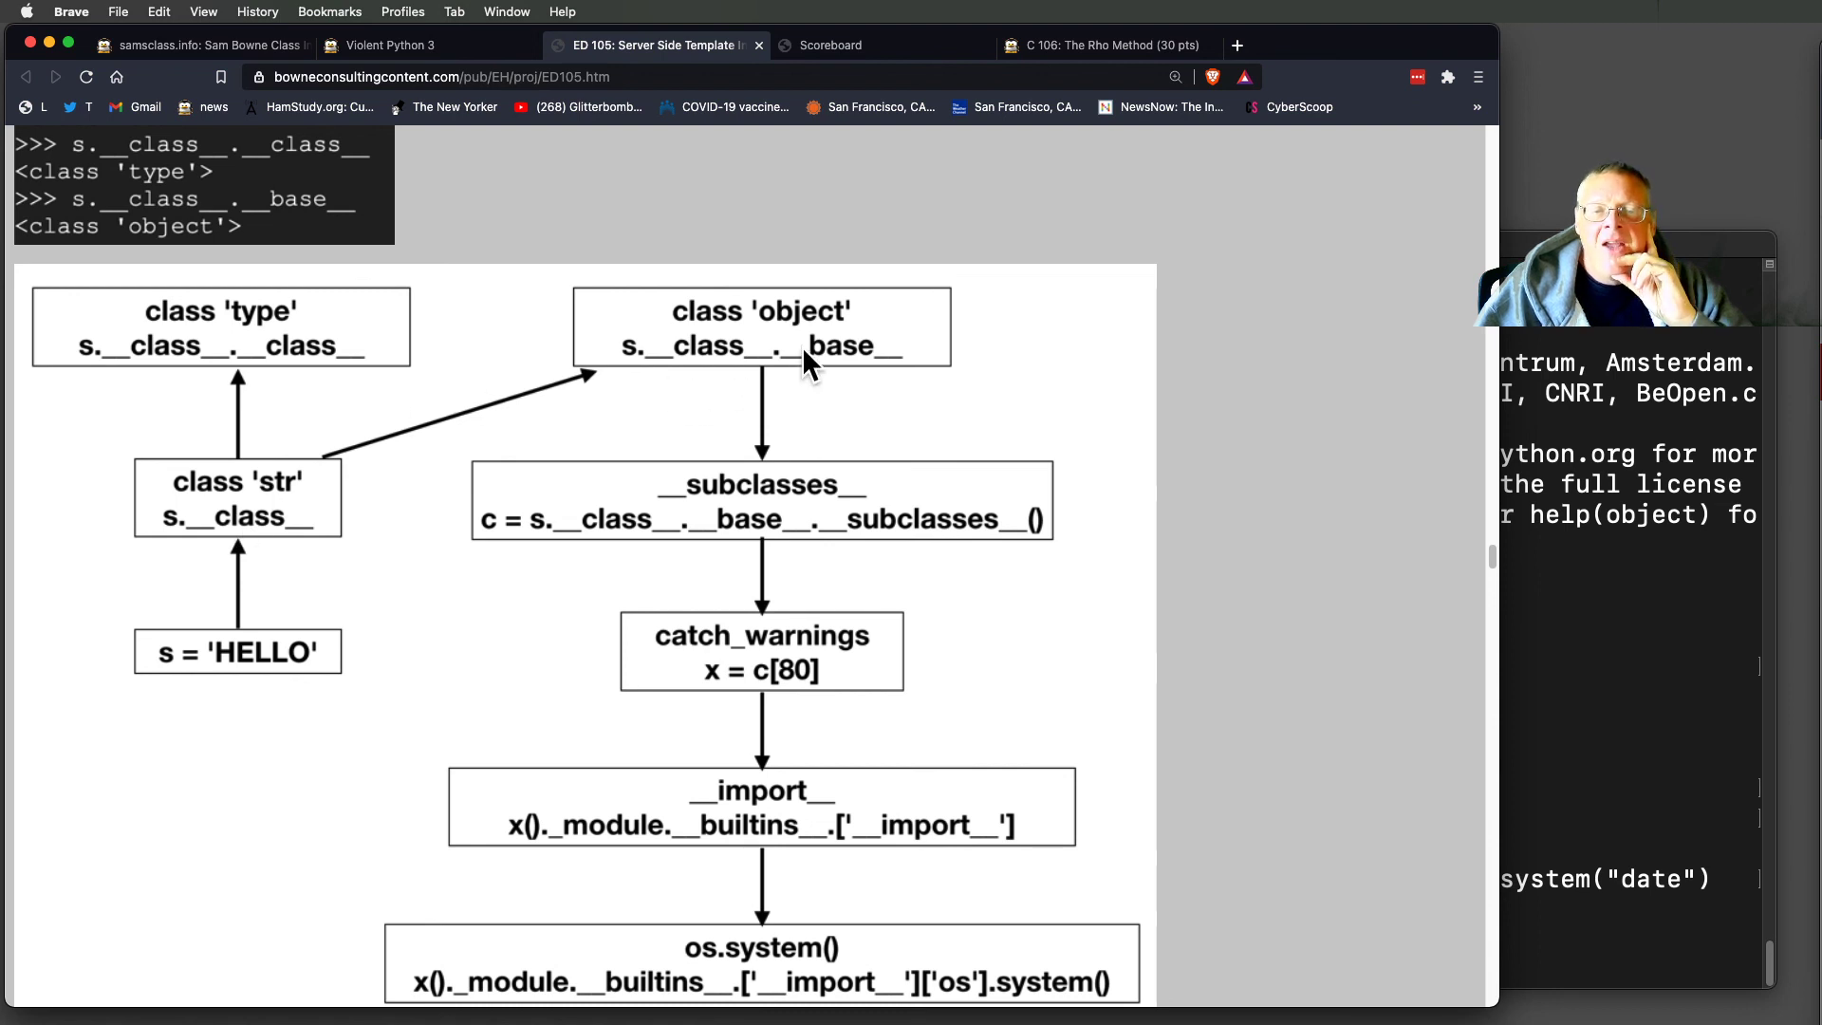
pyautogui.moveTo(892, 854)
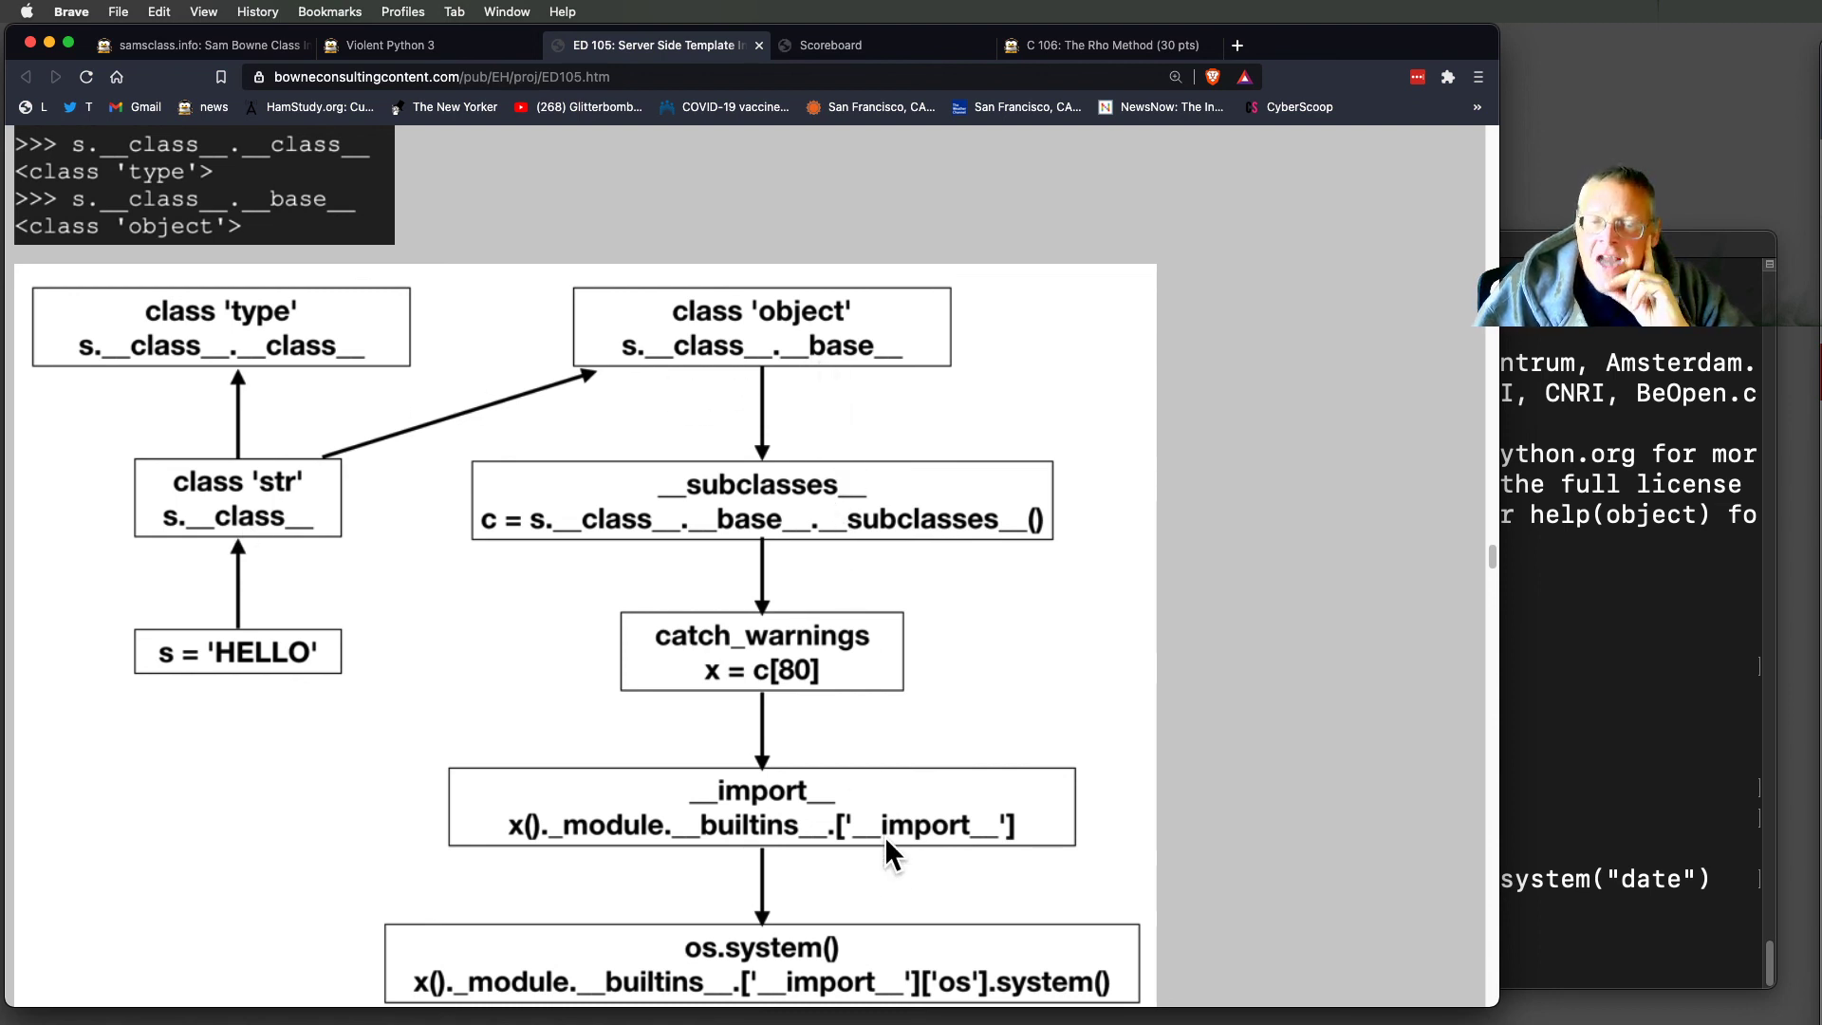
pyautogui.moveTo(947, 744)
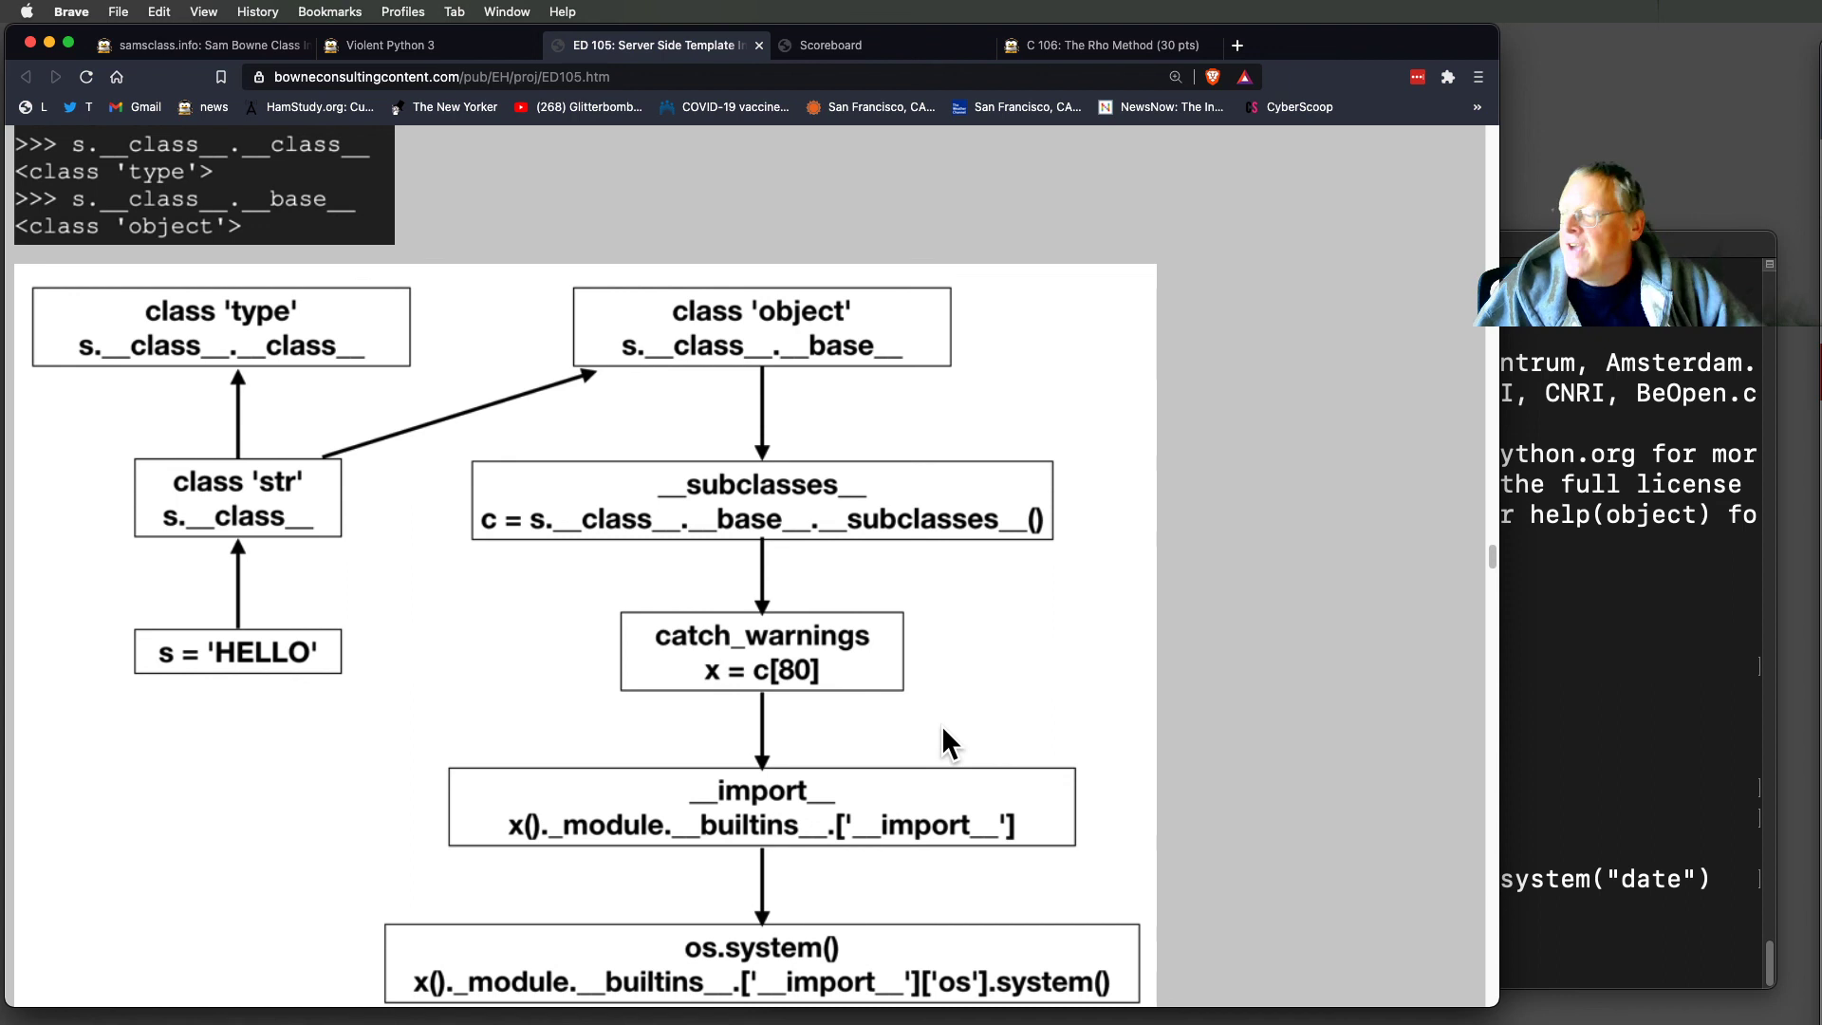